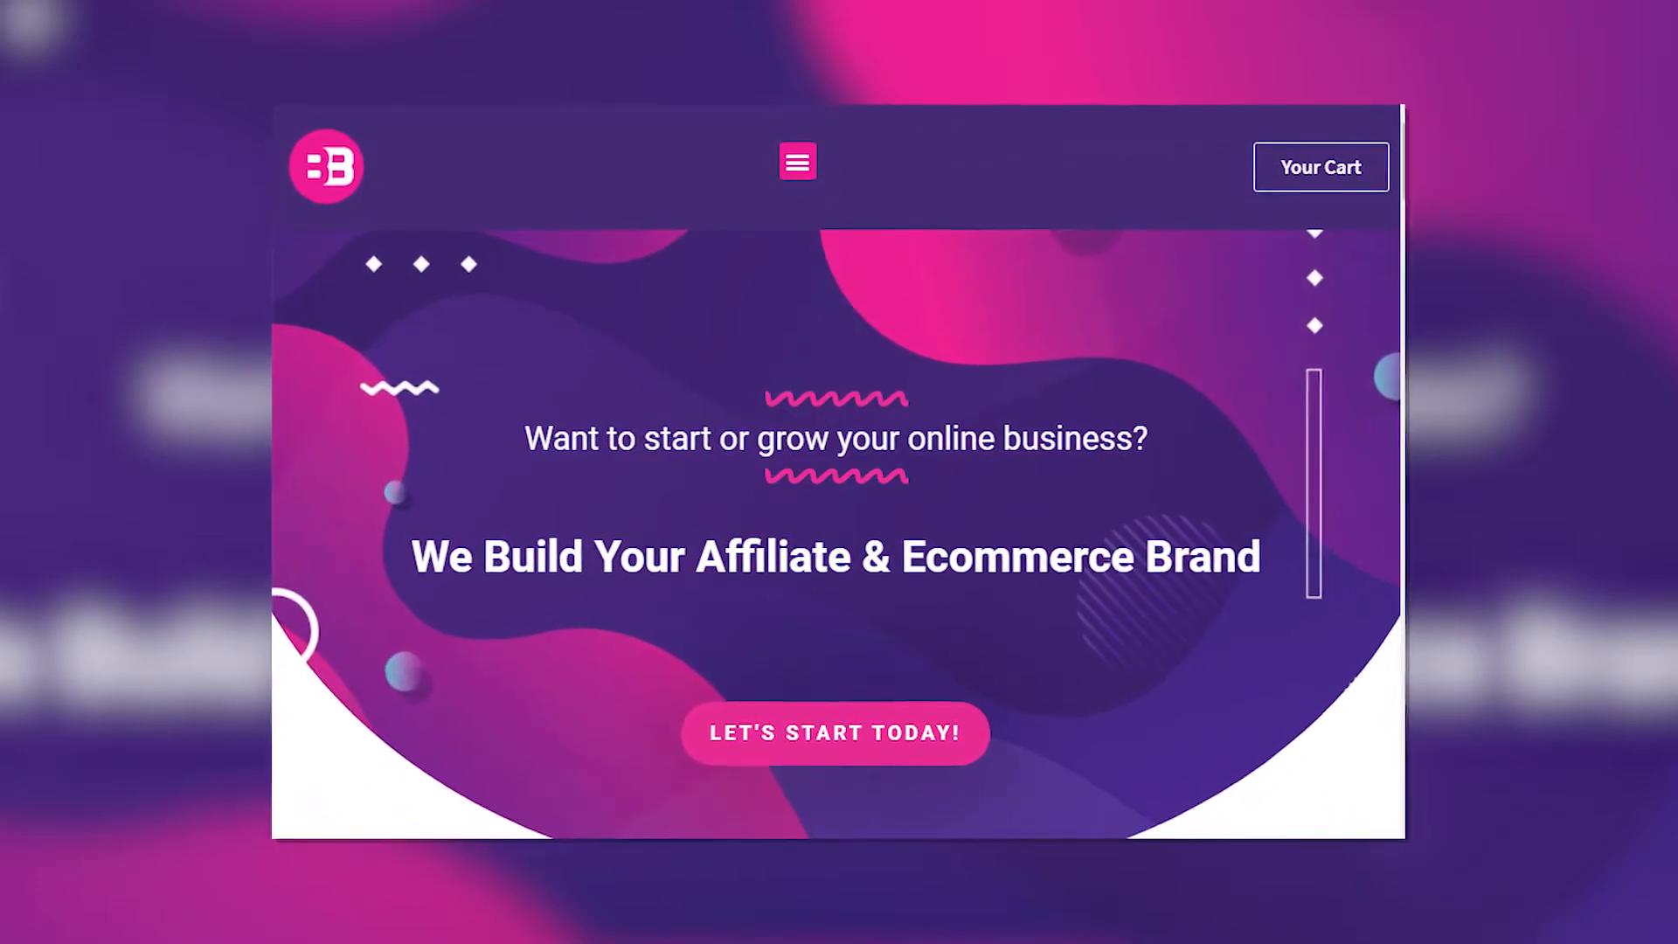
# - Scroll the income report down to the 36-month Monthly Income Report chart
pyautogui.scroll(-3)
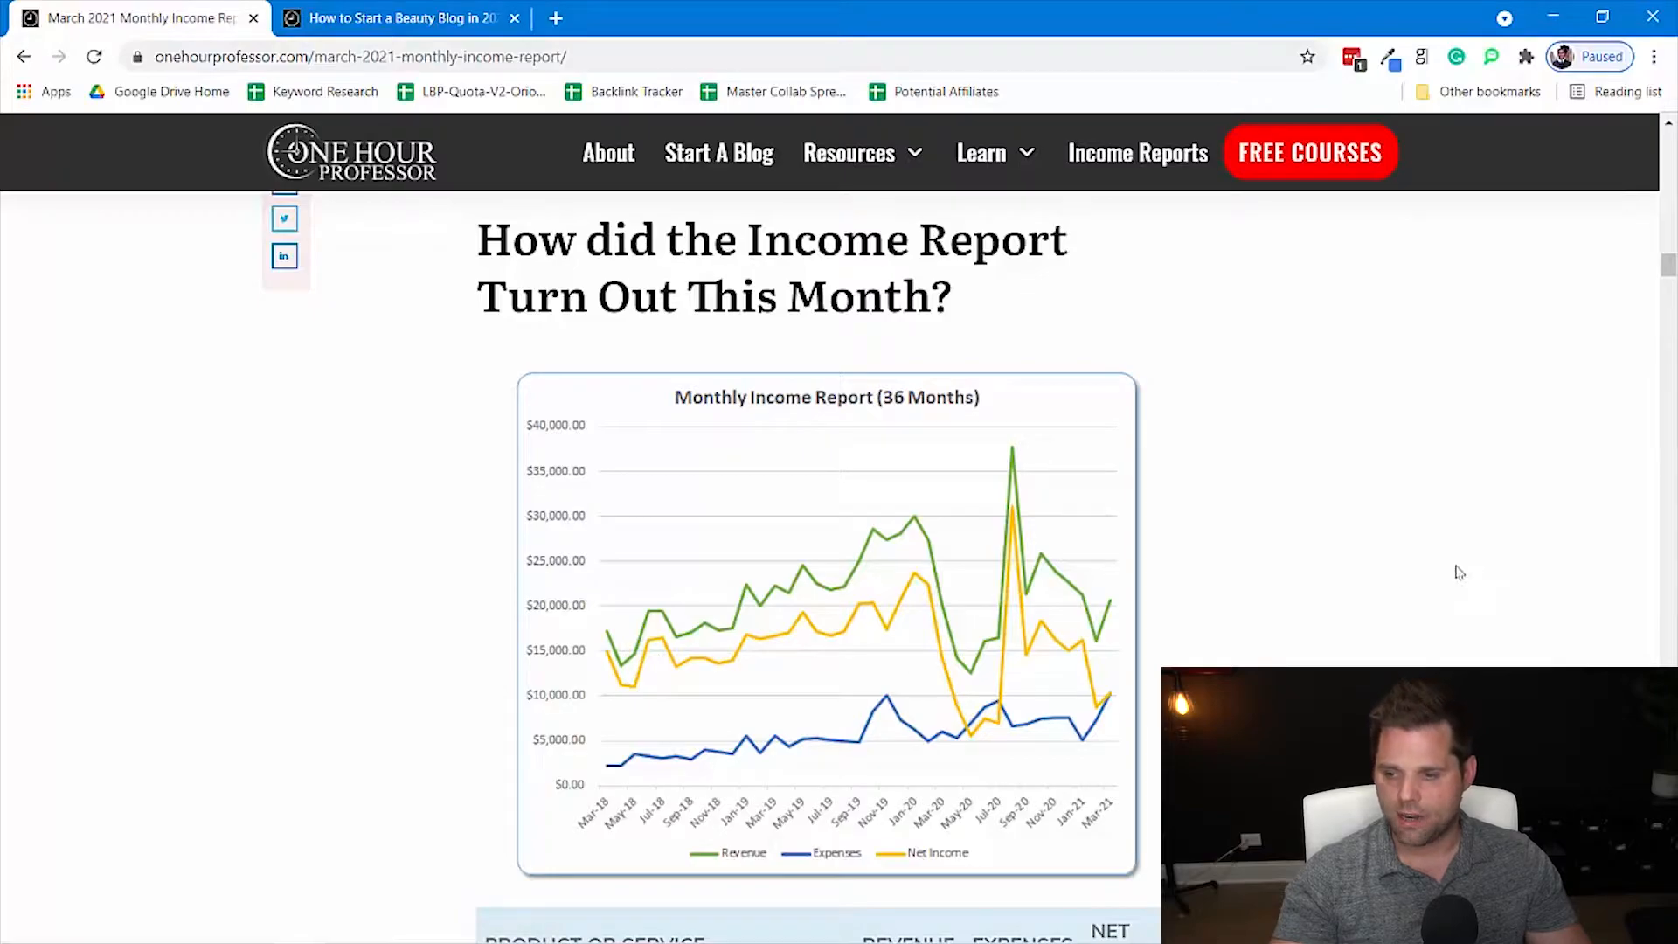
pyautogui.moveTo(1115, 606)
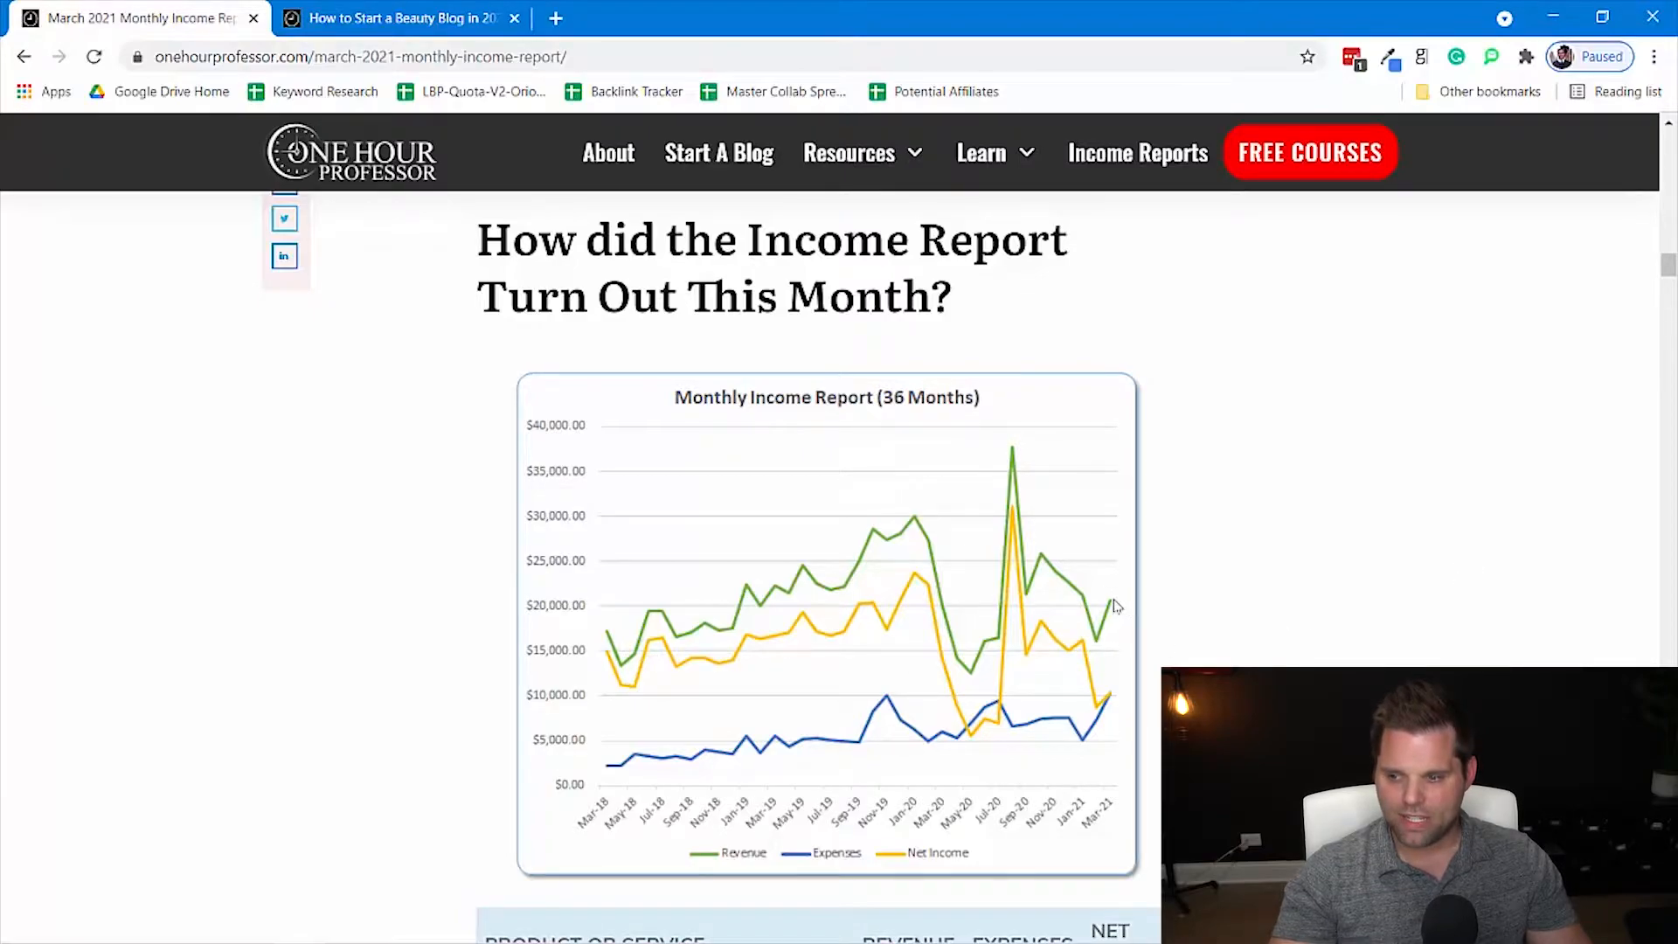
pyautogui.moveTo(1156, 647)
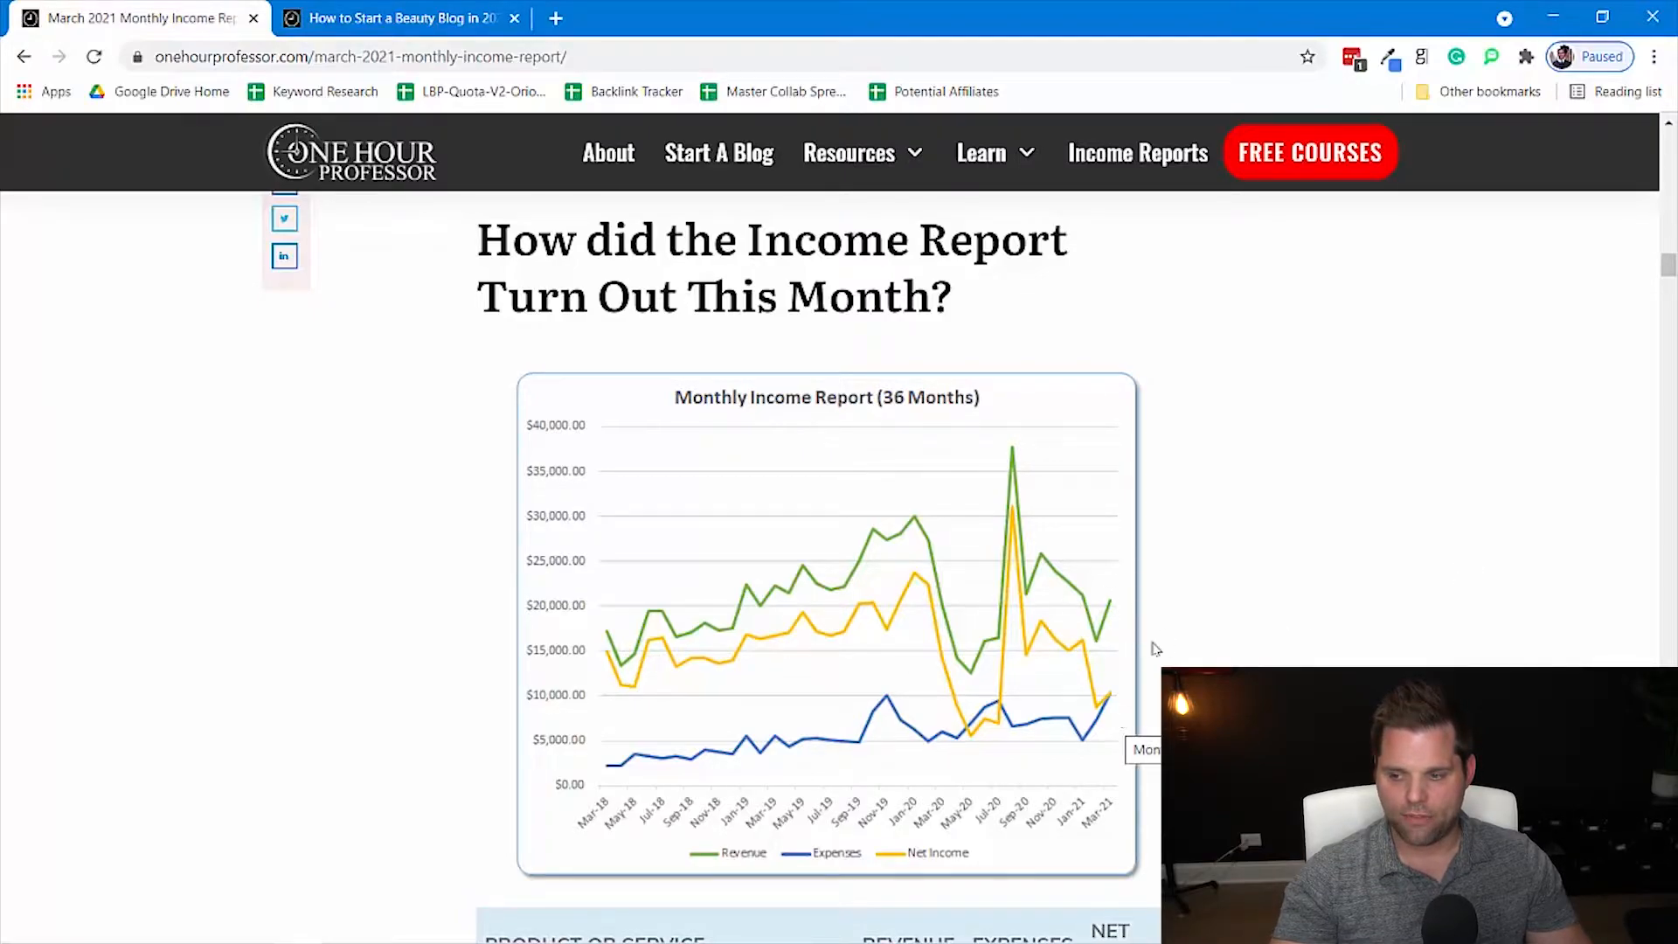
pyautogui.moveTo(1313, 562)
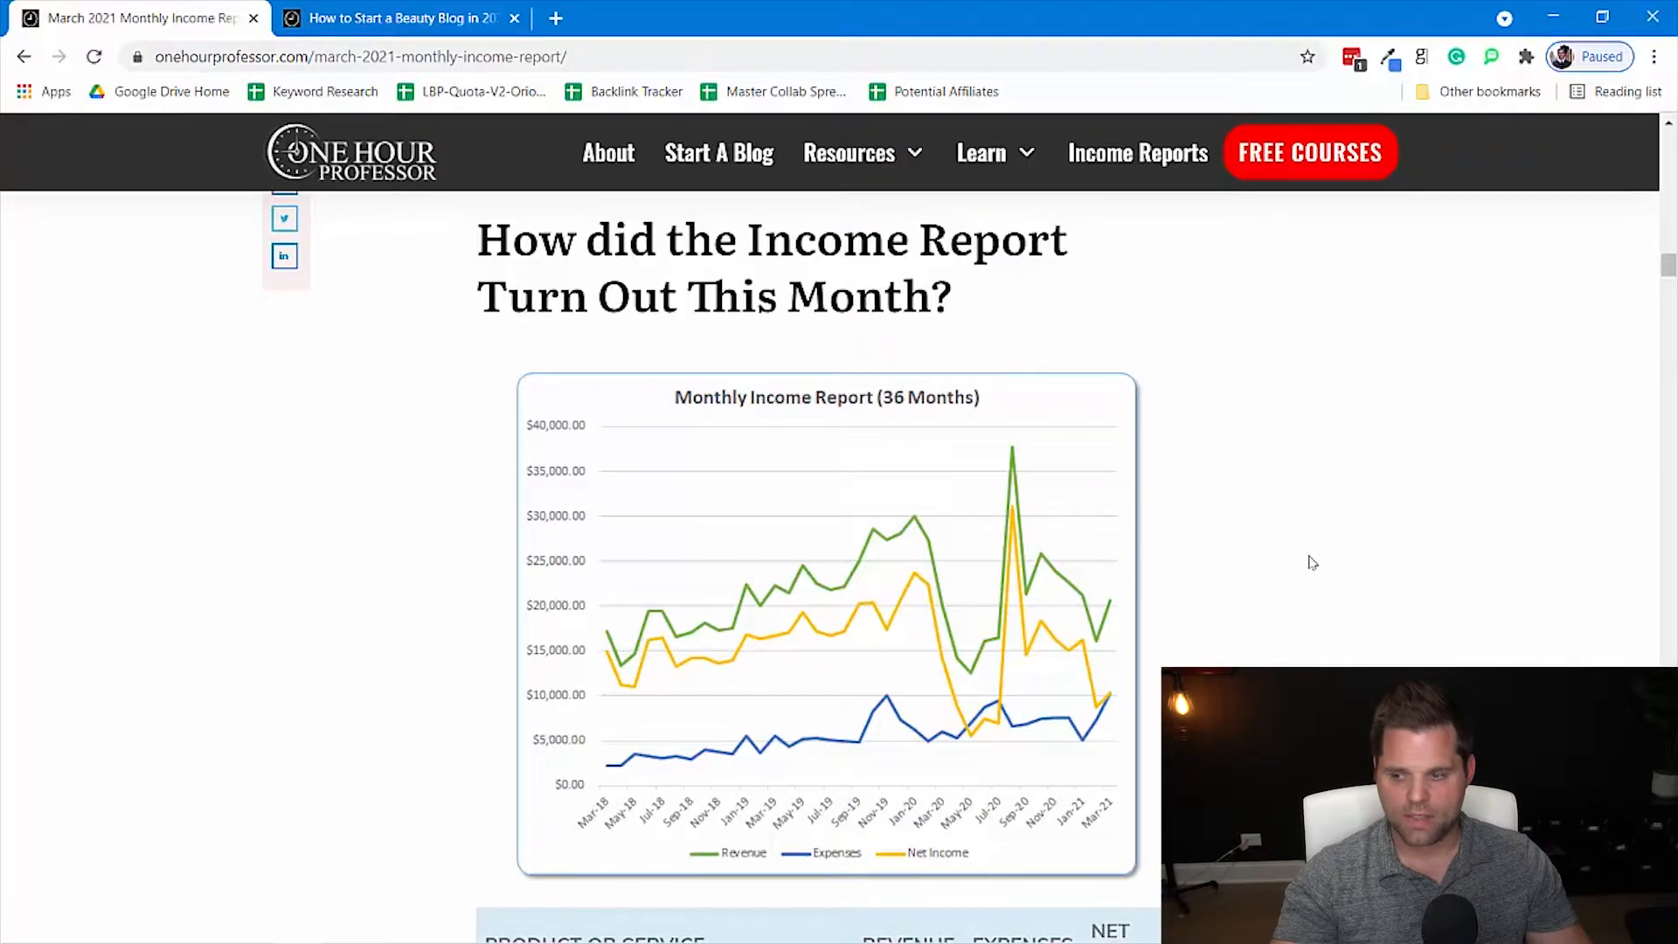
pyautogui.moveTo(1096, 692)
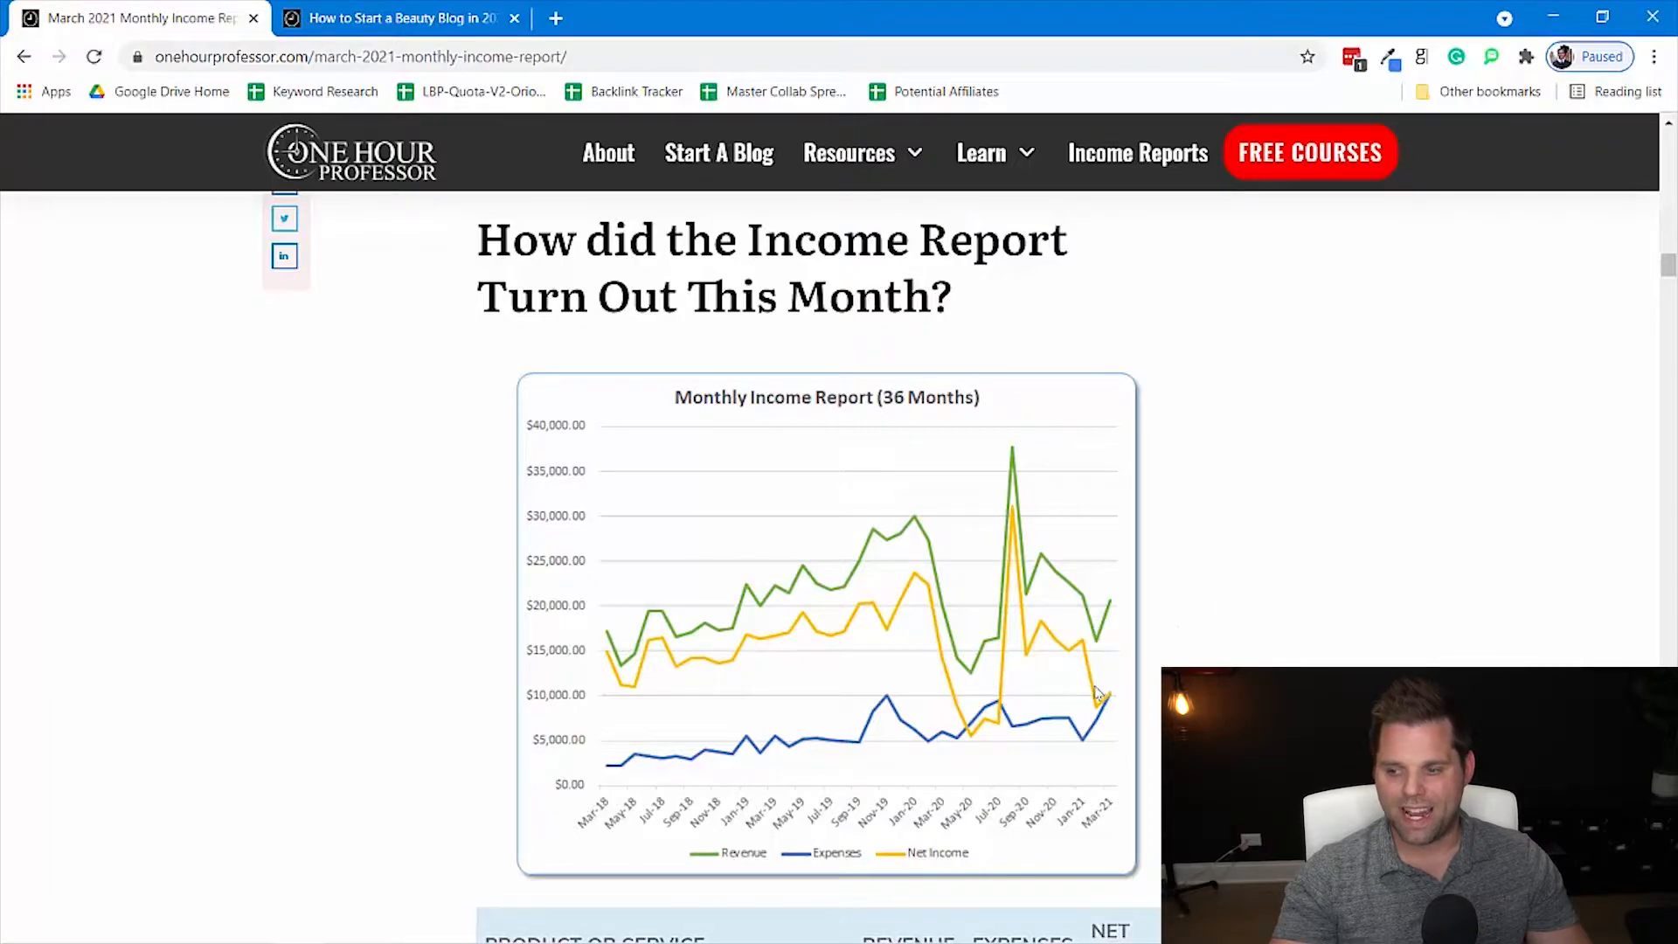
pyautogui.moveTo(1139, 704)
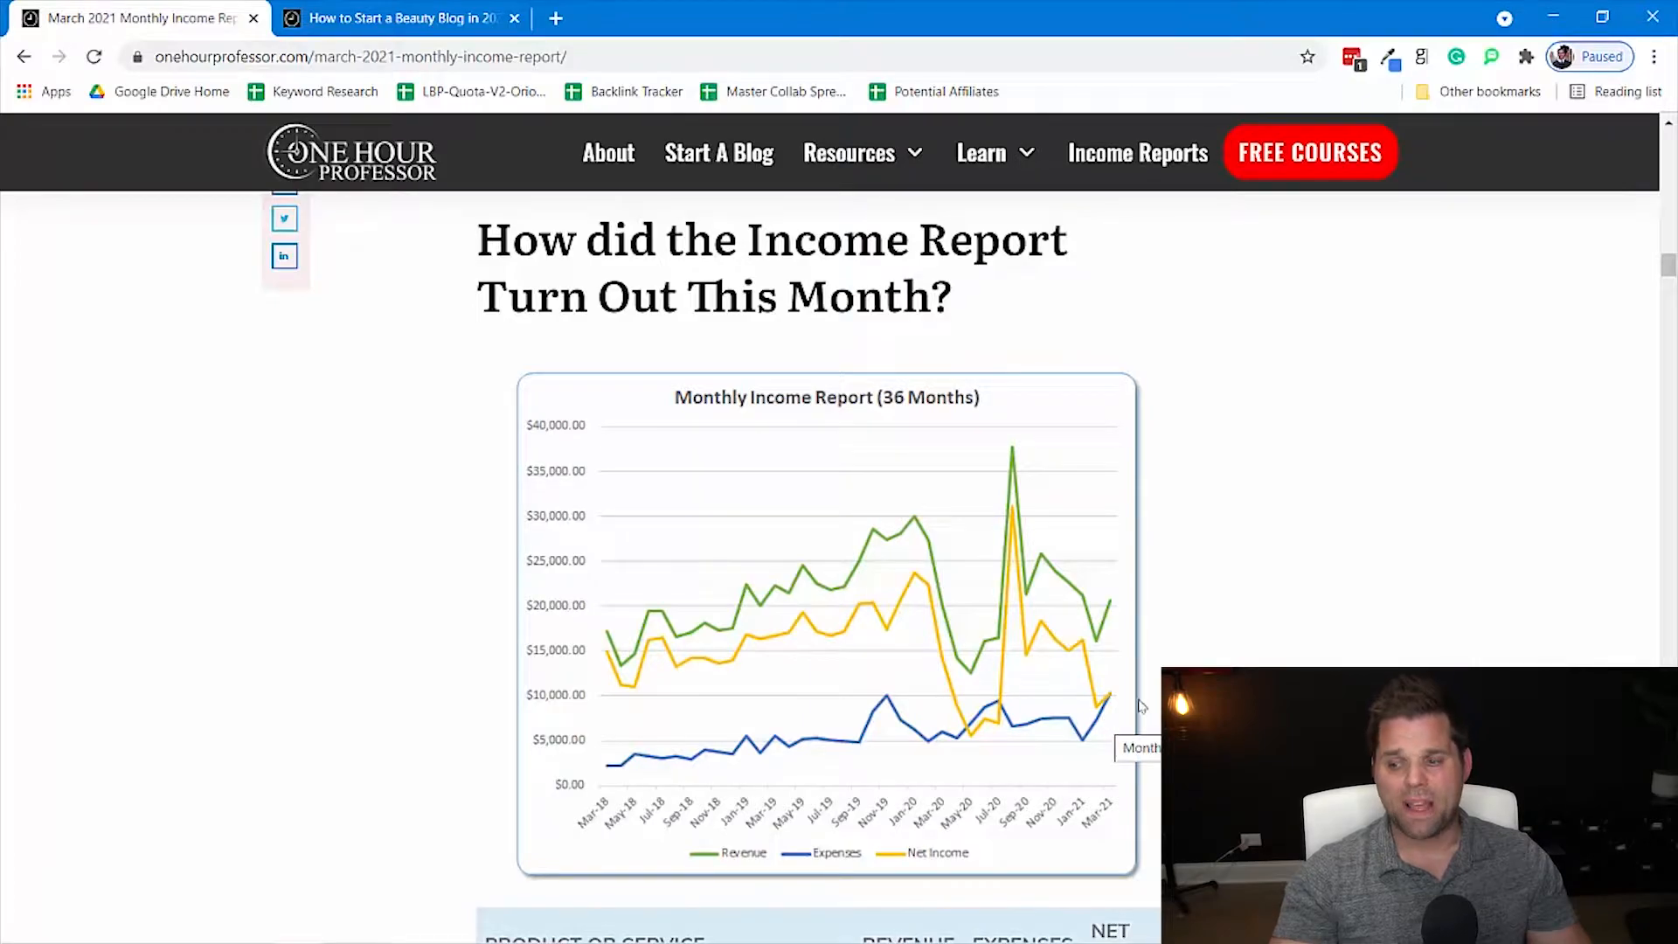
pyautogui.moveTo(1292, 608)
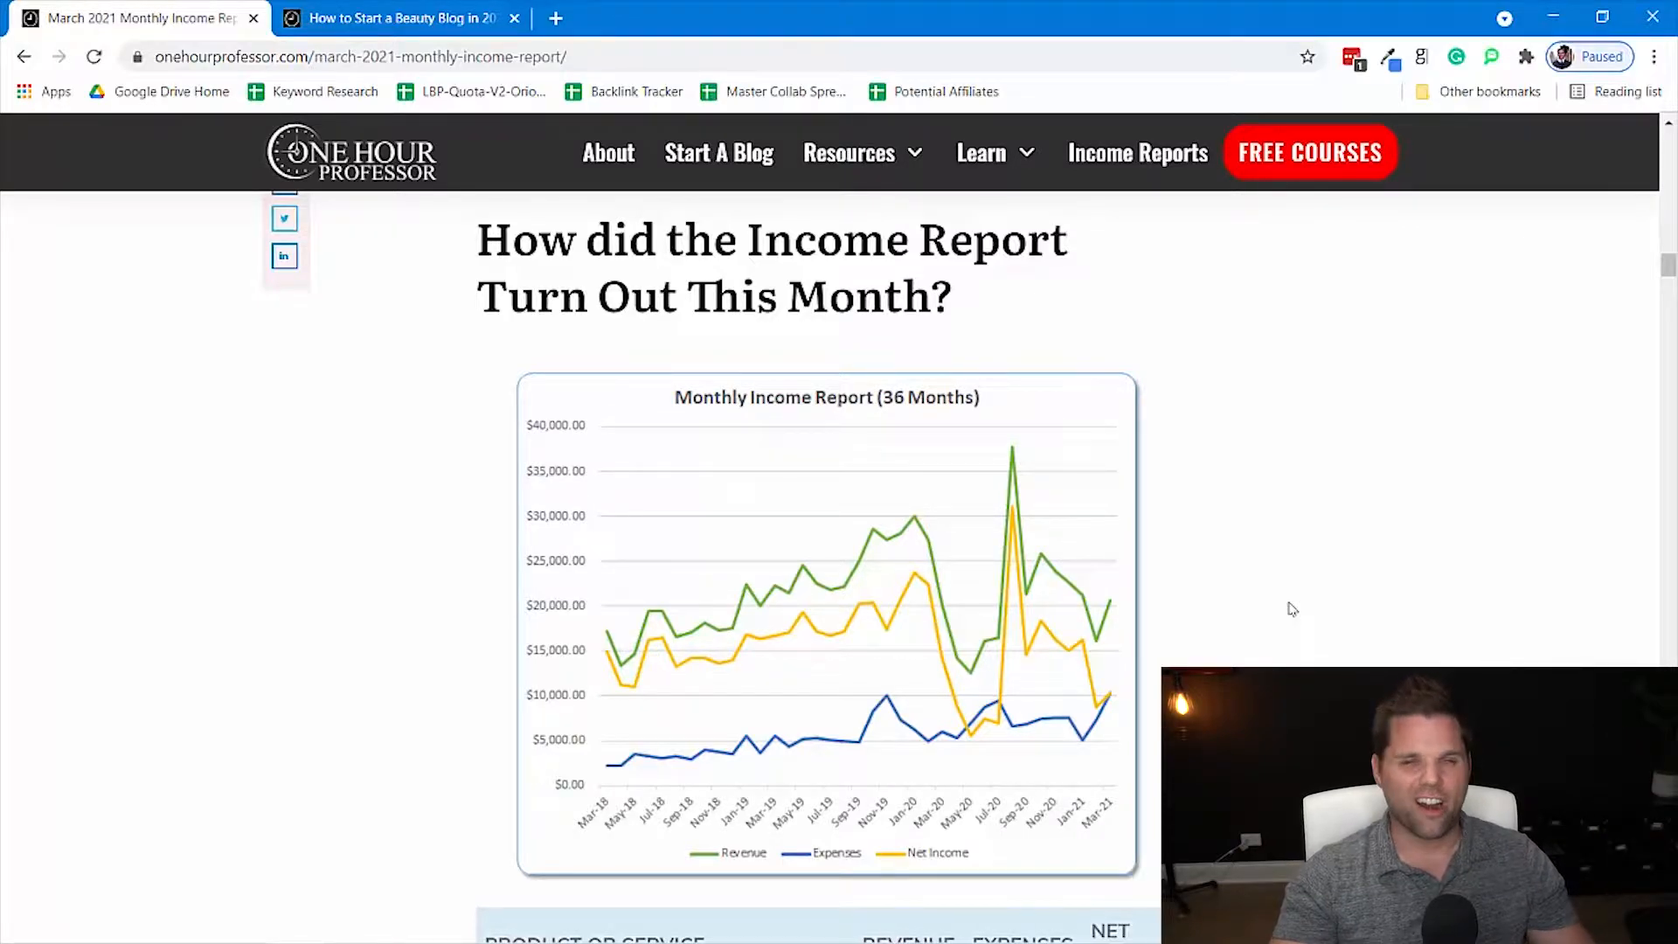
# - Scroll past the product and expense table to the $20,650 revenue / $10,321 net totals and Revenue by Channel chart
pyautogui.scroll(-3)
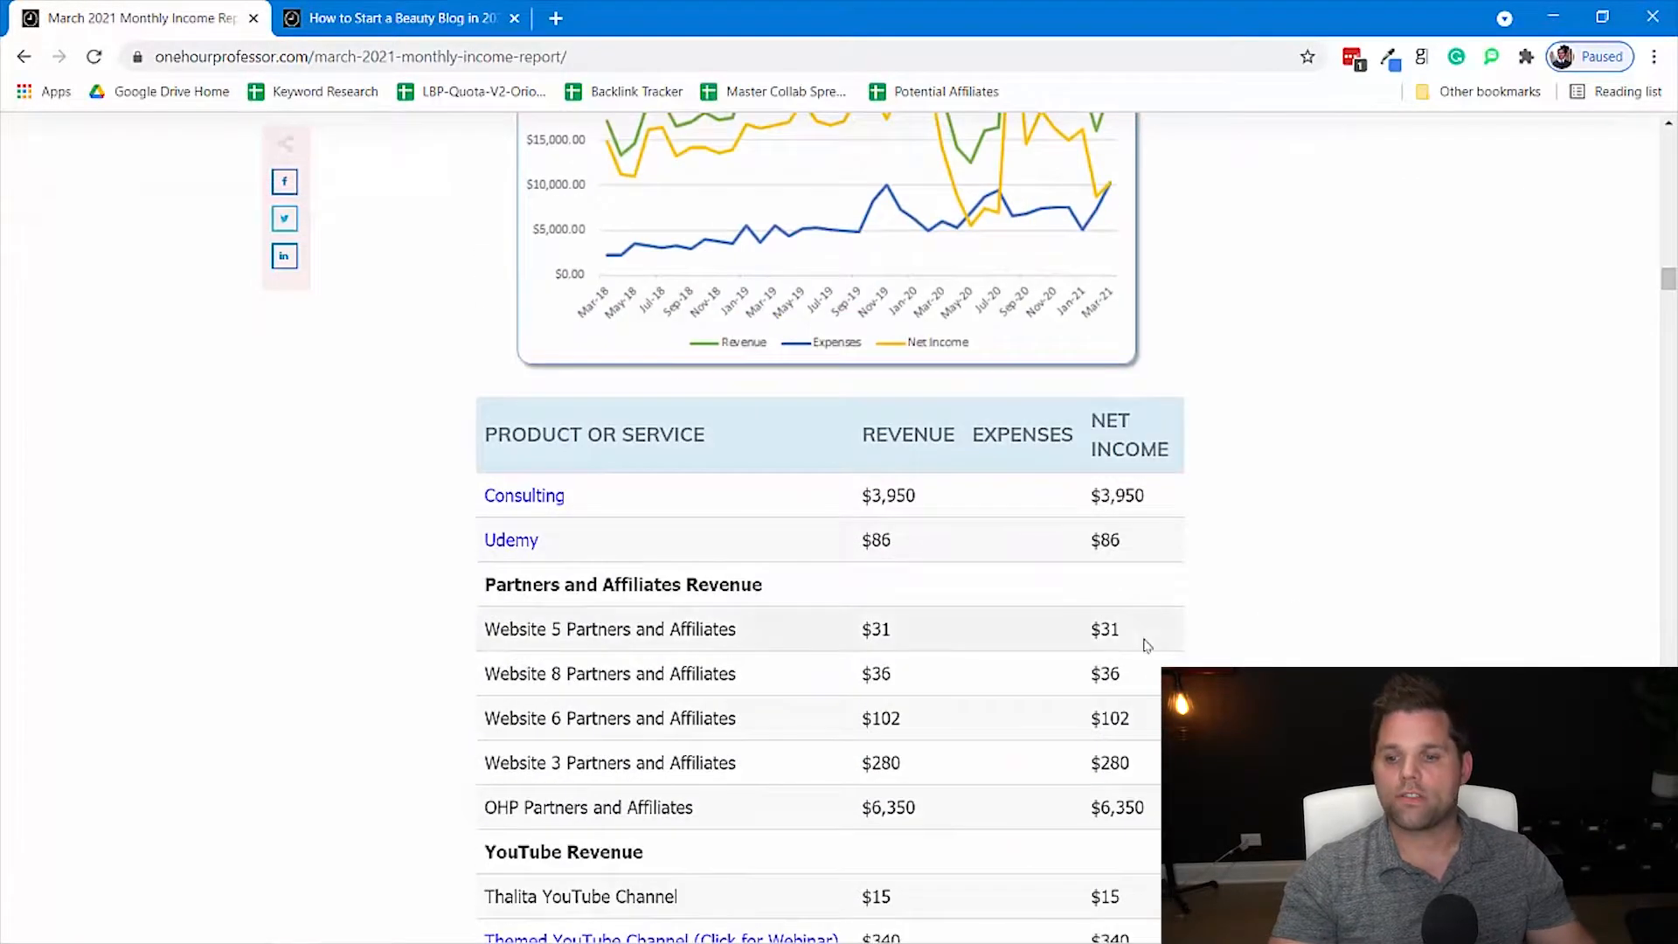
pyautogui.scroll(-3)
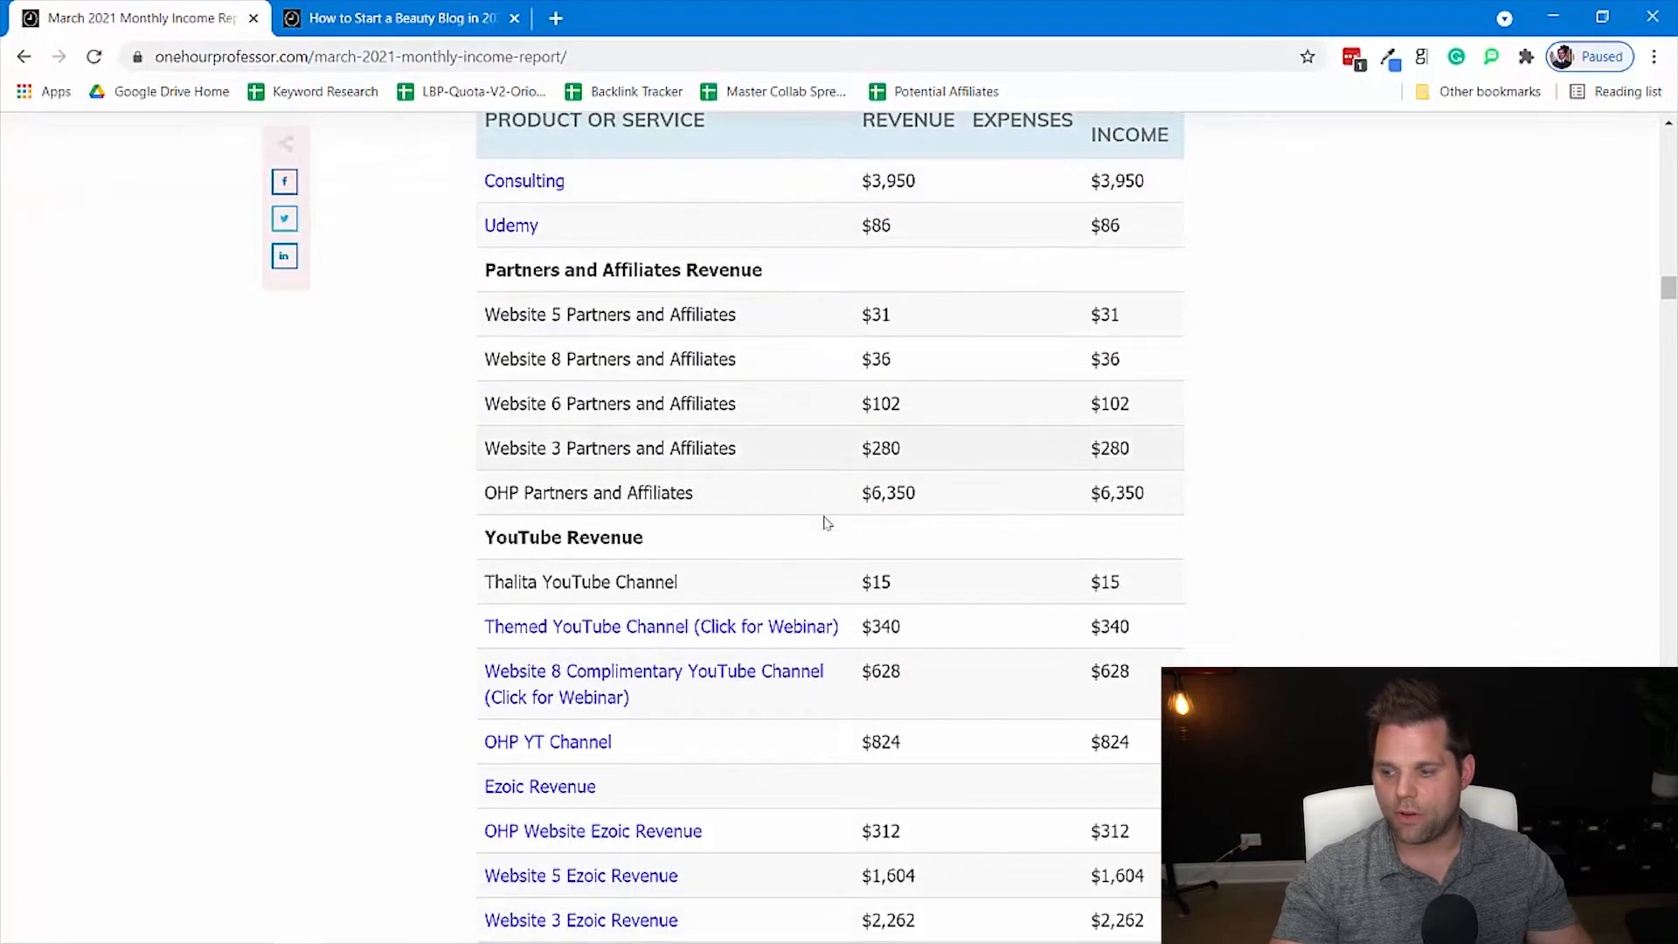
pyautogui.scroll(-3)
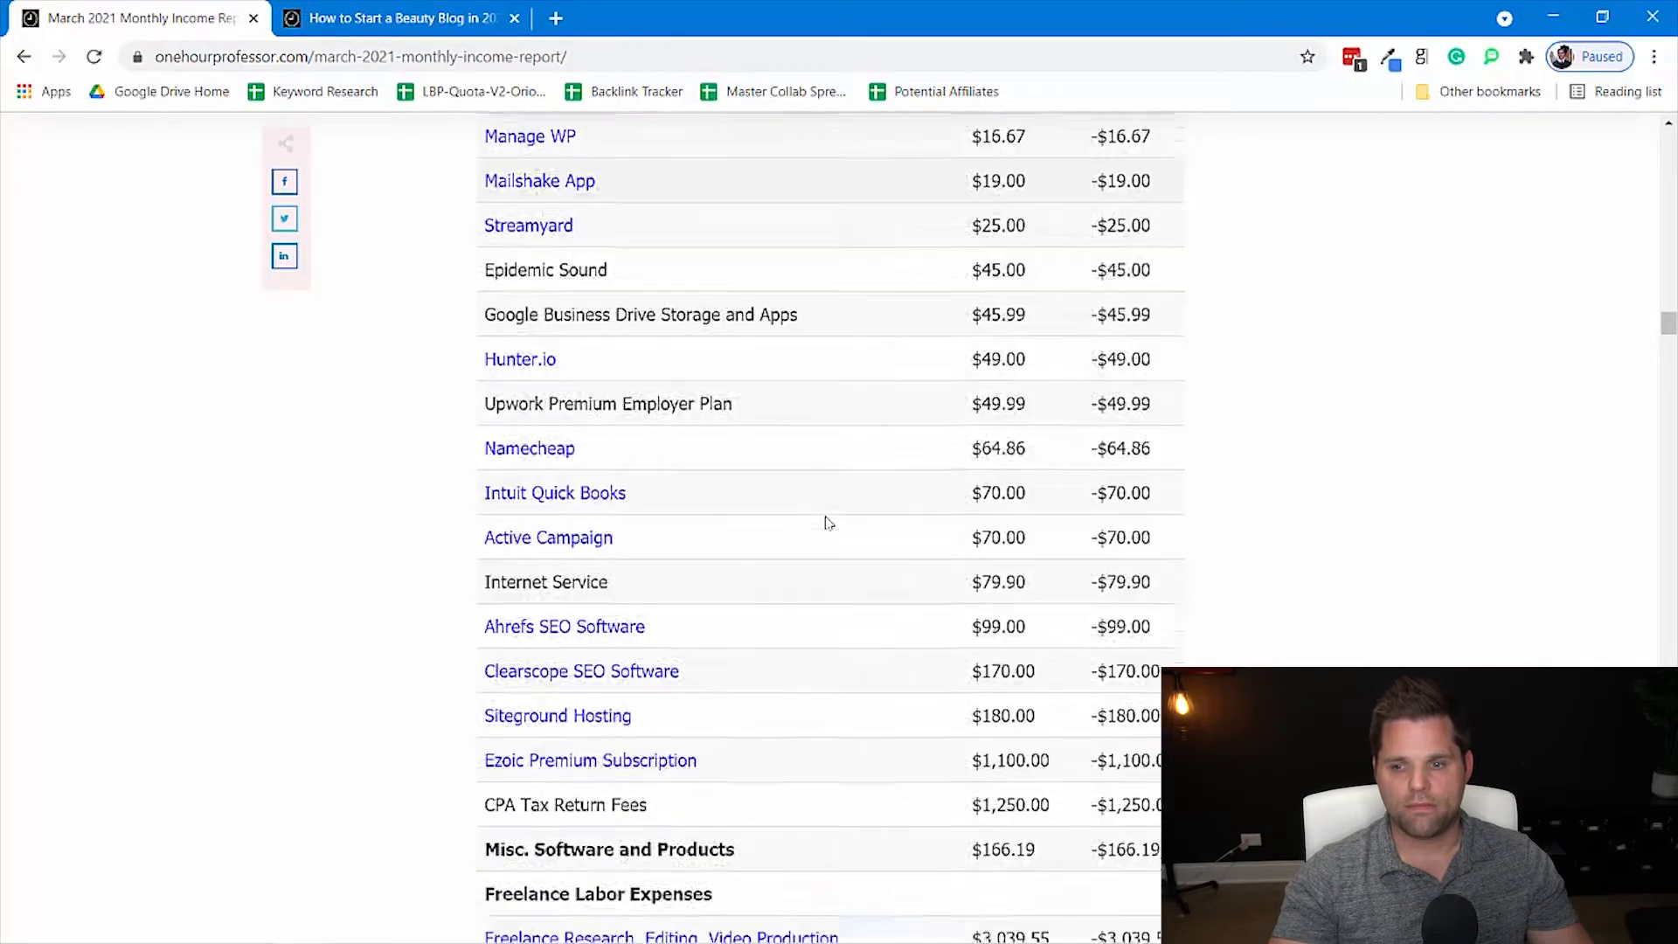
pyautogui.scroll(-3)
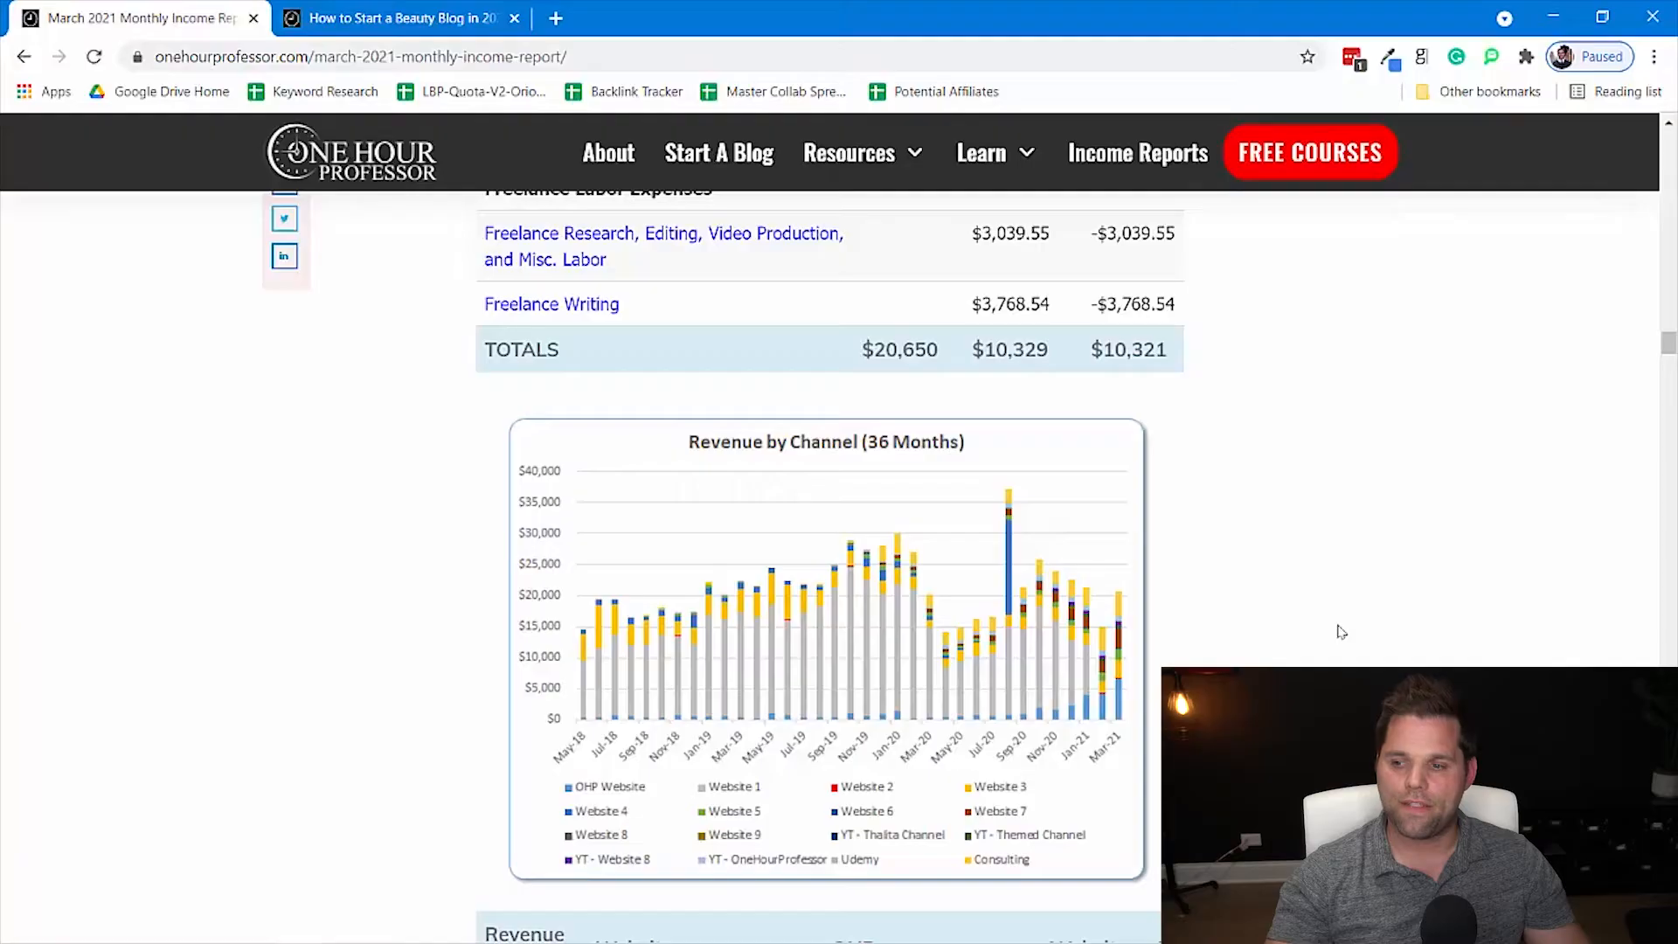
# - Scroll past the Revenue by Channel table to the Project Updates heading and Udemy update
pyautogui.scroll(-3)
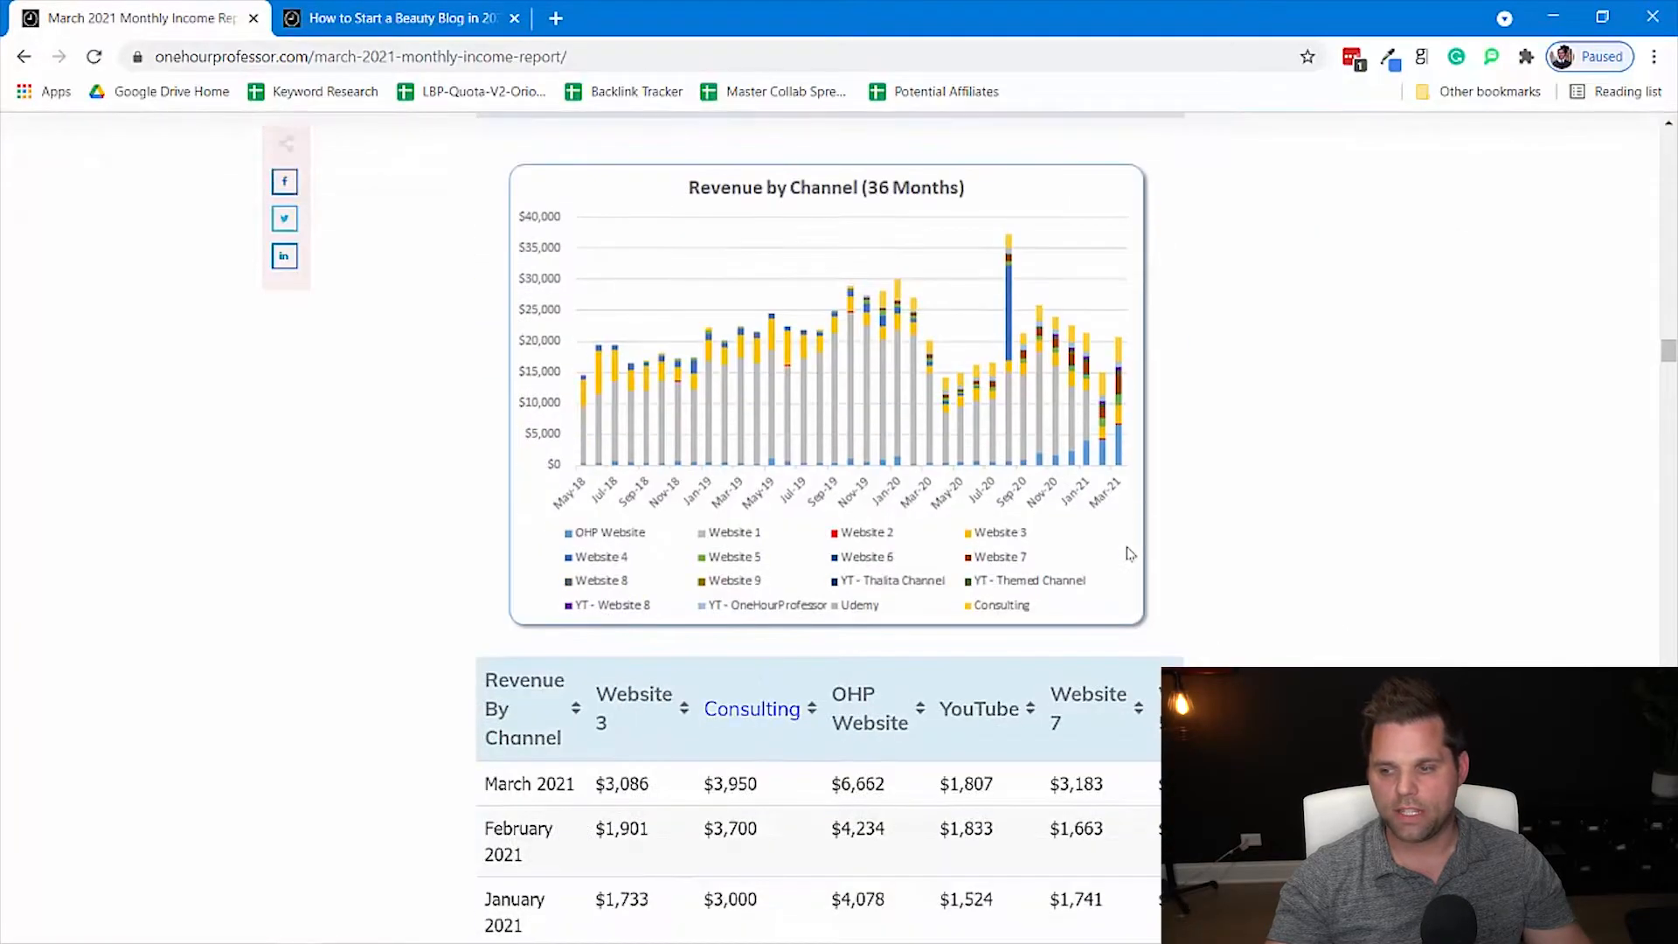
pyautogui.moveTo(1124, 448)
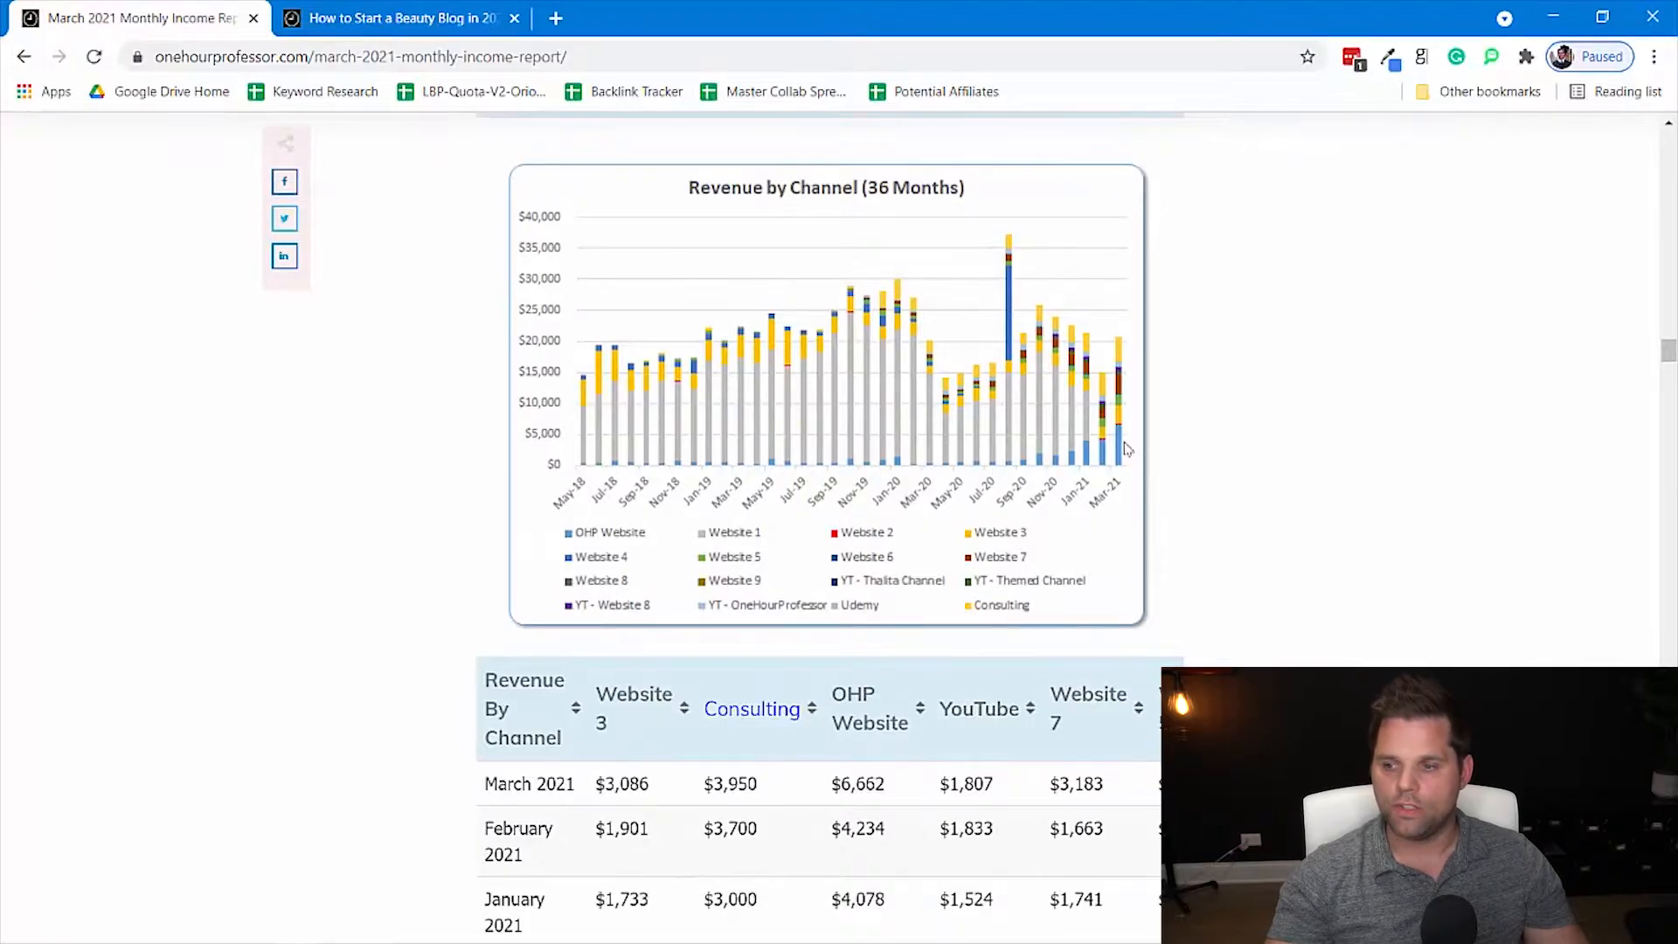
pyautogui.moveTo(1133, 360)
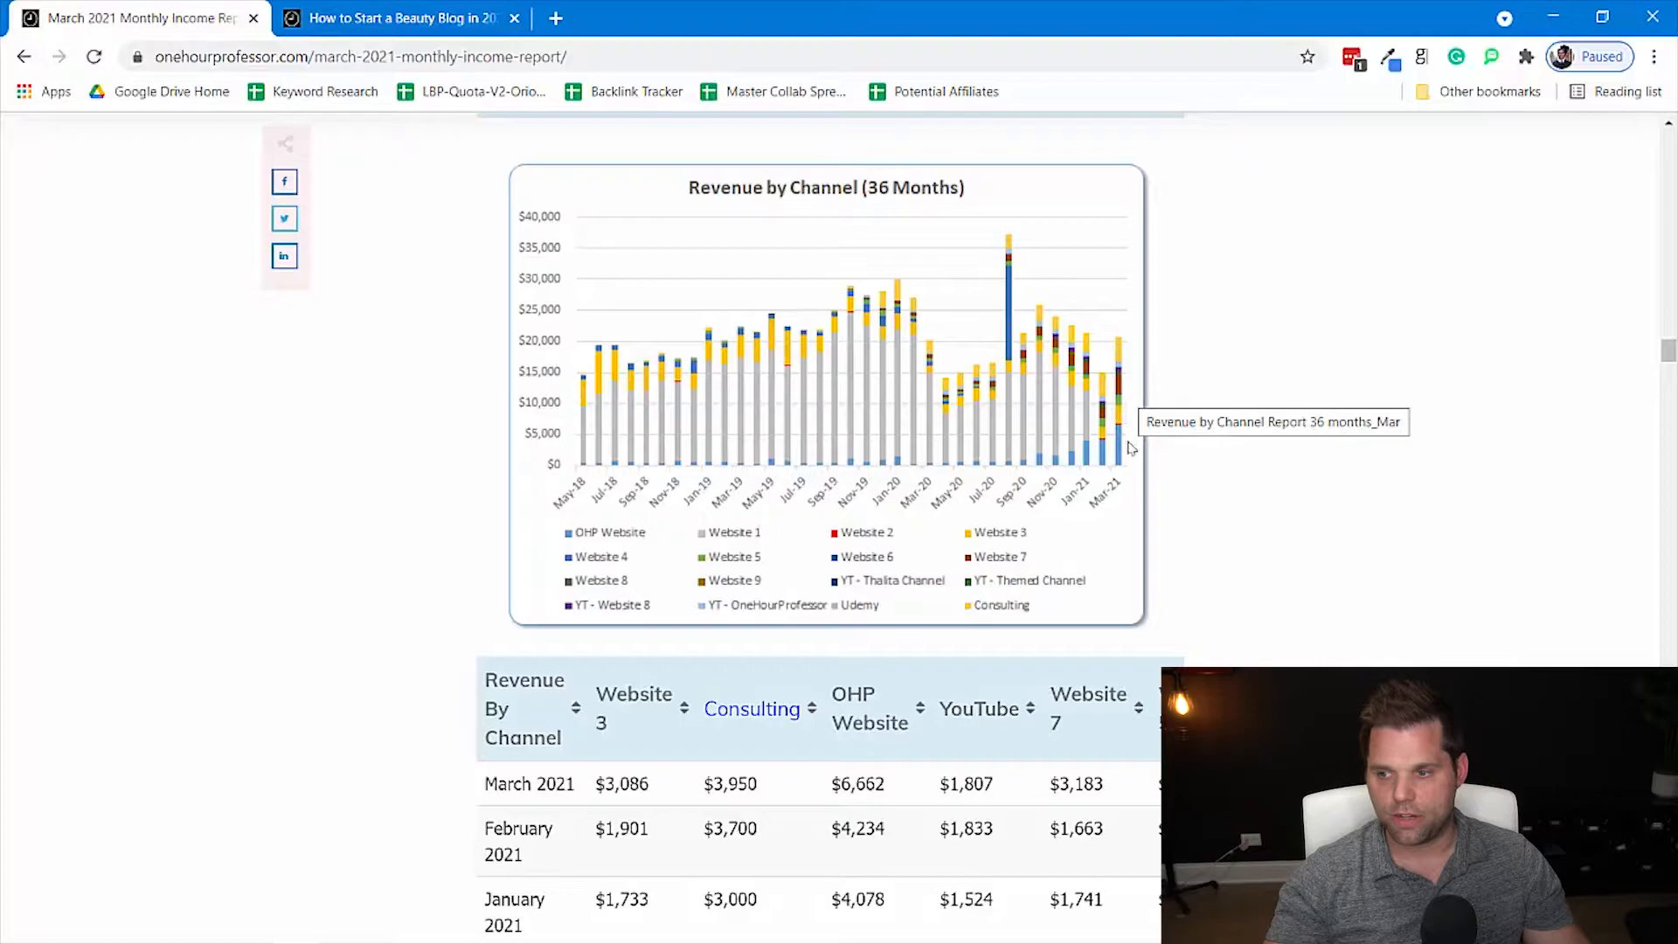
pyautogui.moveTo(1104, 400)
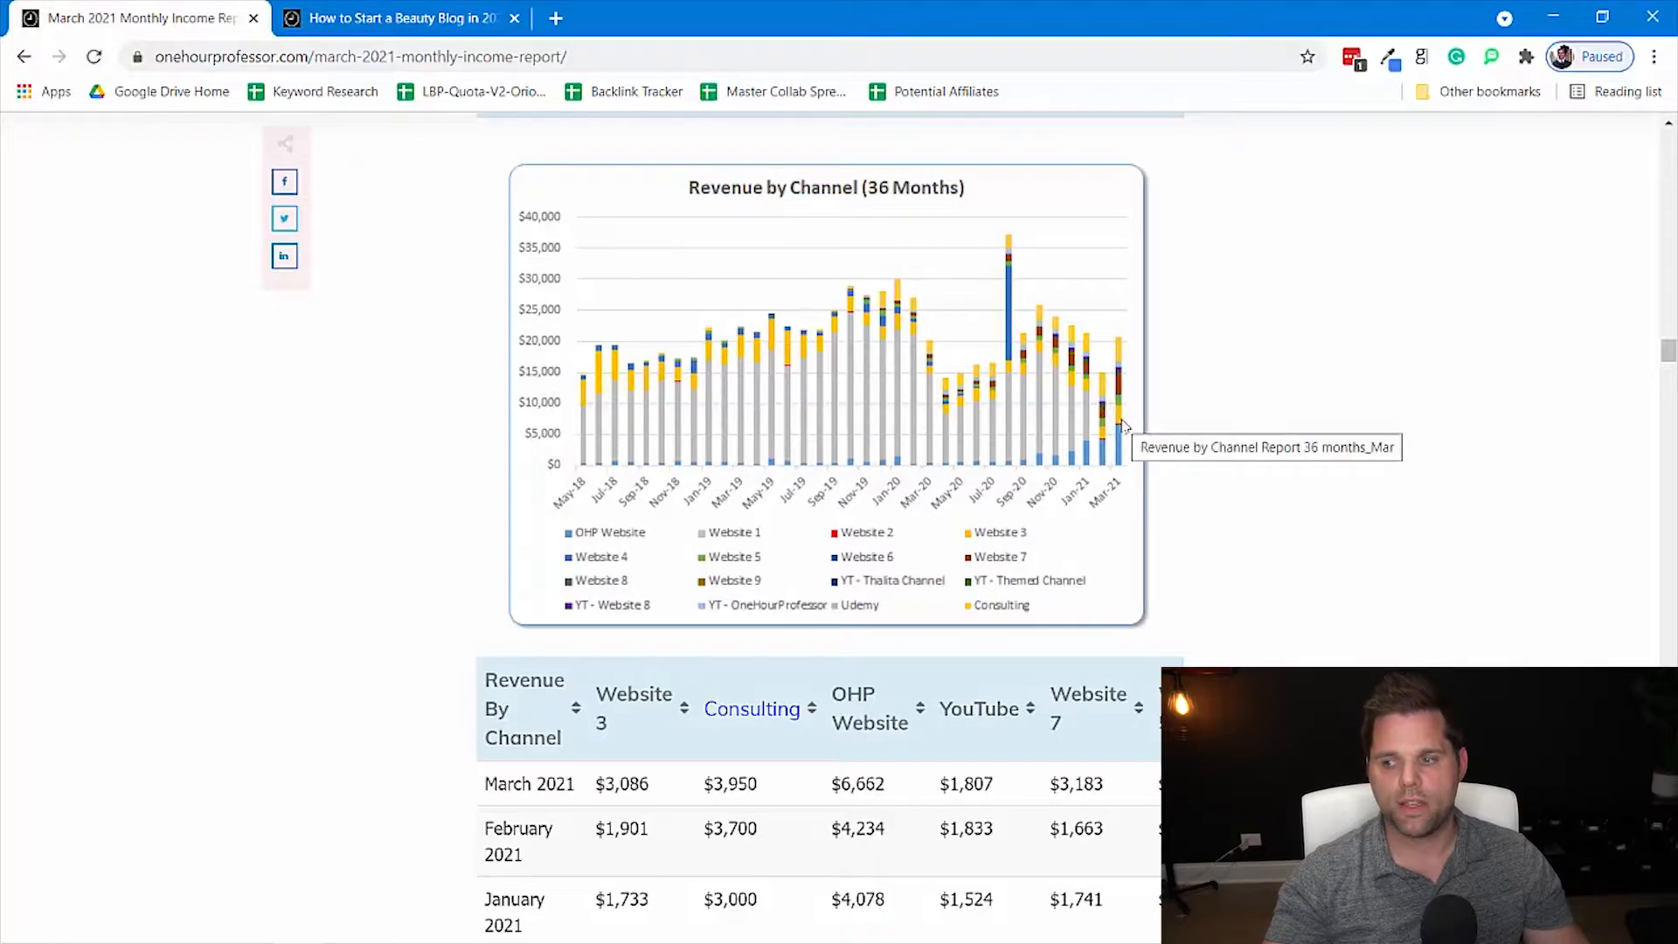
pyautogui.moveTo(1135, 413)
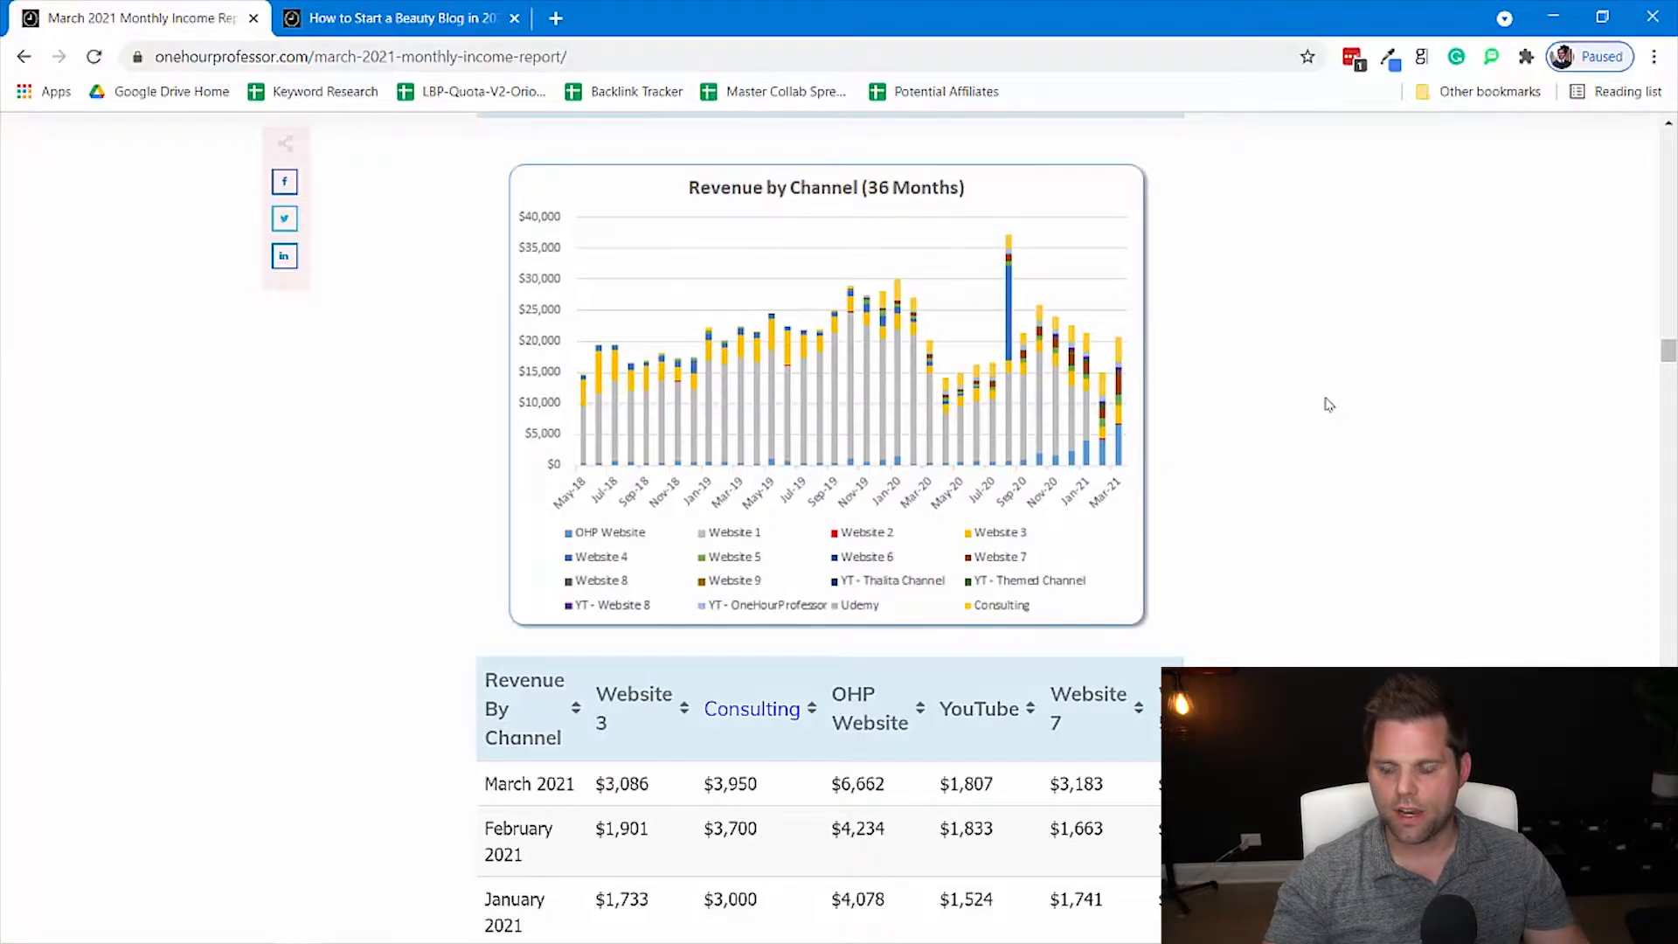
pyautogui.moveTo(1131, 353)
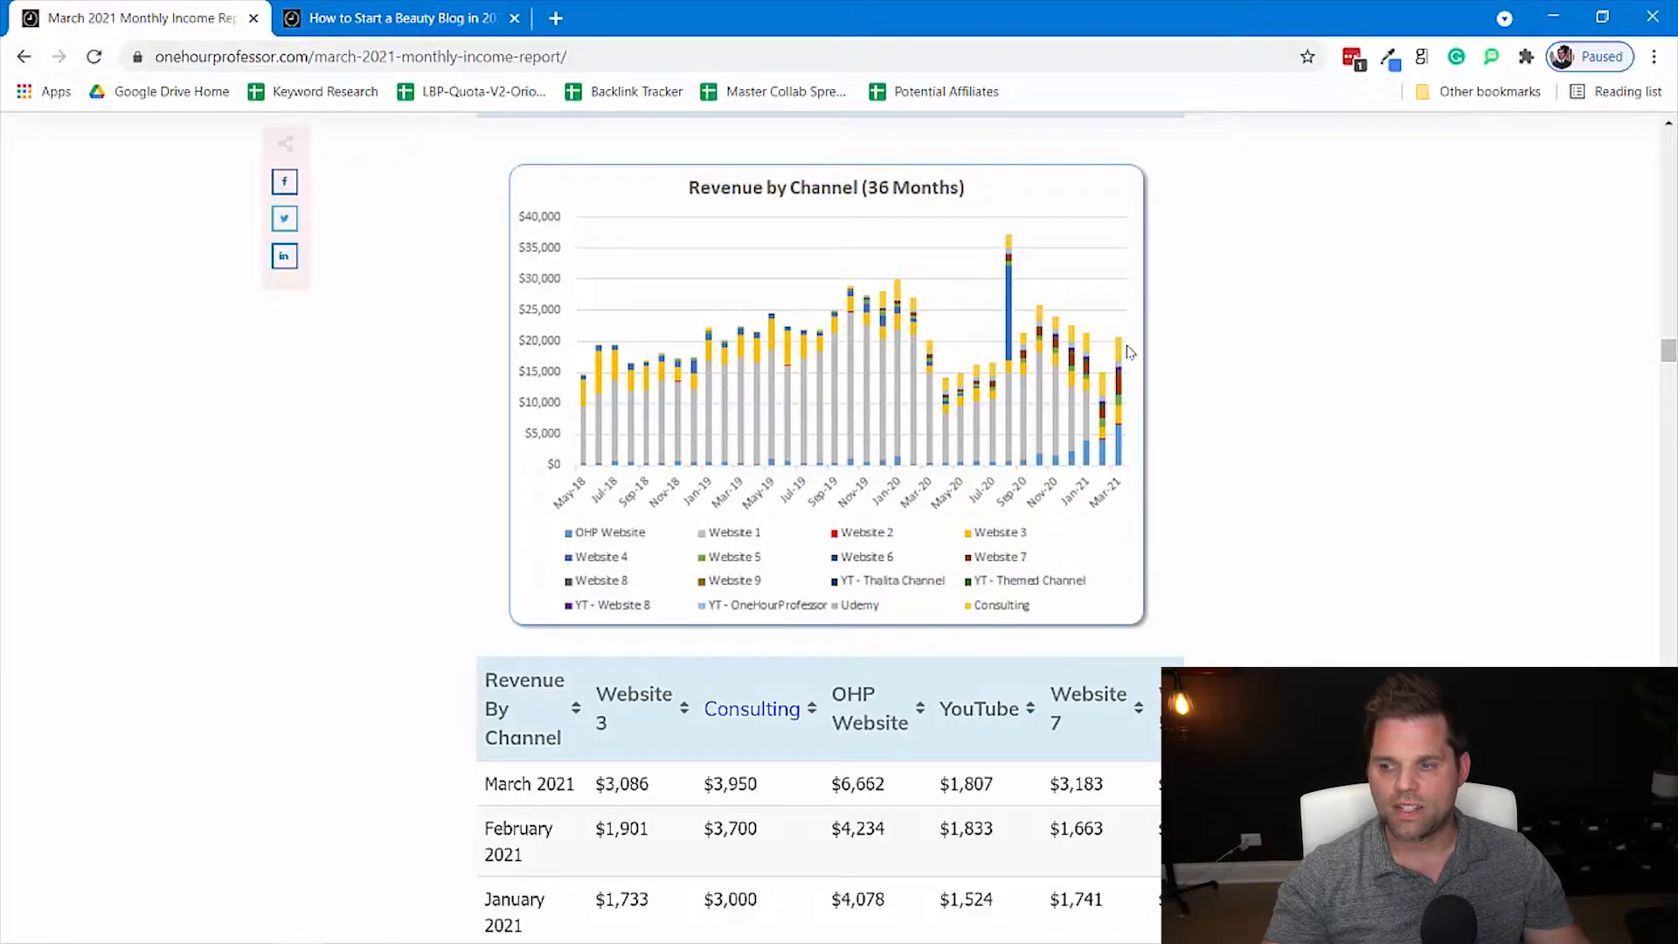
pyautogui.moveTo(1123, 449)
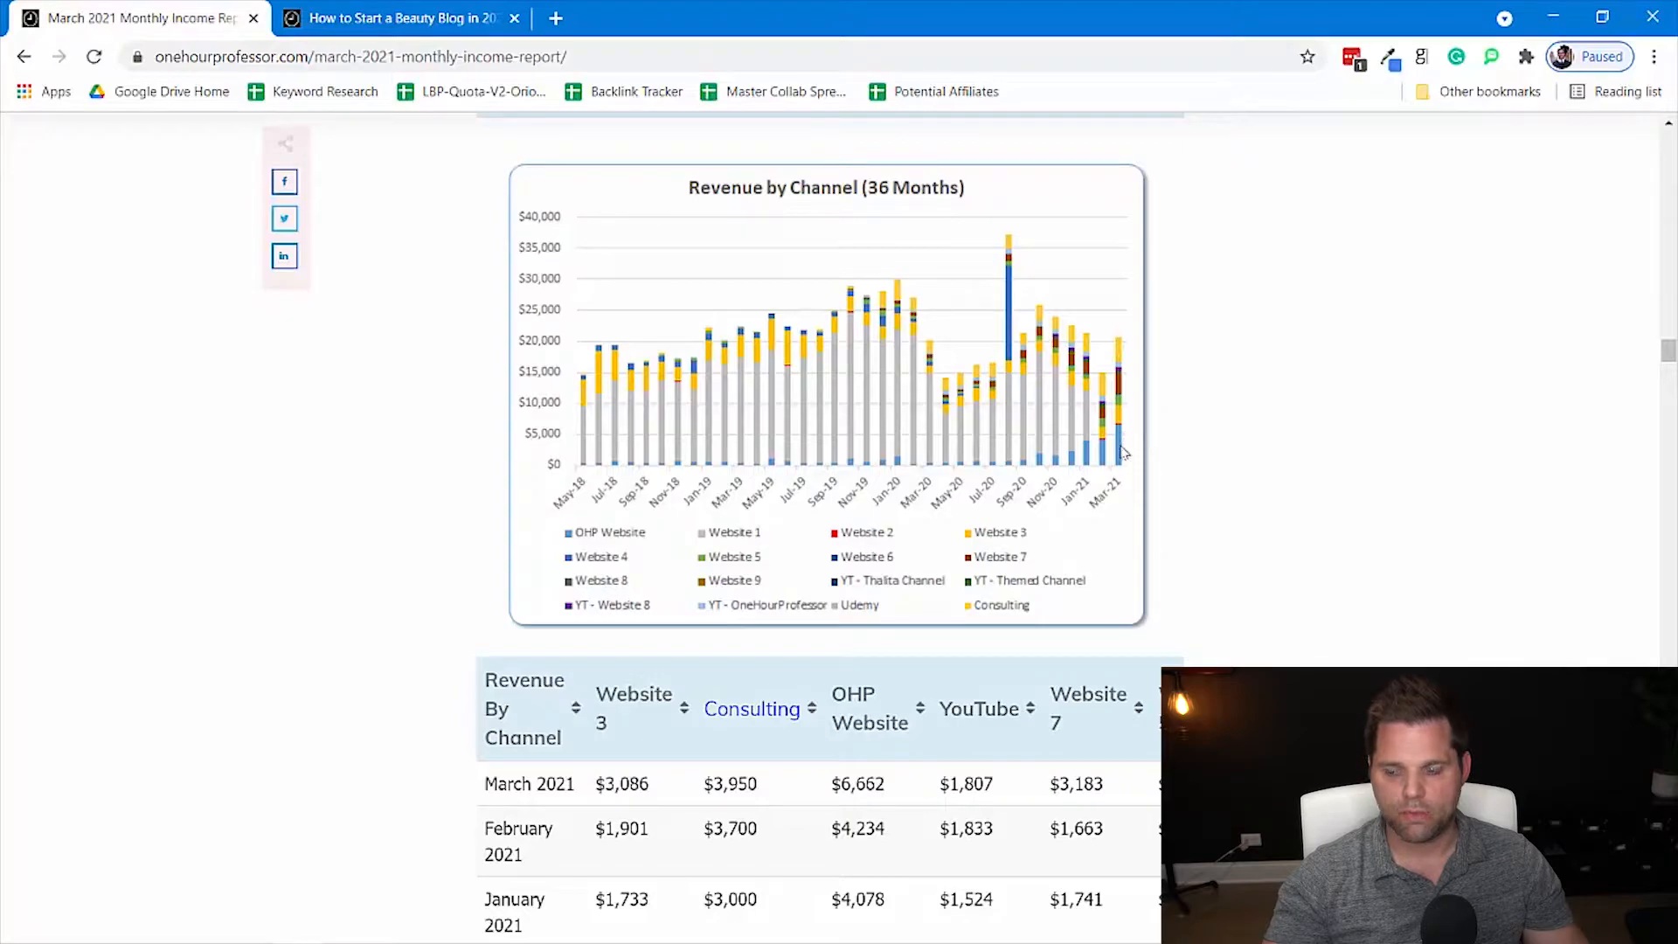
pyautogui.moveTo(1299, 587)
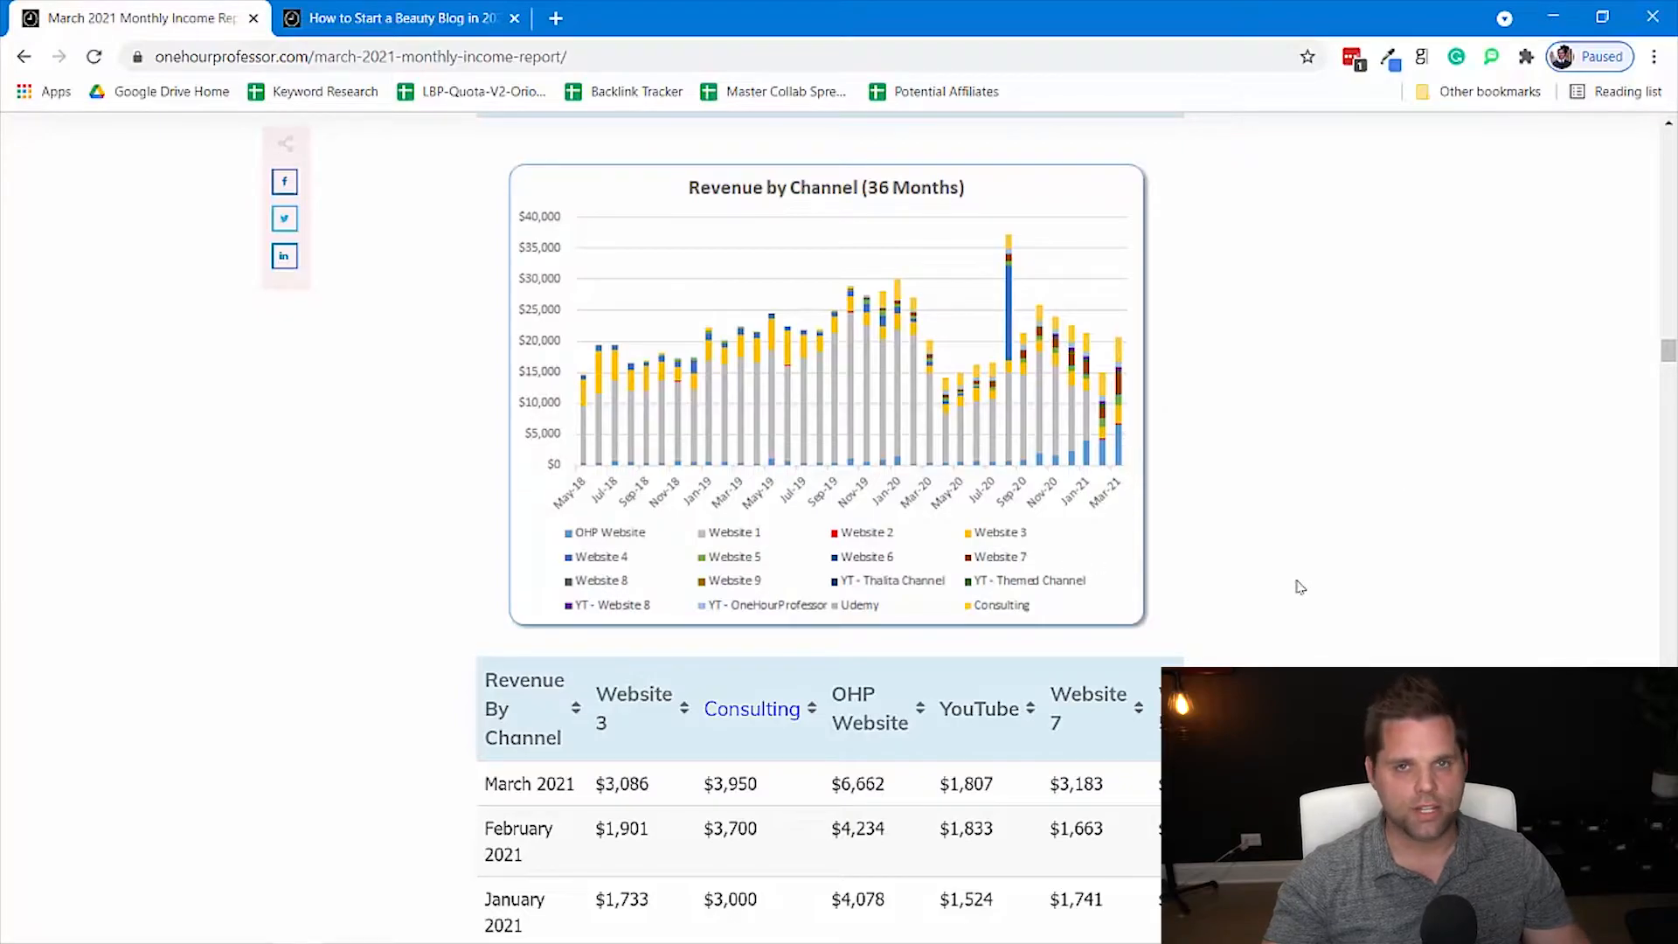
pyautogui.scroll(-3)
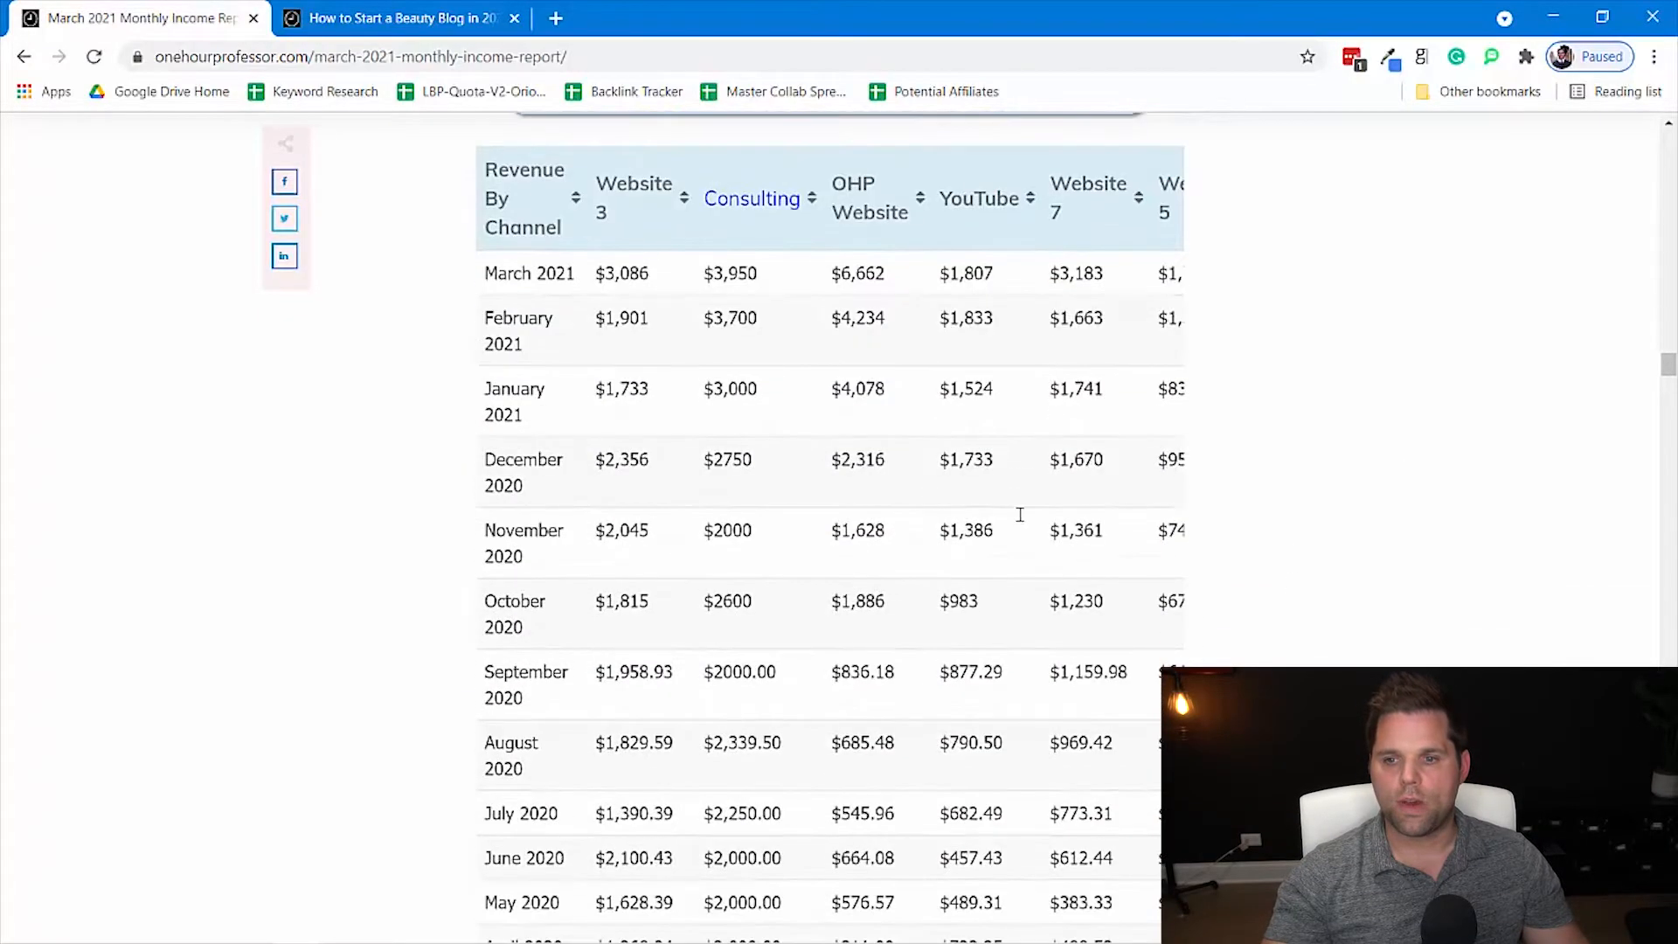
pyautogui.scroll(-3)
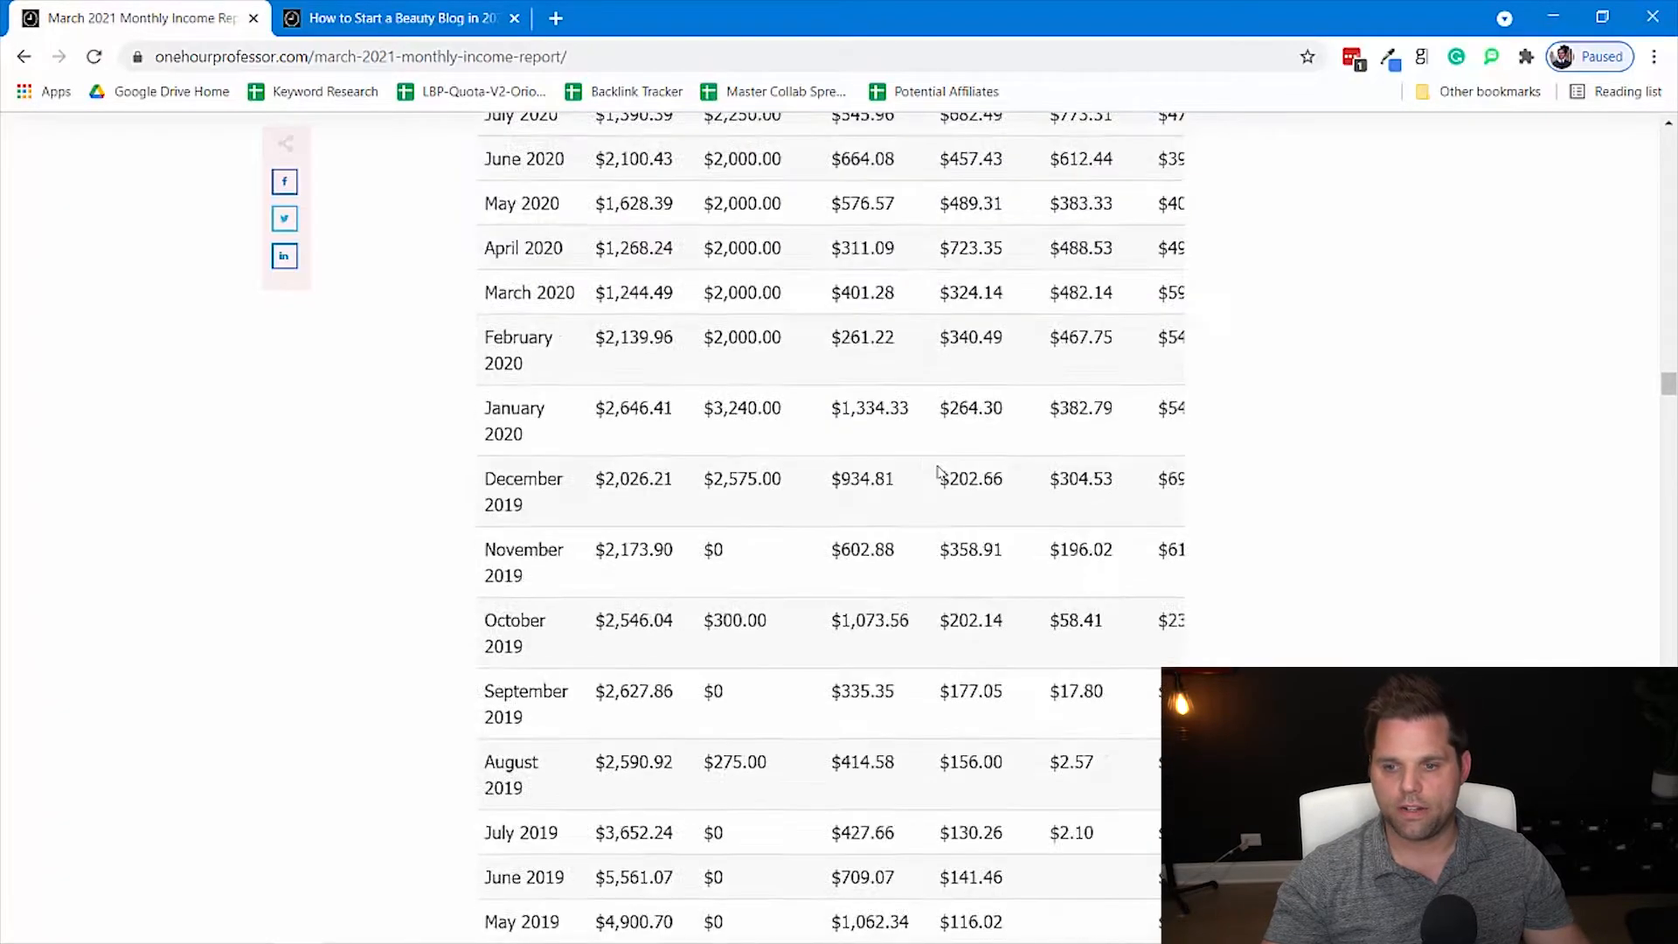
pyautogui.scroll(3)
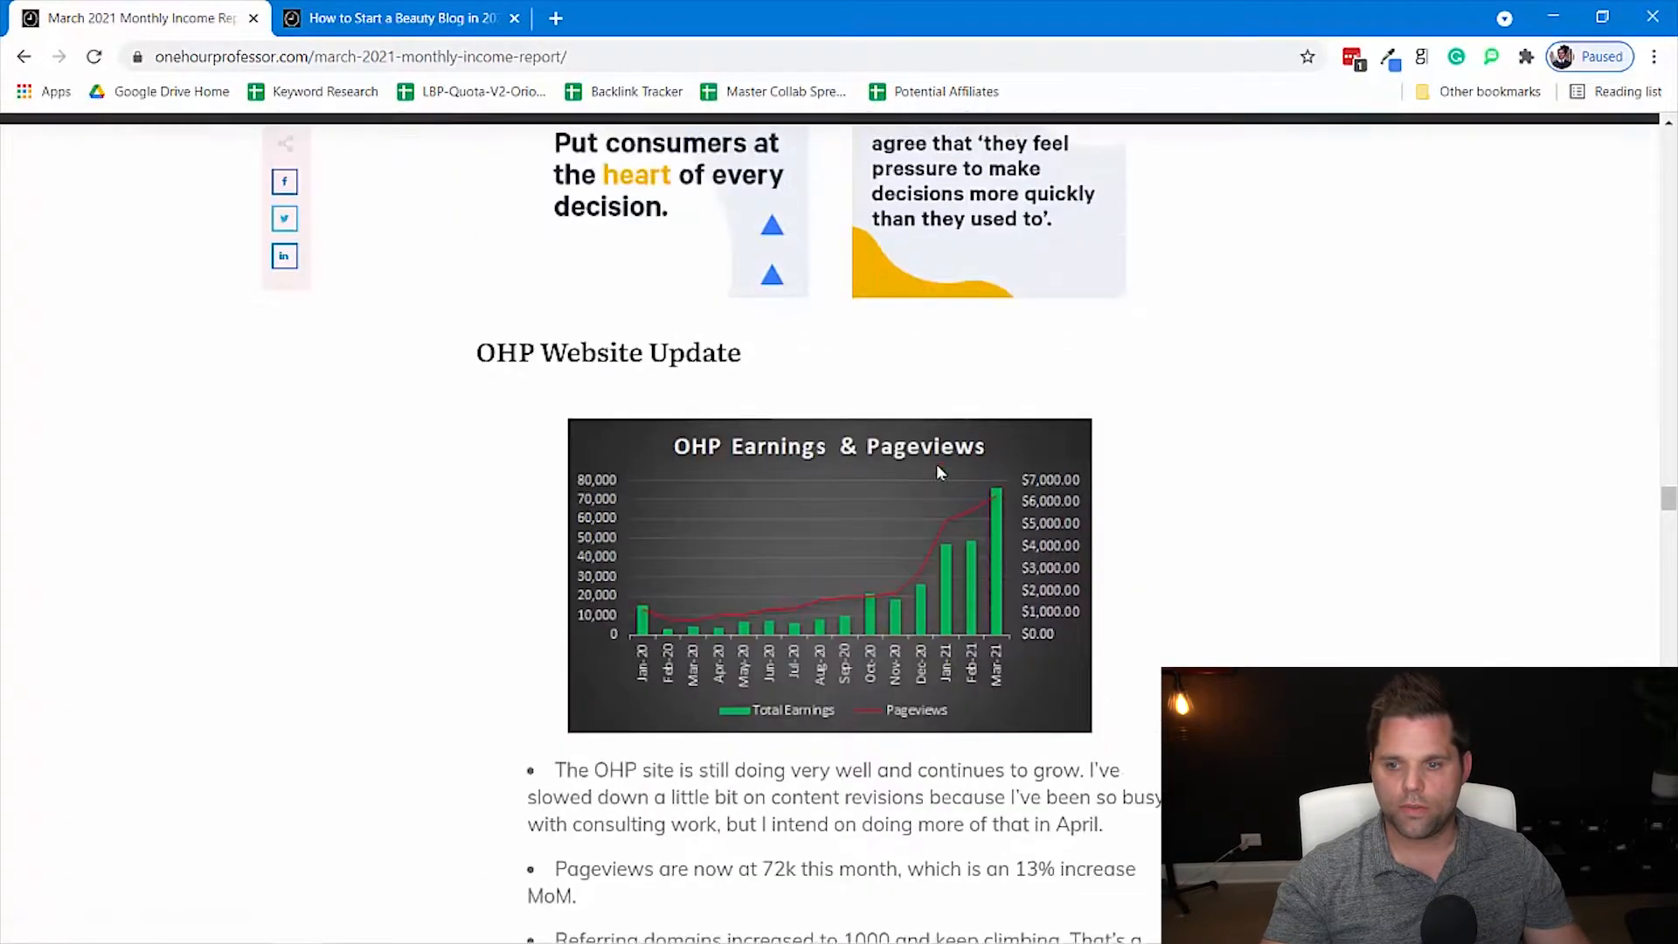
pyautogui.scroll(3)
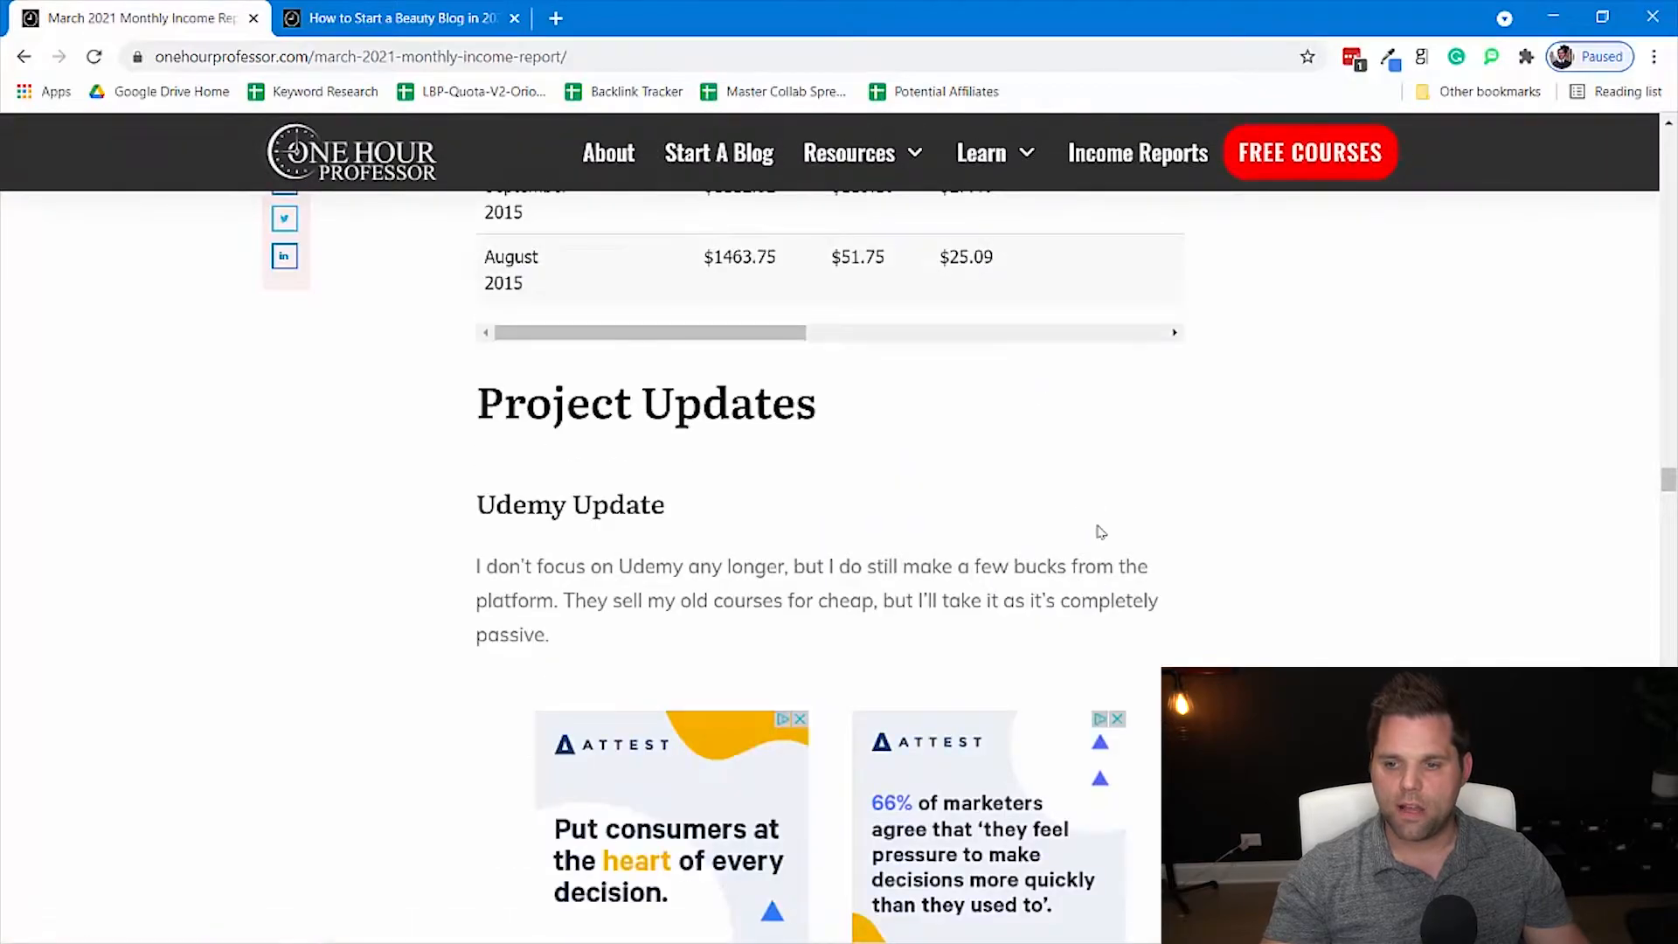
# - Scroll to the OHP Website Update chart and its notes on 72k pageviews and $6,662 earned
pyautogui.scroll(-3)
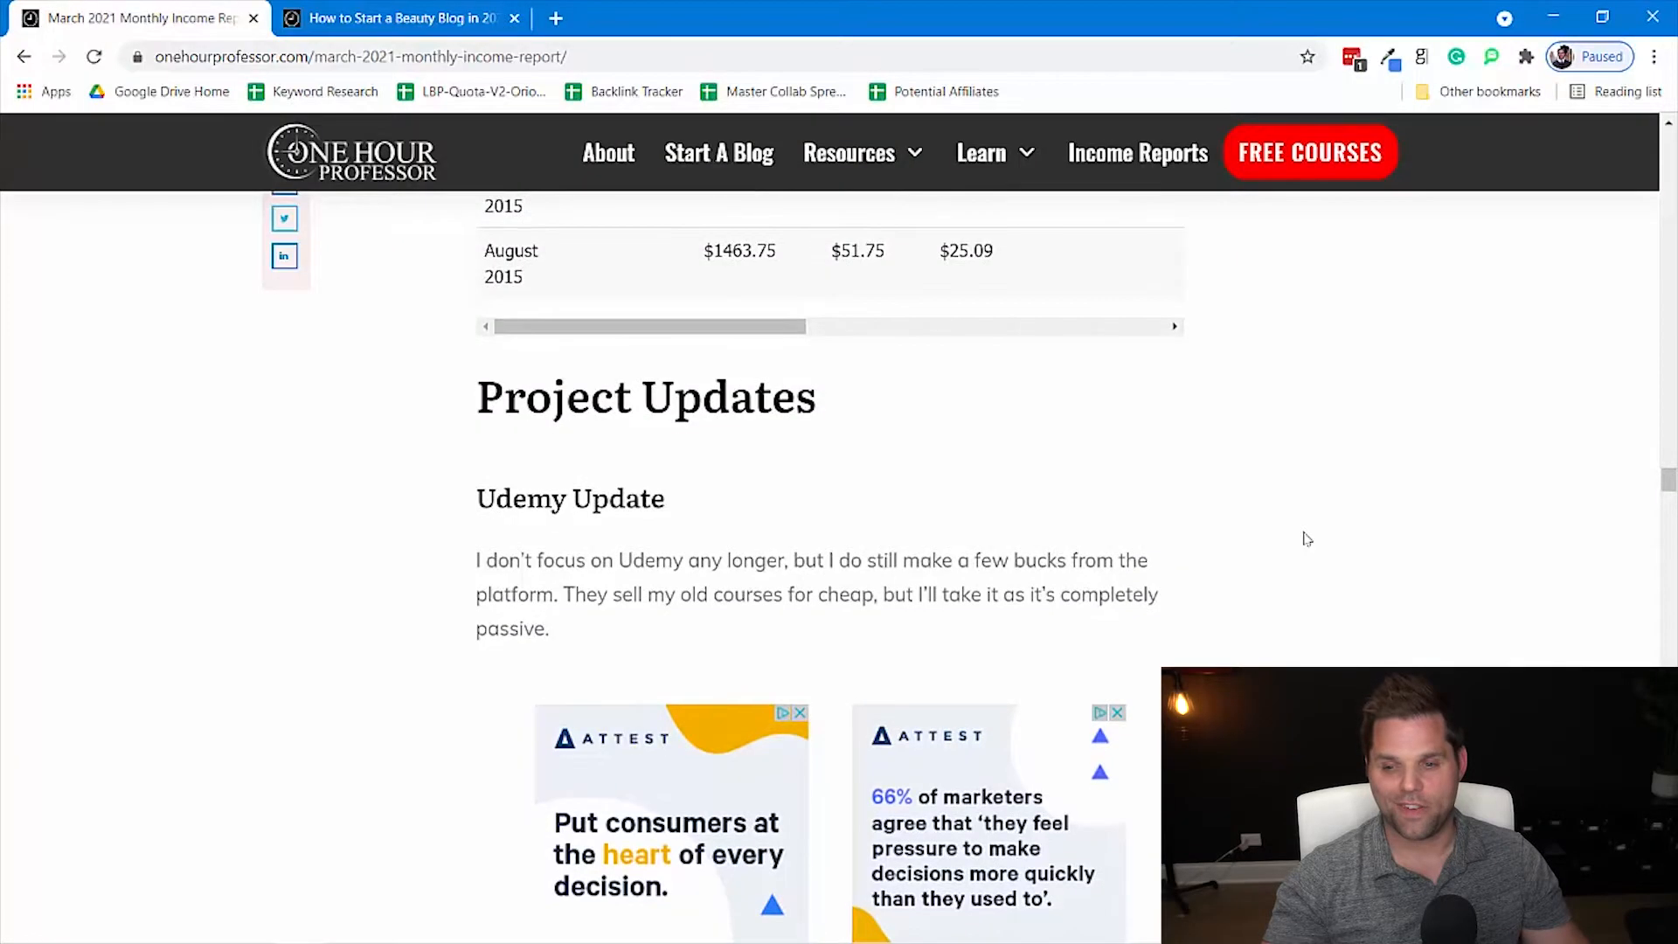
pyautogui.scroll(-3)
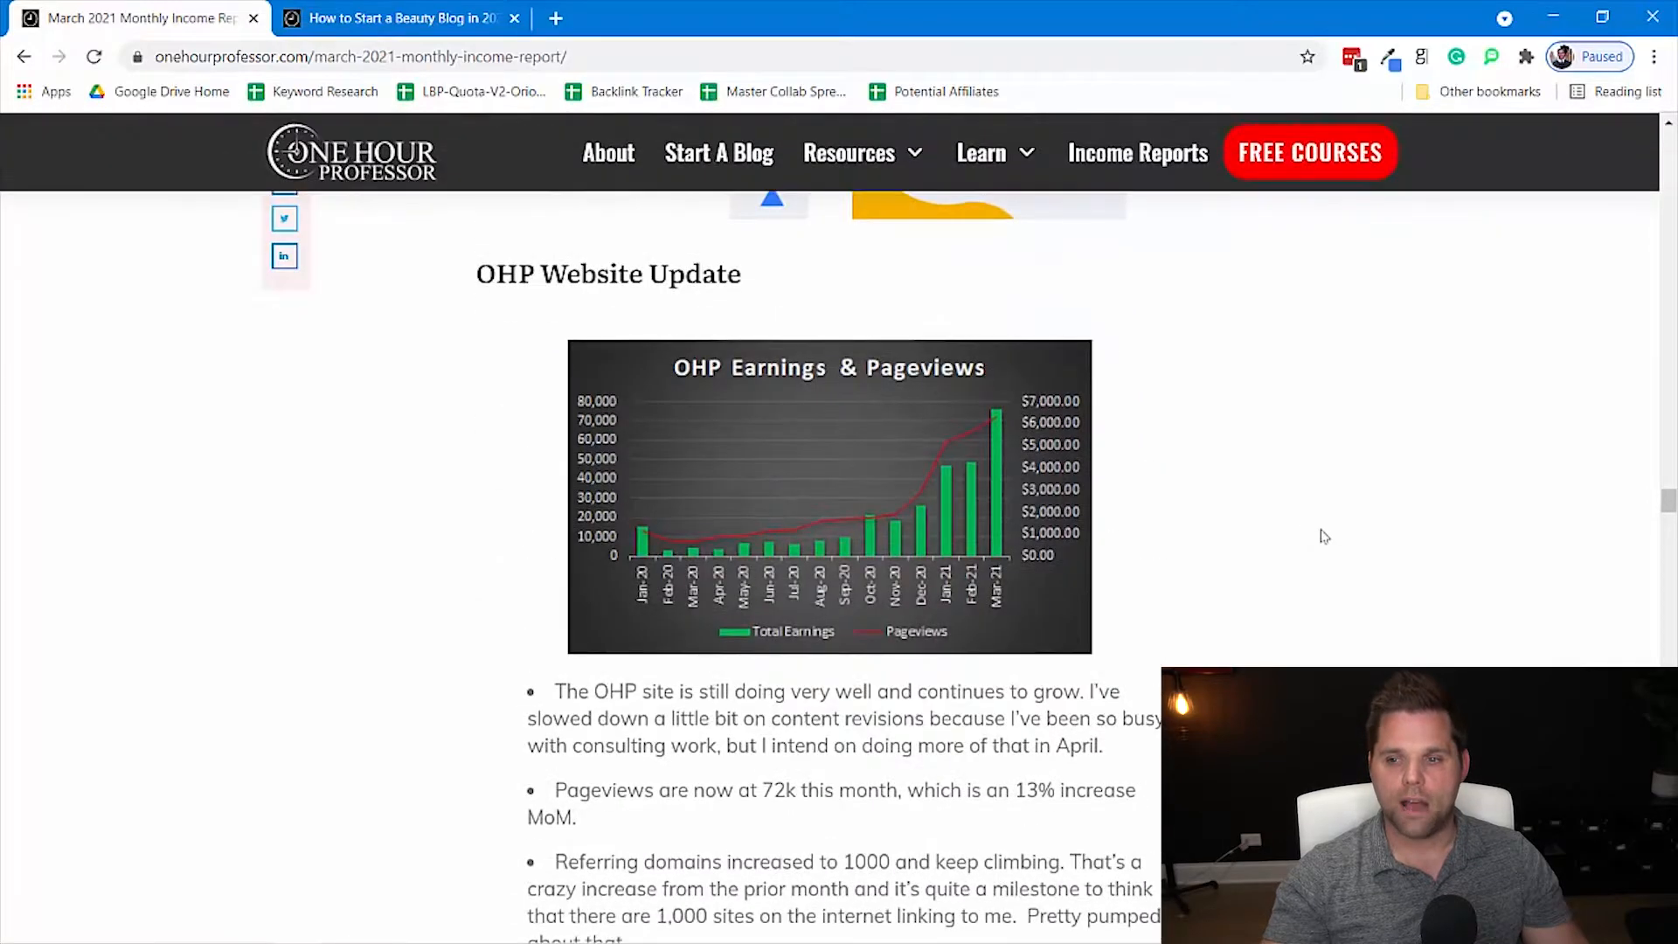
pyautogui.scroll(-3)
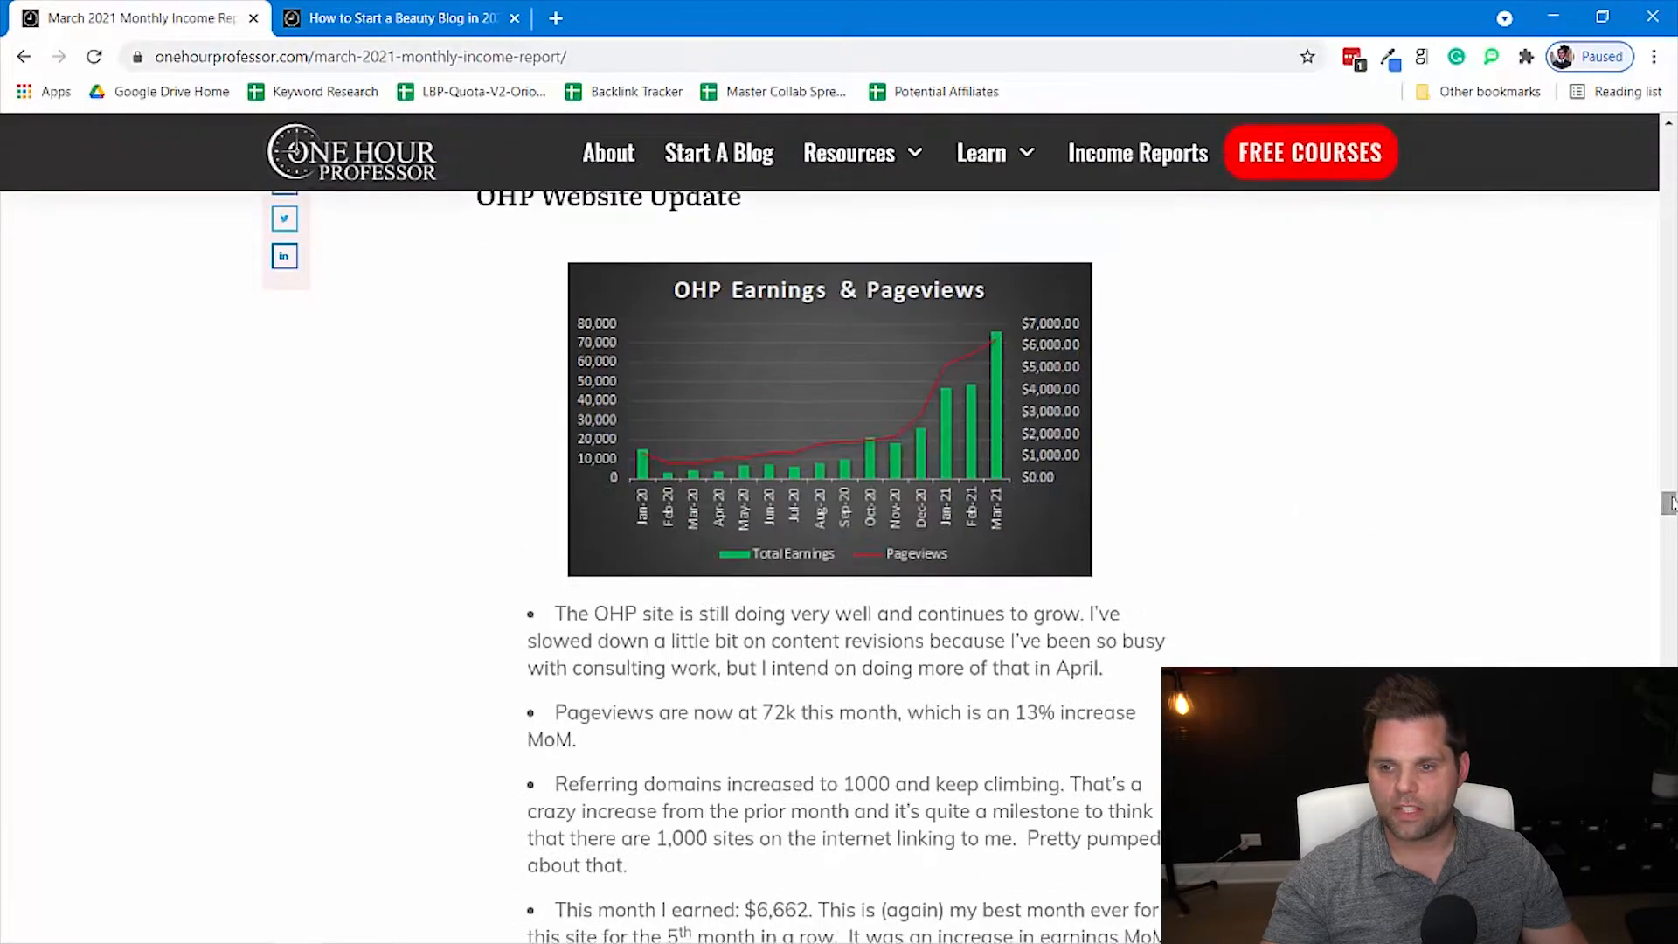
pyautogui.moveTo(1169, 494)
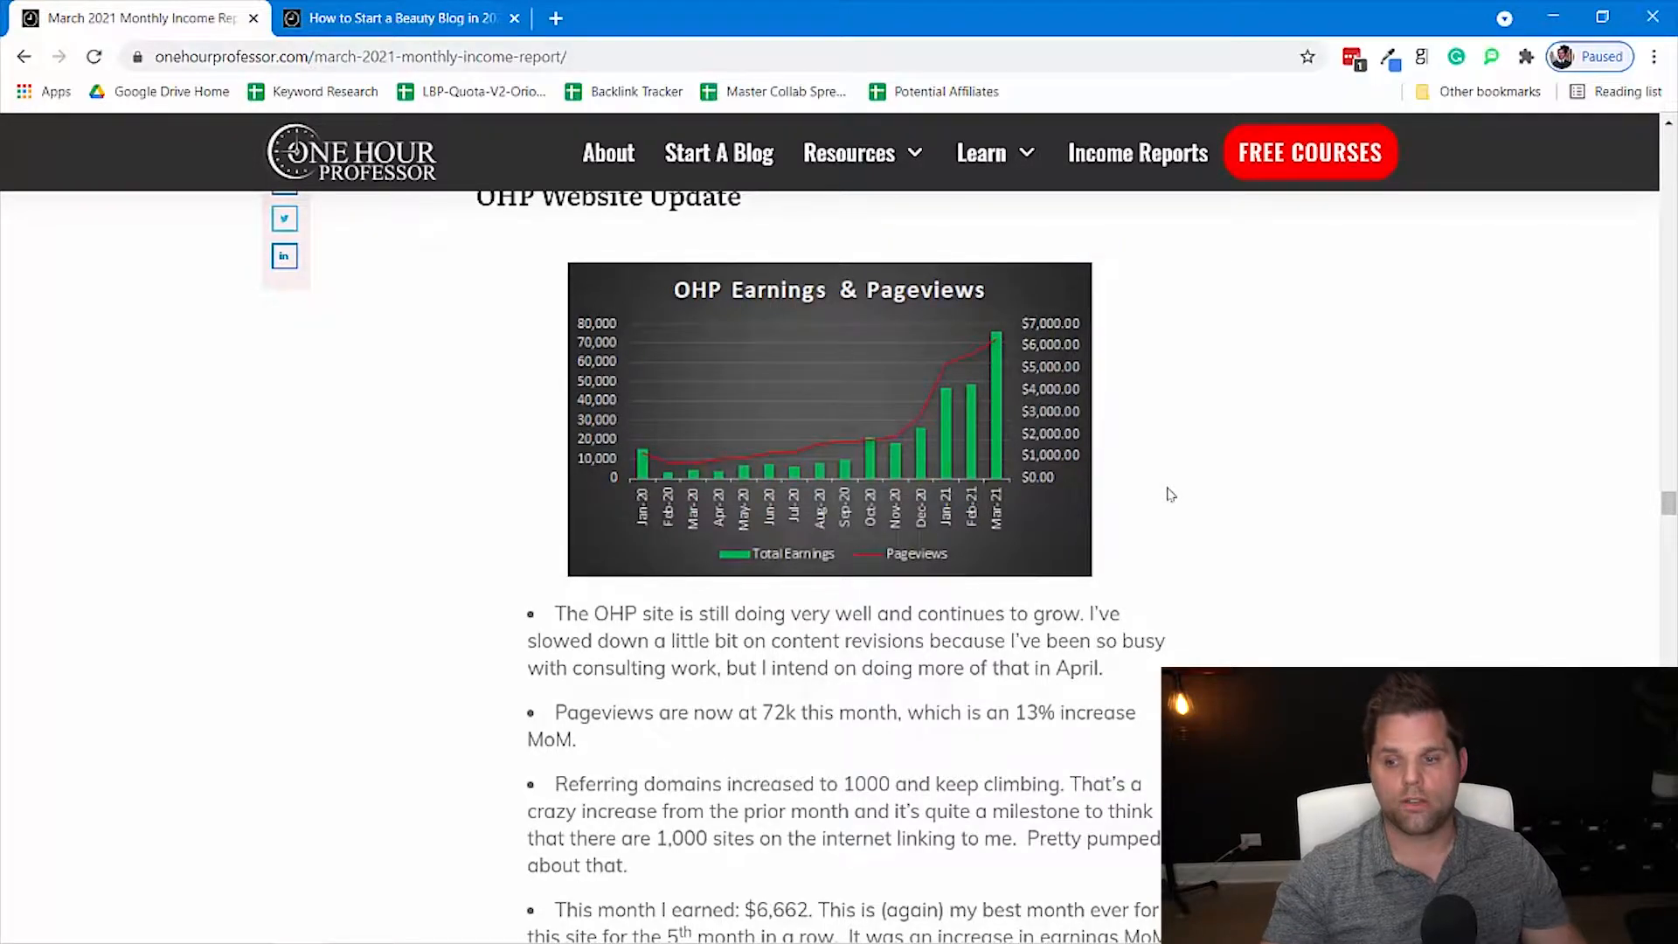
pyautogui.moveTo(1051, 490)
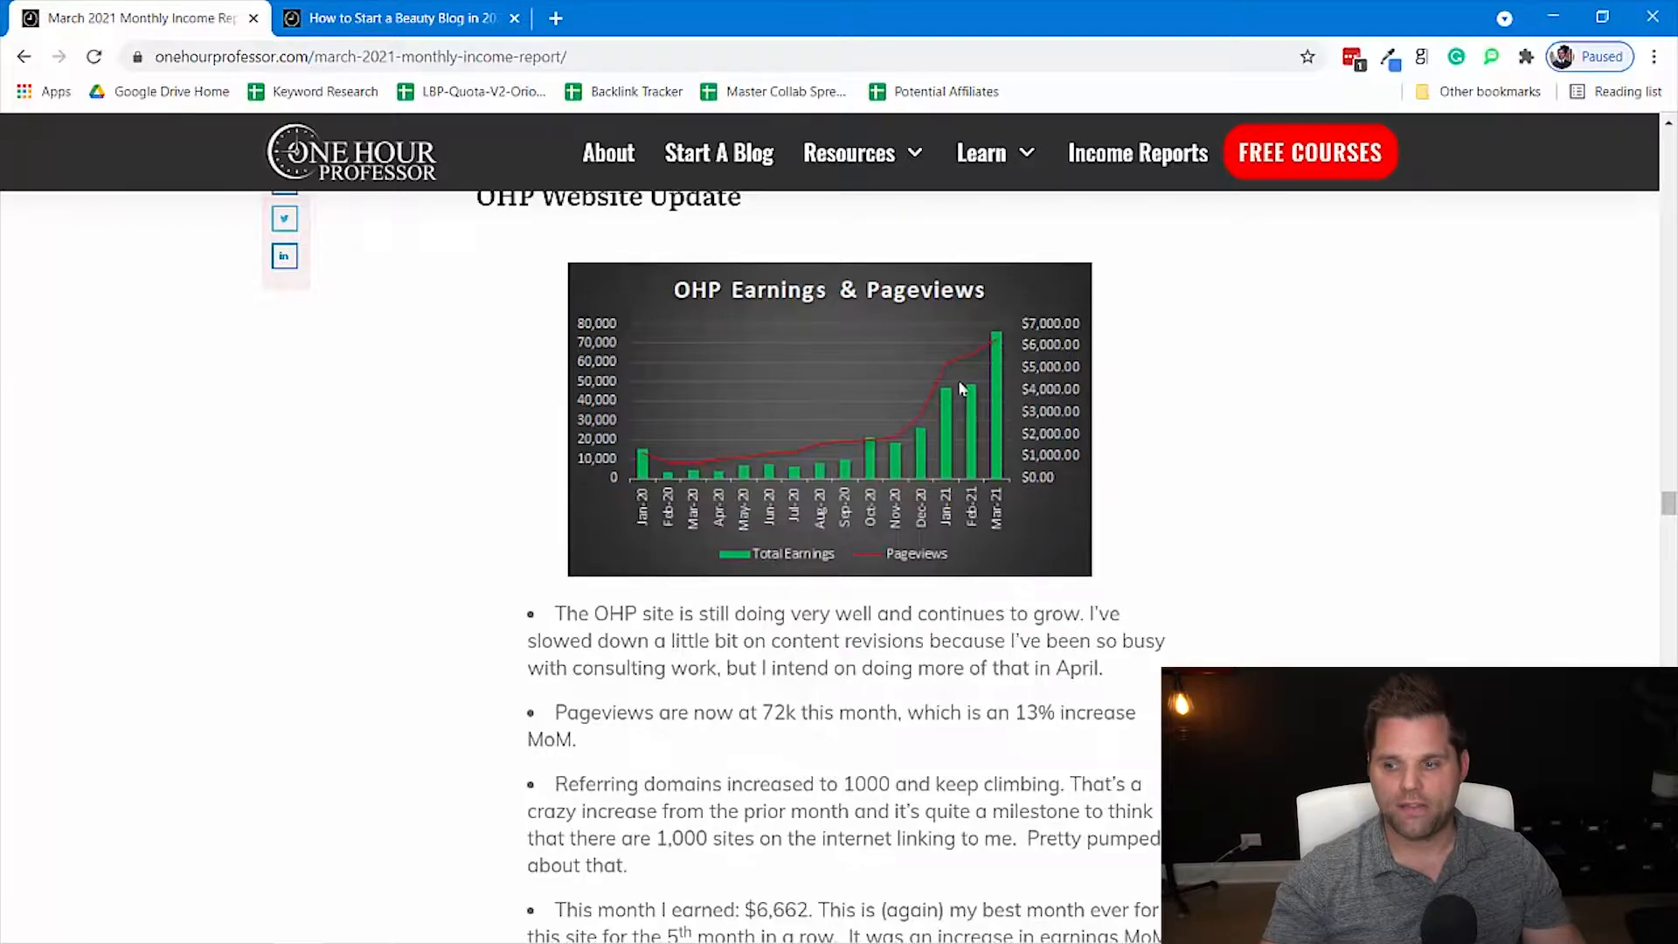
pyautogui.moveTo(1159, 438)
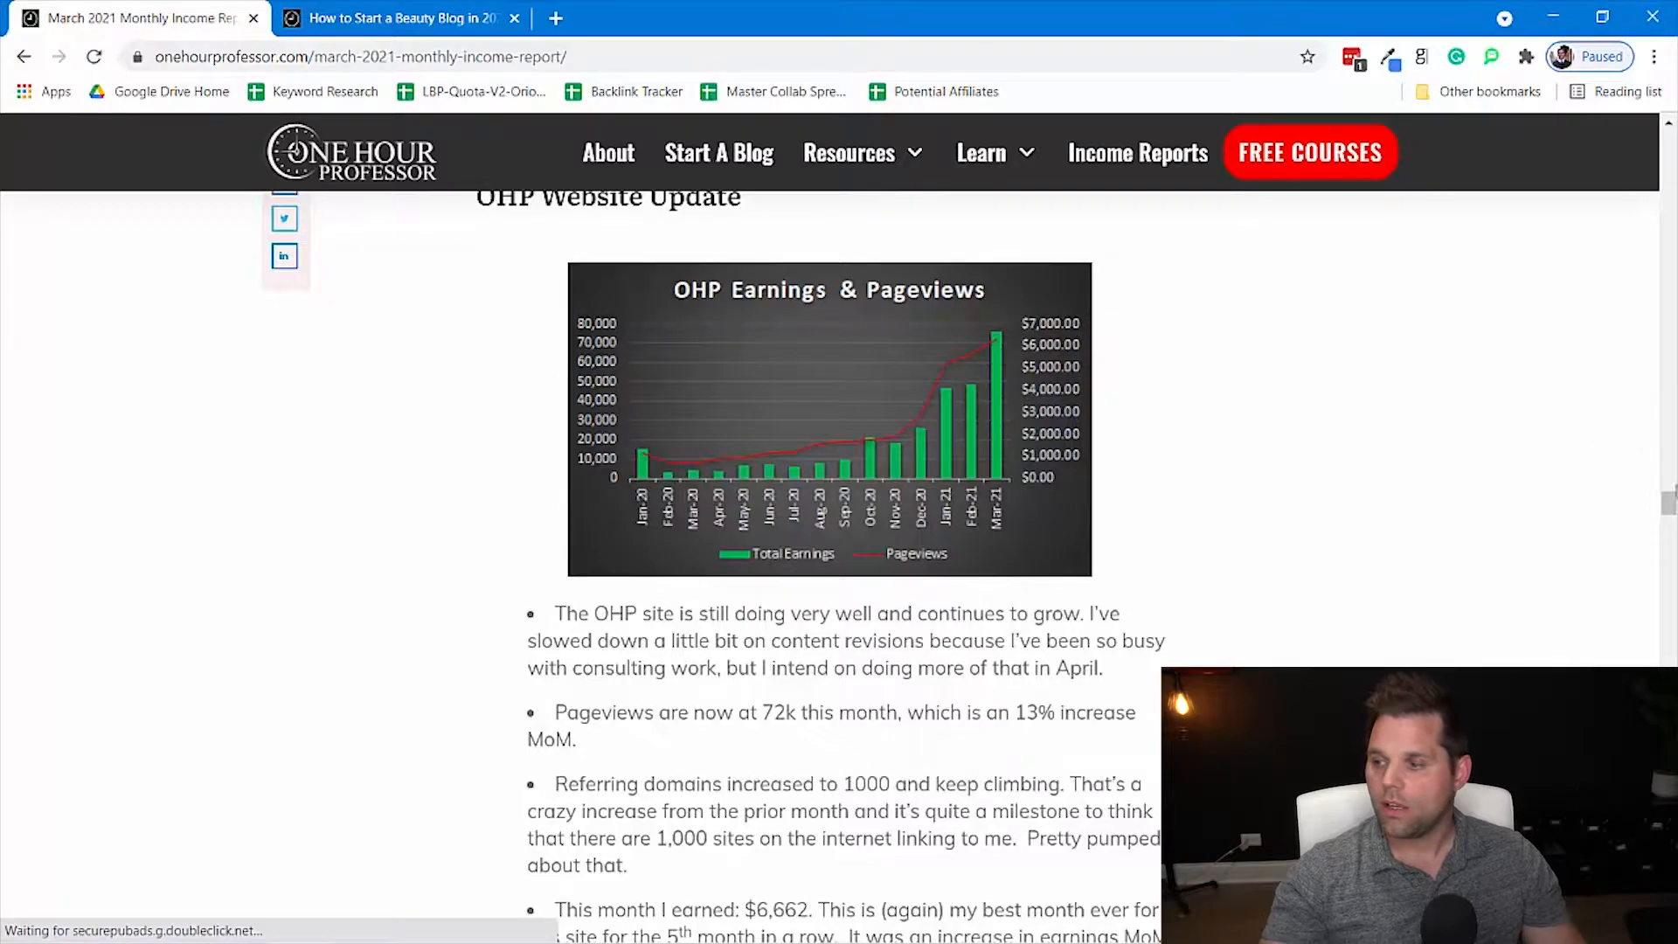
pyautogui.scroll(-3)
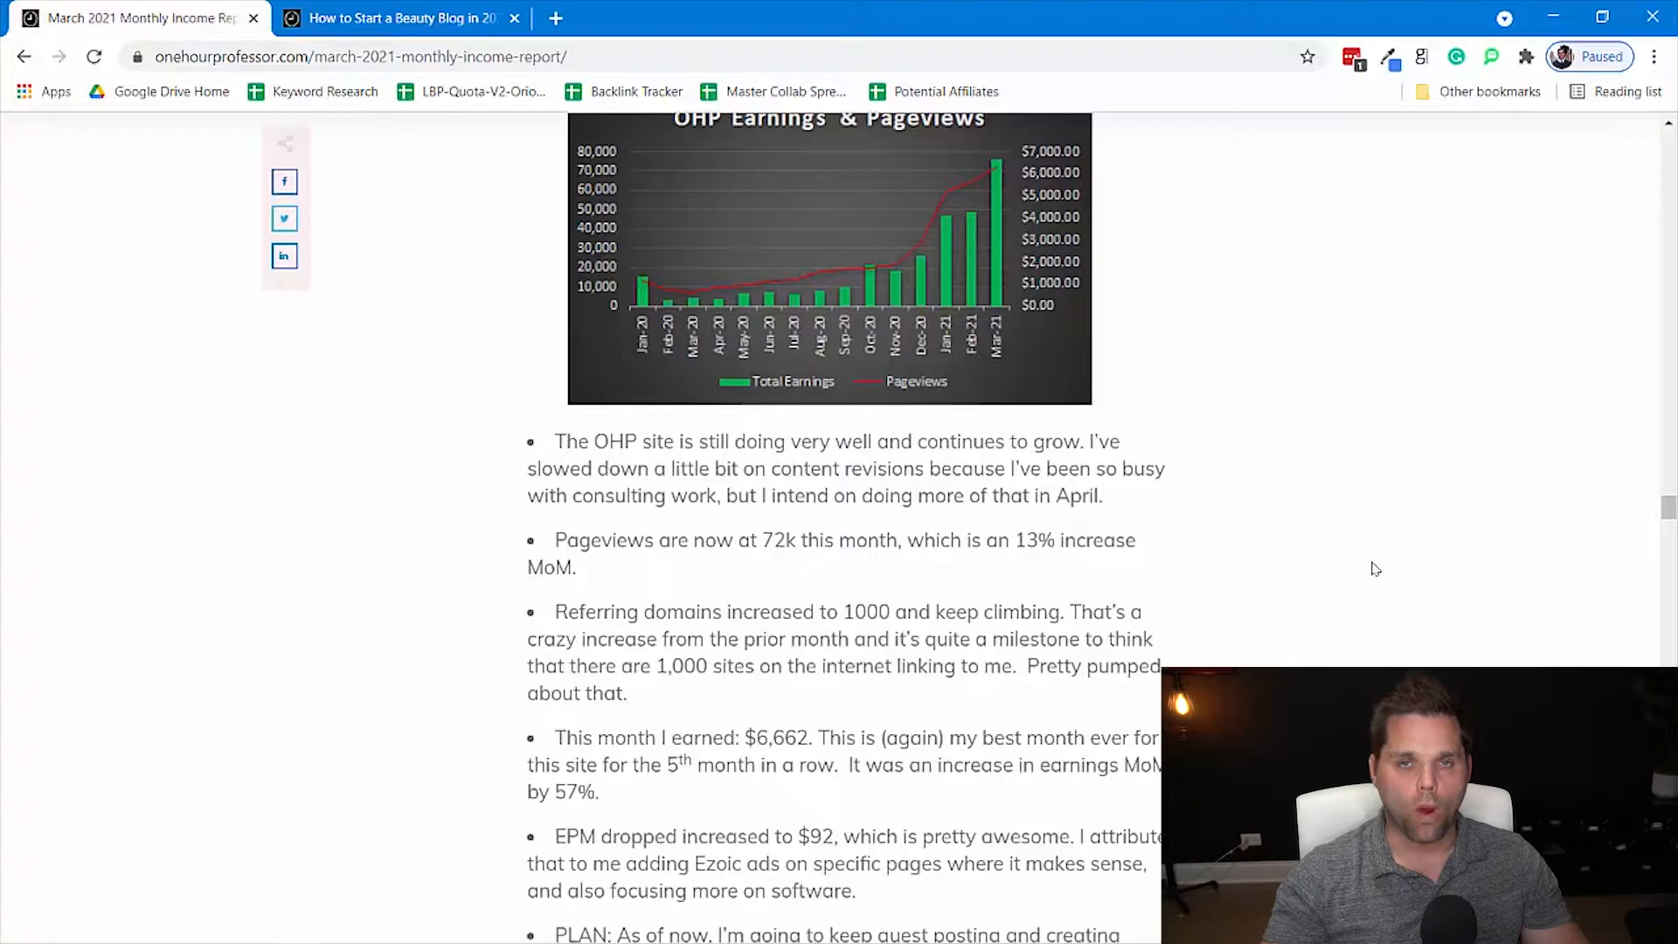
pyautogui.moveTo(1357, 533)
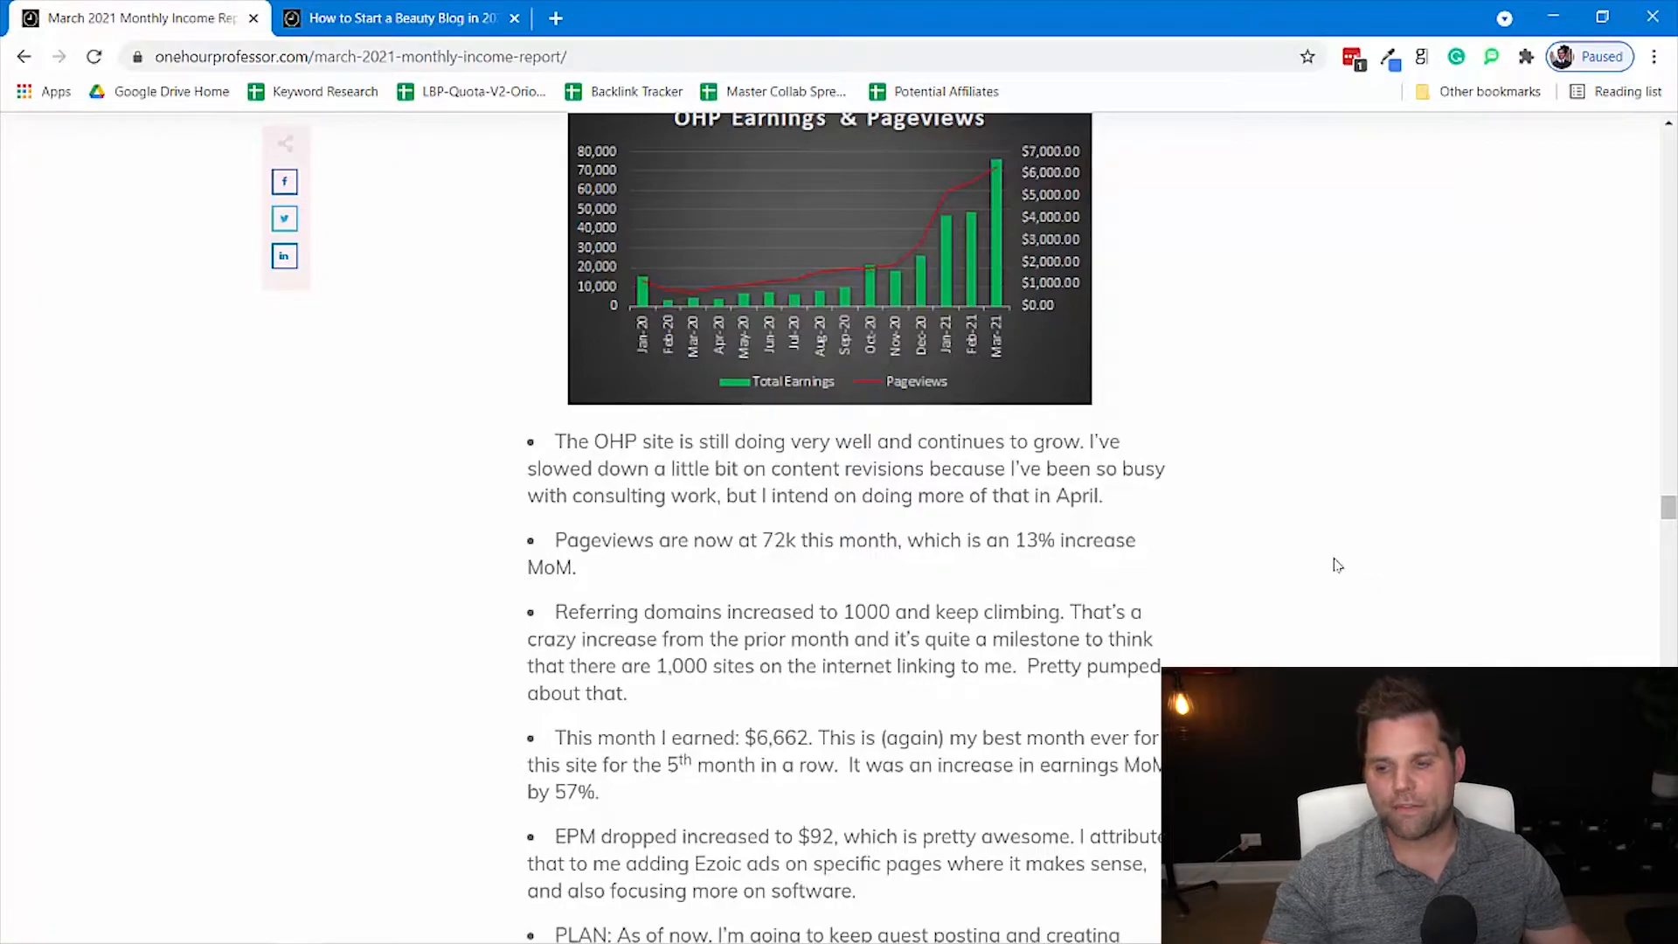
pyautogui.moveTo(1306, 585)
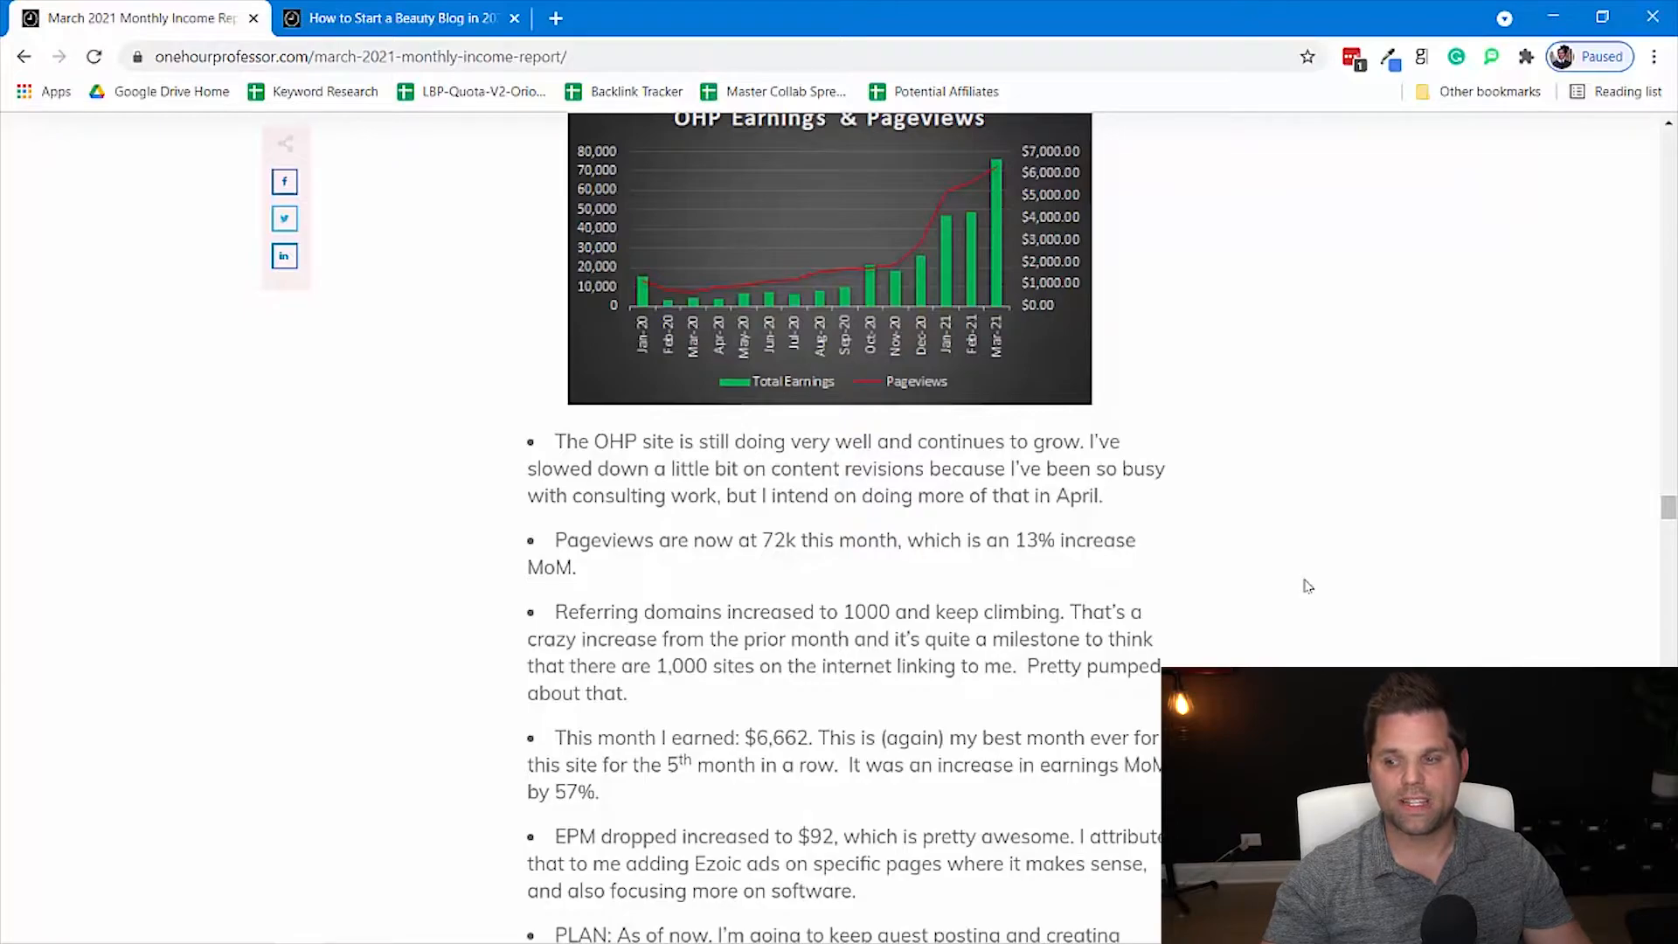
pyautogui.moveTo(1299, 575)
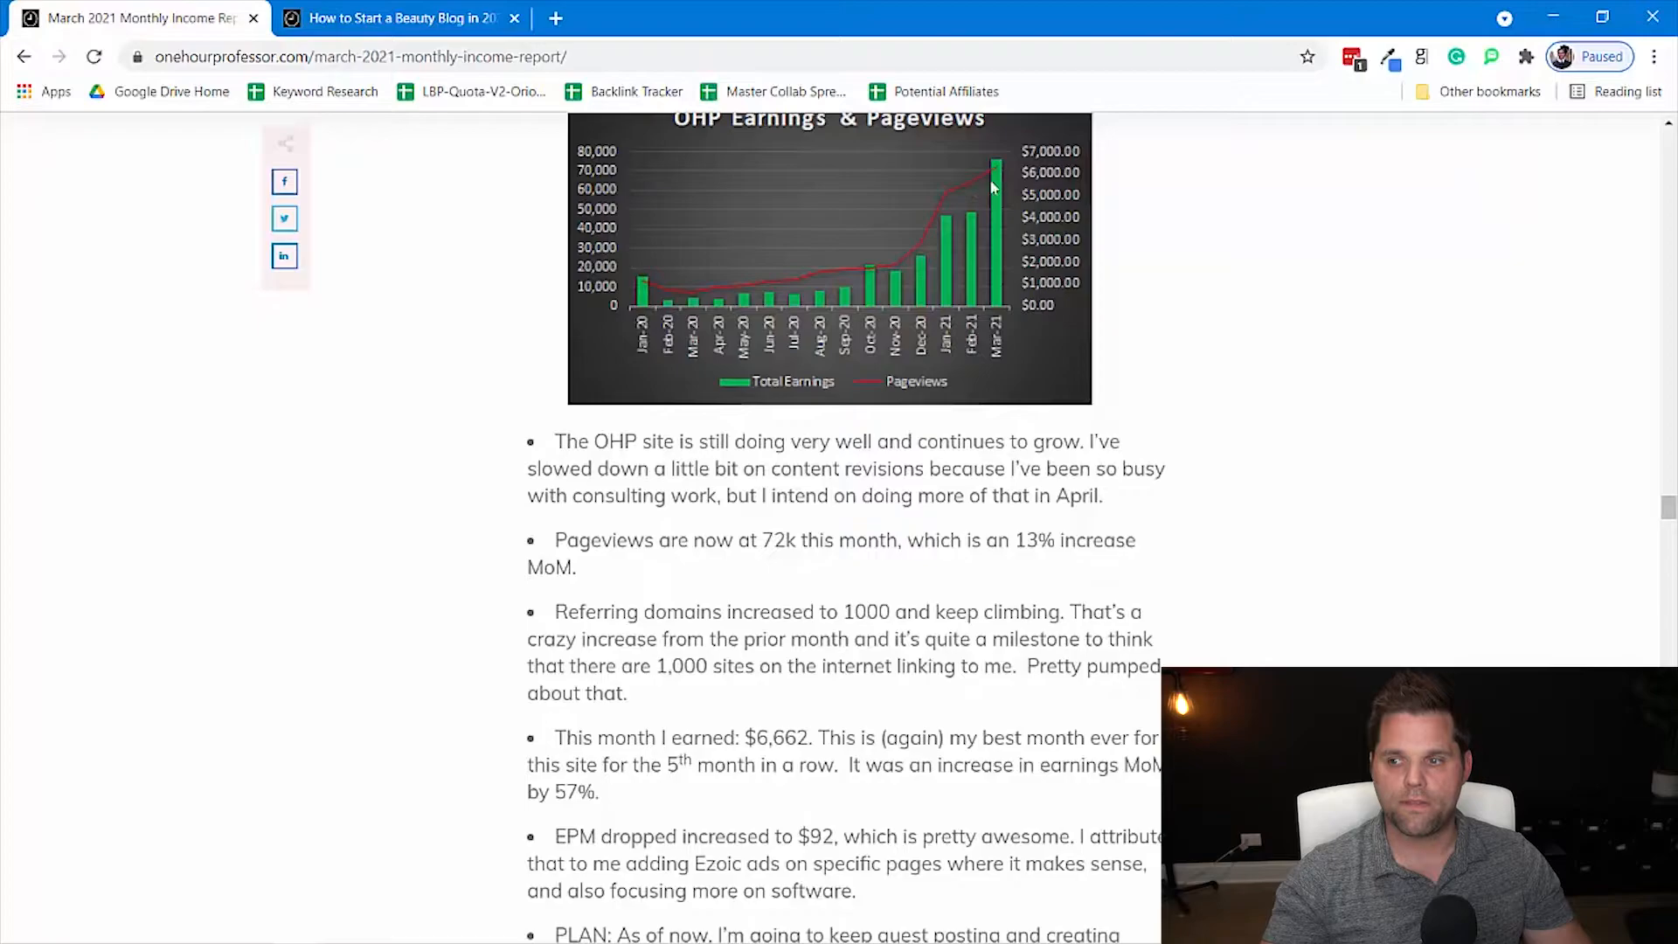
# - Scroll down to Website 3's earnings chart and notes on 140k pageviews and $3,086 earned
pyautogui.scroll(-3)
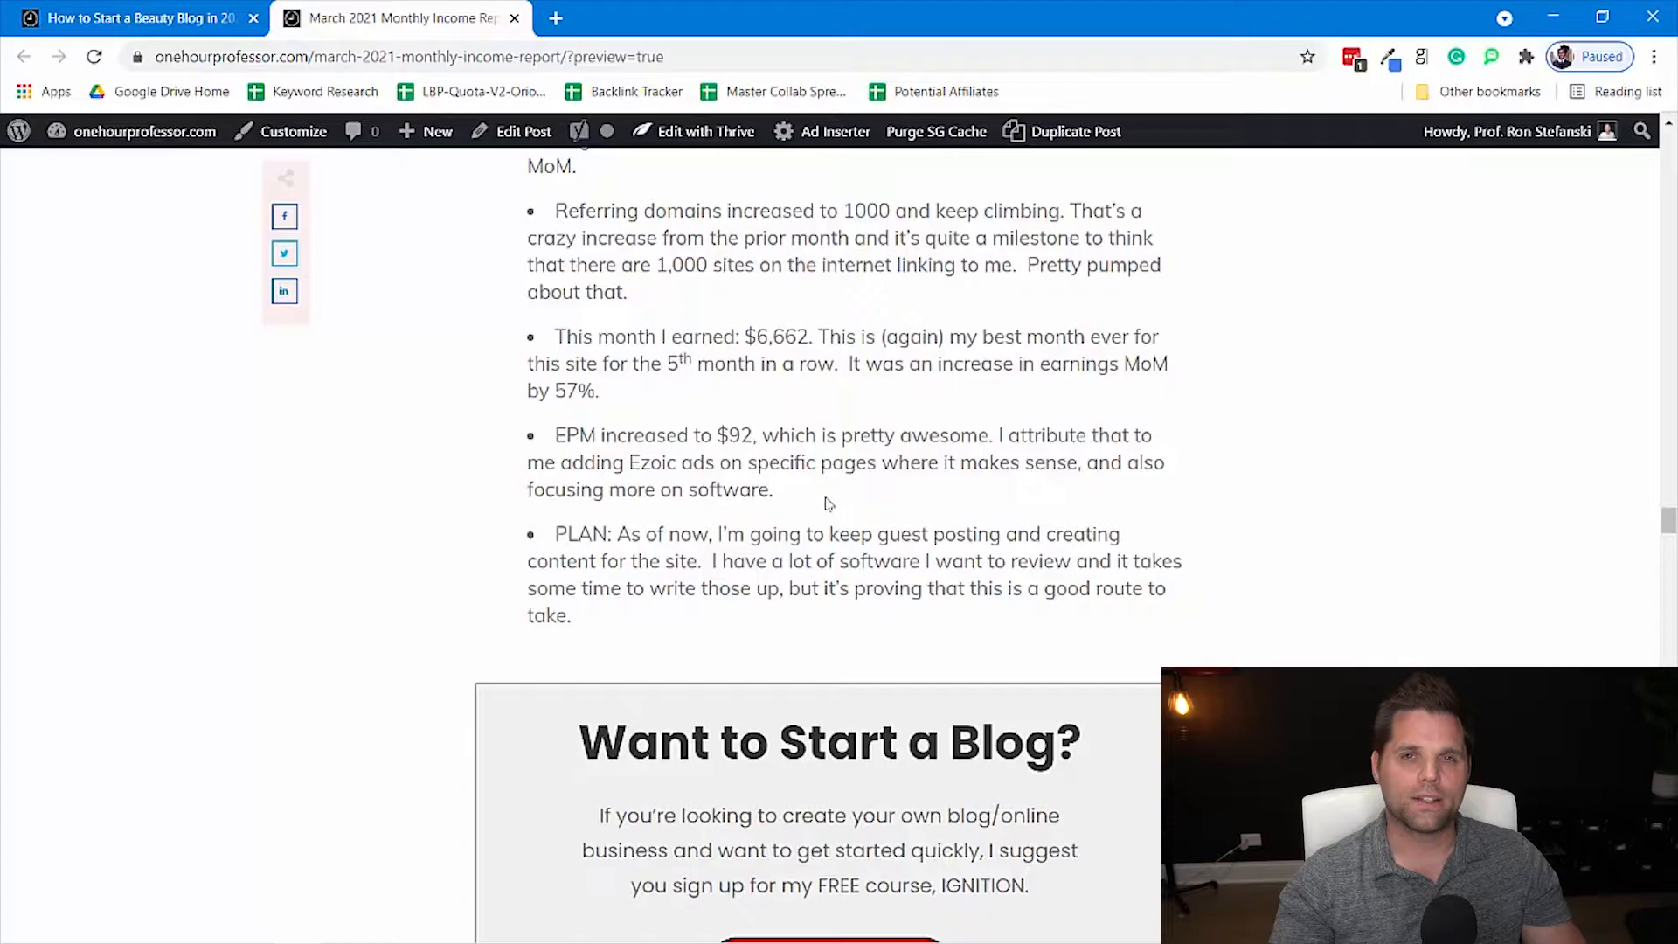
pyautogui.scroll(-3)
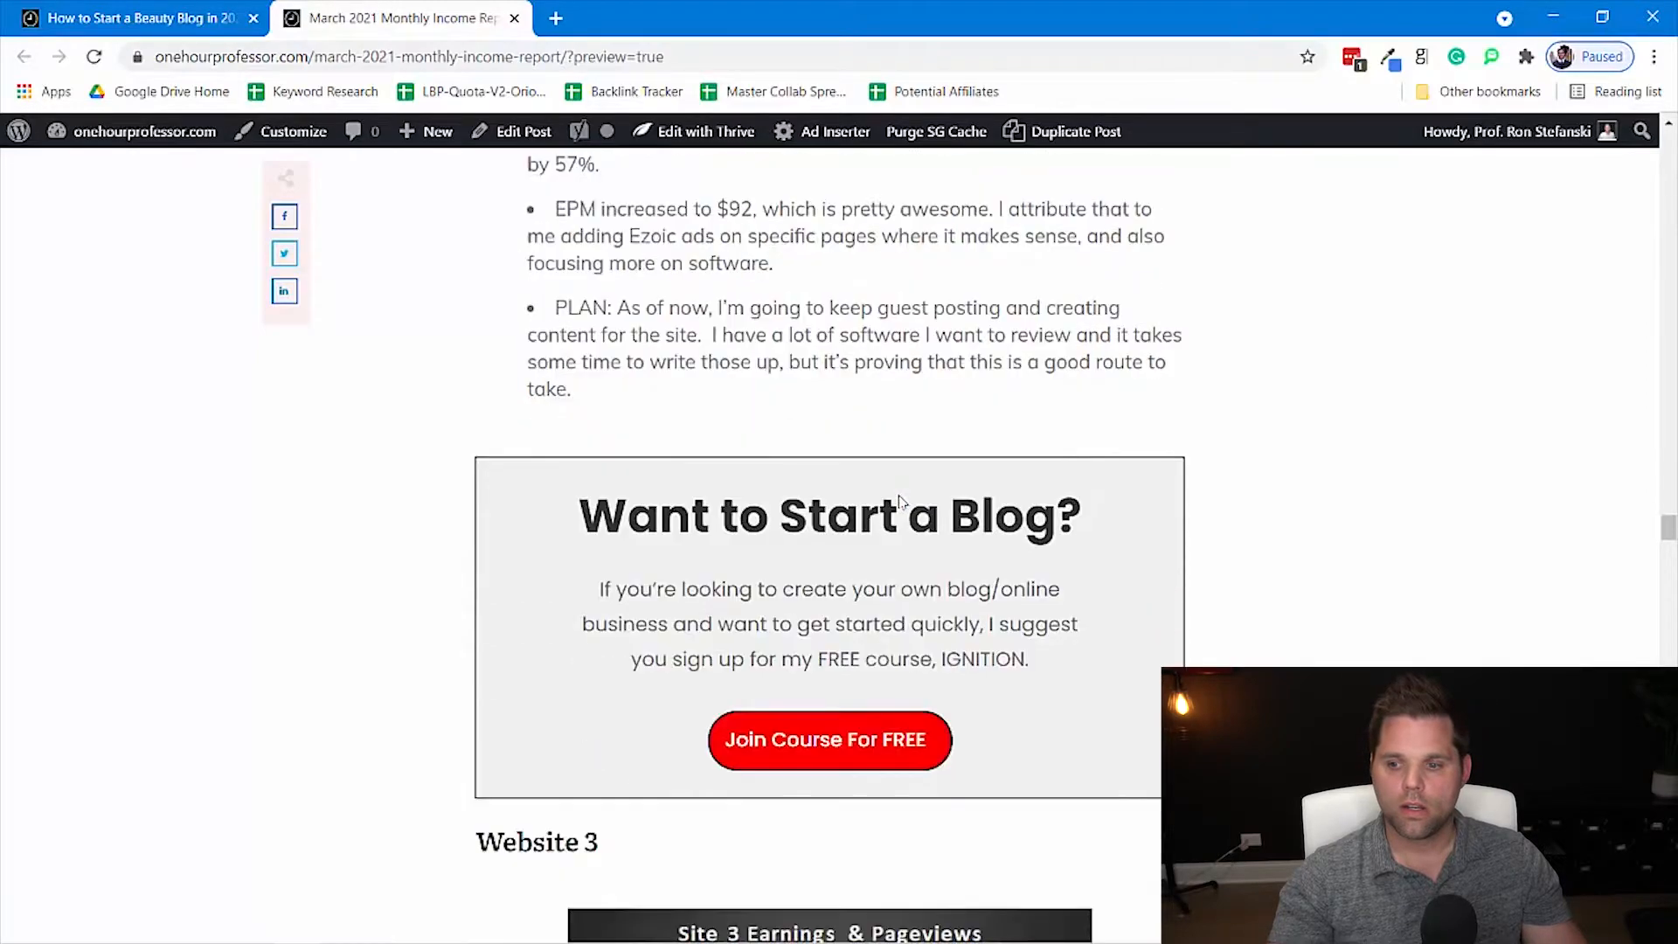
pyautogui.scroll(-3)
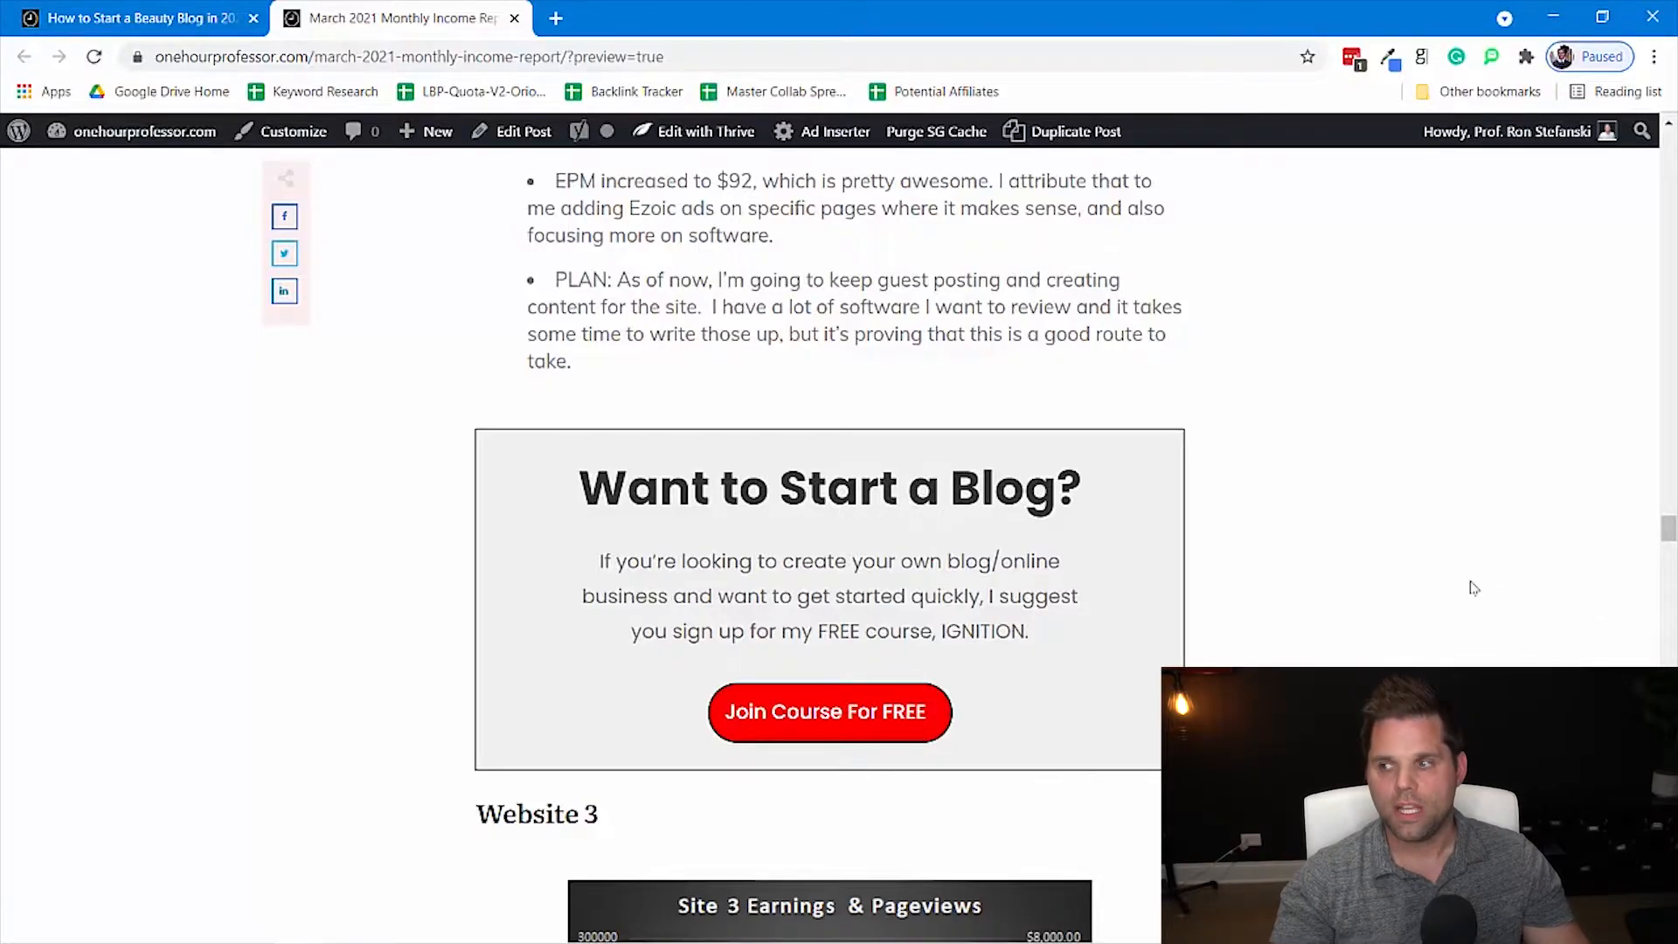
pyautogui.moveTo(1455, 595)
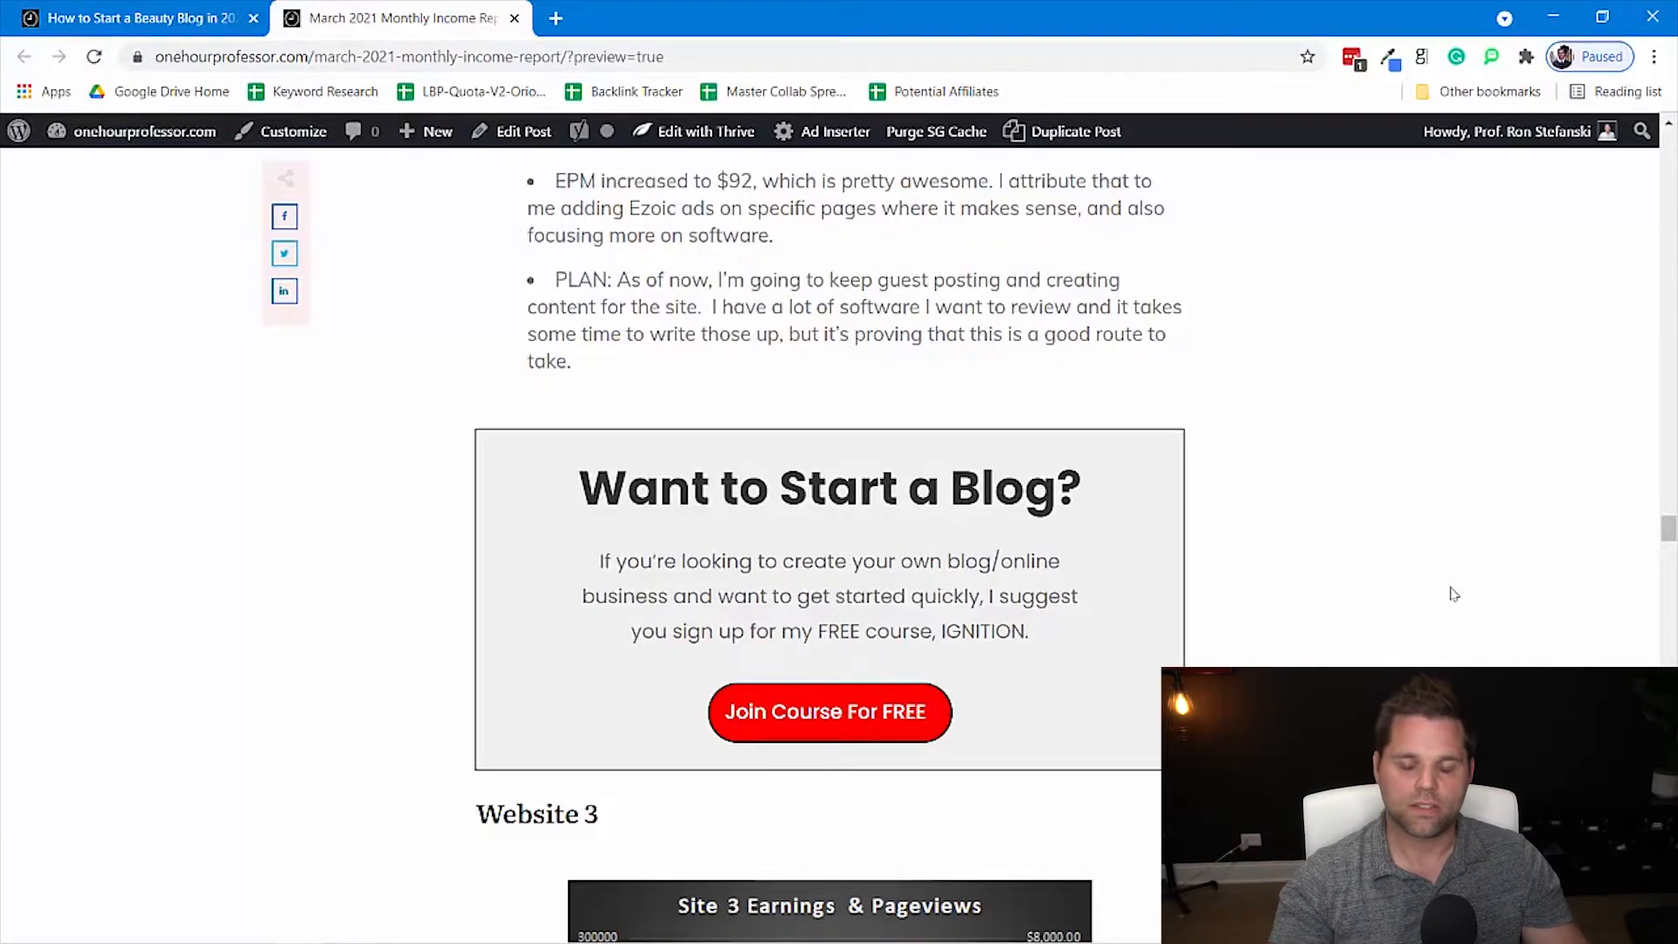
pyautogui.scroll(-3)
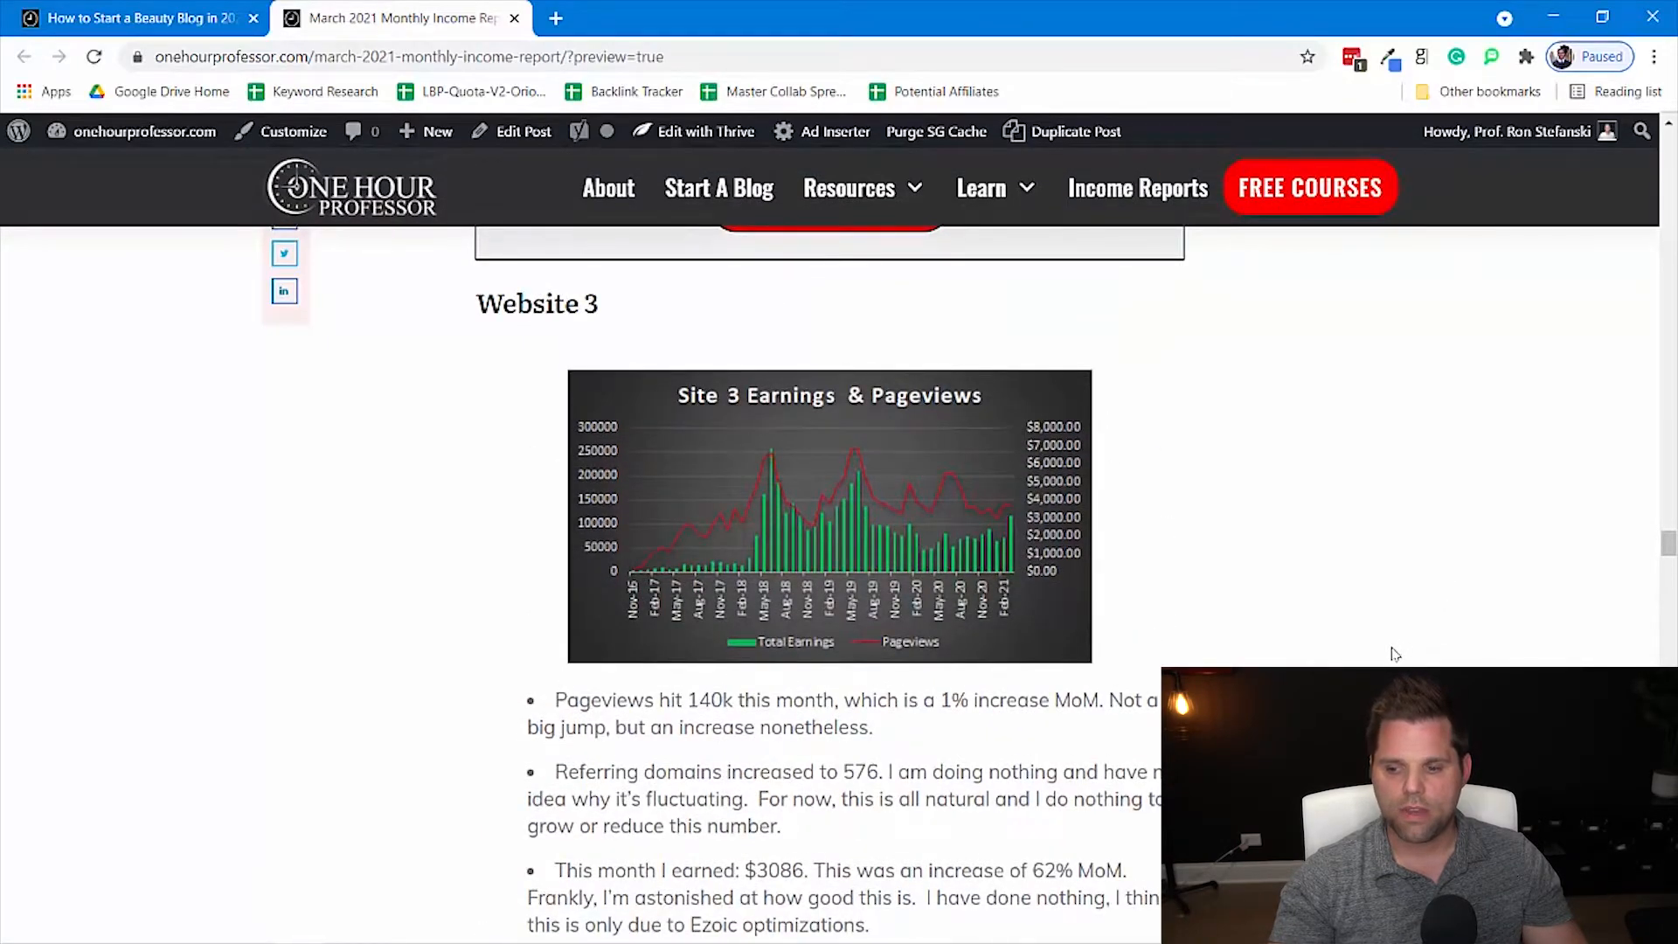
pyautogui.moveTo(856, 484)
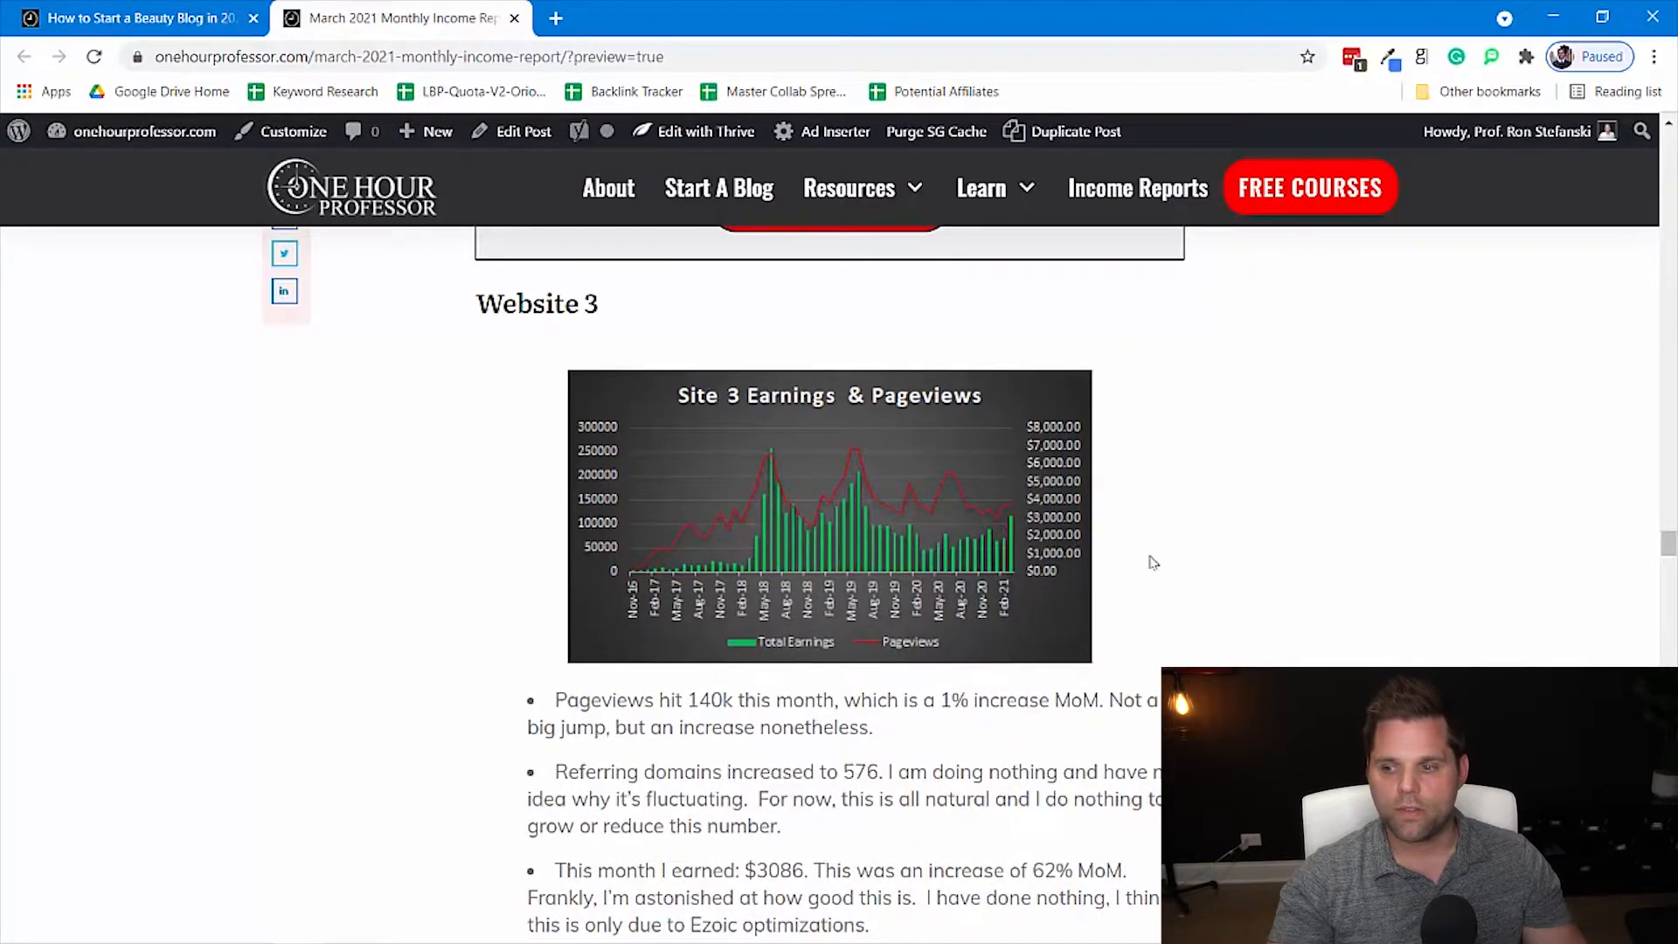
pyautogui.moveTo(1195, 578)
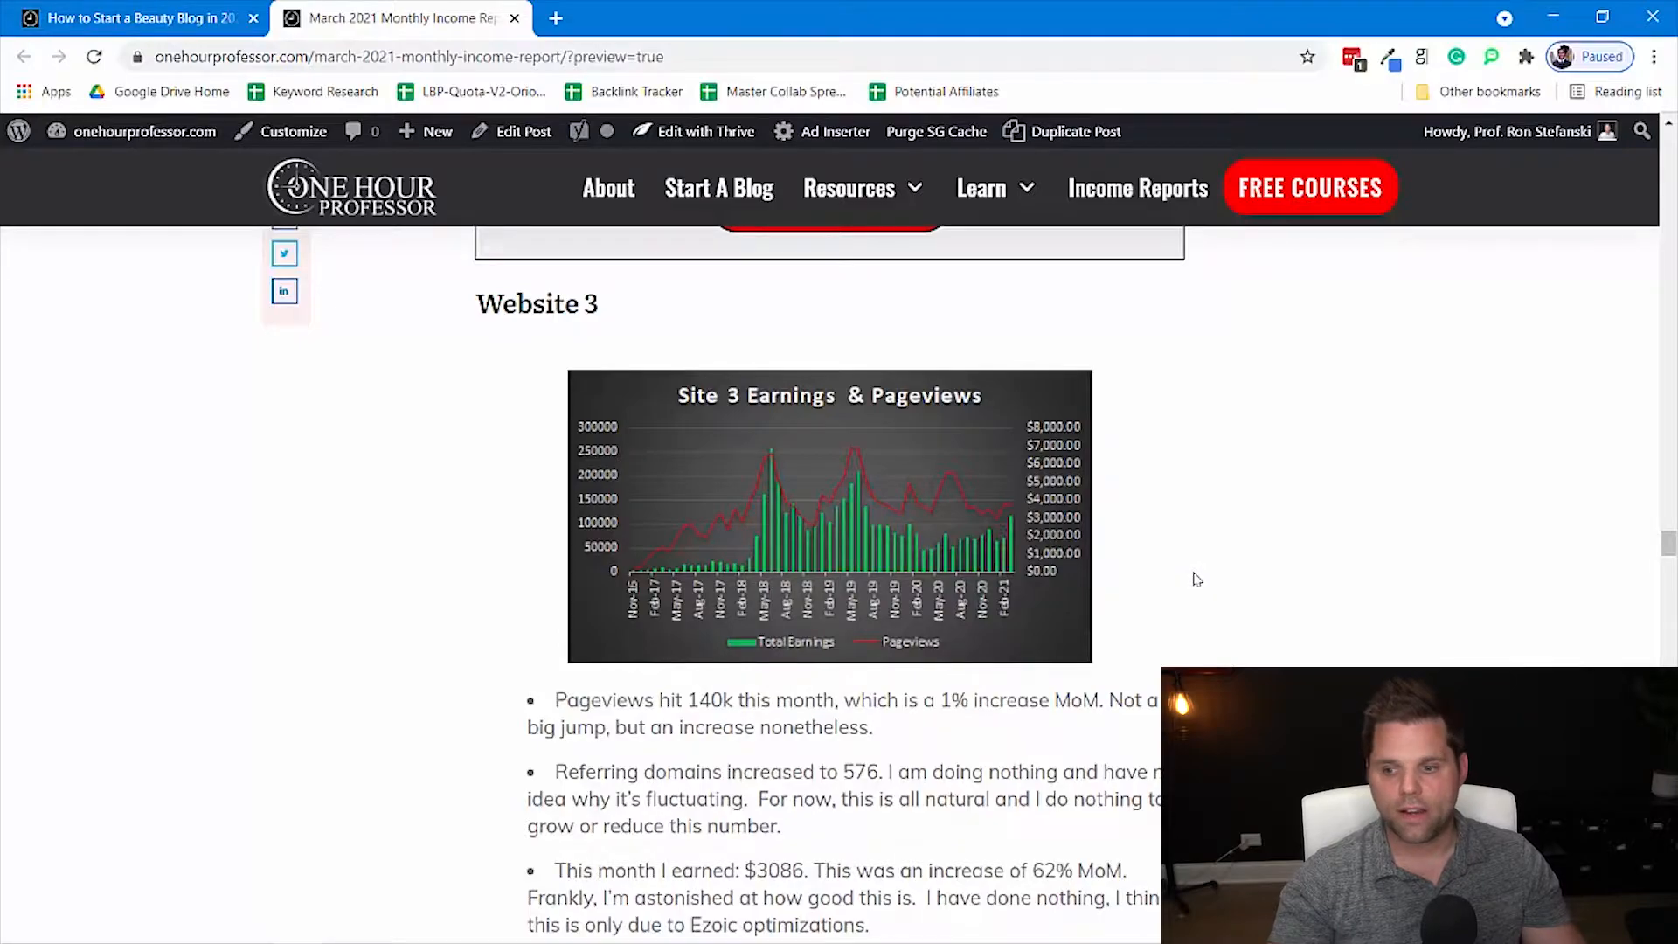
# - Scroll past the Site 3 bullets to Website 5's chart and notes on 81k pageviews and $1,704 earned
pyautogui.scroll(-3)
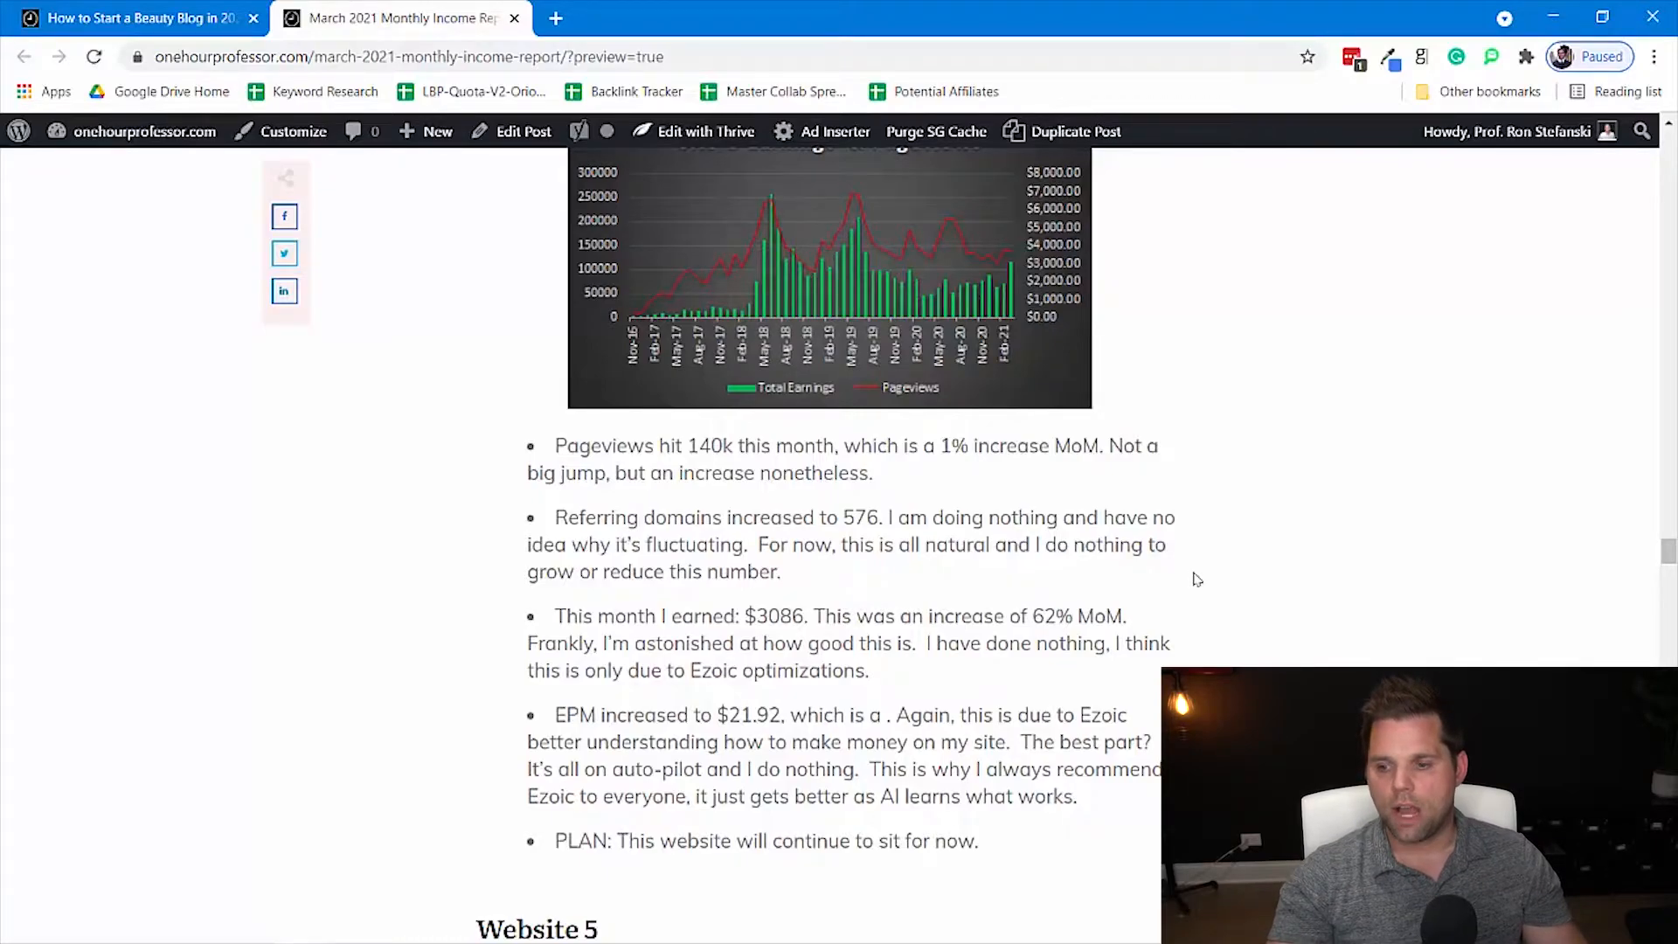
pyautogui.moveTo(1201, 582)
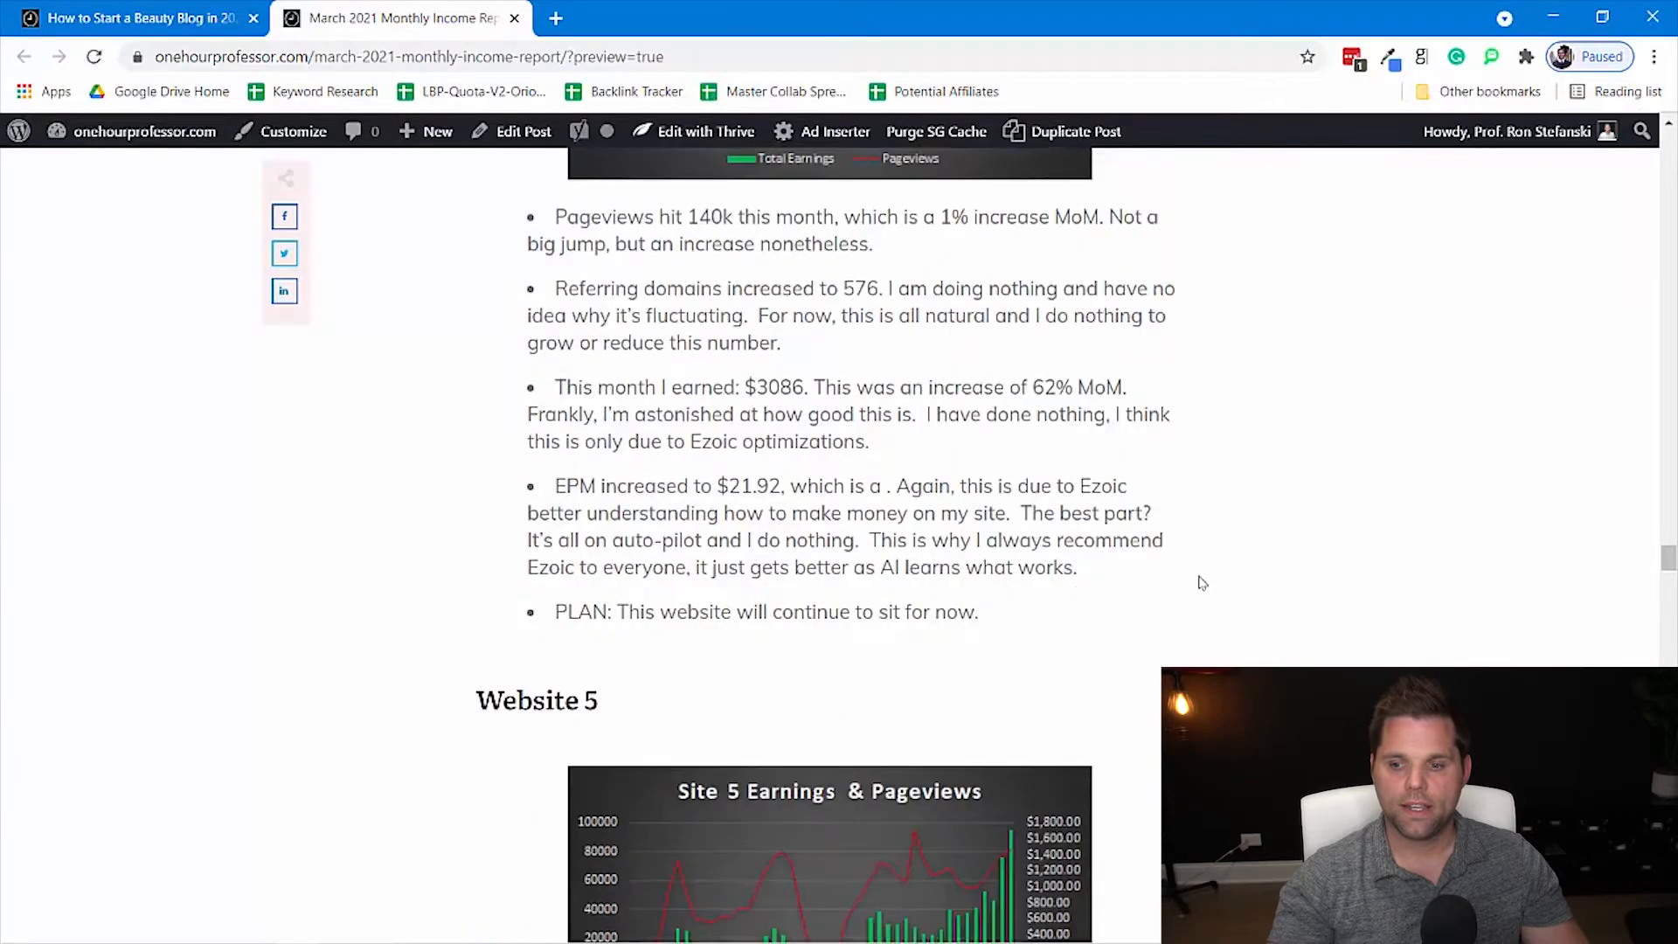
pyautogui.scroll(-3)
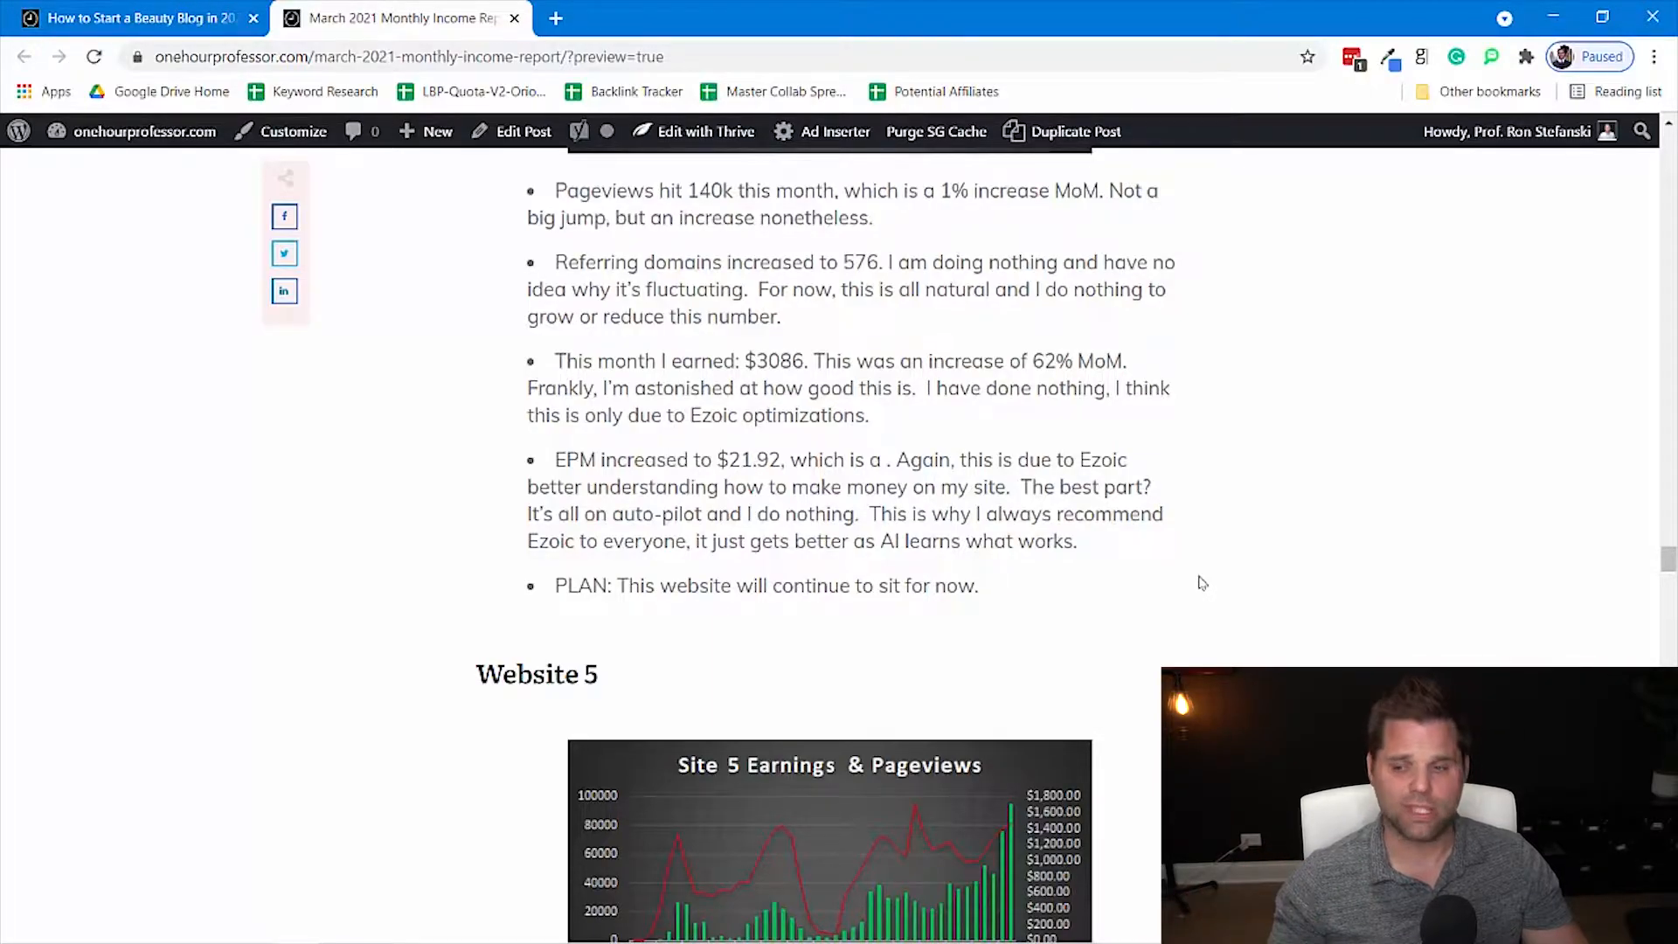
pyautogui.moveTo(1153, 595)
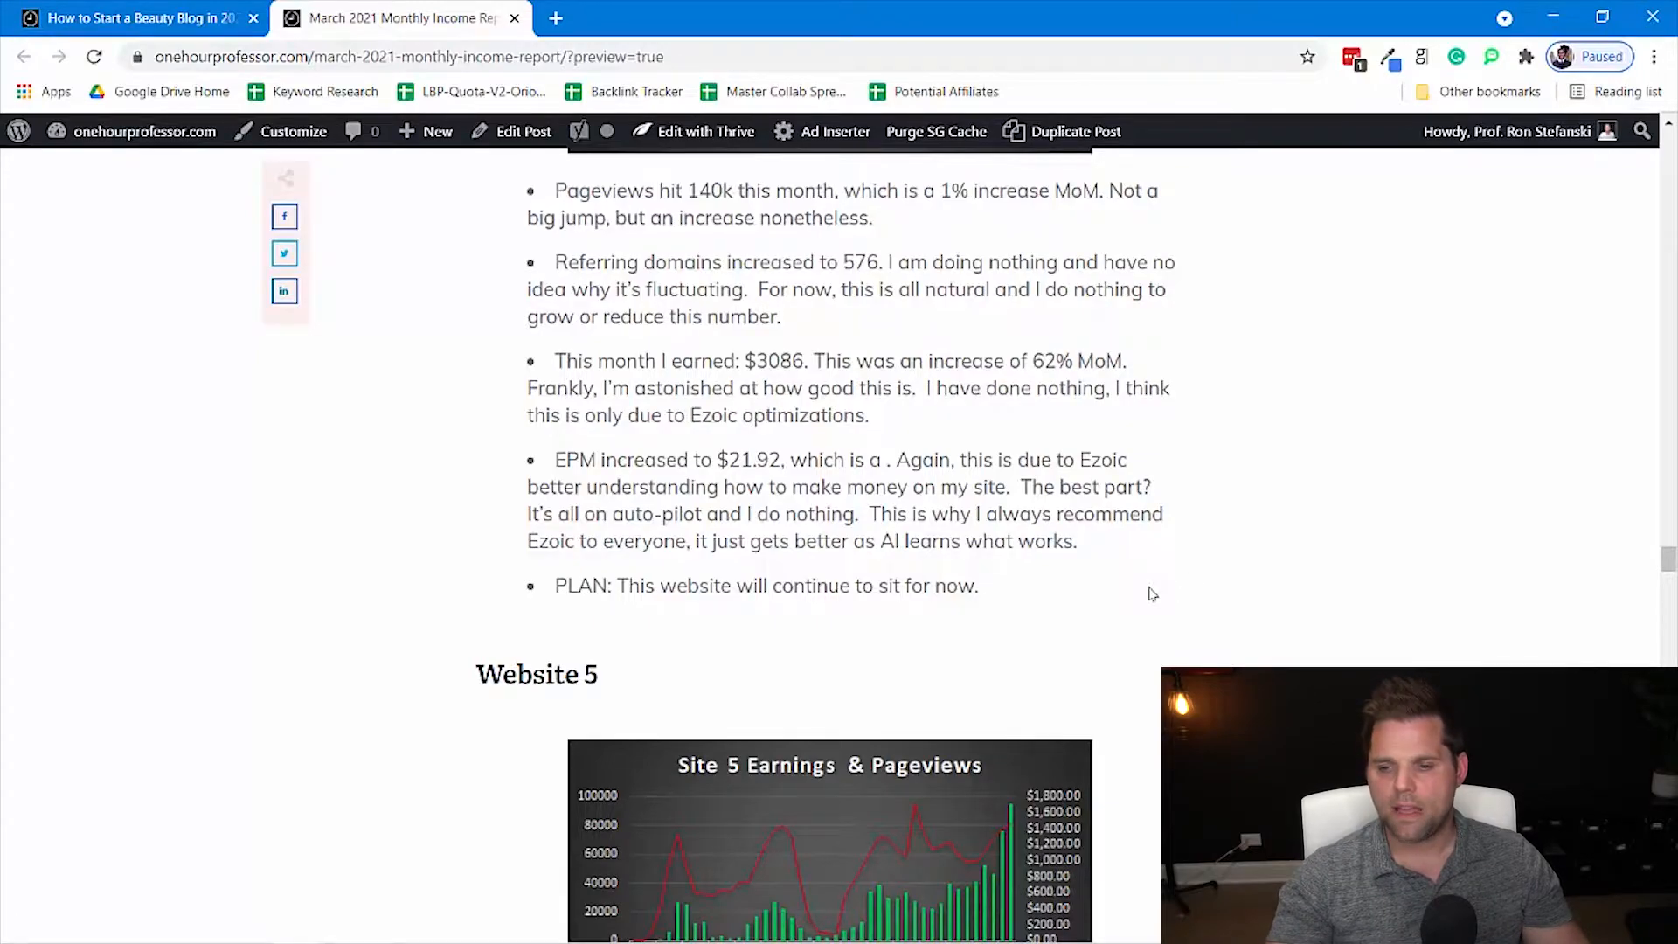
pyautogui.moveTo(1094, 604)
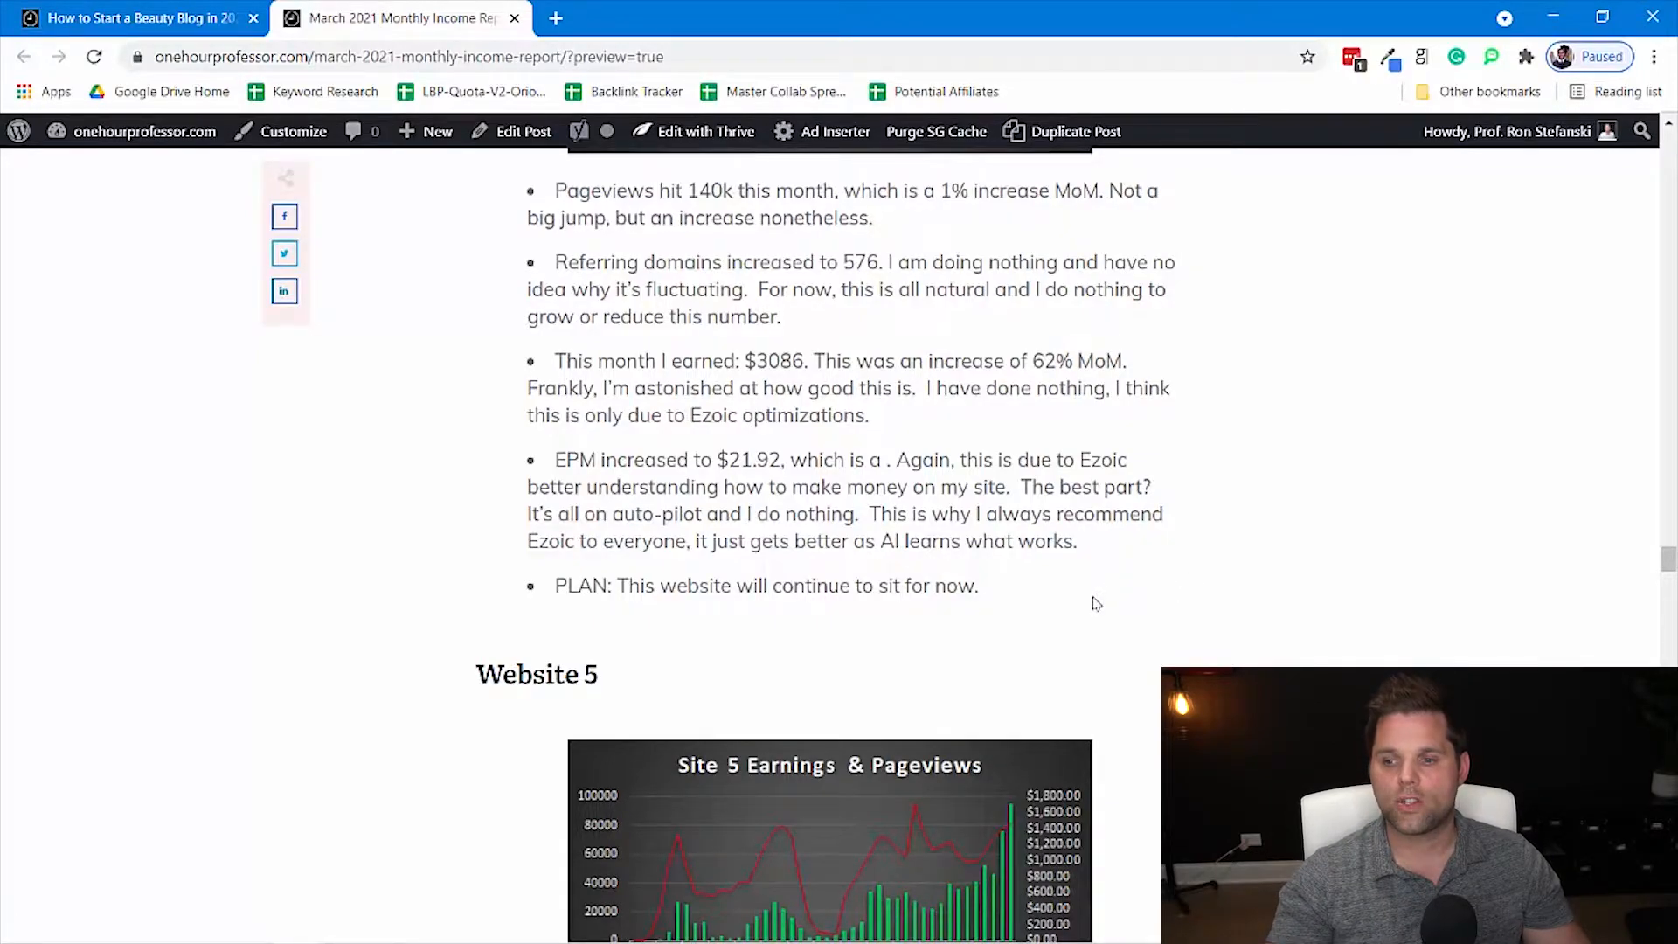
pyautogui.moveTo(1089, 537)
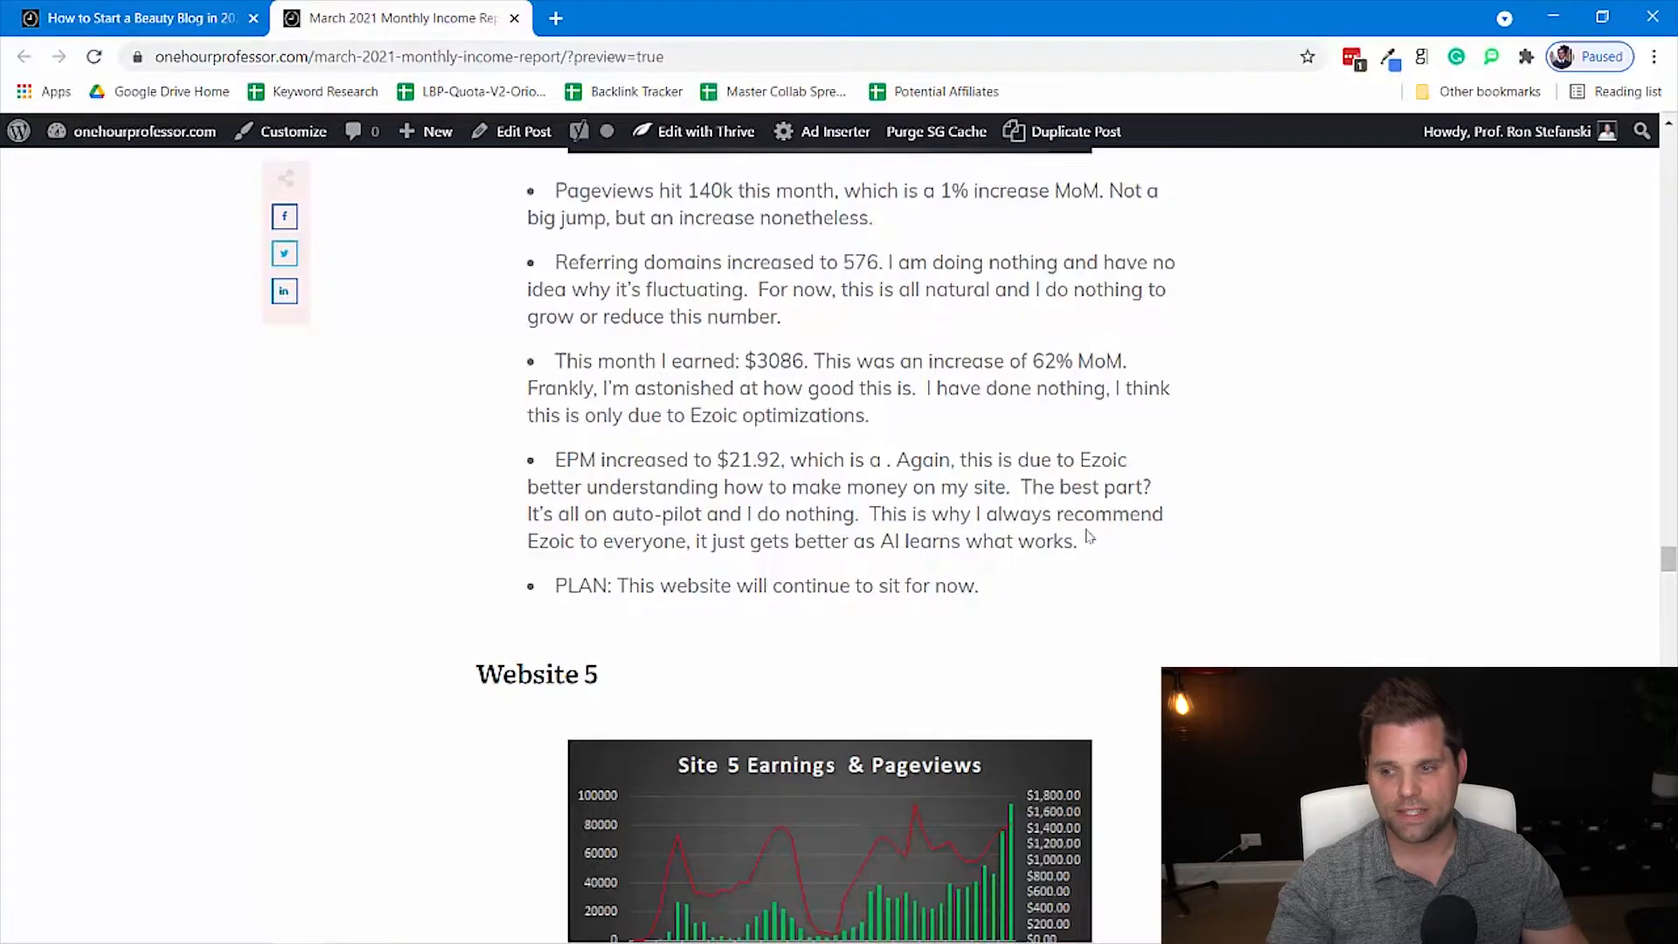
pyautogui.scroll(-3)
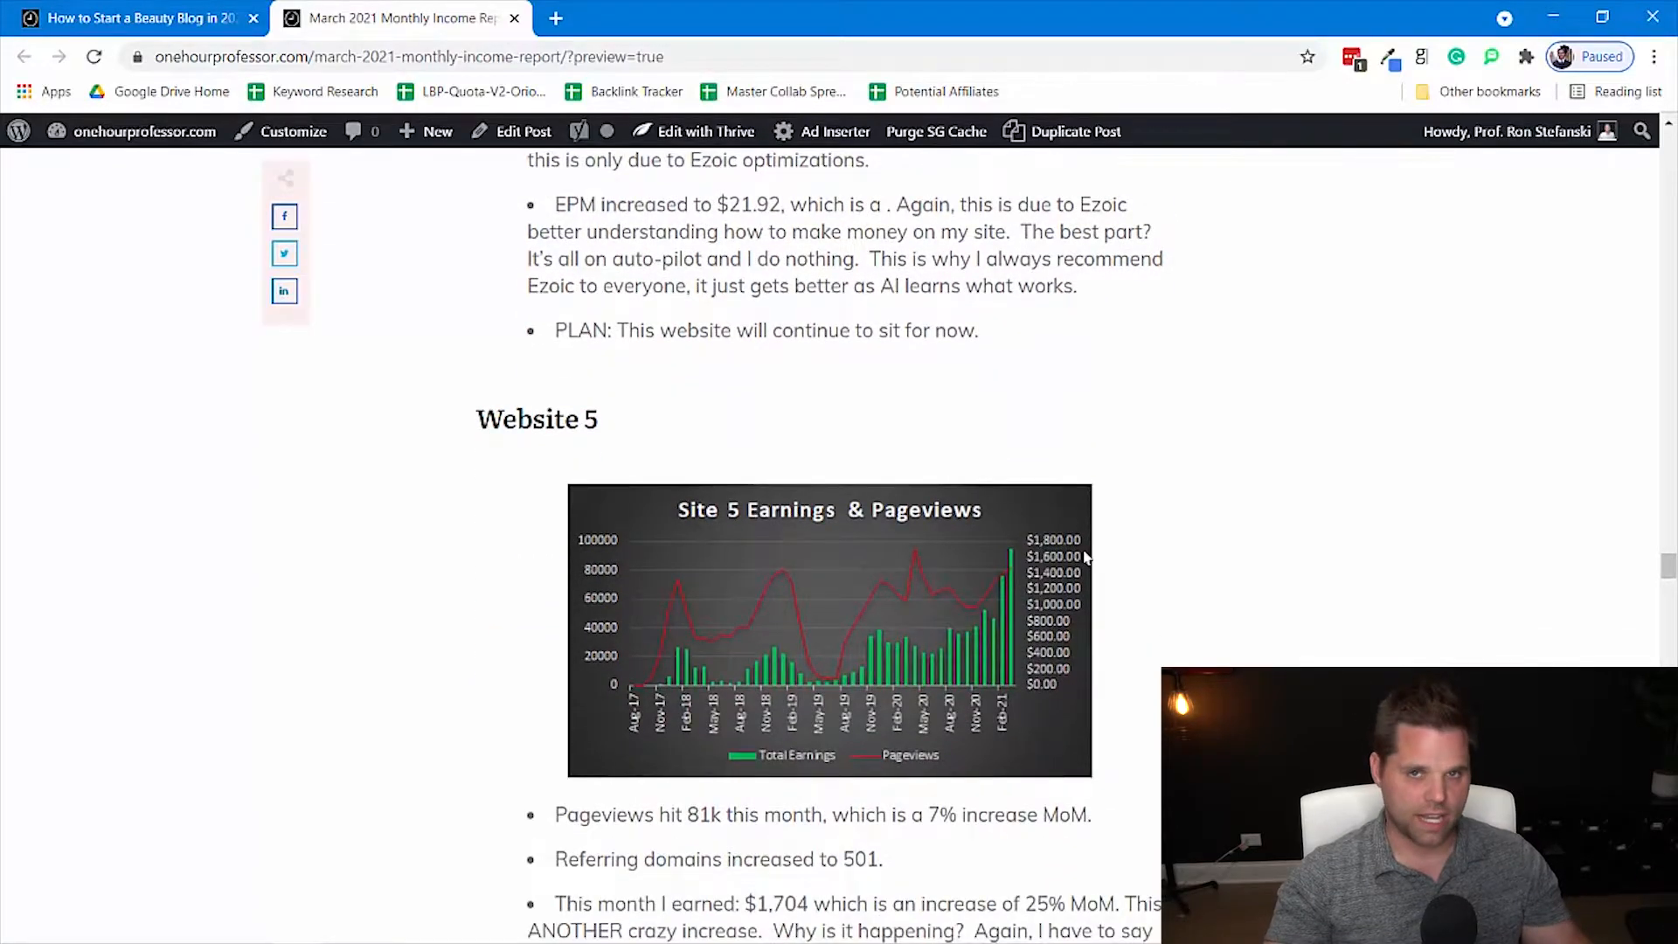
# - Scroll through Website 5's notes to the Website 6 heading and top of its earnings chart
pyautogui.scroll(-3)
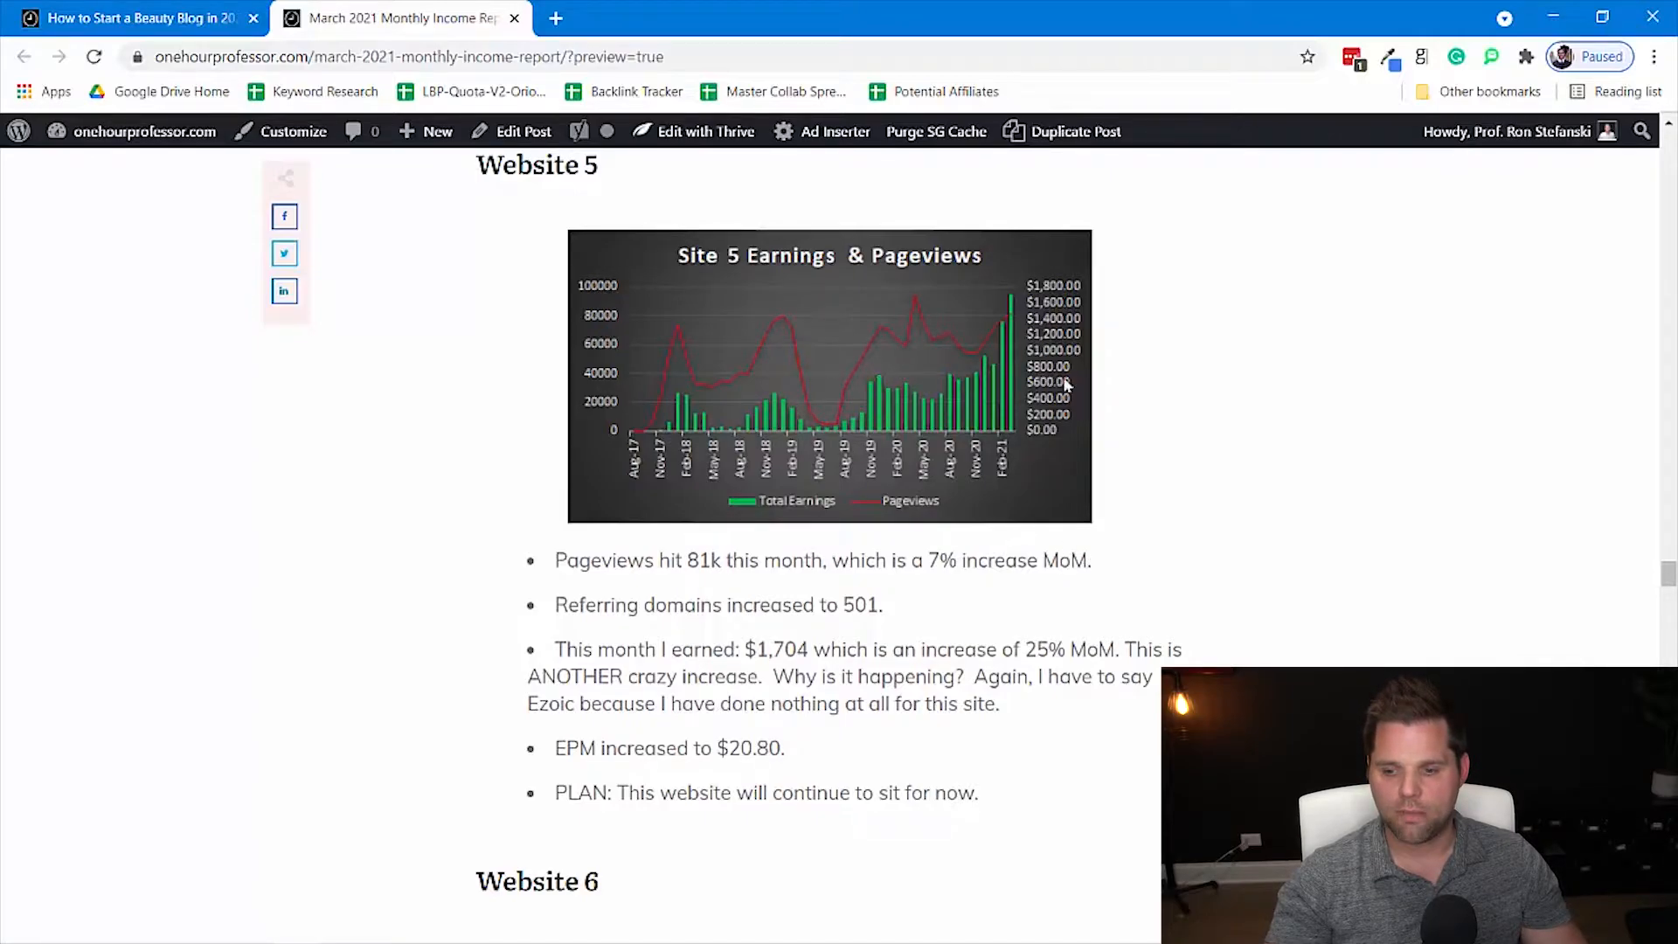
pyautogui.moveTo(1262, 579)
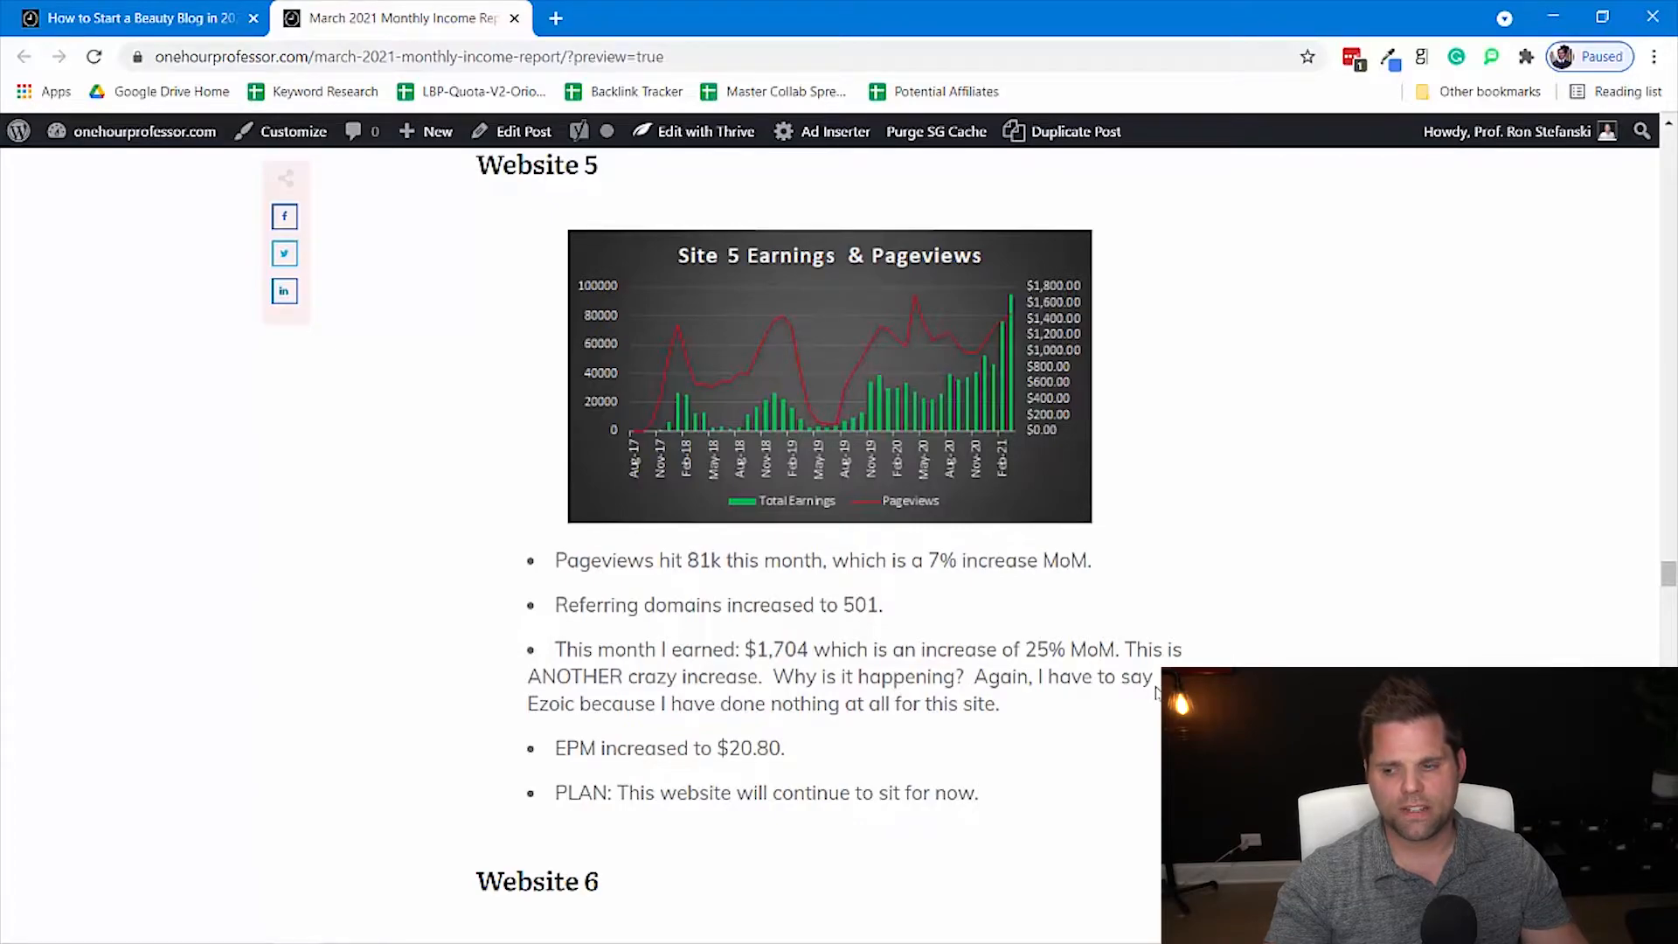
pyautogui.scroll(-3)
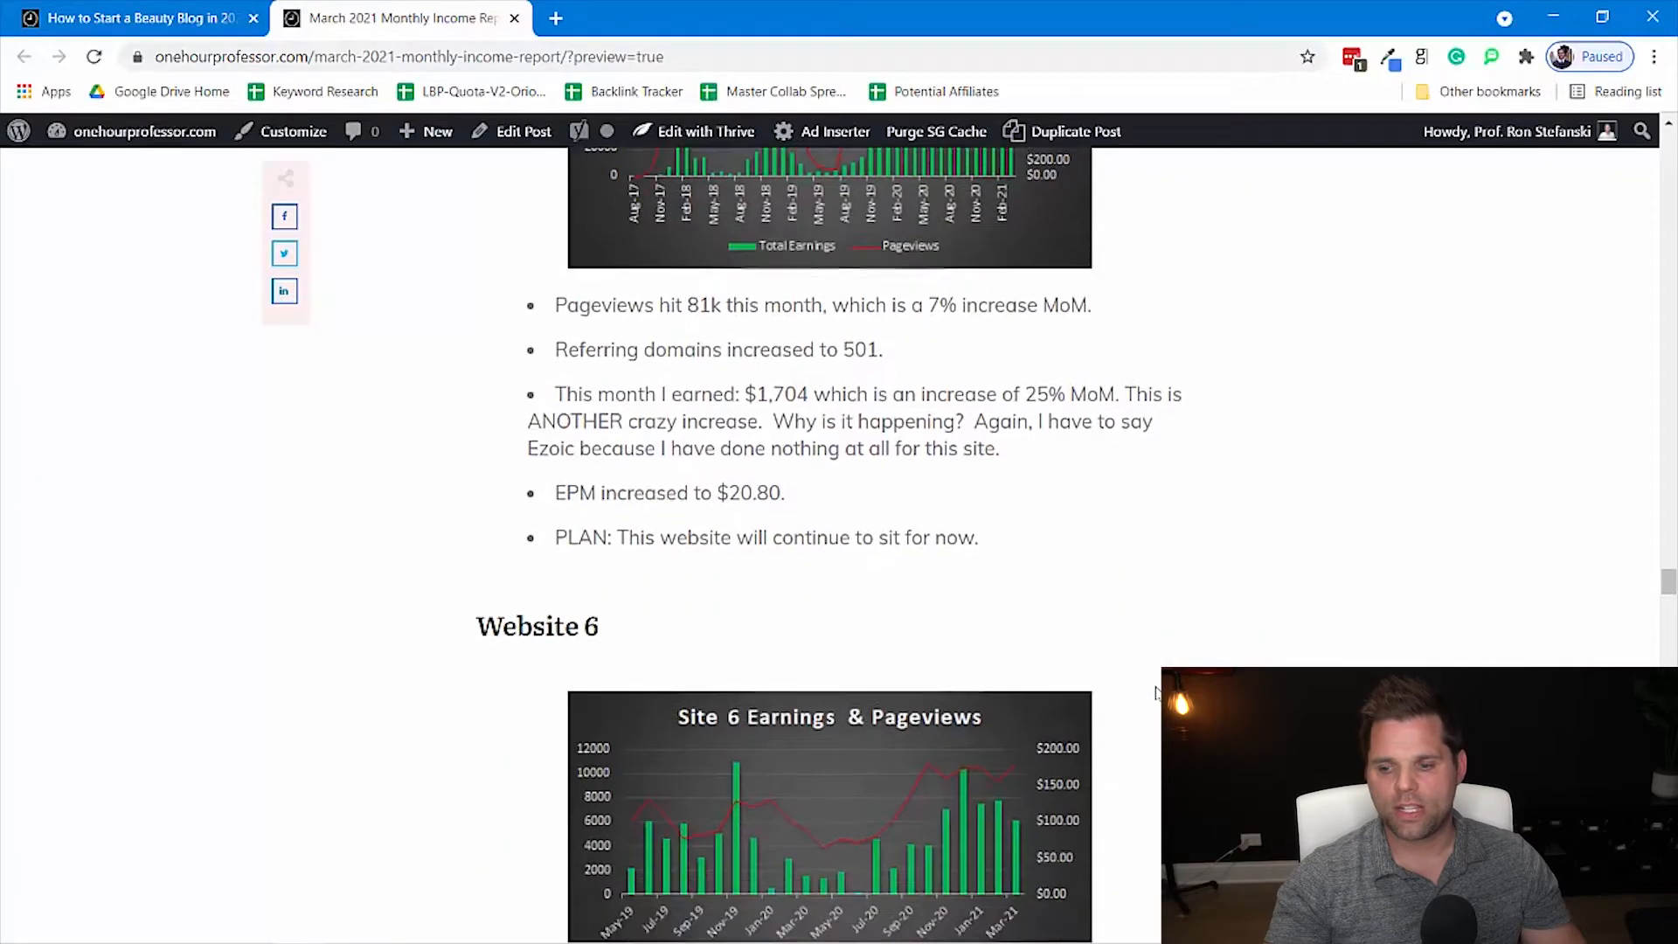
pyautogui.moveTo(836, 514)
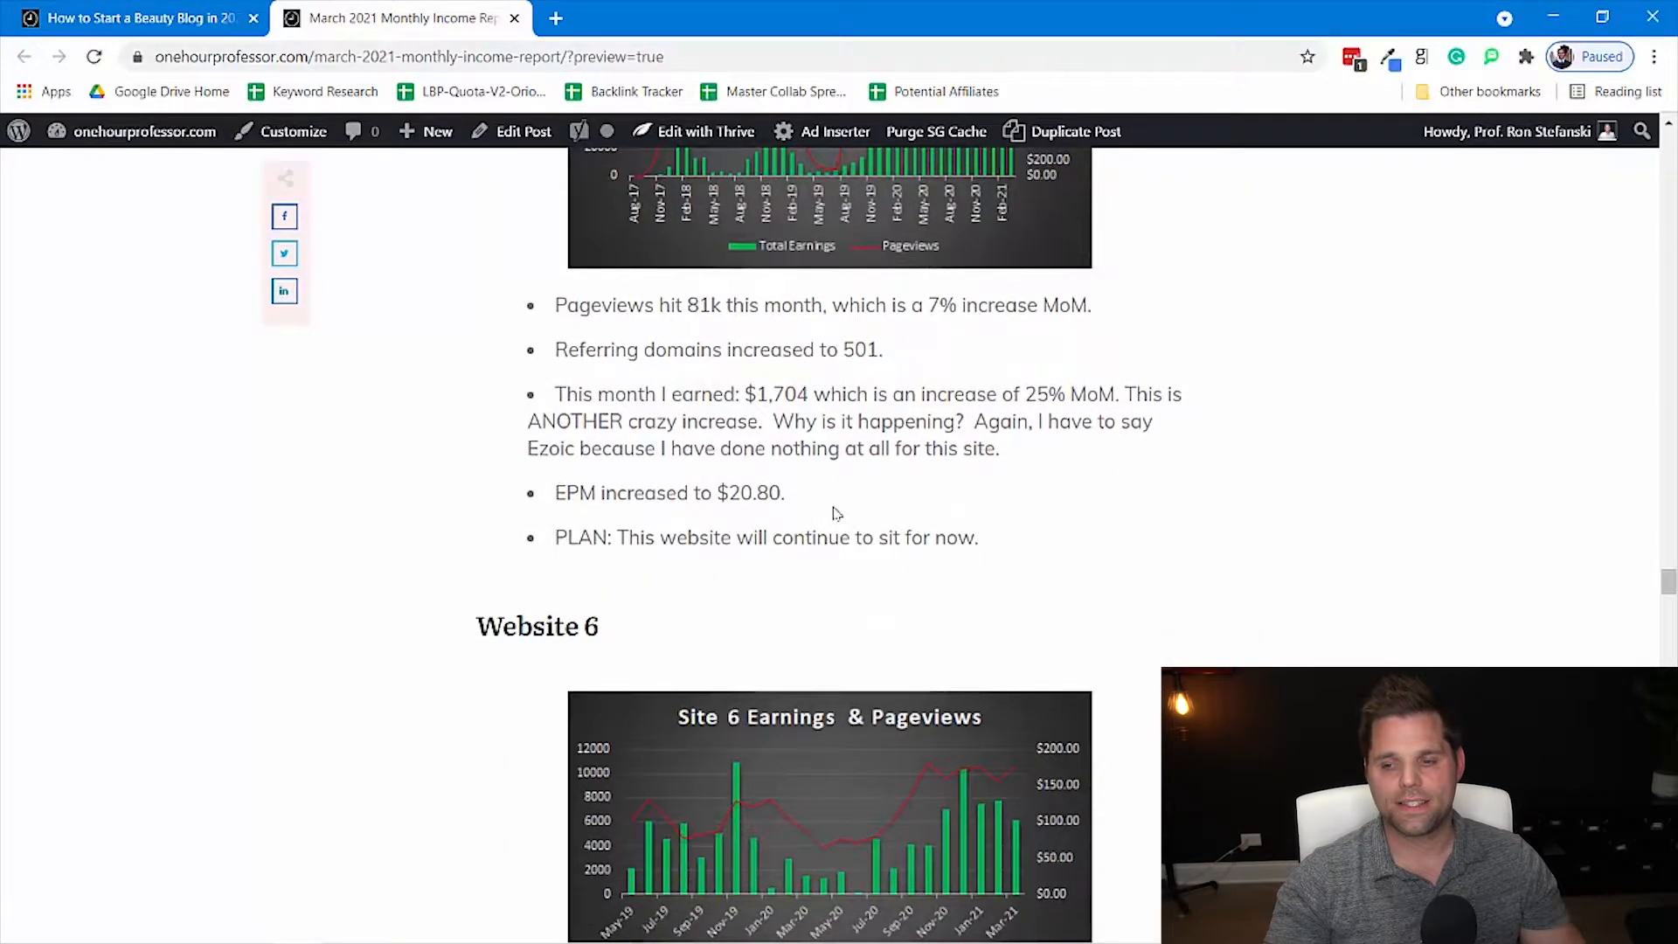
pyautogui.moveTo(1007, 547)
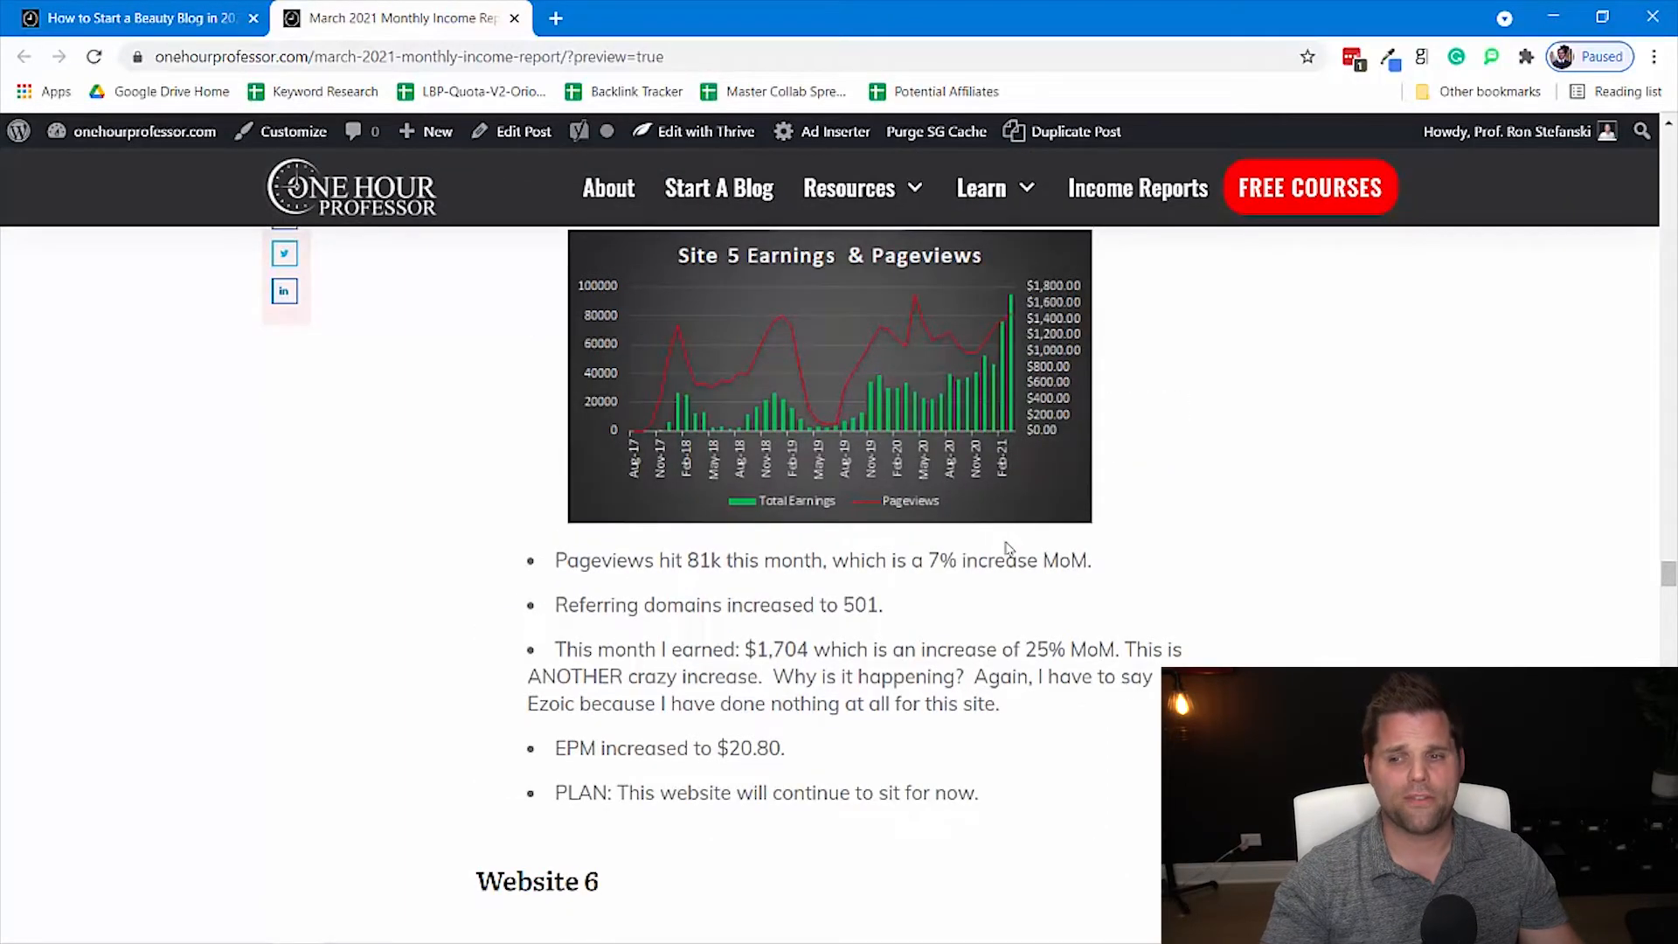
# - Scroll through Website 6's notes and paused-production plan to Website 7's heading and chart
pyautogui.scroll(-3)
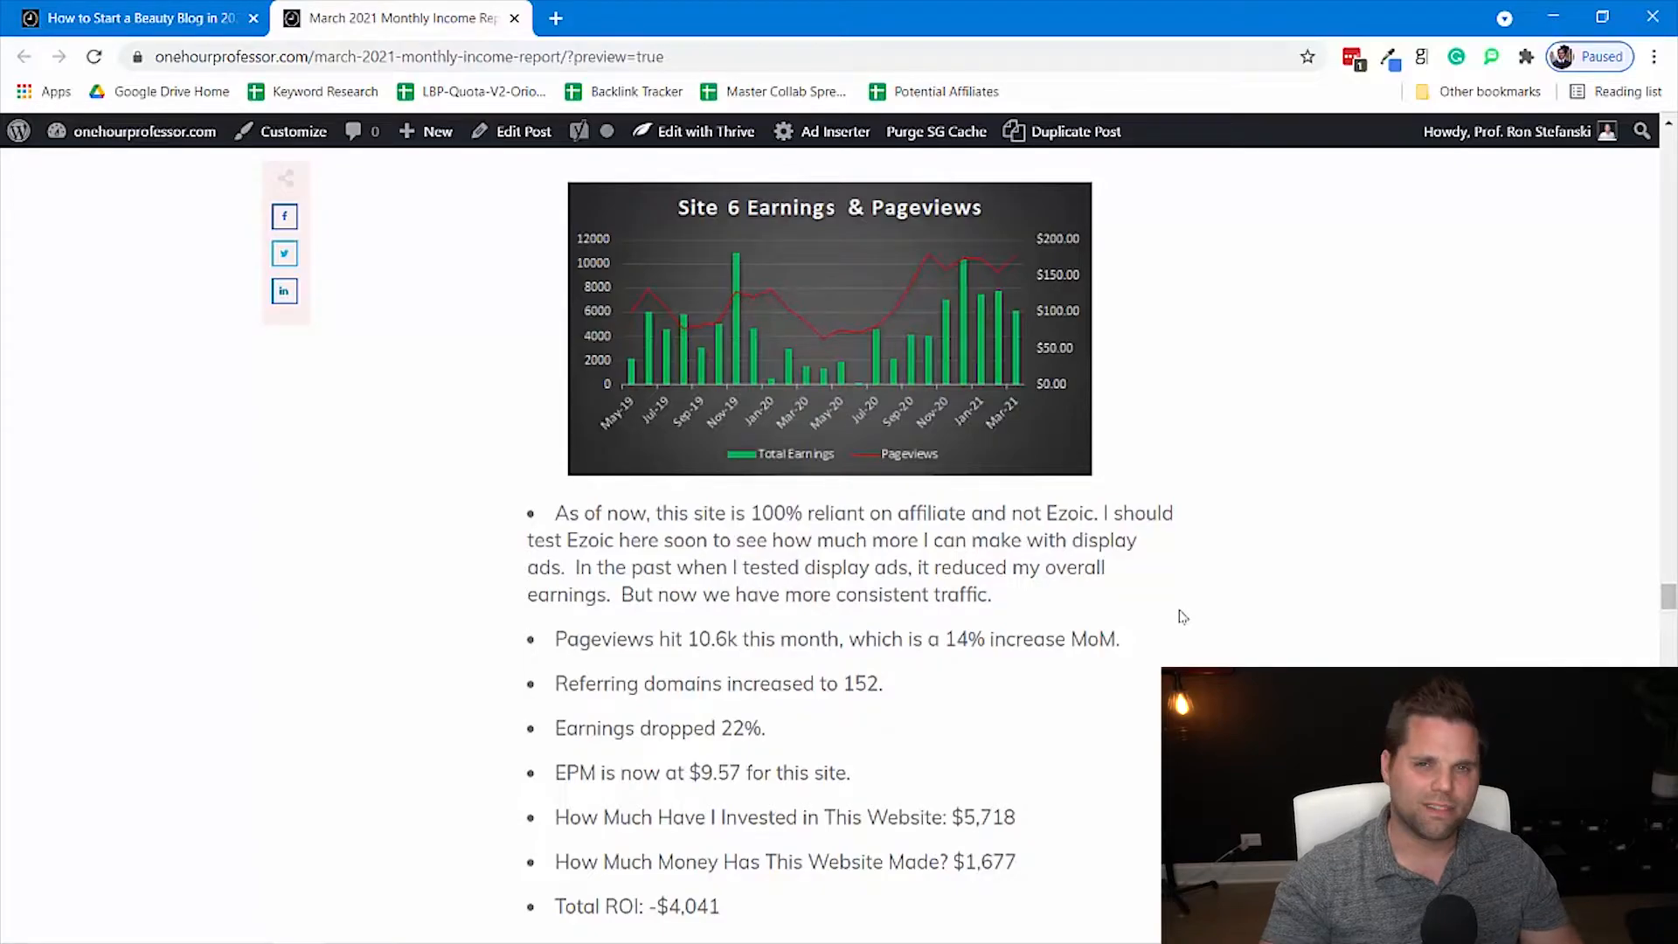
pyautogui.scroll(-3)
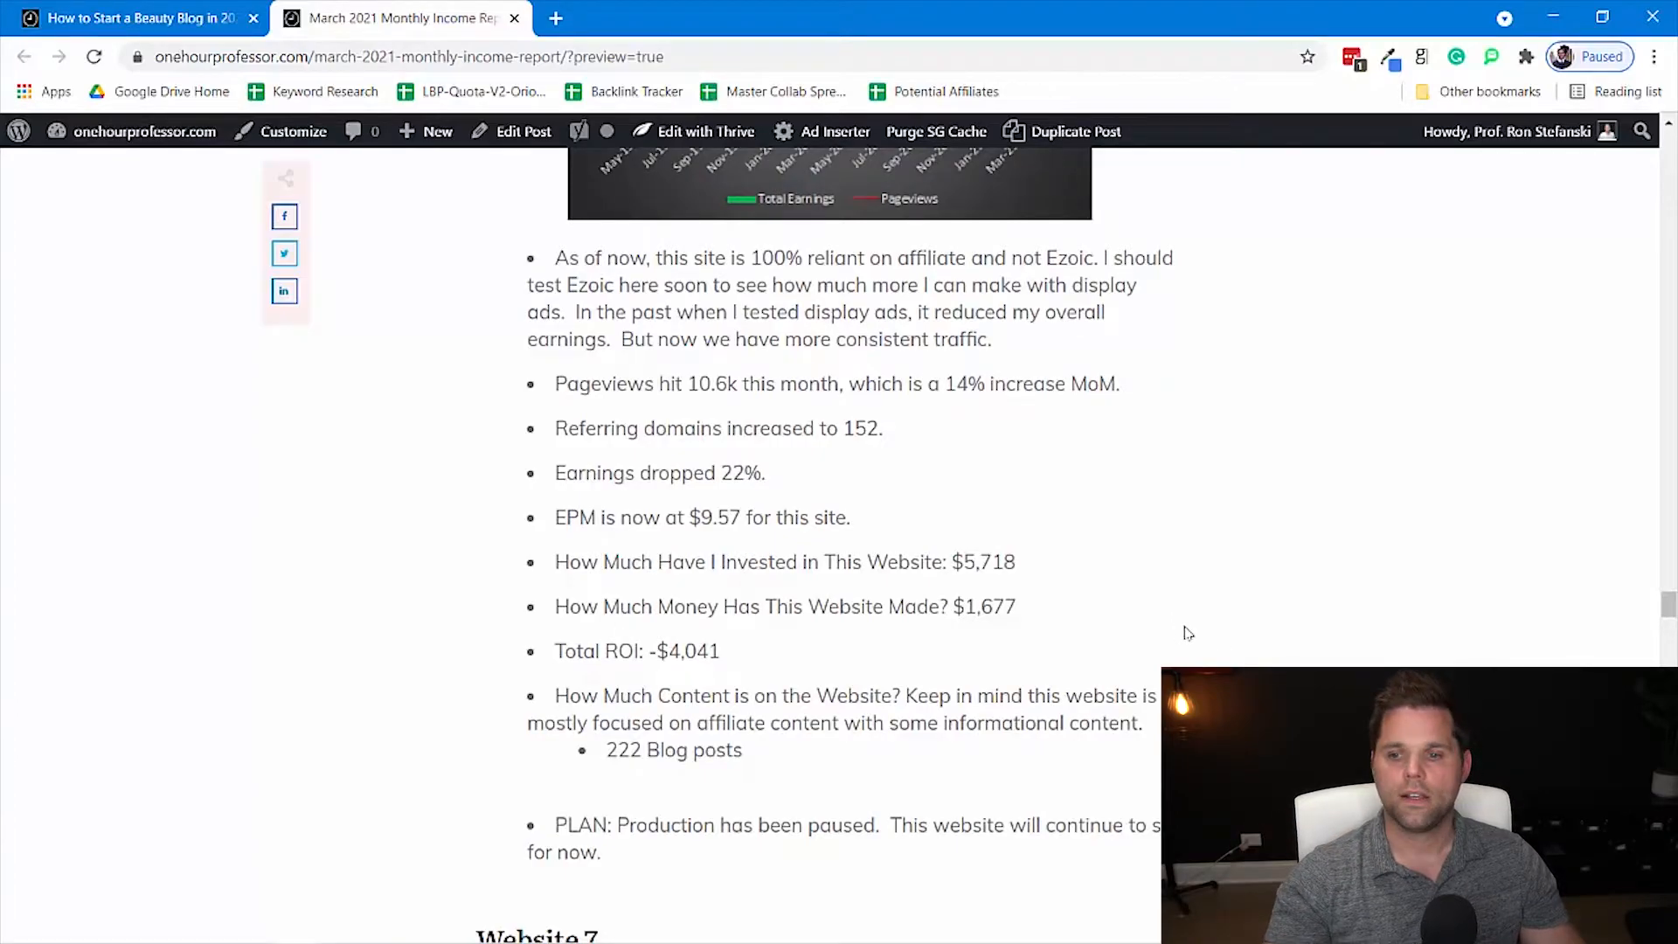
pyautogui.moveTo(1066, 465)
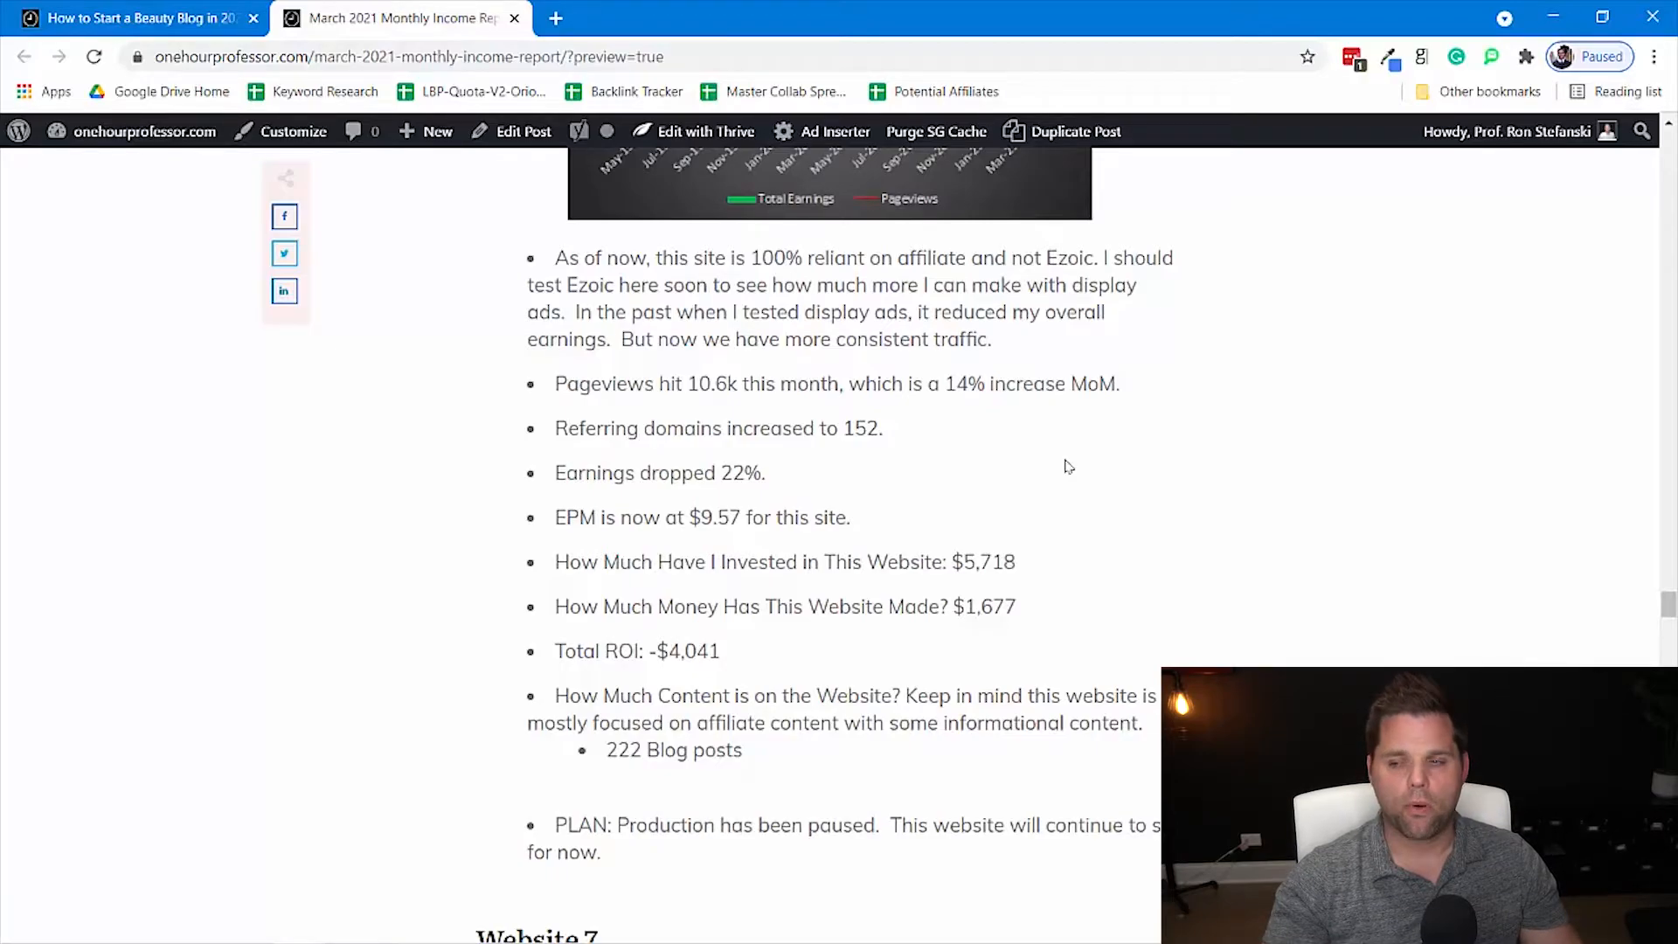
pyautogui.moveTo(1058, 443)
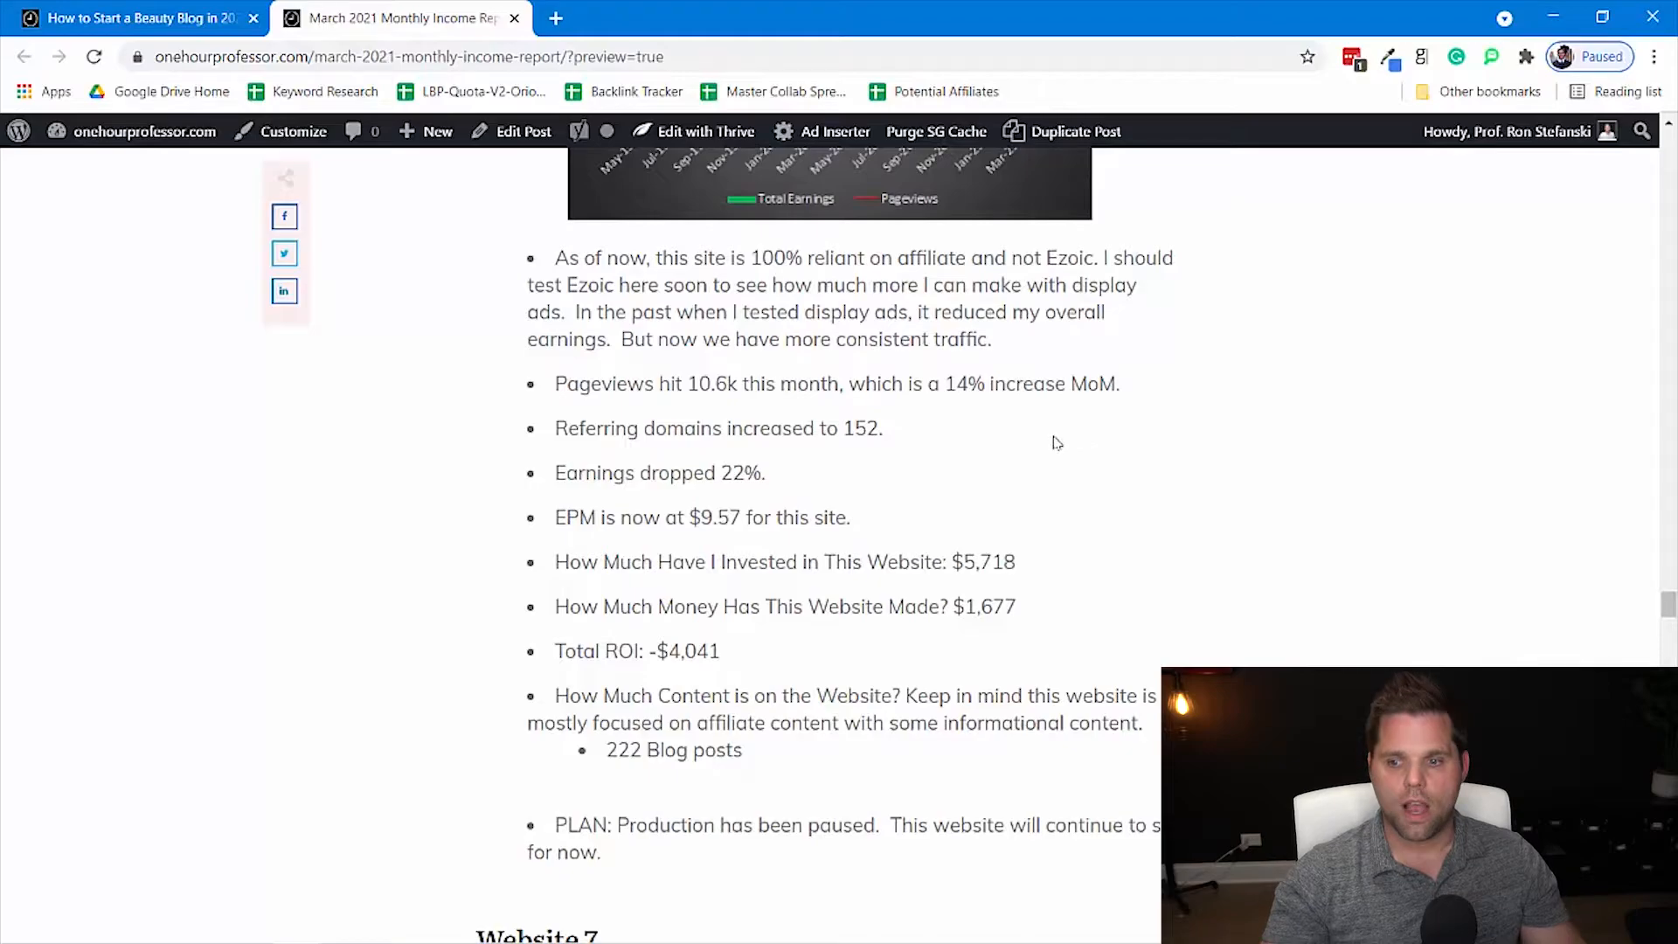
pyautogui.moveTo(1017, 465)
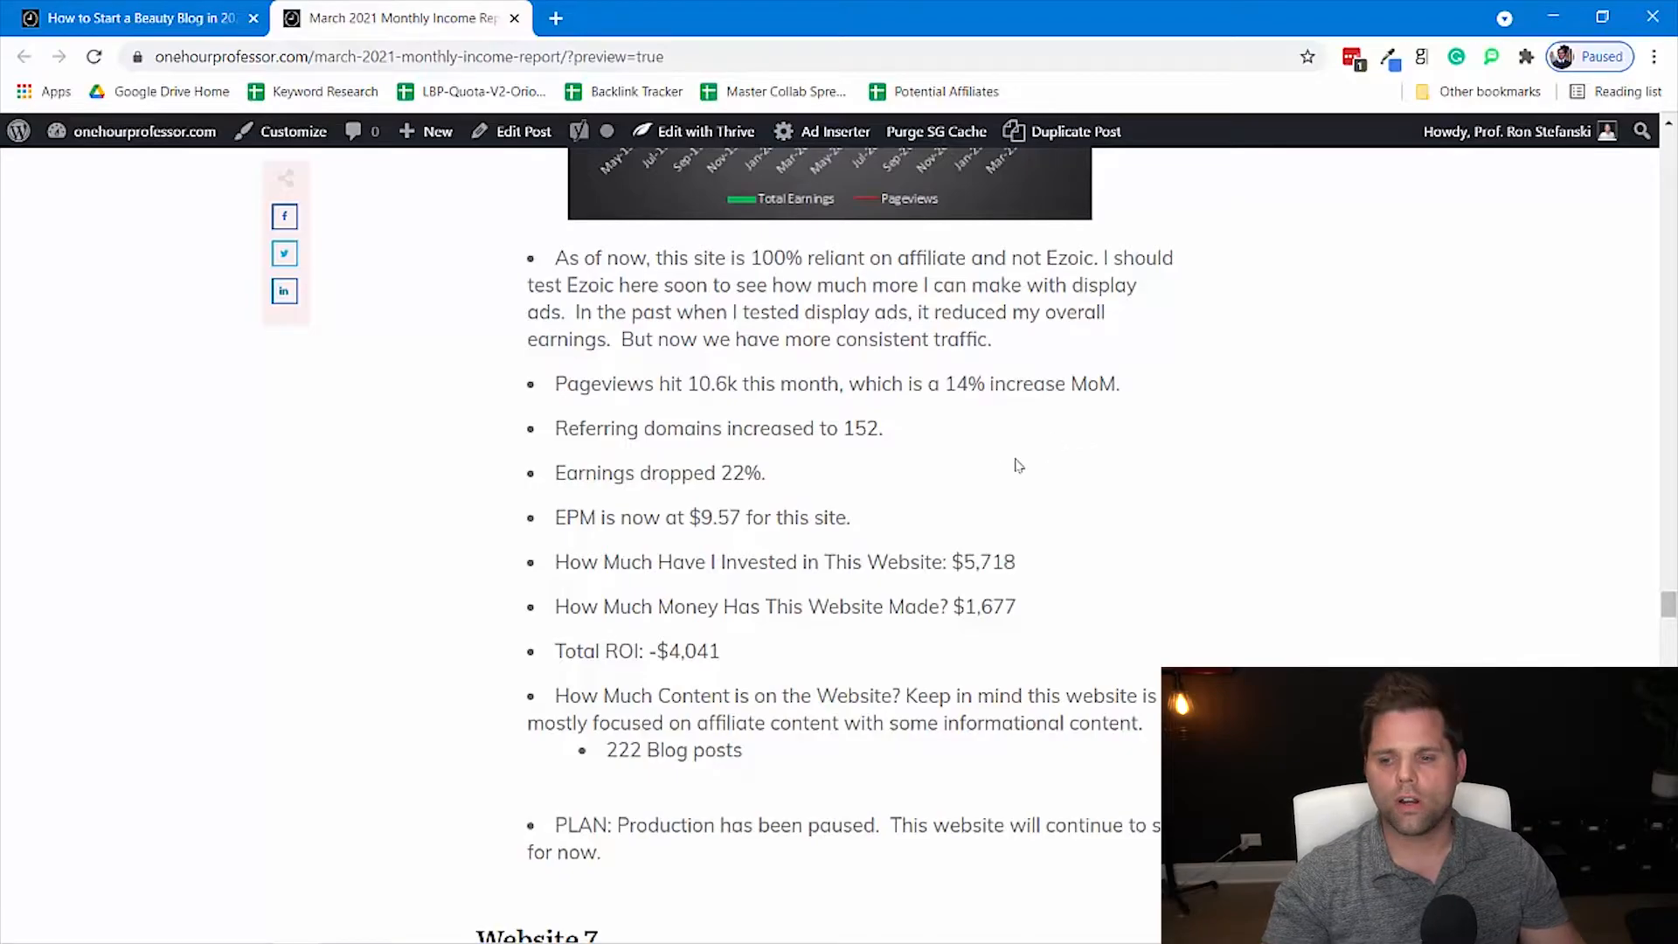
pyautogui.moveTo(932, 488)
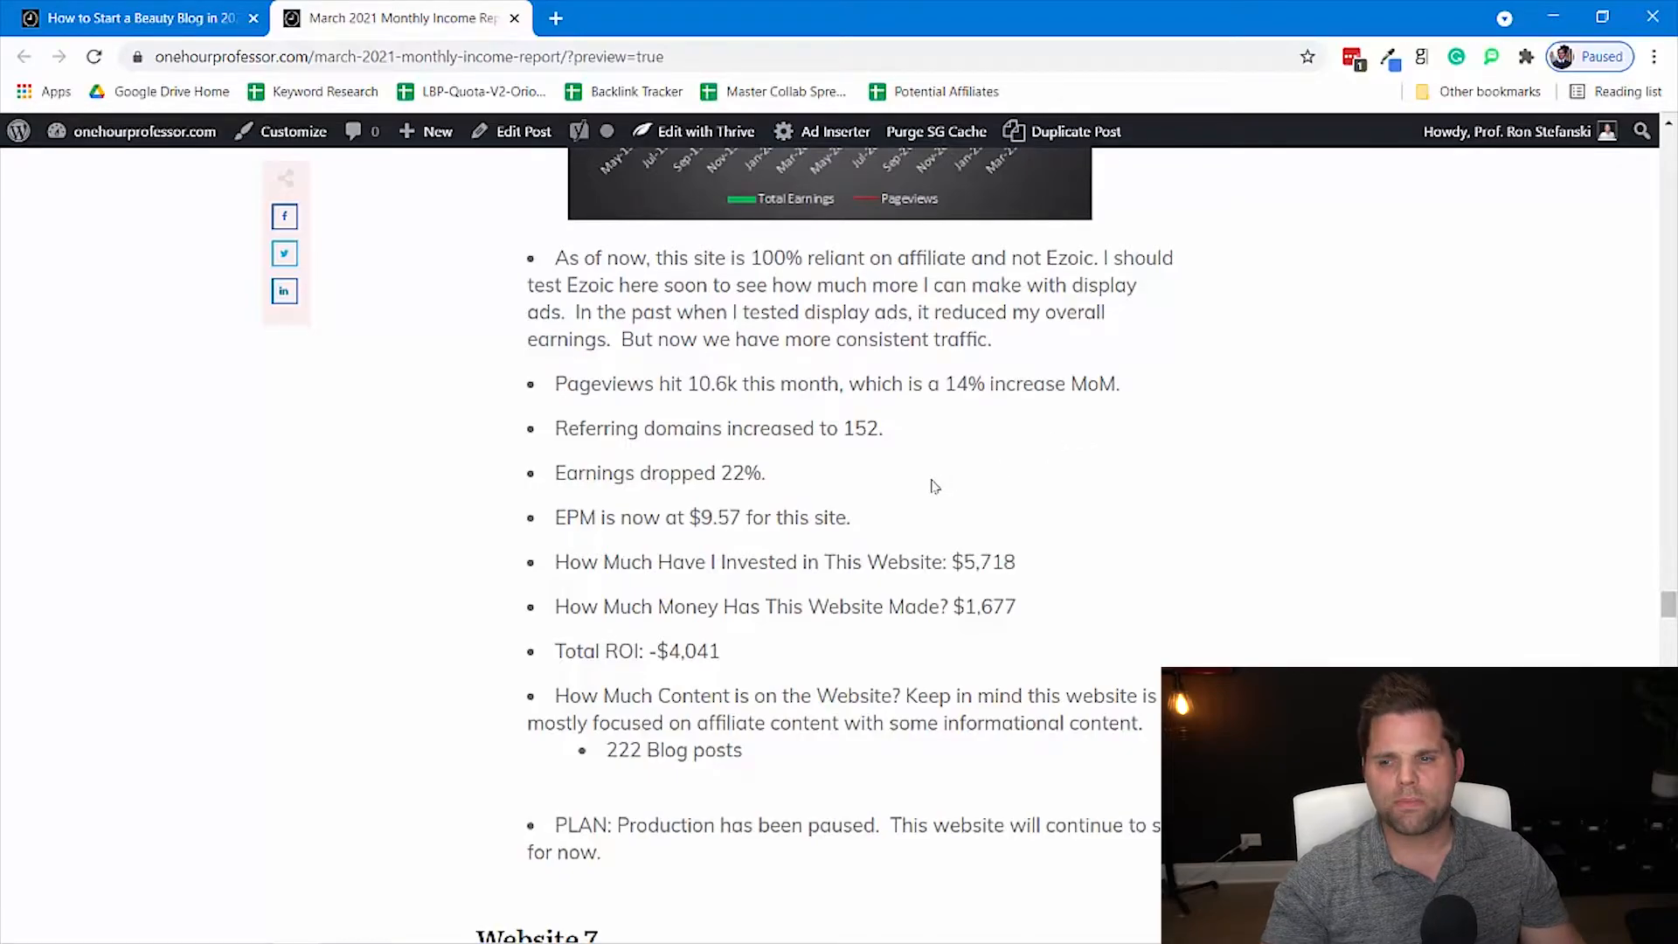
pyautogui.scroll(3)
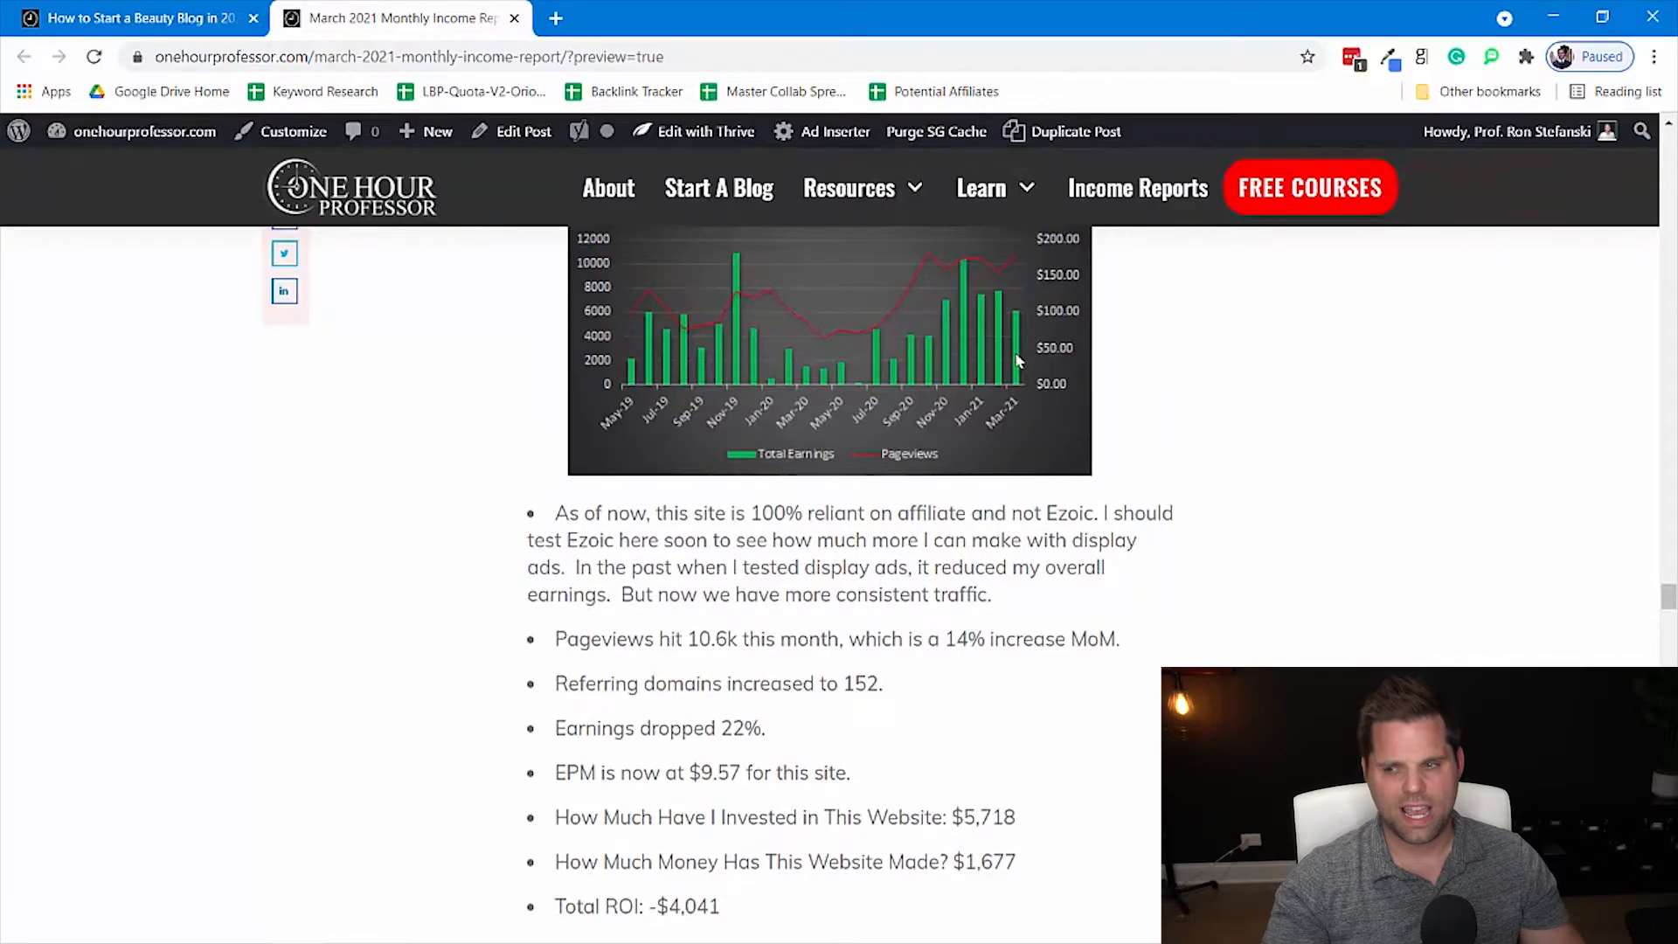
pyautogui.scroll(-3)
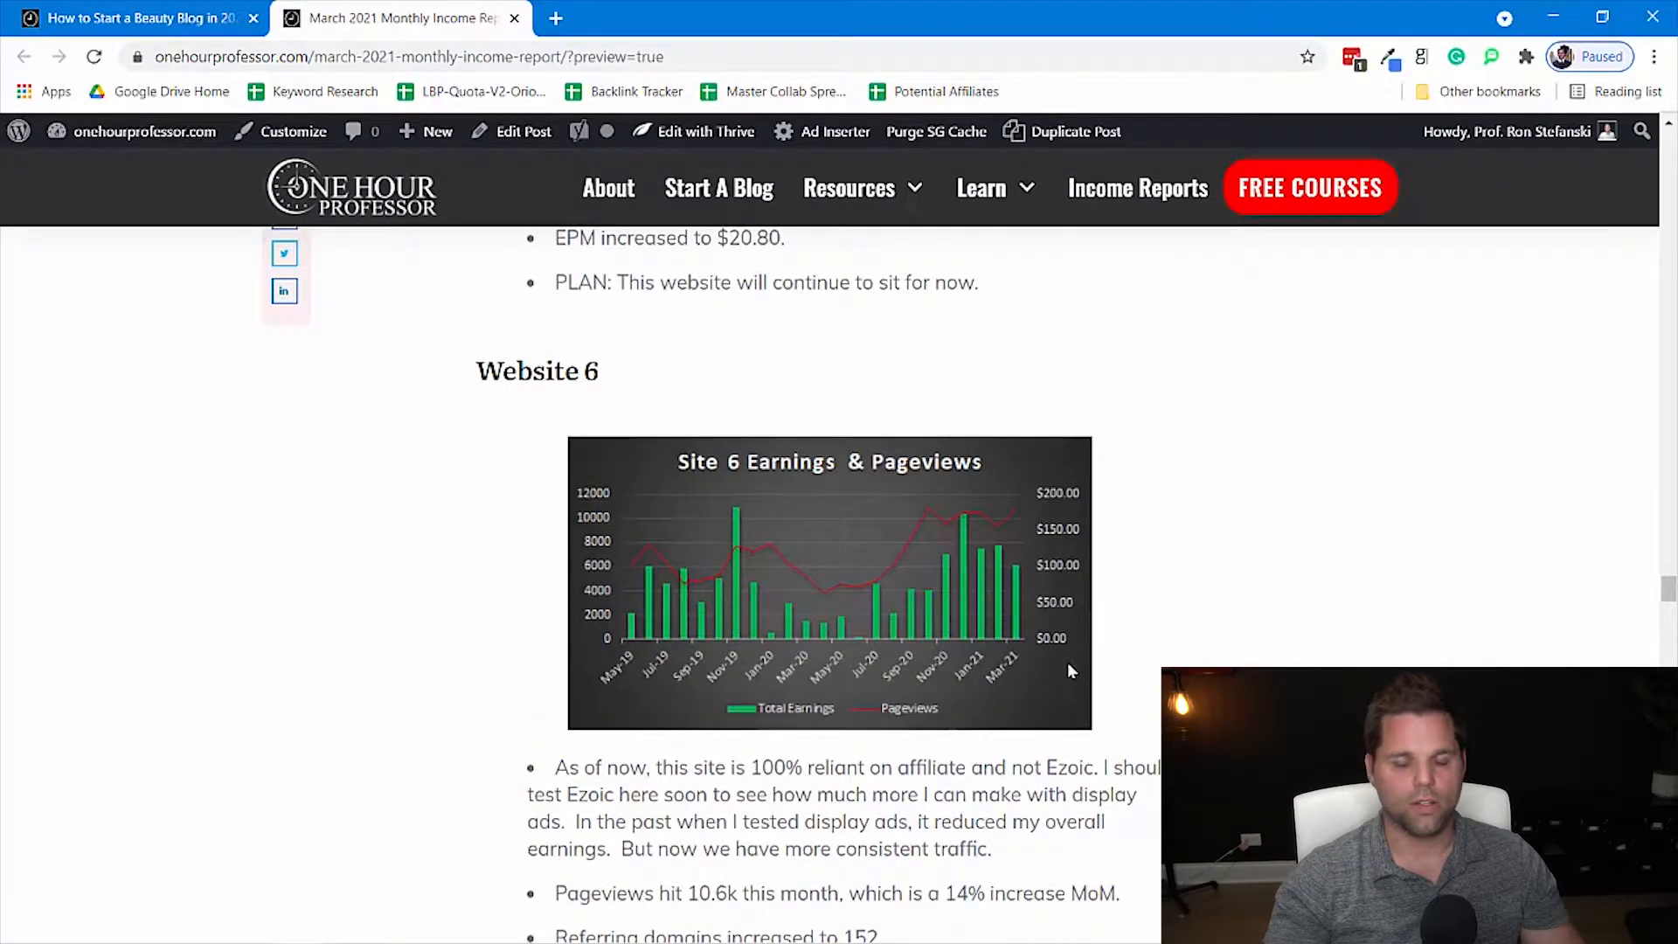
pyautogui.scroll(-3)
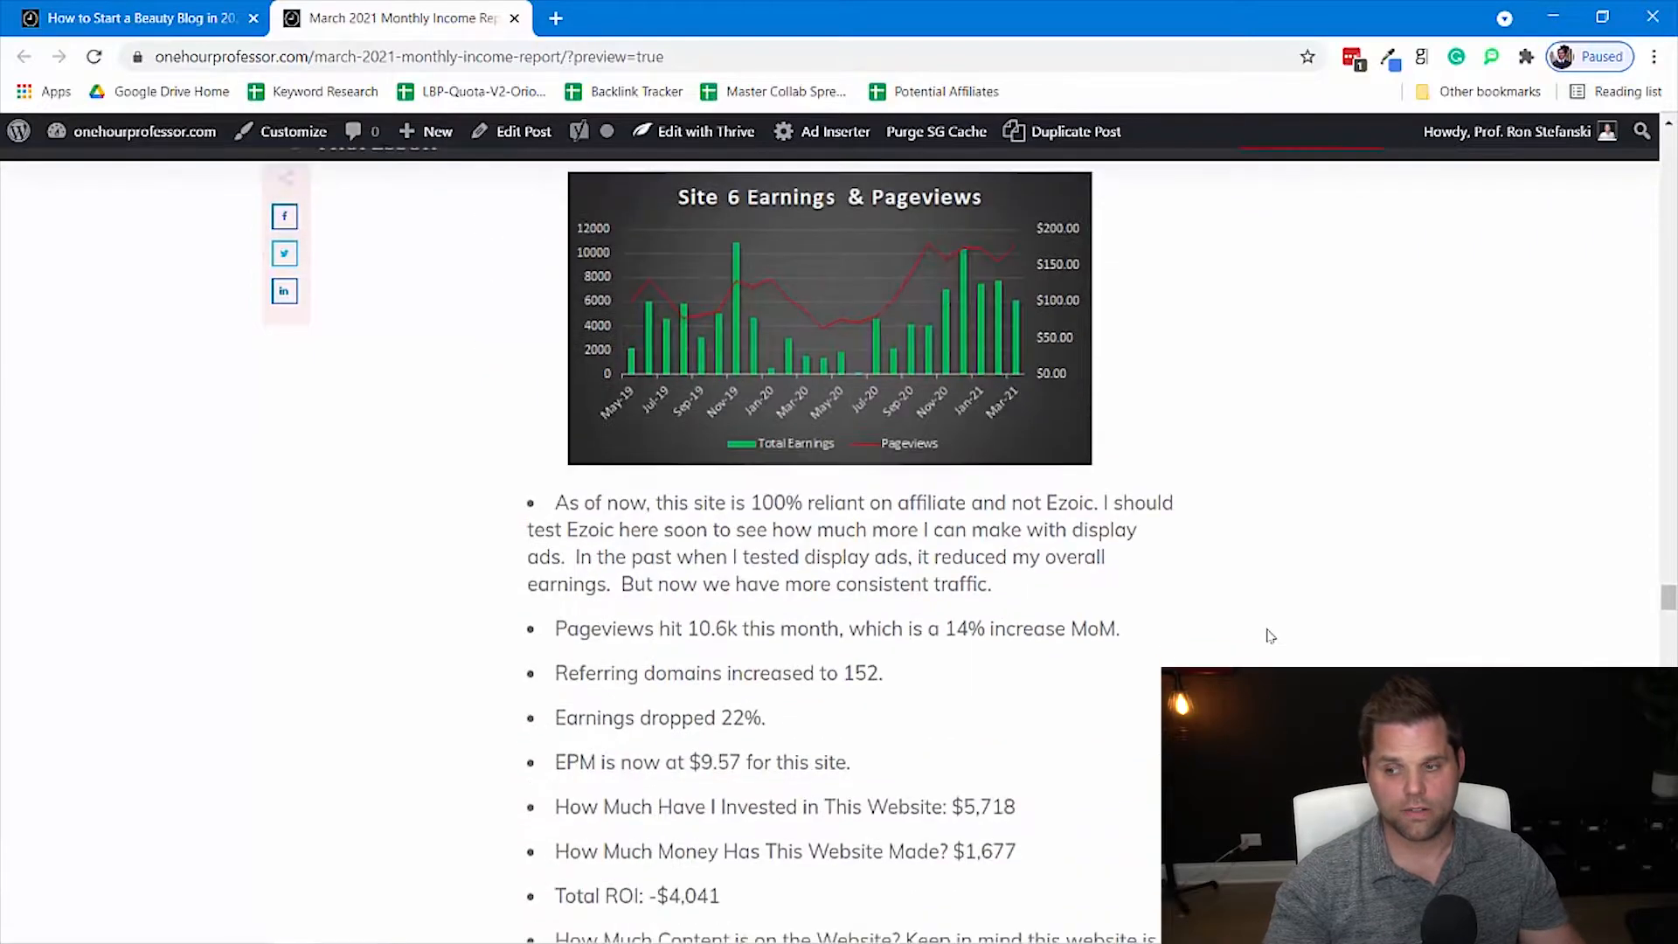
pyautogui.scroll(-3)
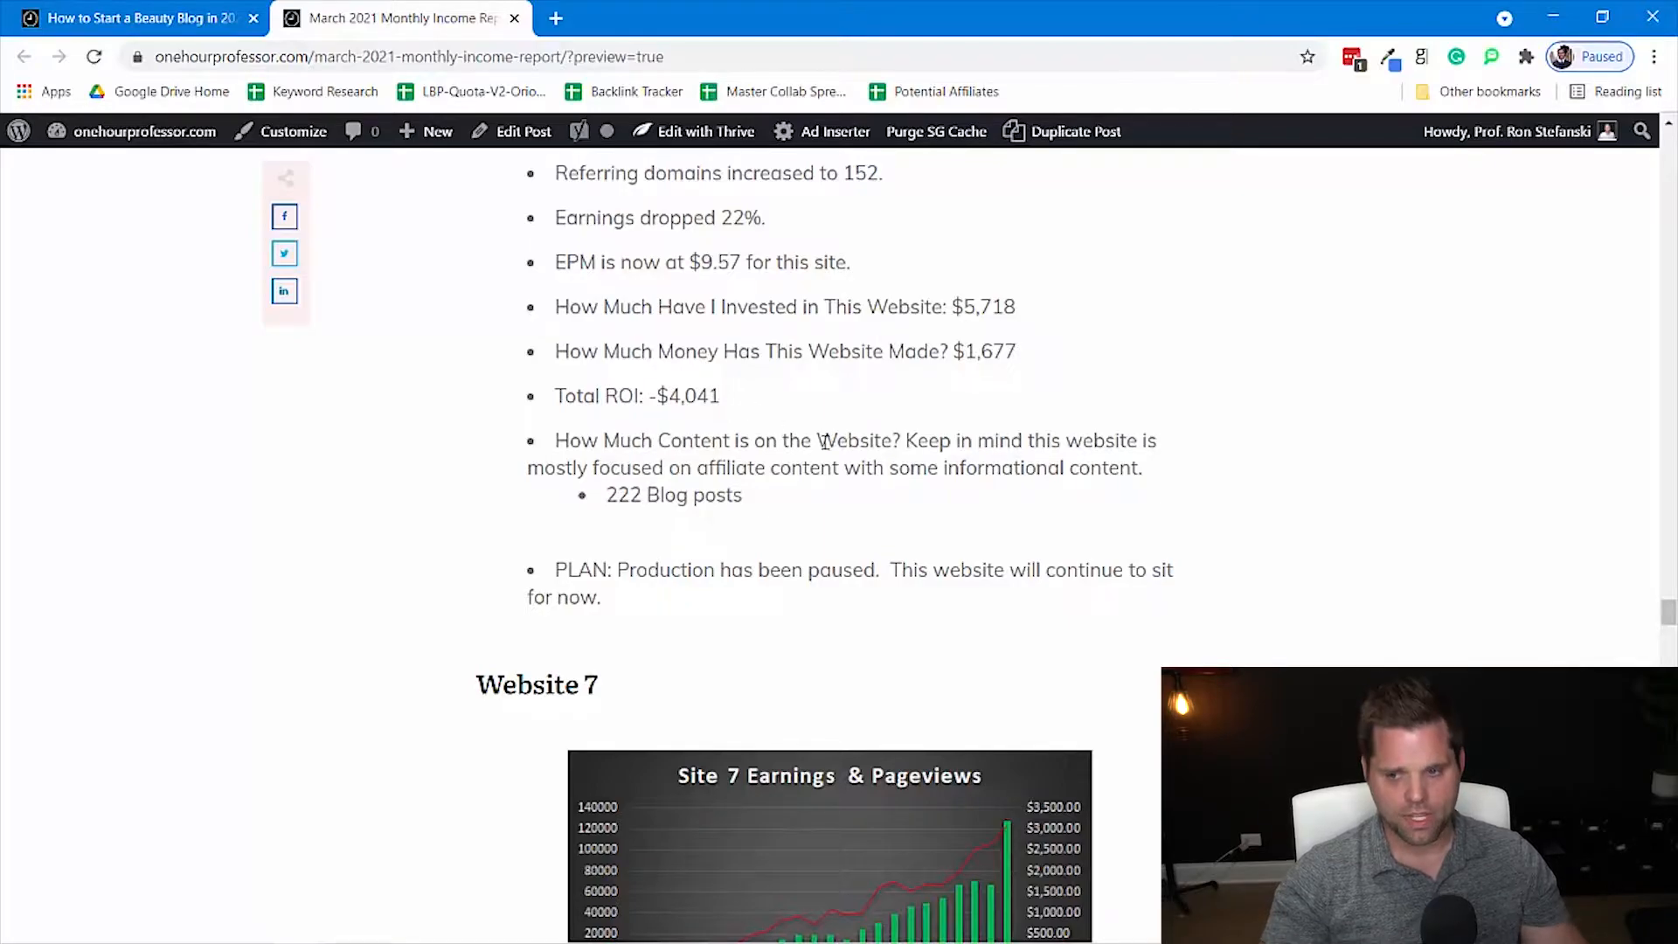
pyautogui.moveTo(850, 497)
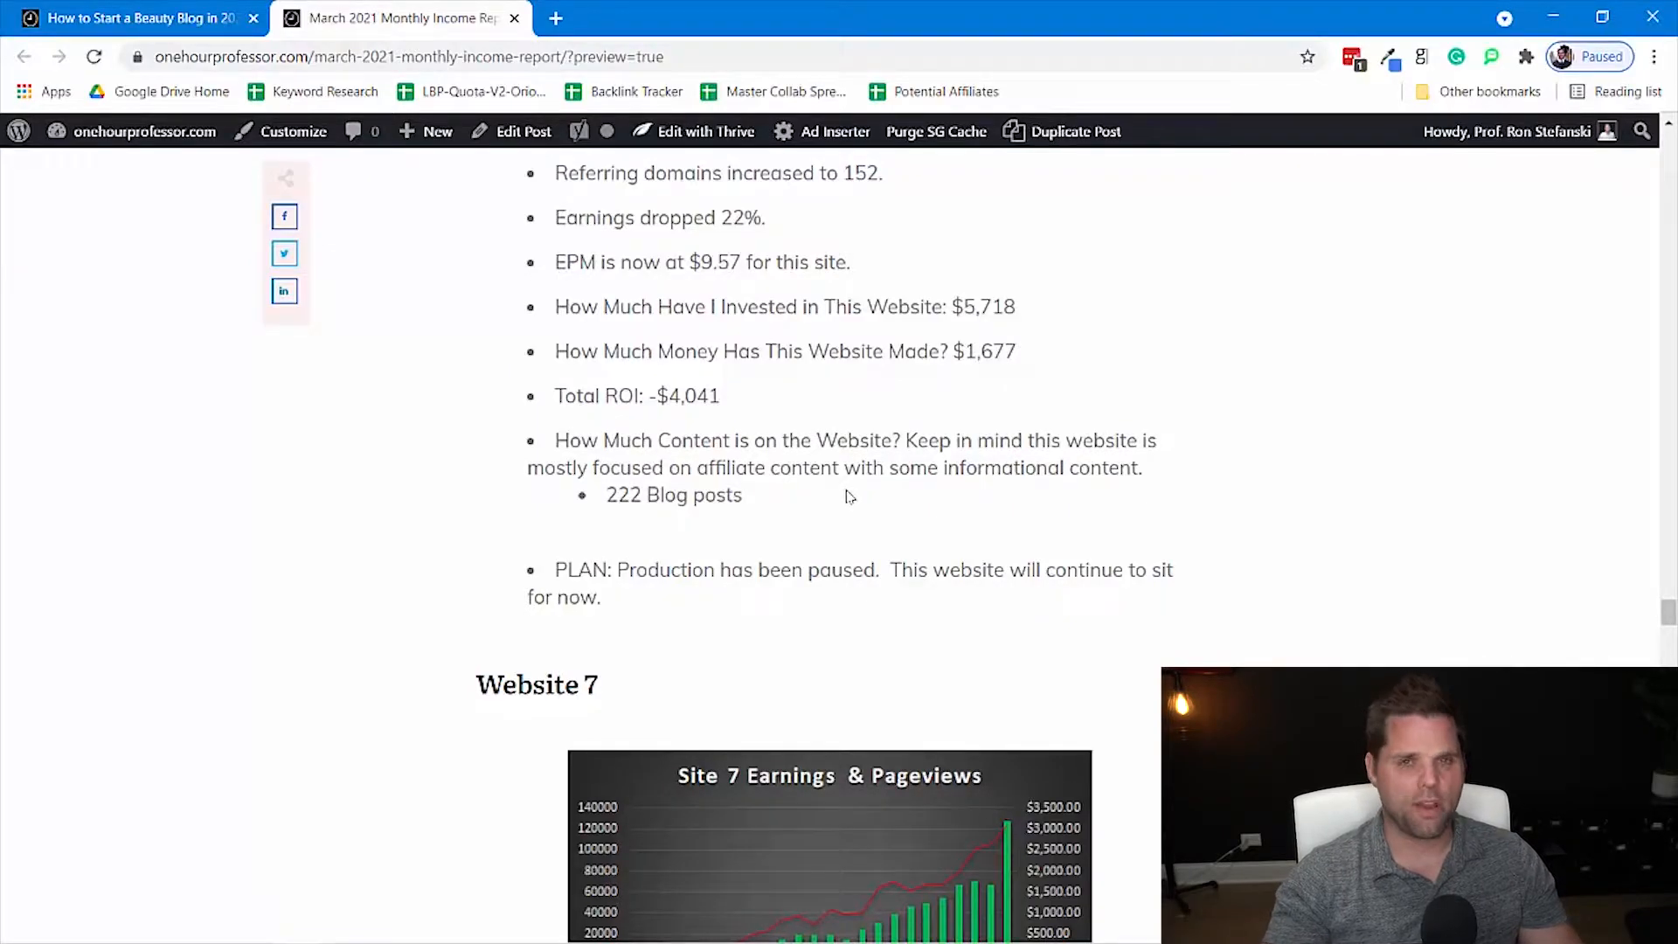
pyautogui.scroll(-3)
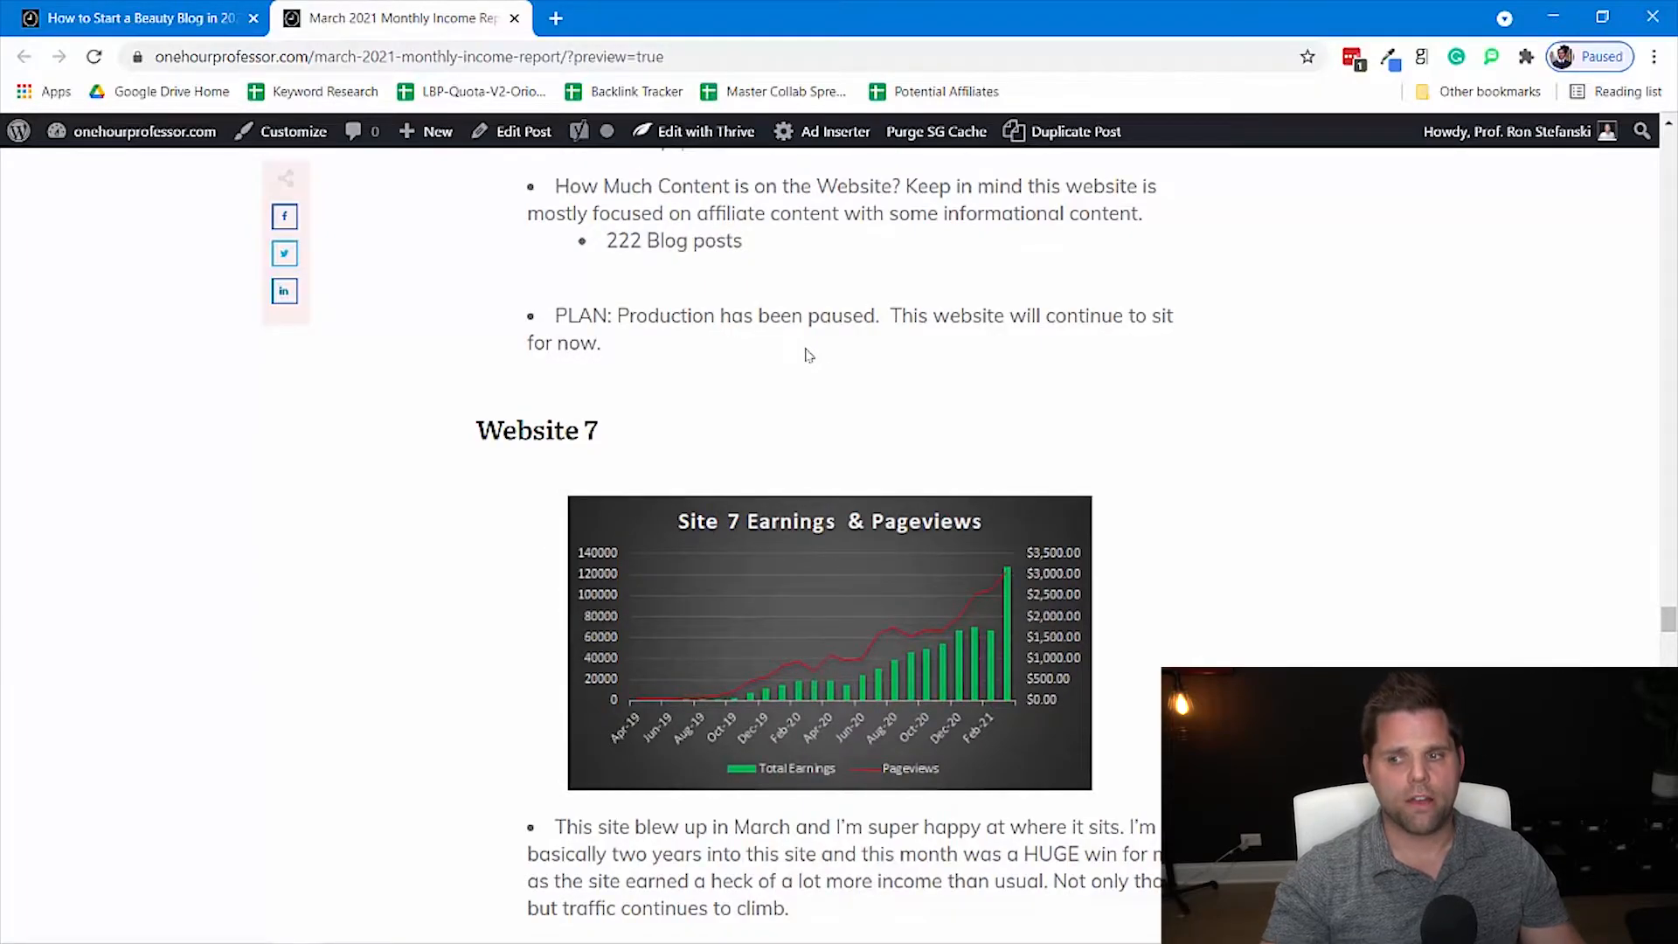
# - Scroll to Website 7's notes: 122k pageviews, $3,183 earned, $26.01 EPM and -$15,540 ROI
pyautogui.scroll(-3)
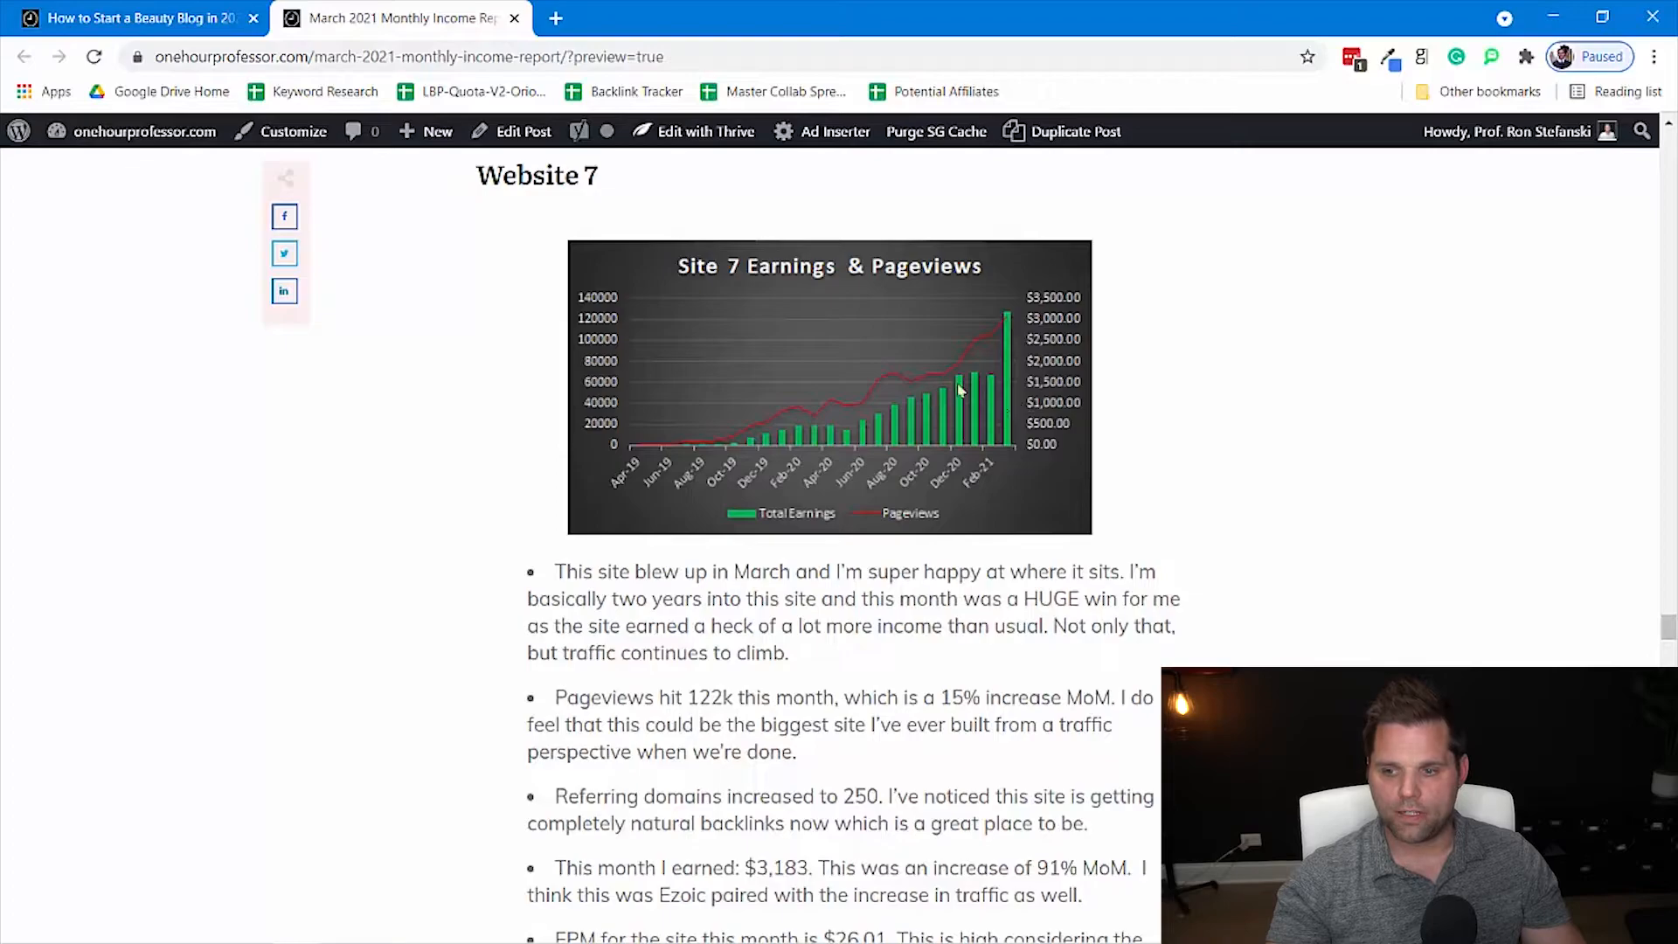
pyautogui.moveTo(1012, 385)
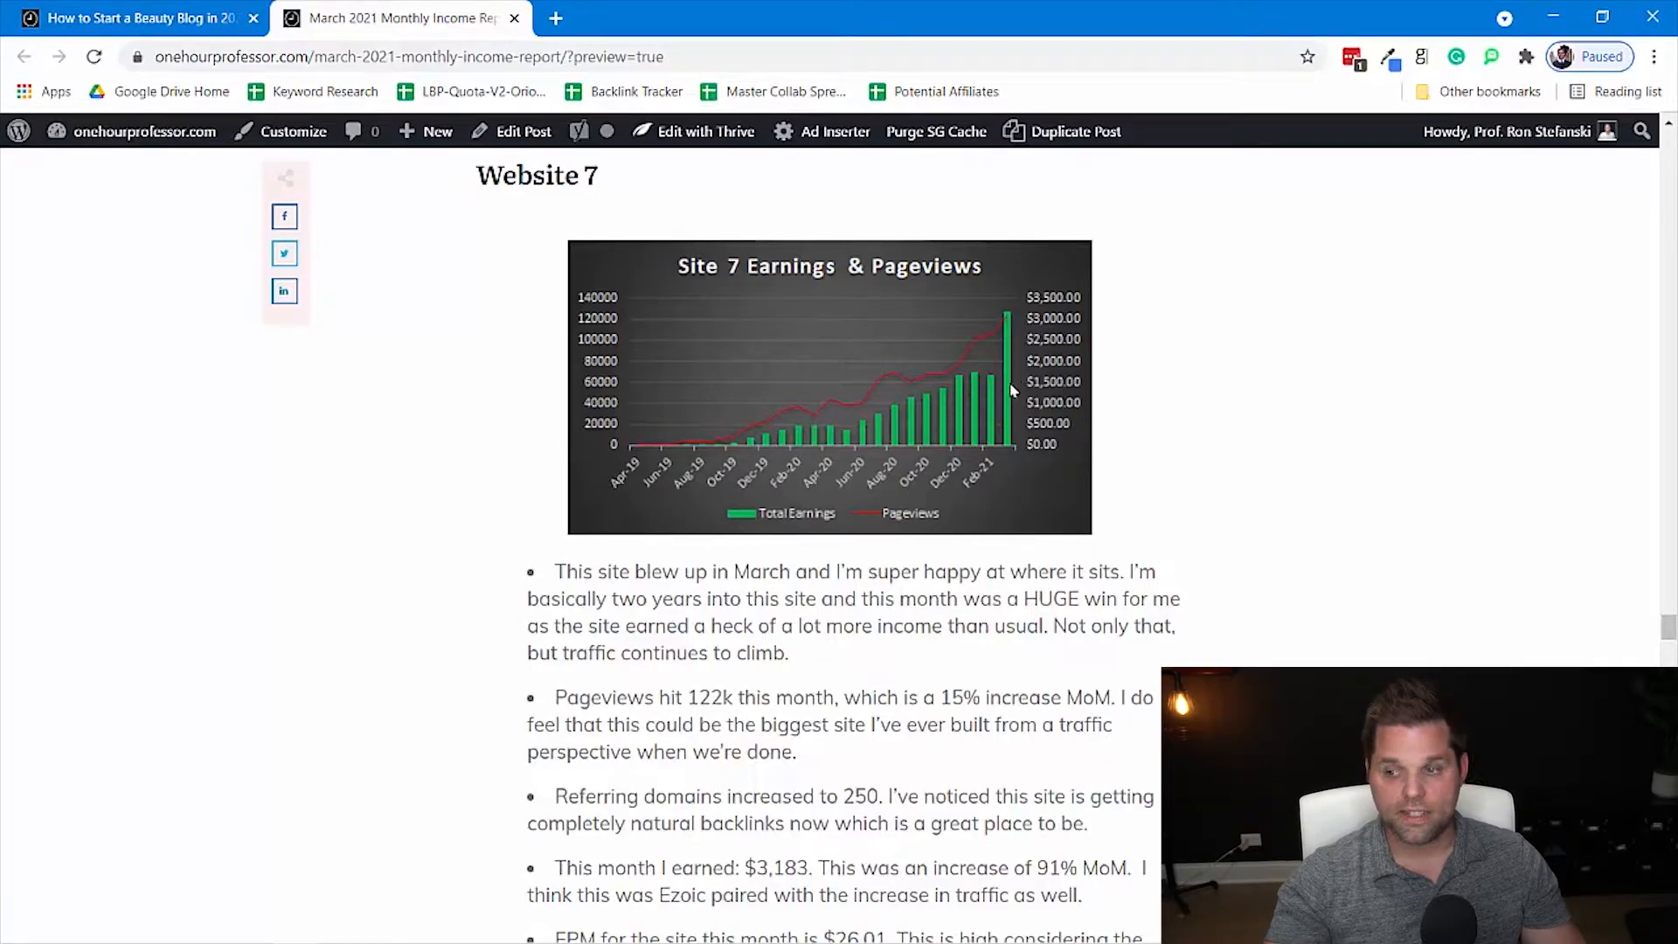
pyautogui.moveTo(1316, 461)
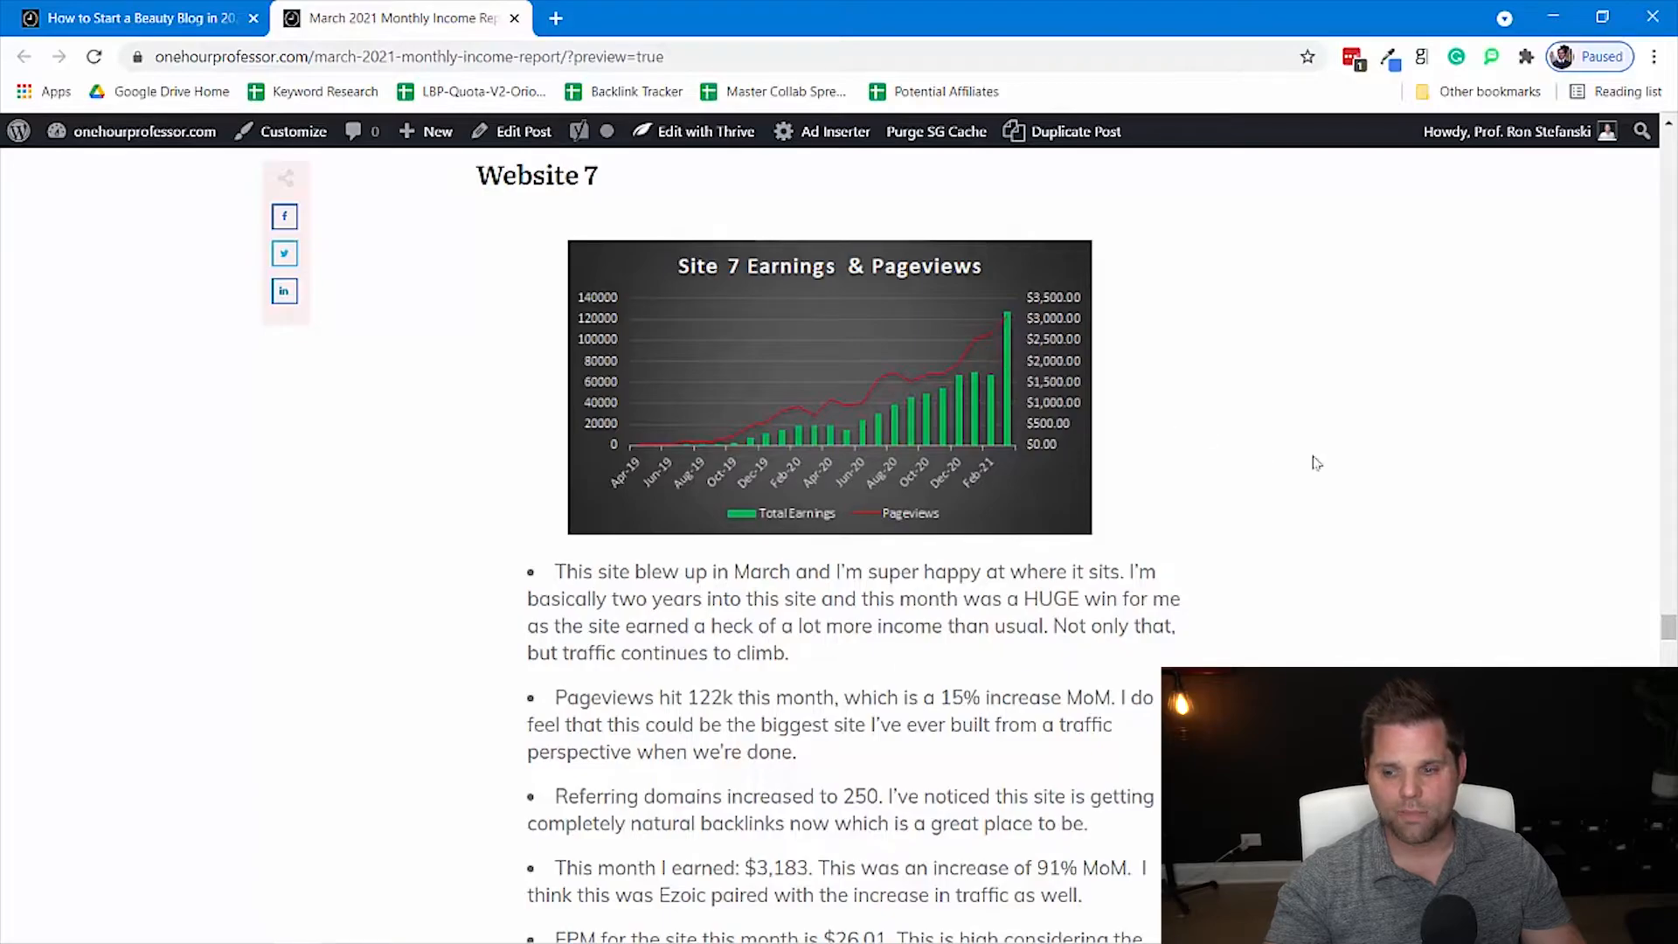
pyautogui.scroll(-3)
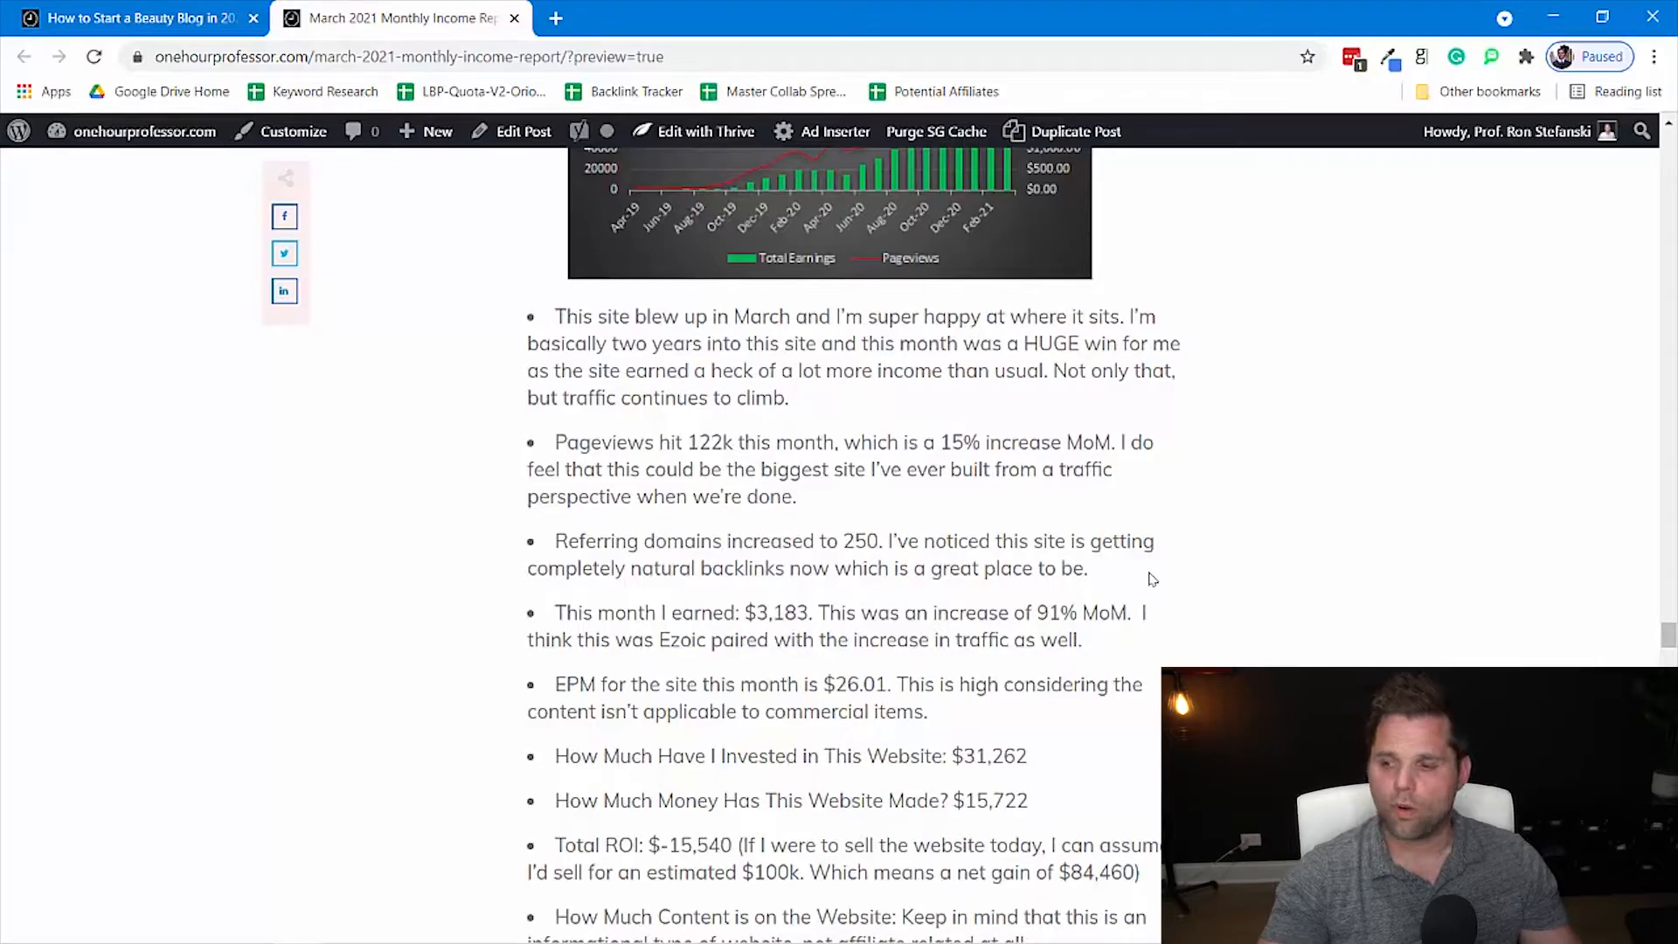
# - Scroll past Website 7's content counts and plan to Website 8's earnings and pageviews chart
pyautogui.scroll(-3)
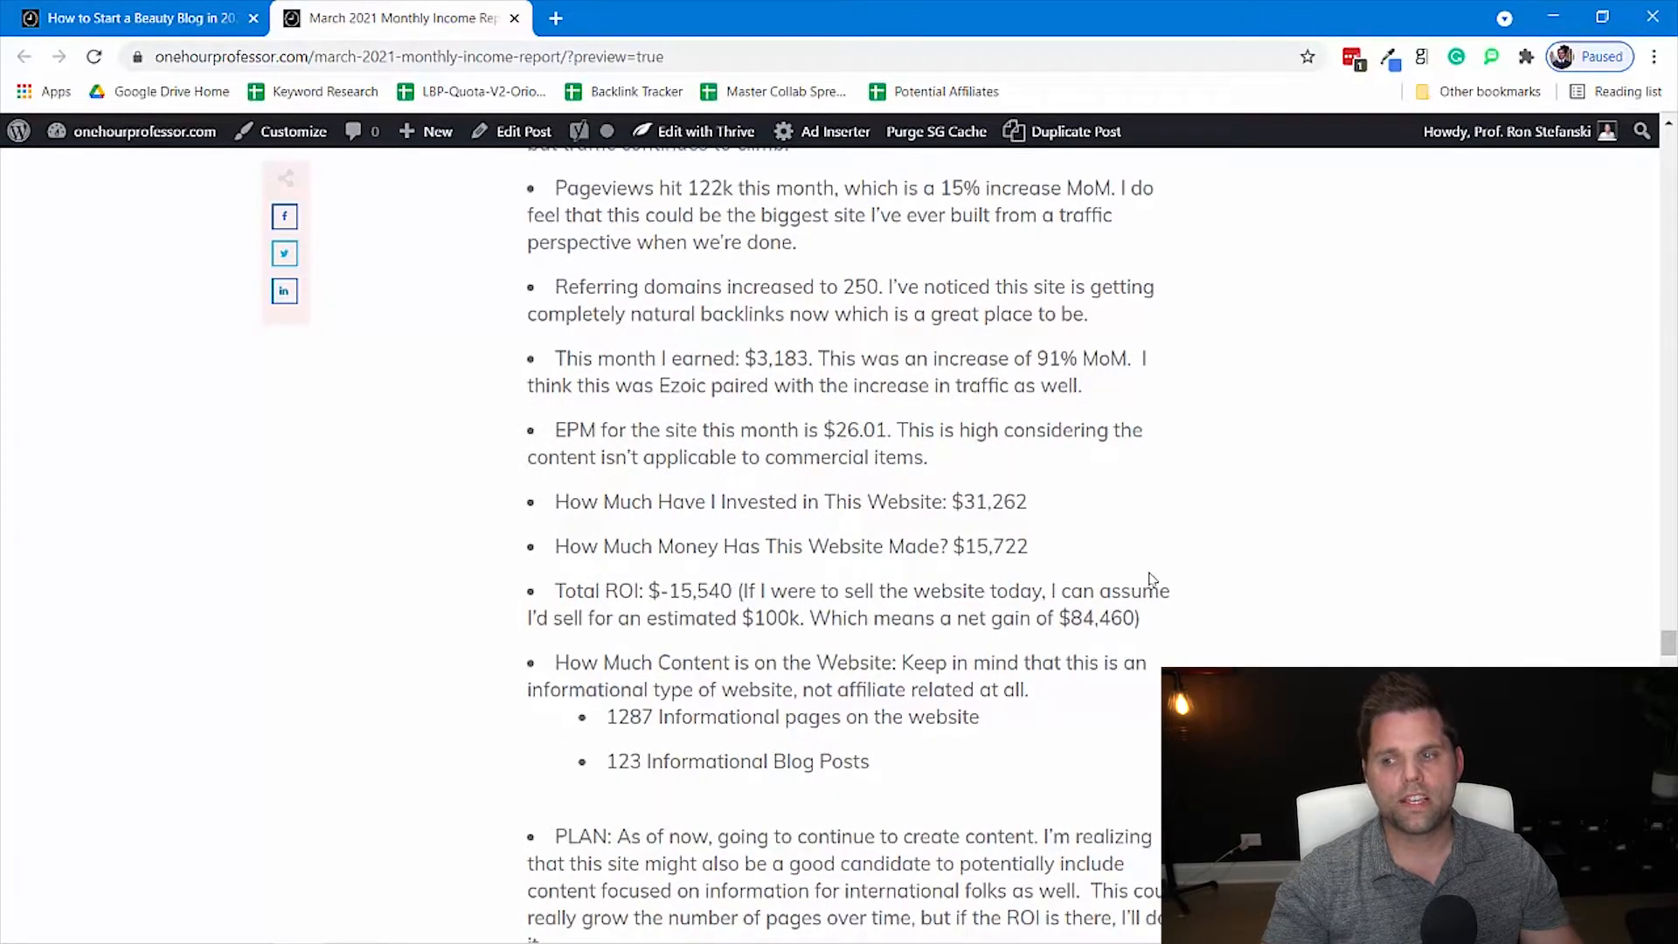
pyautogui.moveTo(984, 455)
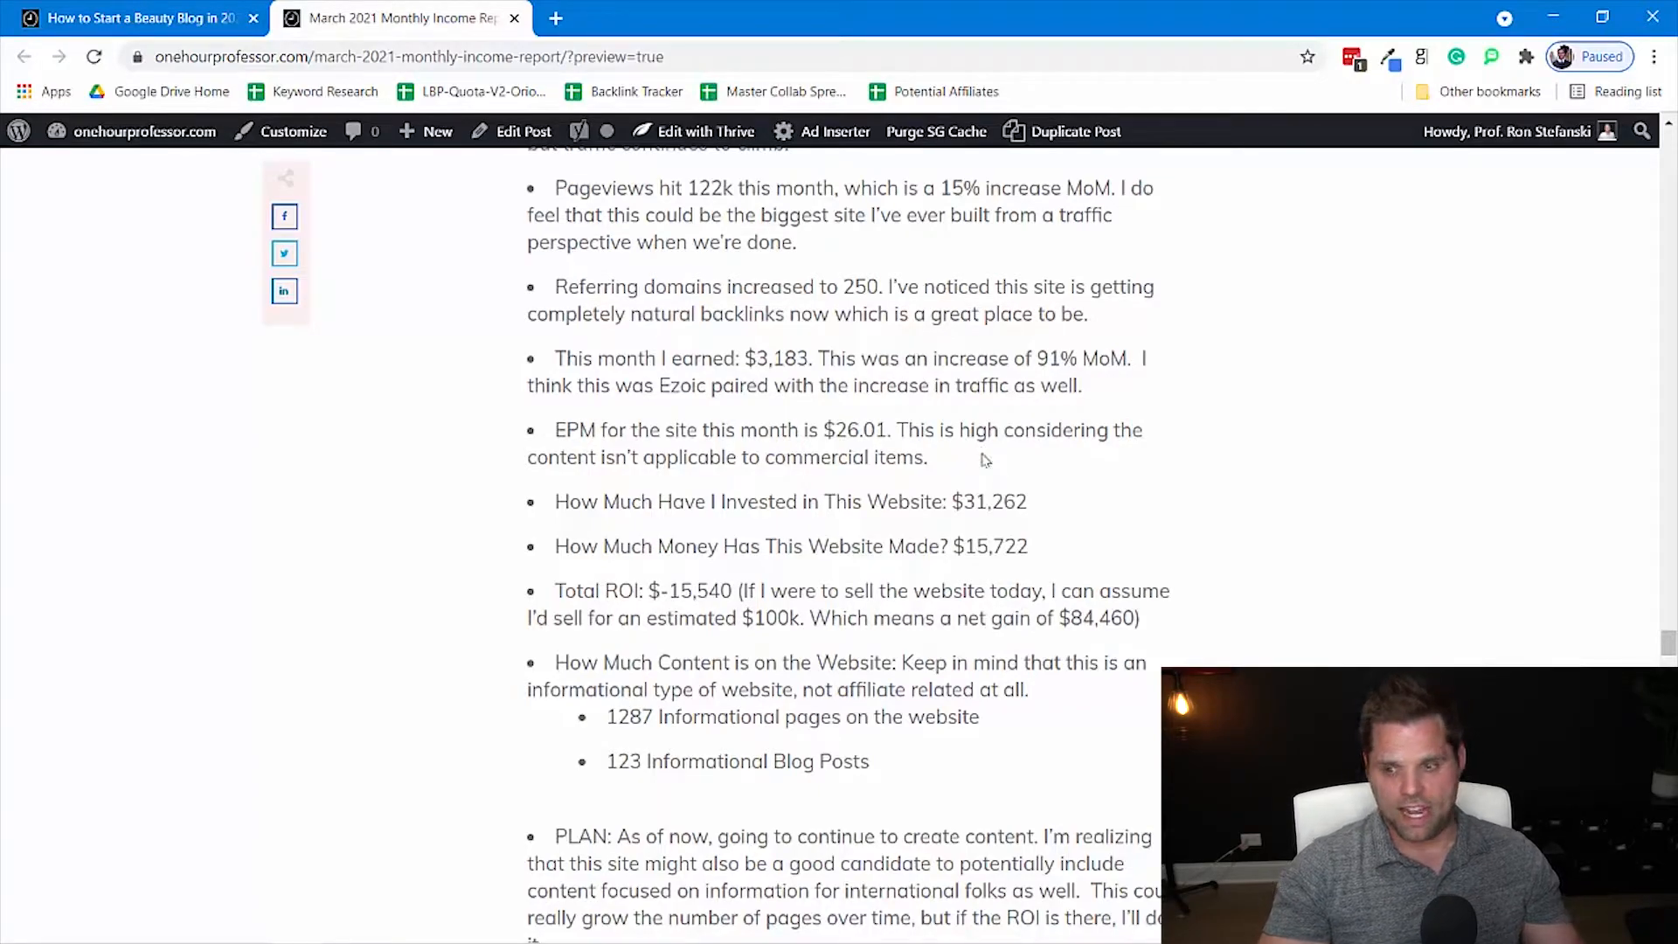
pyautogui.moveTo(1103, 532)
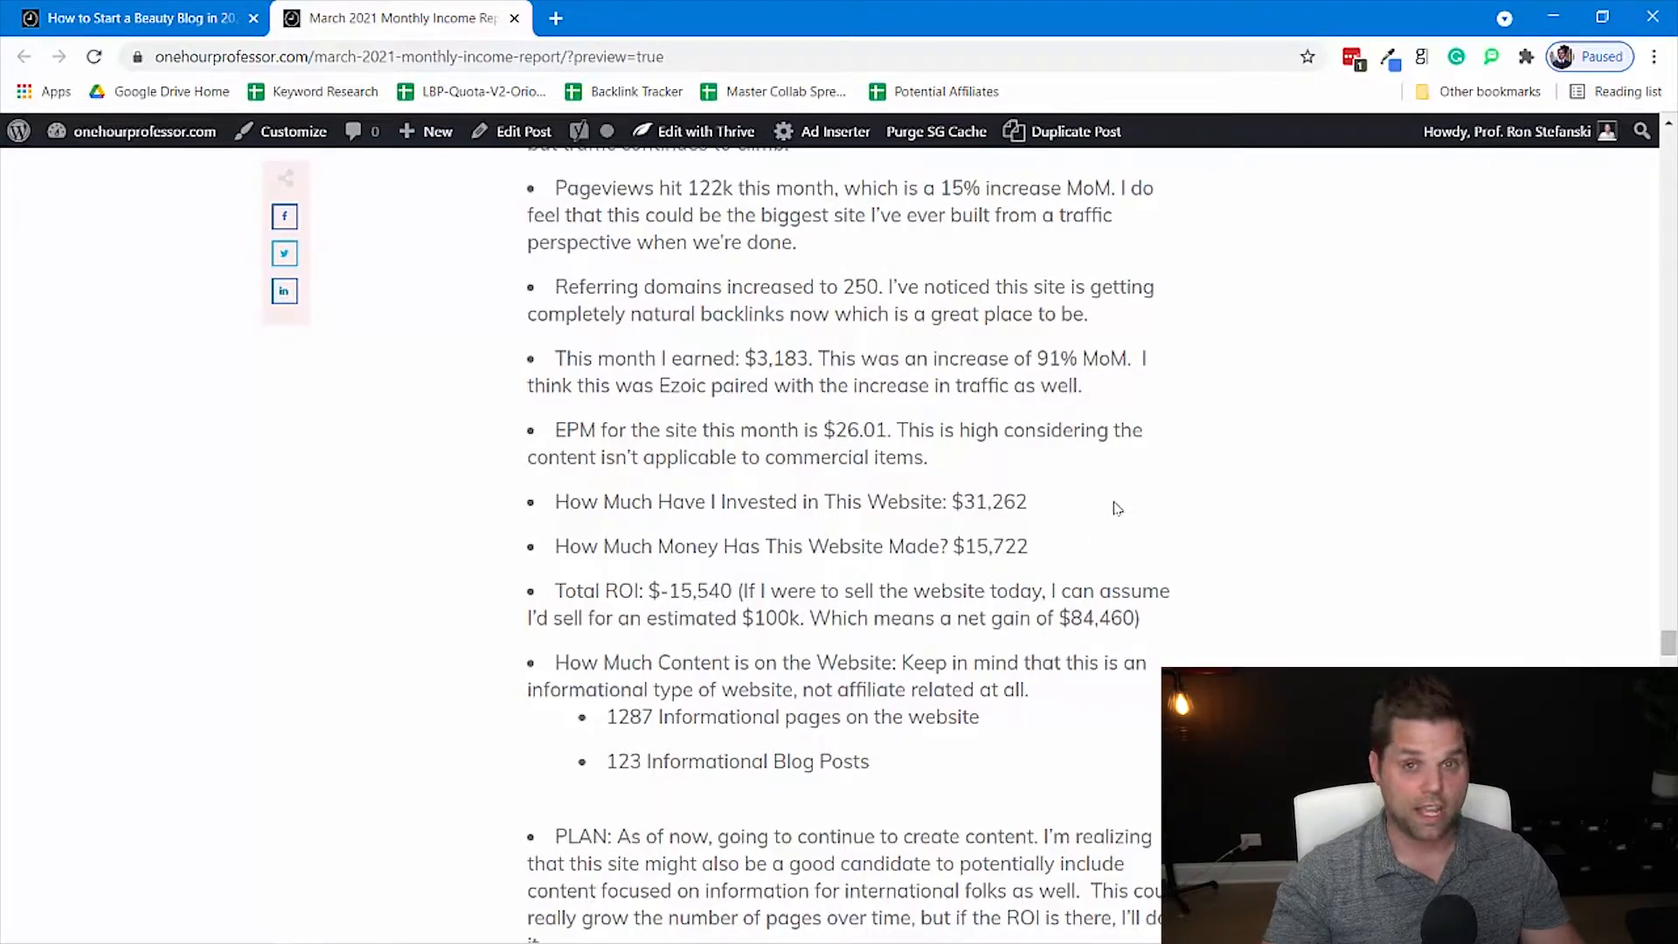
pyautogui.moveTo(1081, 556)
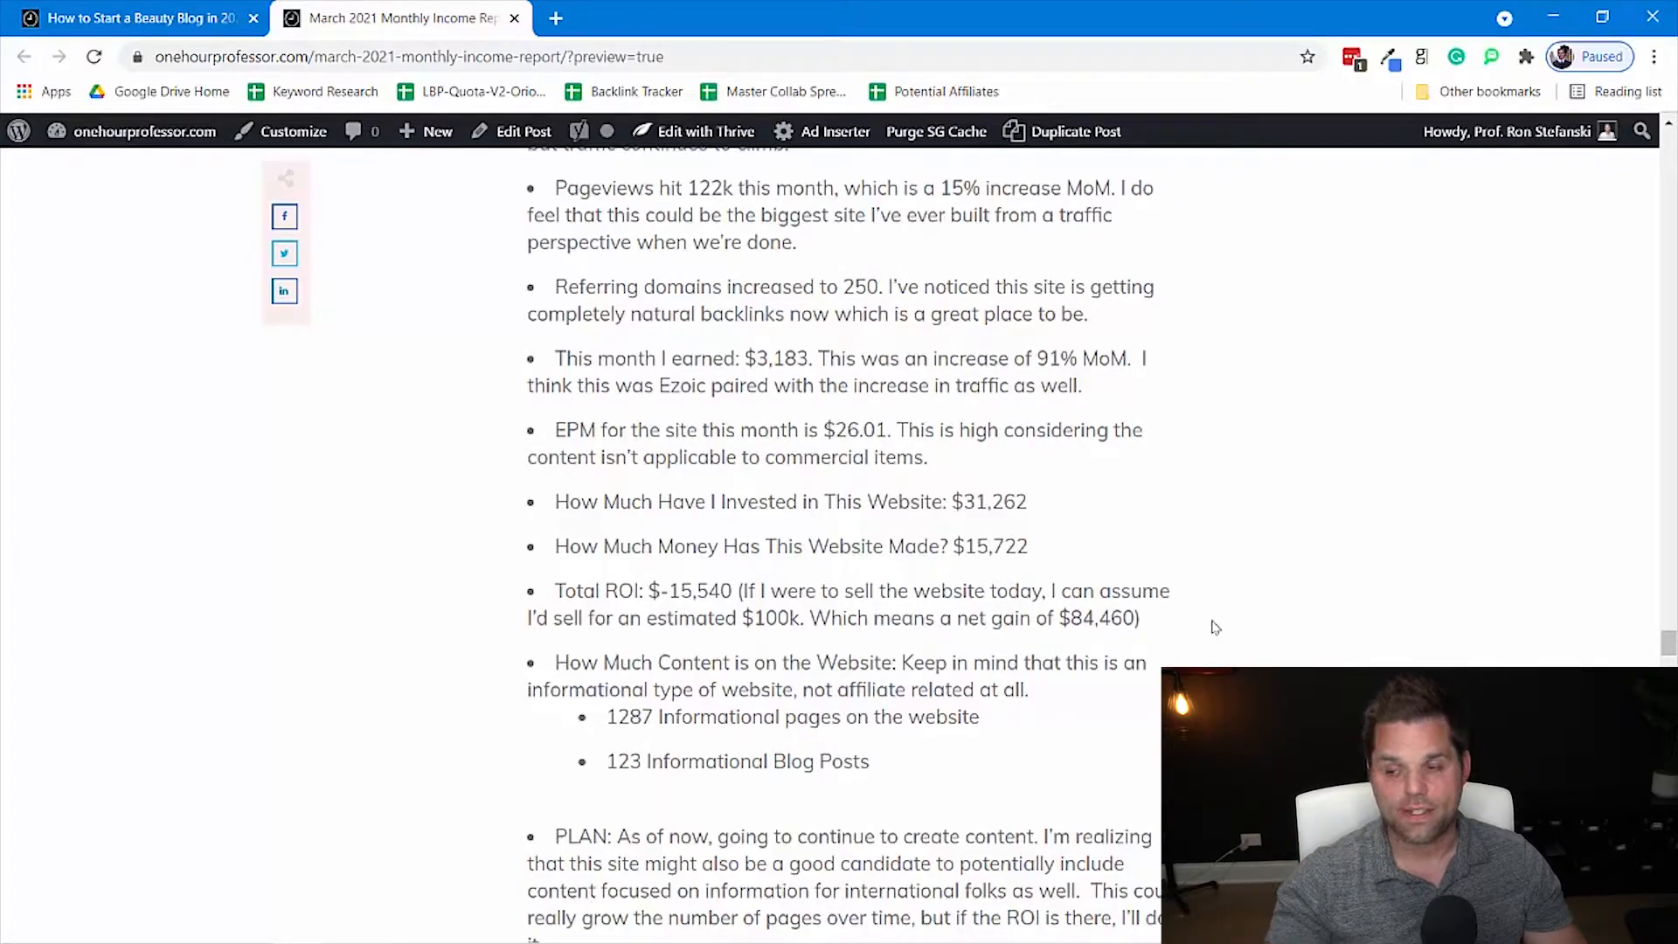
pyautogui.scroll(-3)
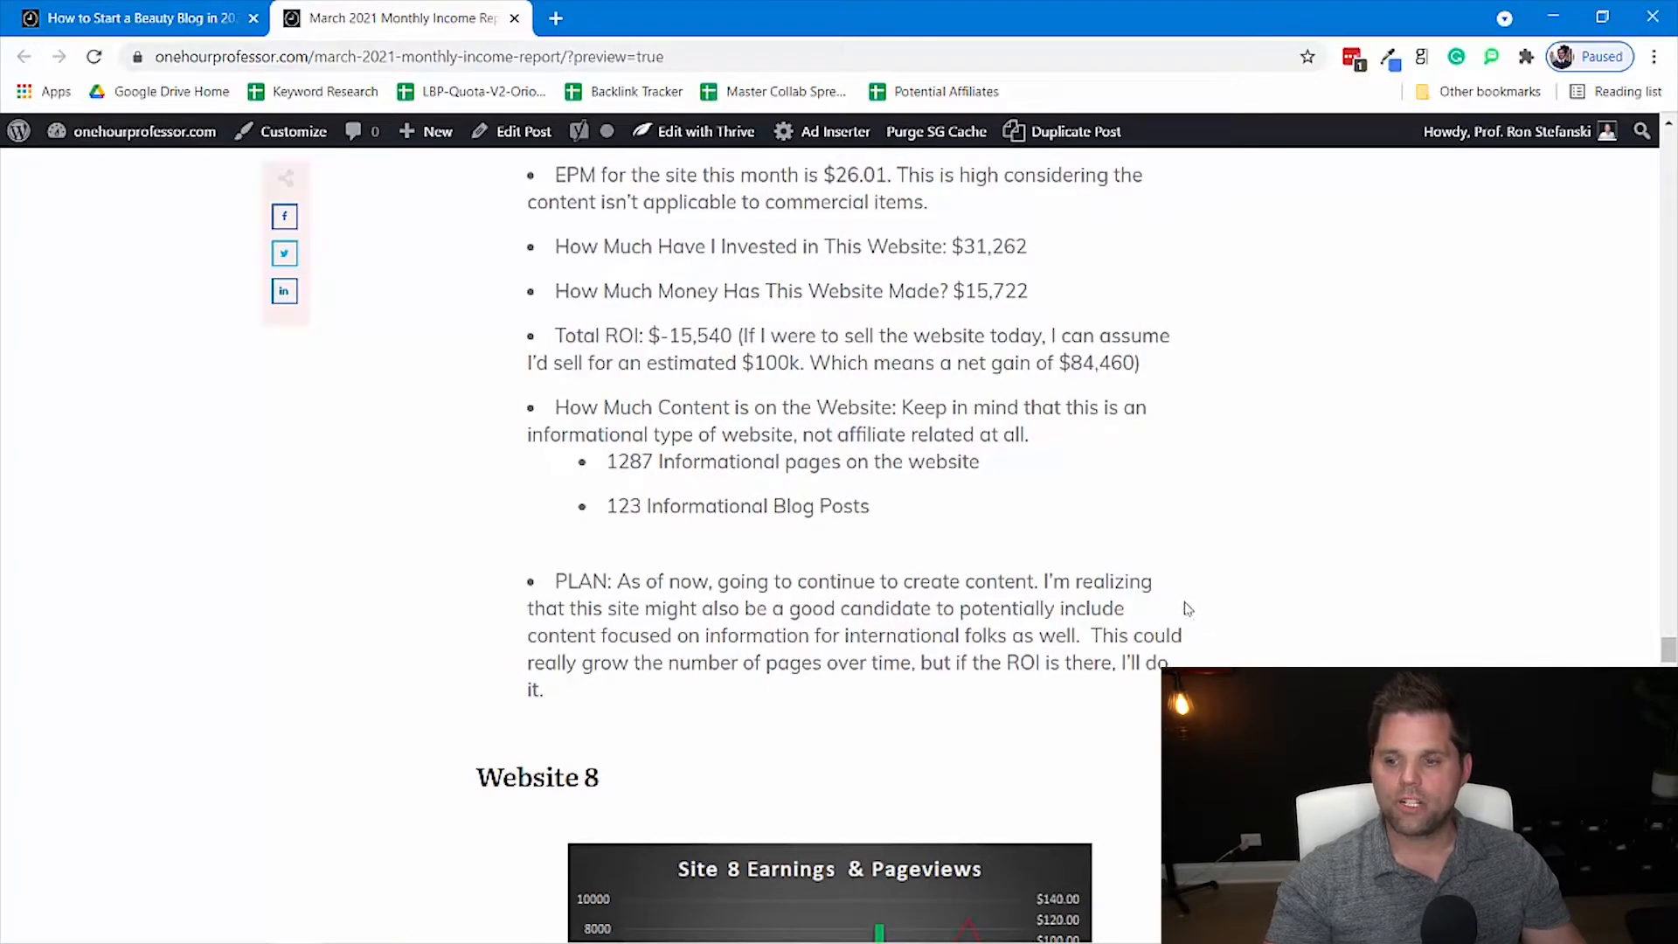
pyautogui.moveTo(956, 532)
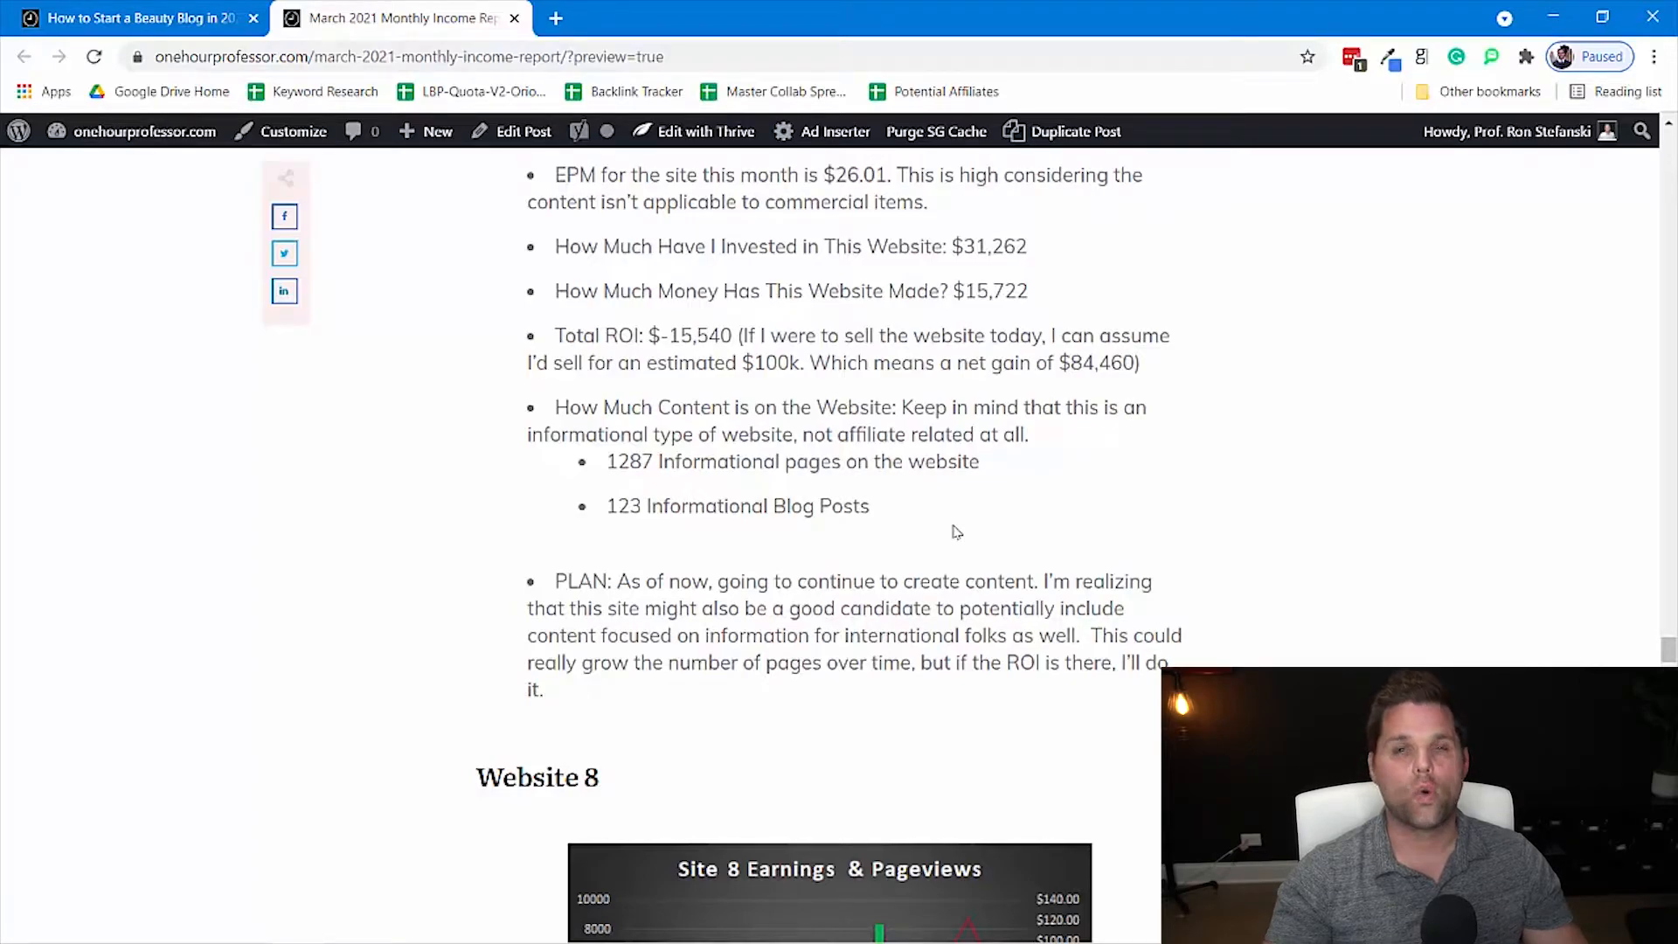
pyautogui.scroll(-3)
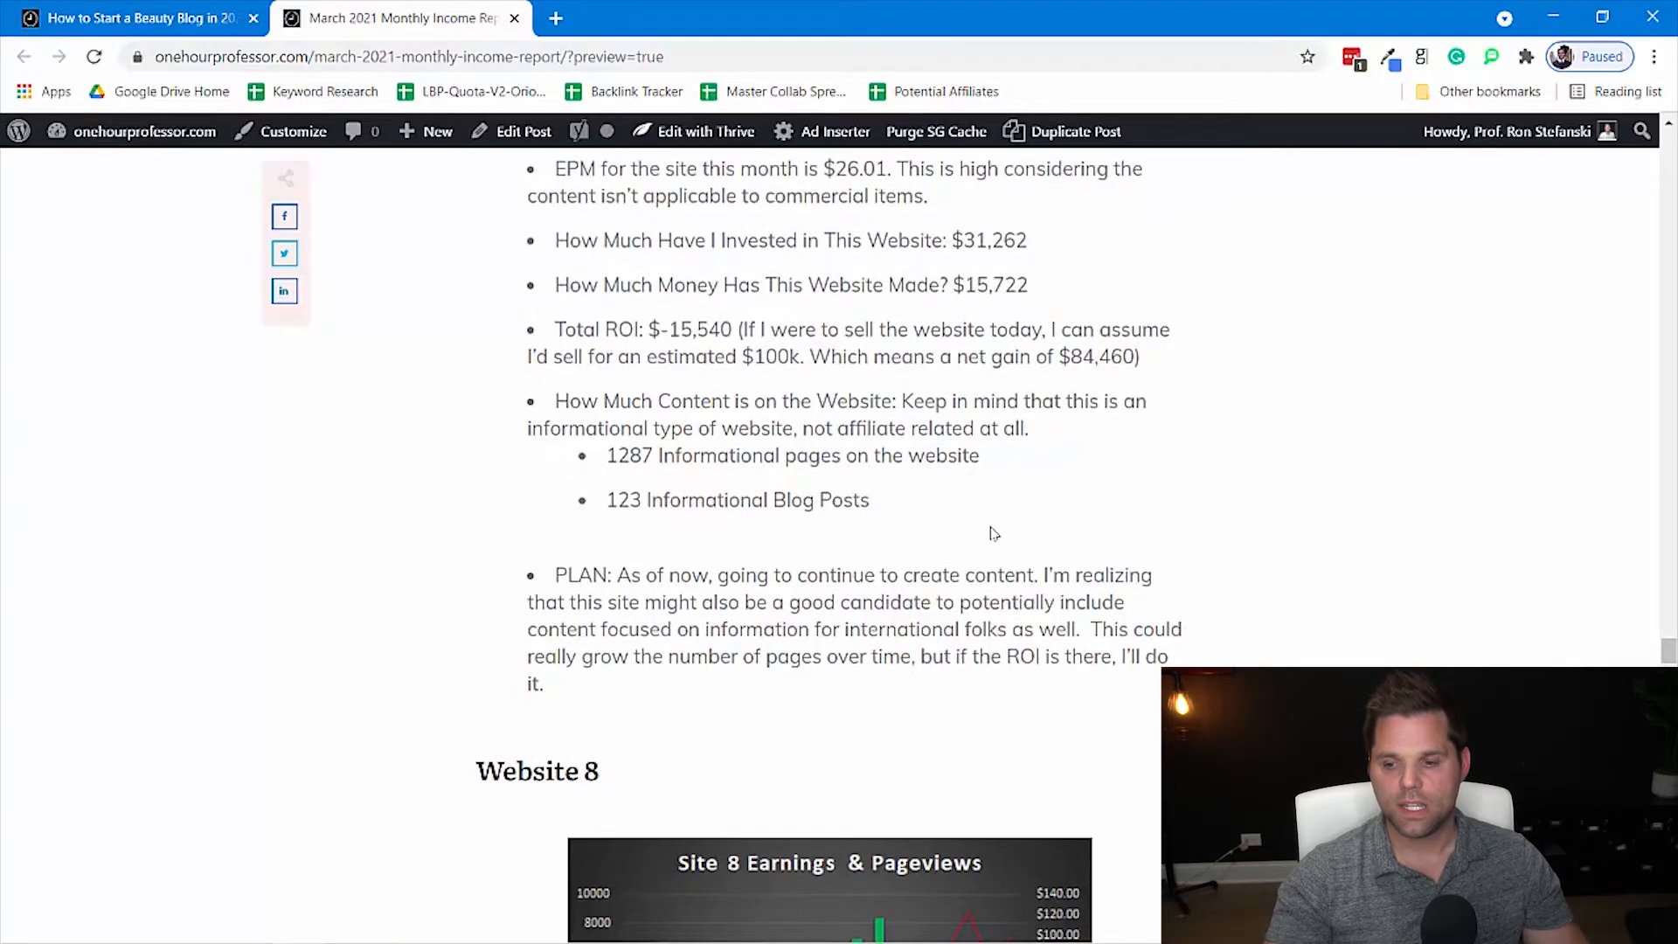
pyautogui.scroll(-3)
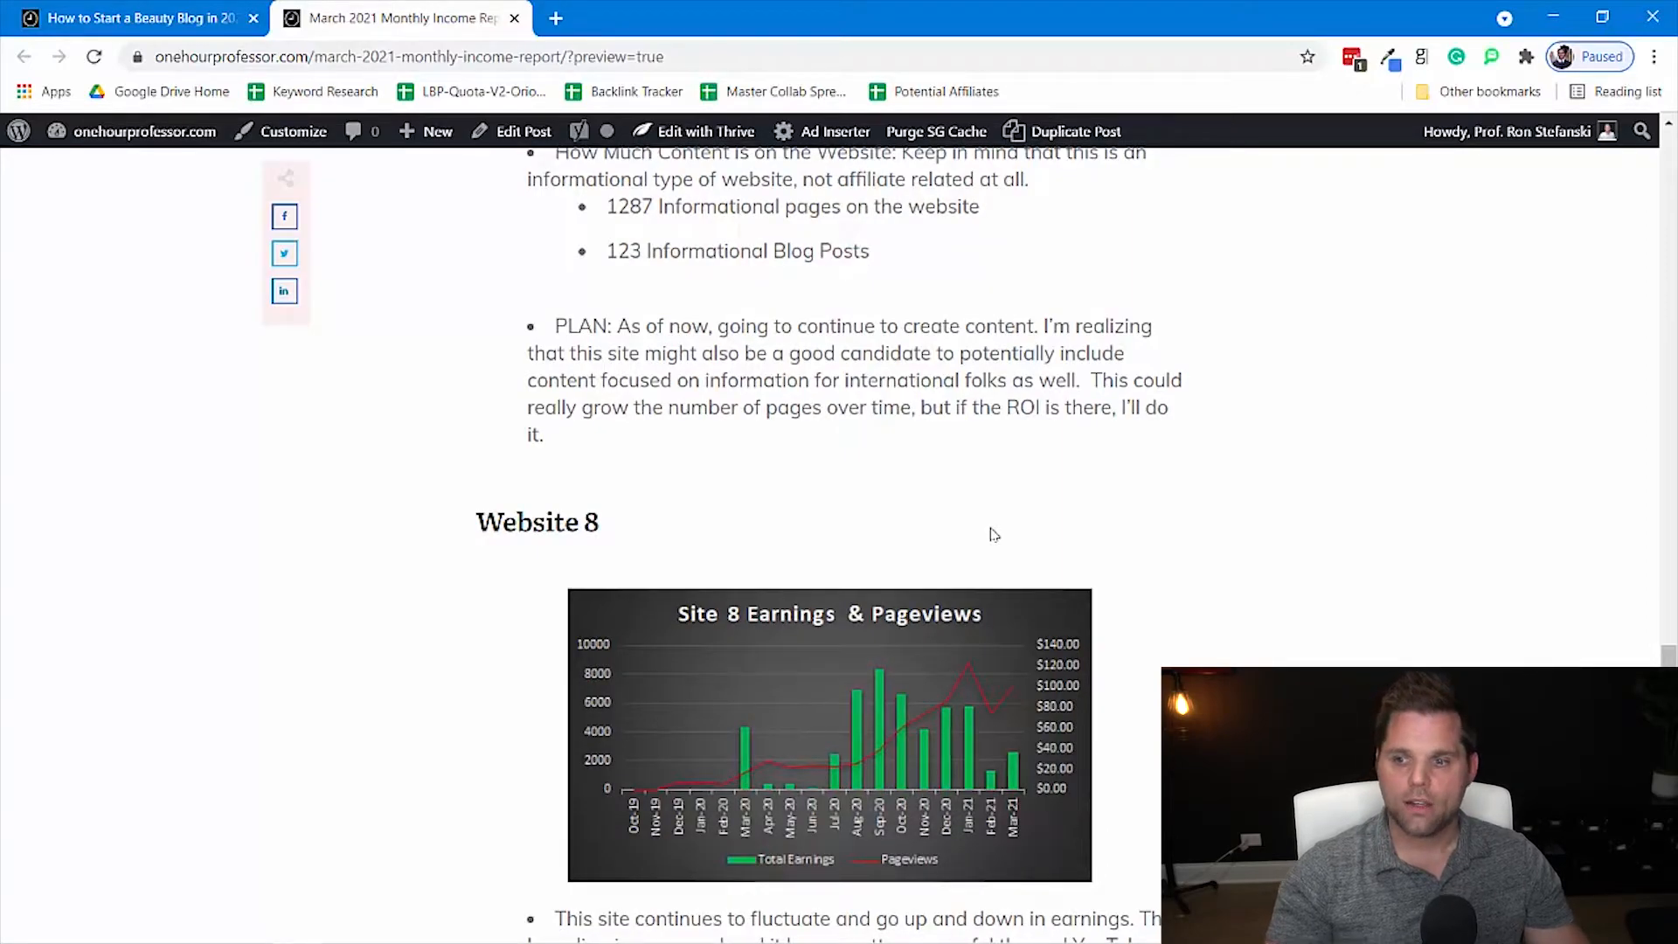
# - Scroll below the Site 8 chart to Website 8's notes: 7.1k pageviews, $36 earned, $5.02 EPM, -$5,406 ROI
pyautogui.scroll(-3)
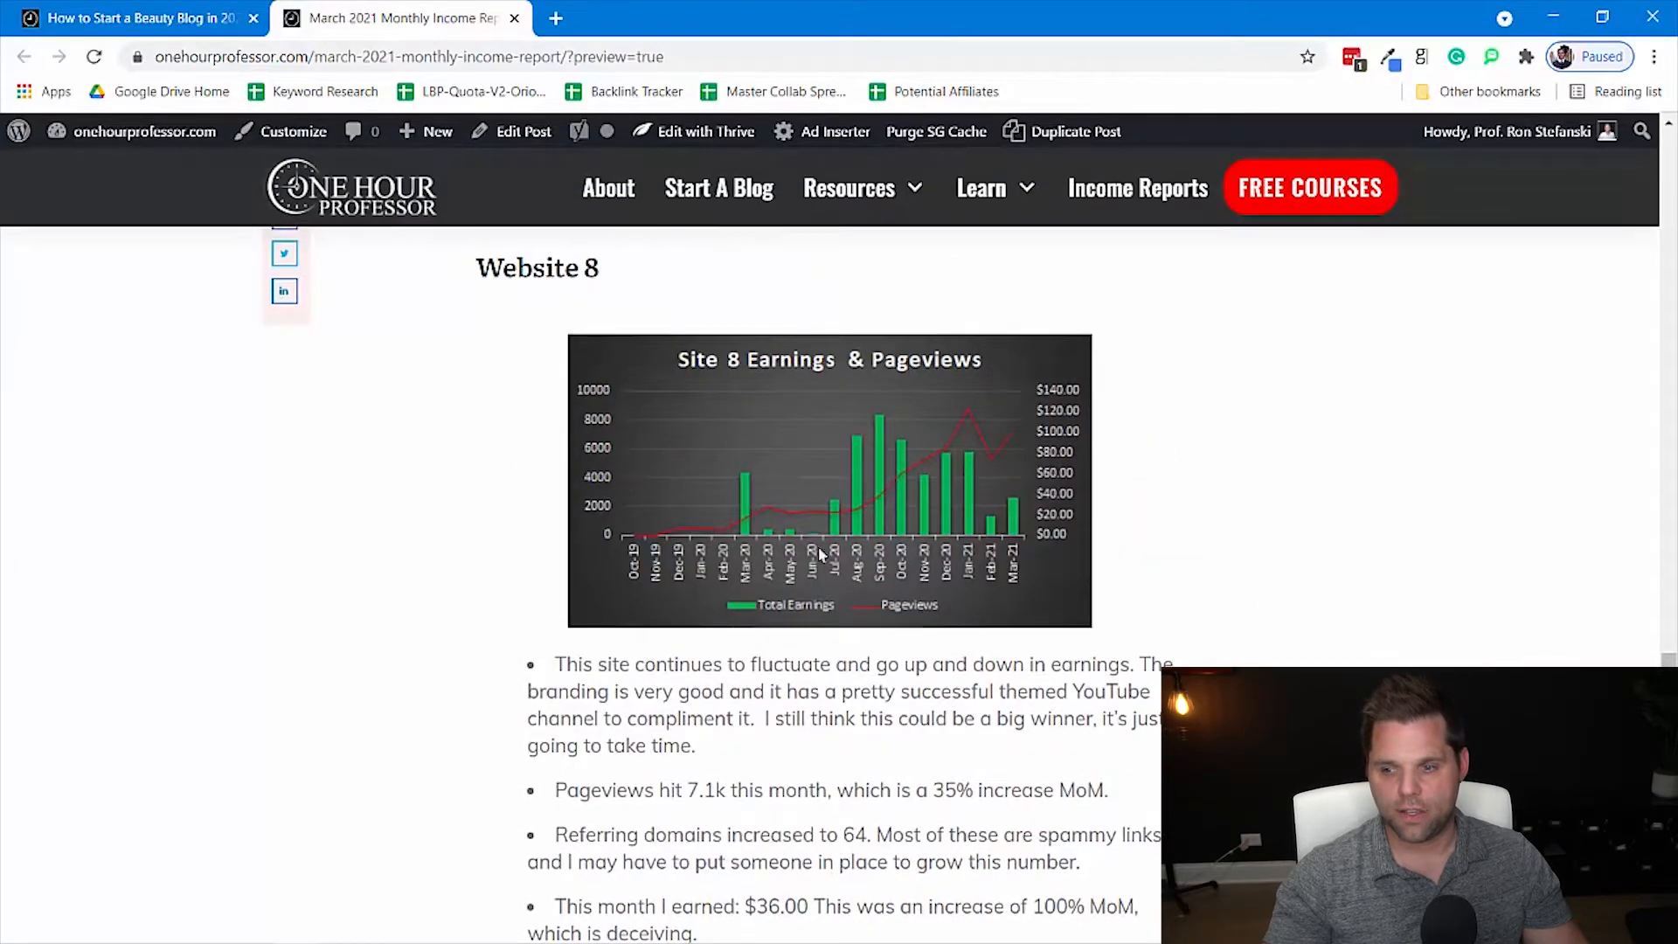
pyautogui.scroll(-3)
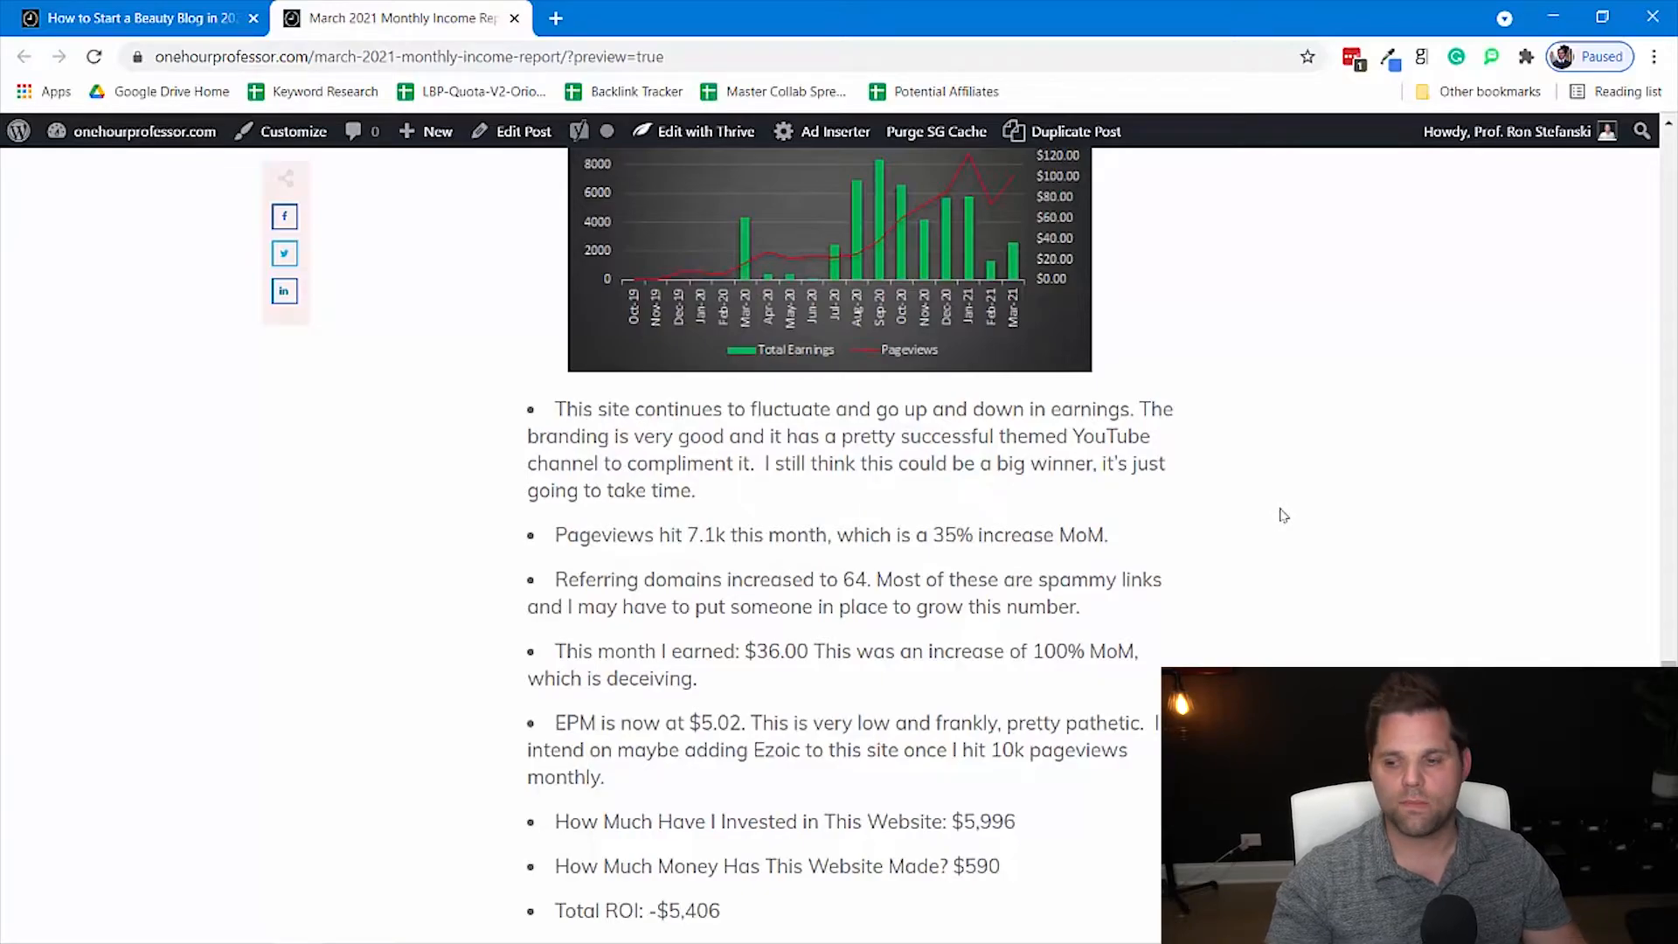
# - Scroll past Website 8's 193-post count and plan to the Want to Start a Blog? course box
pyautogui.scroll(-3)
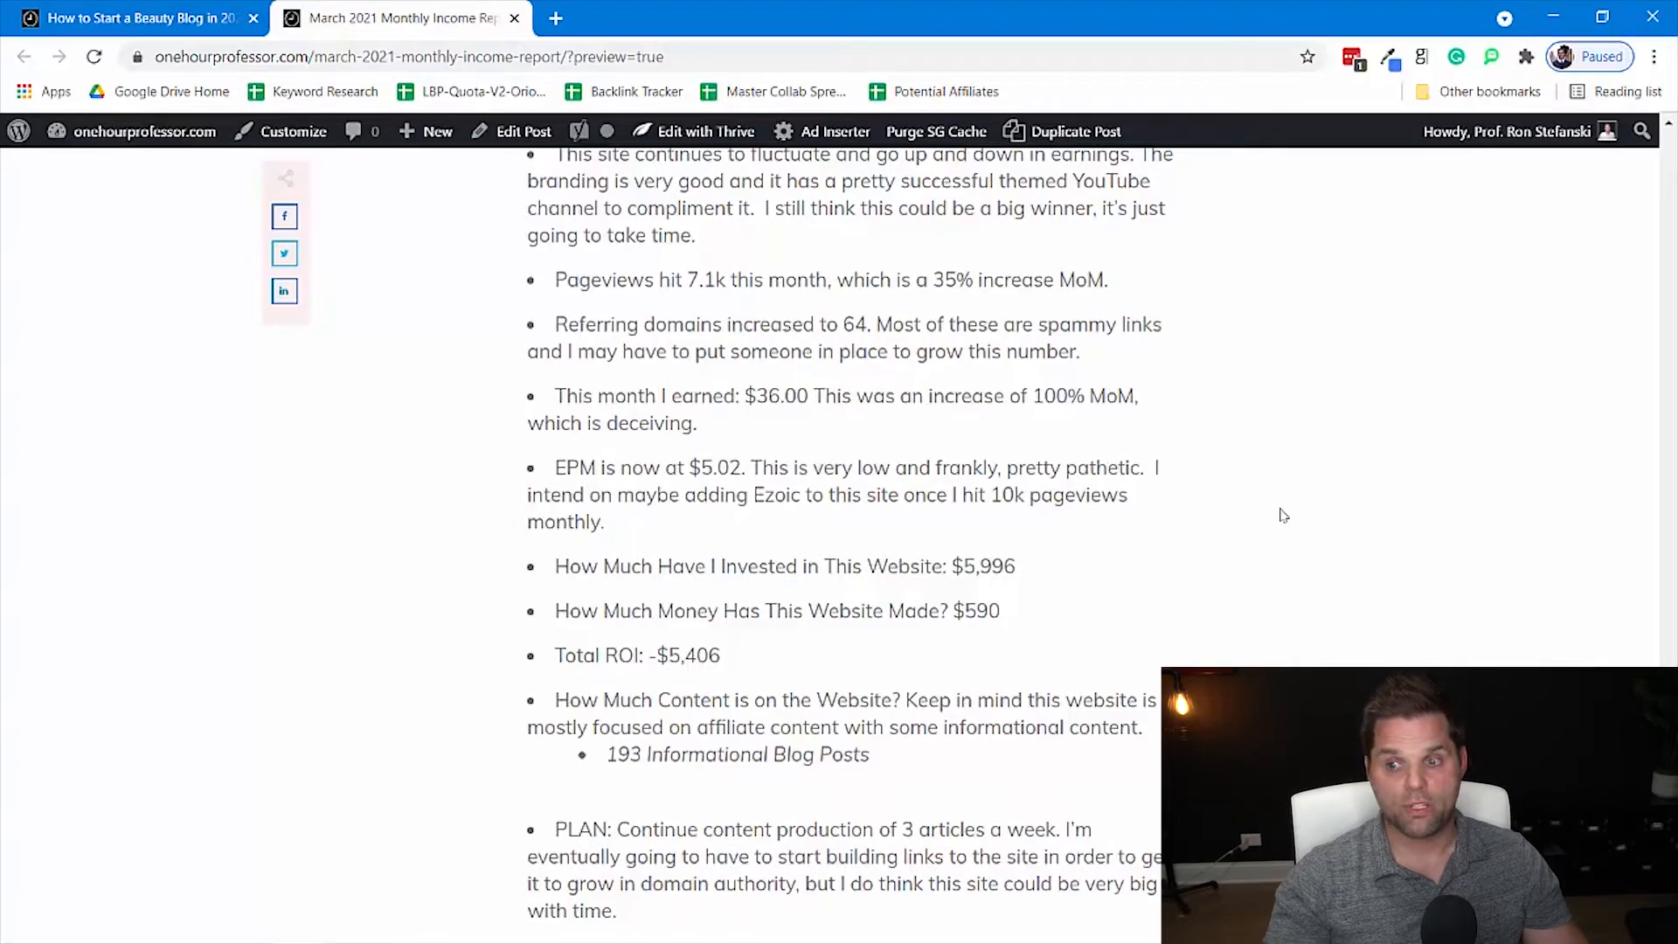
pyautogui.moveTo(1292, 564)
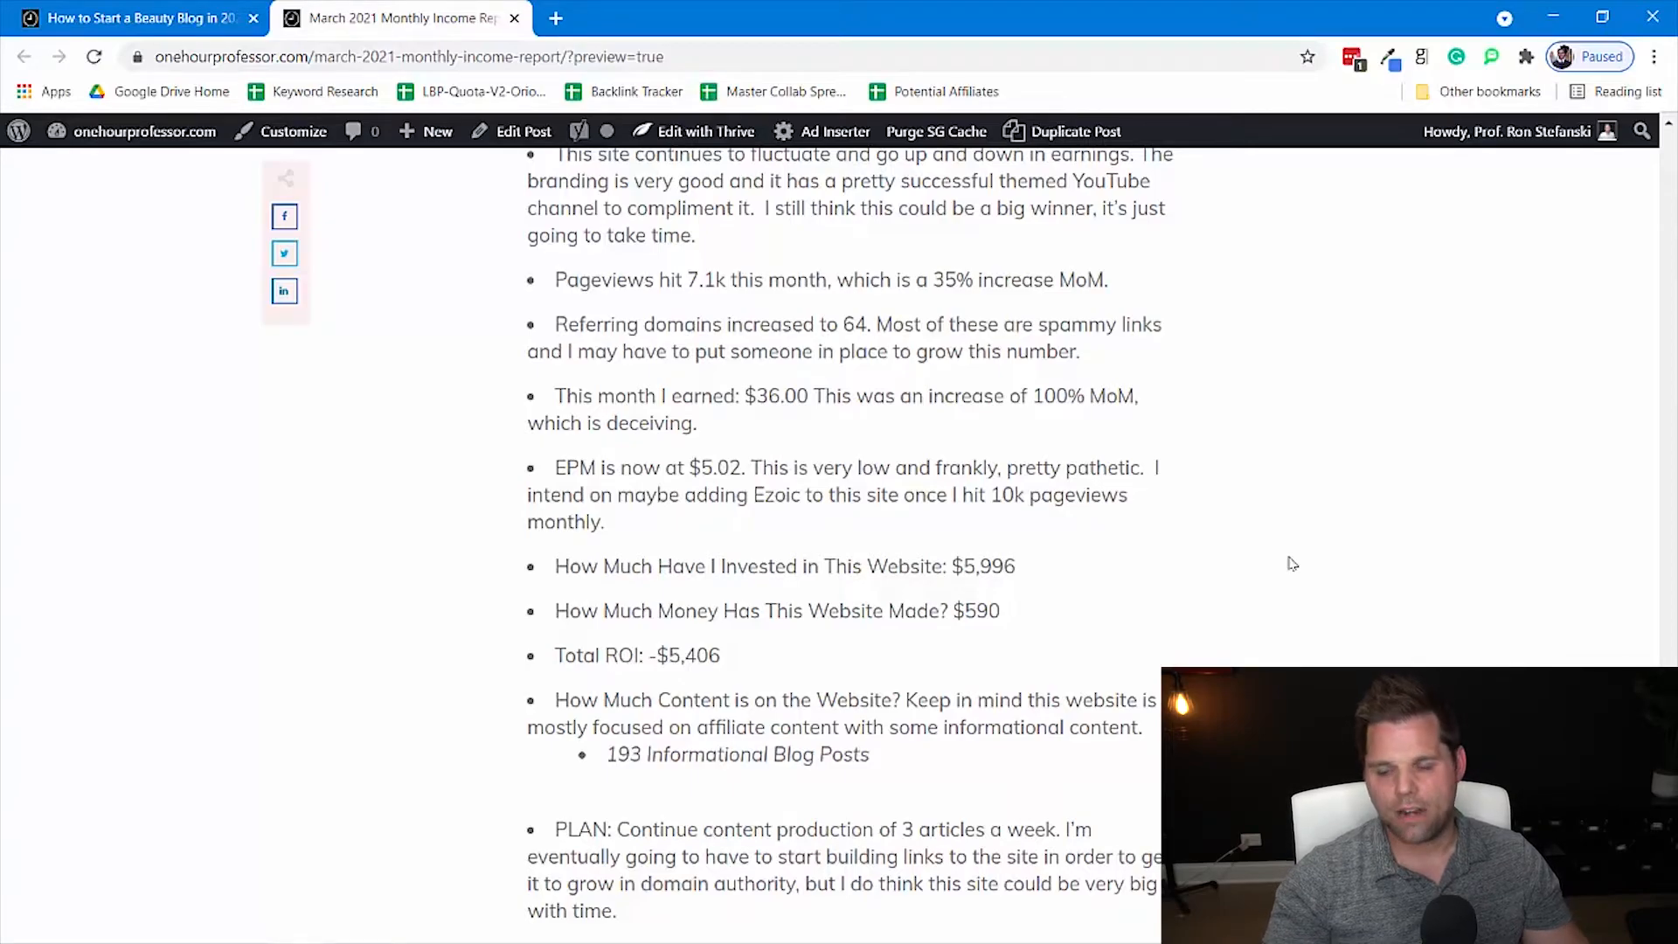
pyautogui.moveTo(1091, 540)
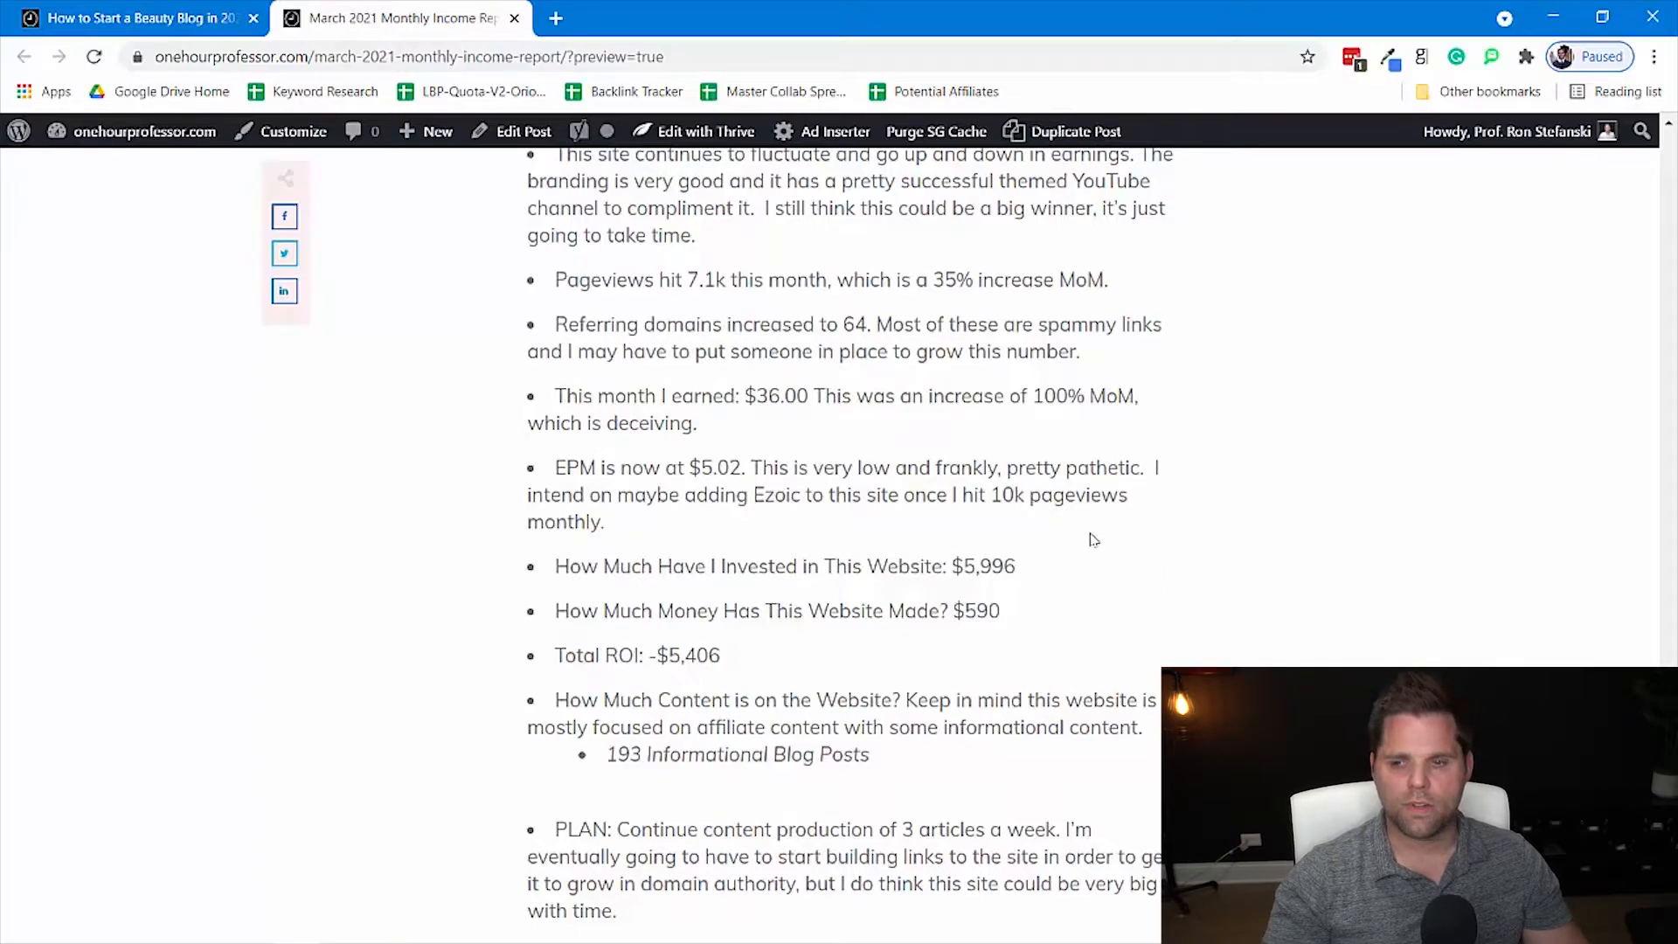
pyautogui.moveTo(1080, 537)
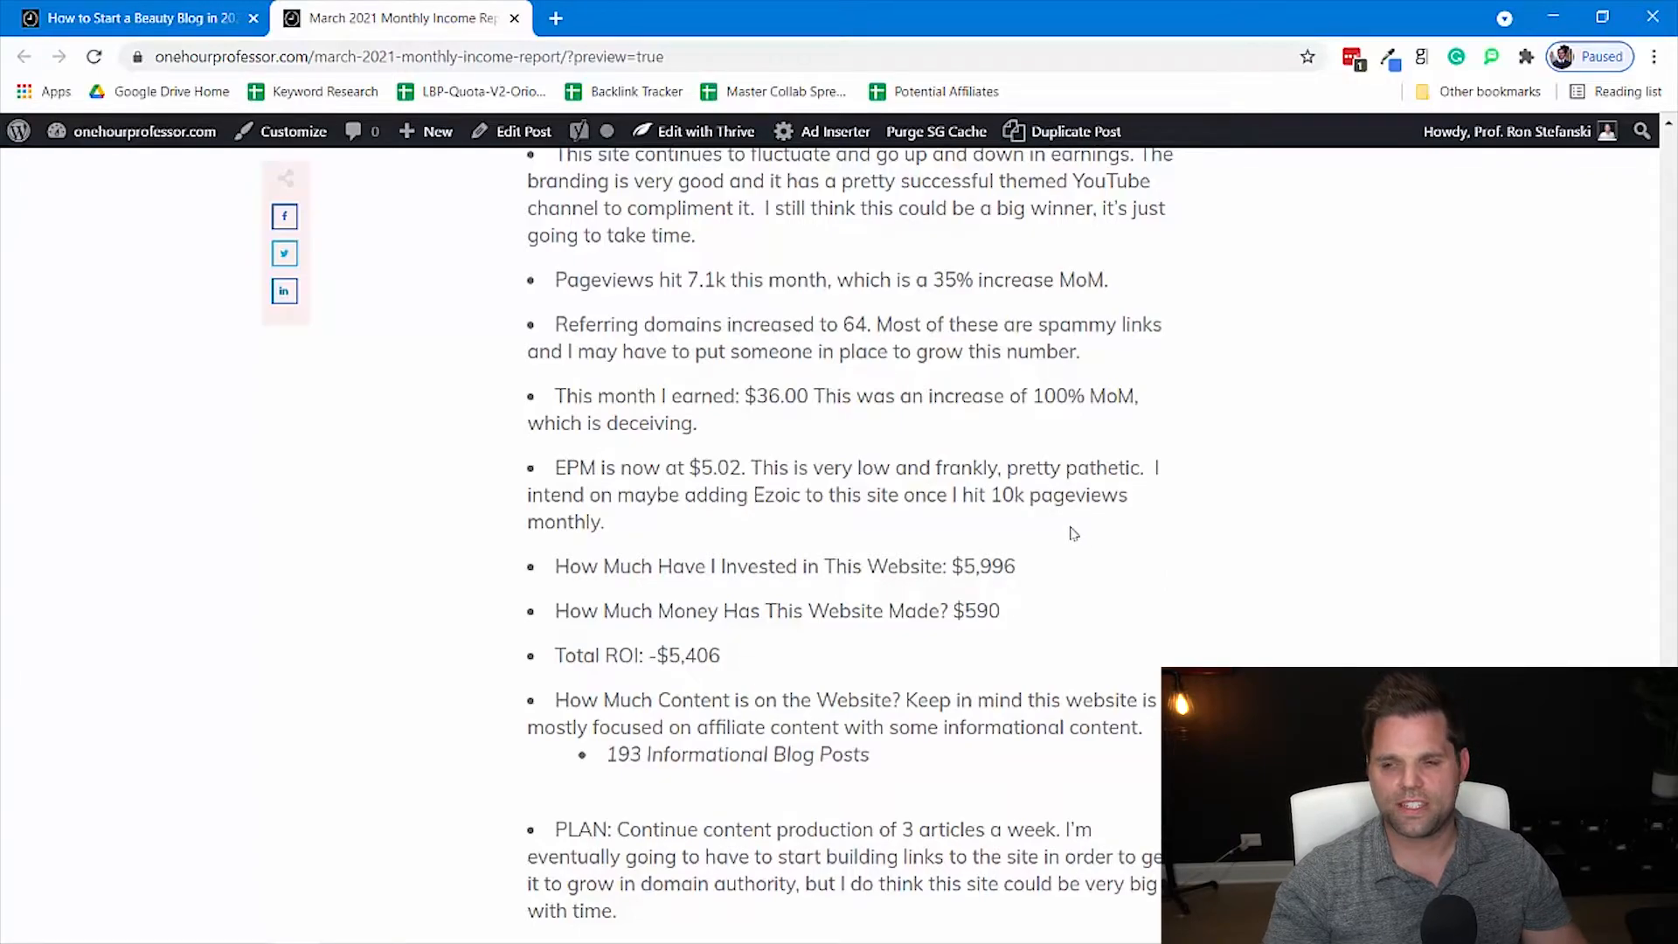
pyautogui.moveTo(1094, 586)
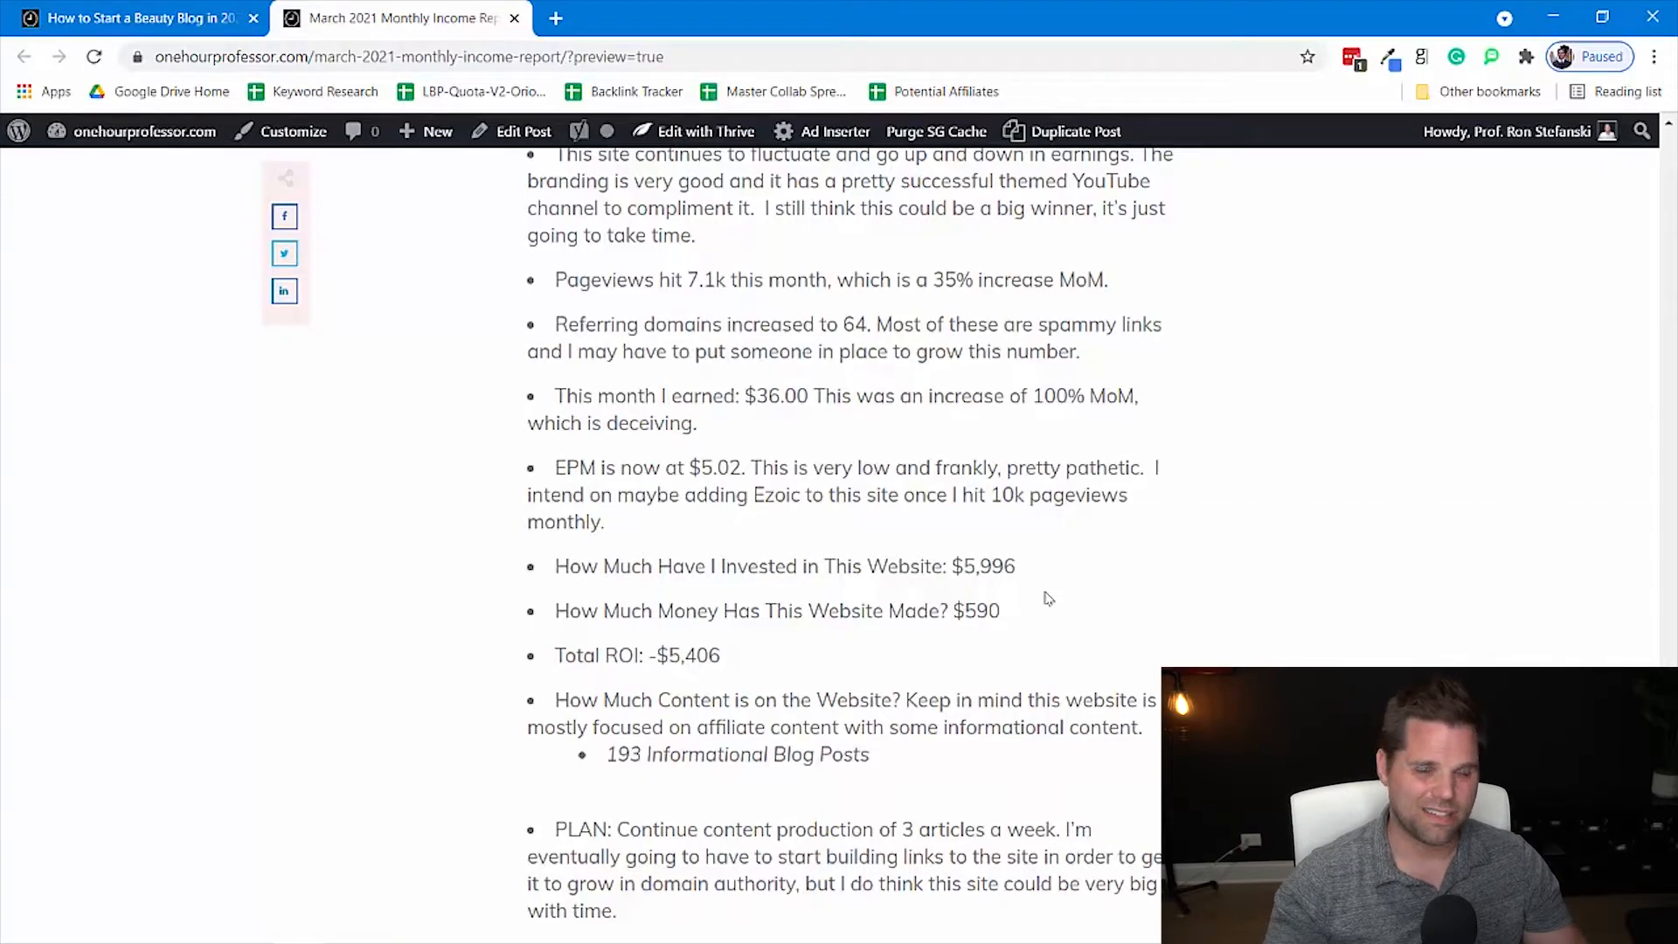
pyautogui.scroll(-3)
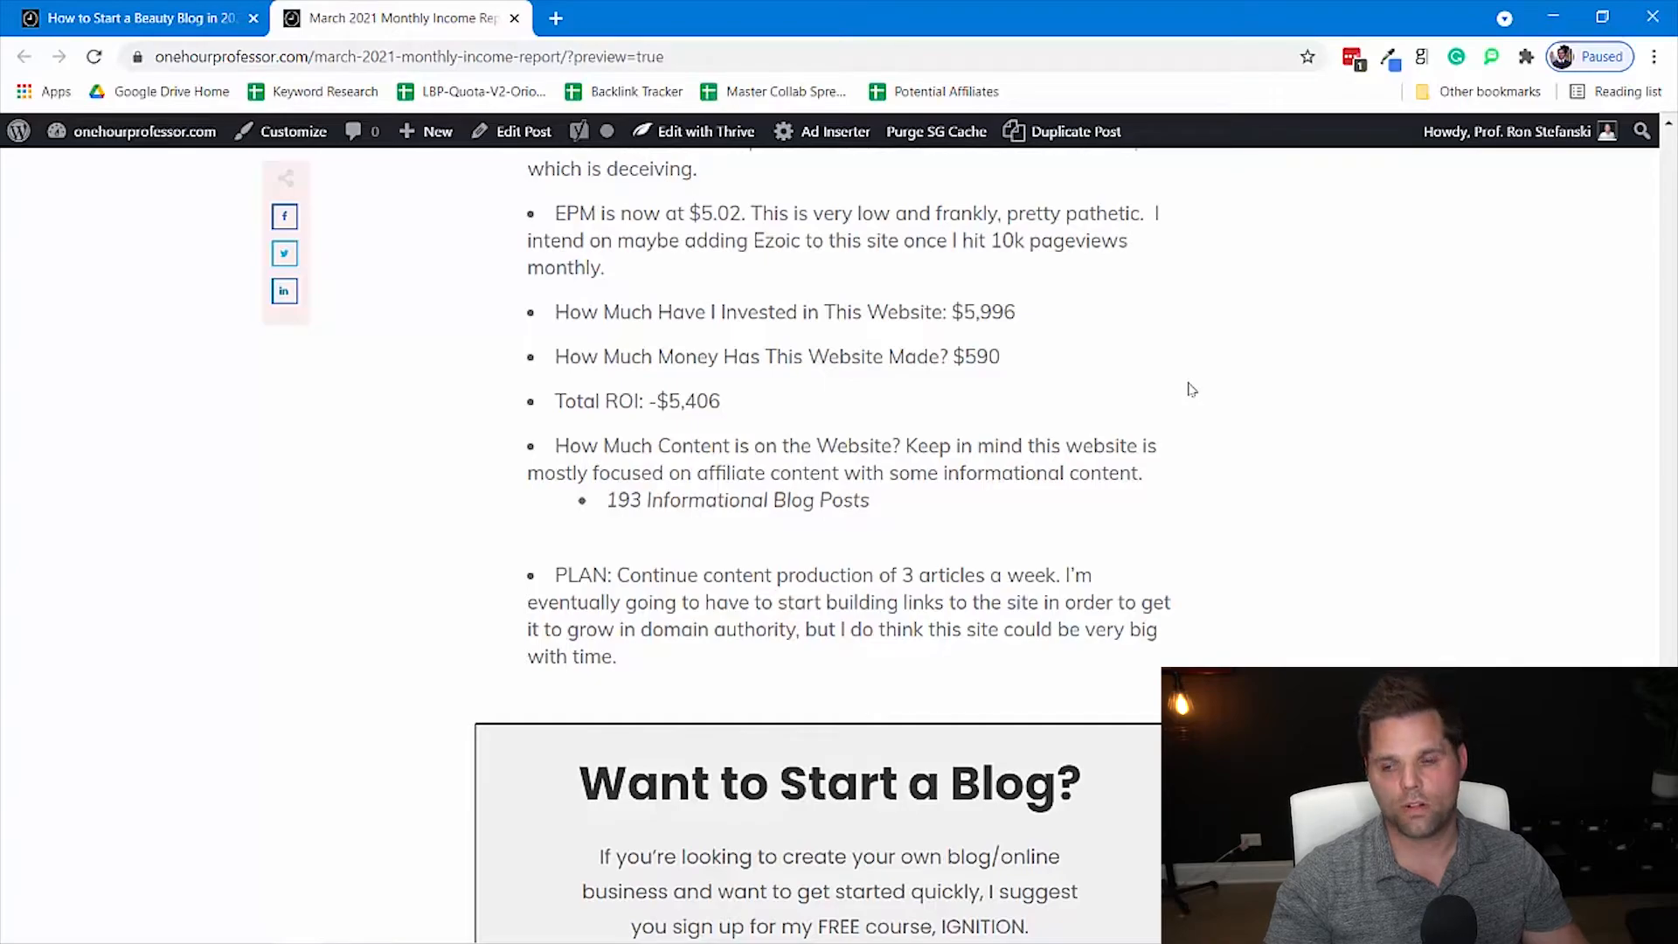
pyautogui.moveTo(1107, 513)
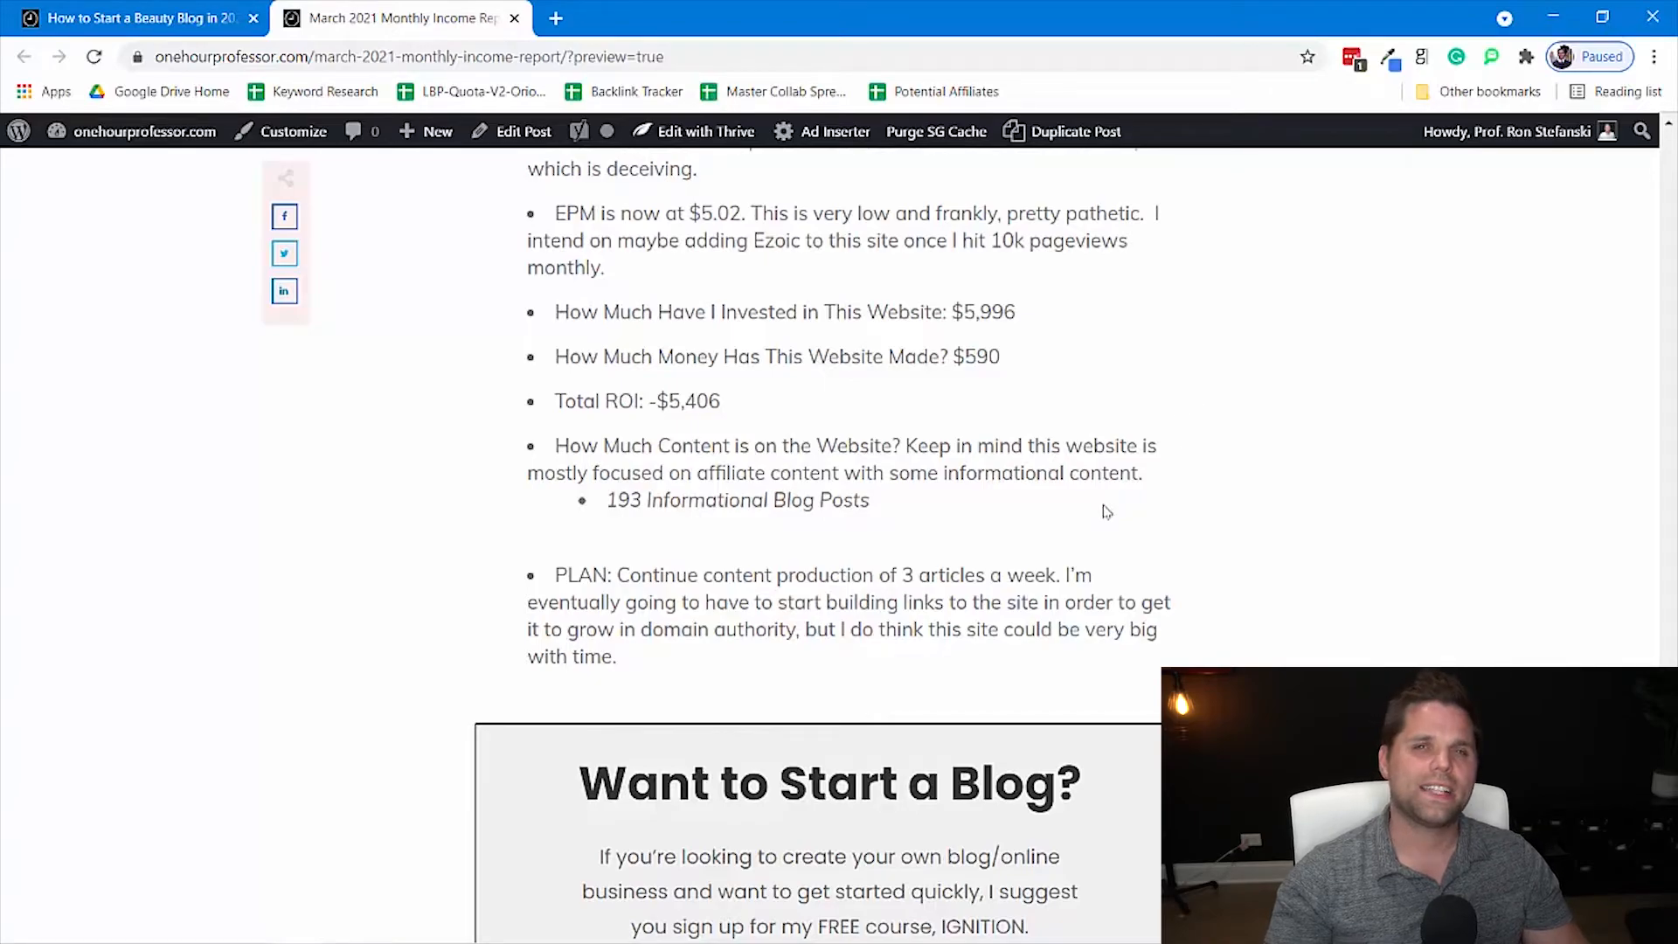
# - Scroll through Website 9's 1.5k pageviews, $30 earned, 25 posts and paused plan to the Website 10 Update heading
pyautogui.scroll(-3)
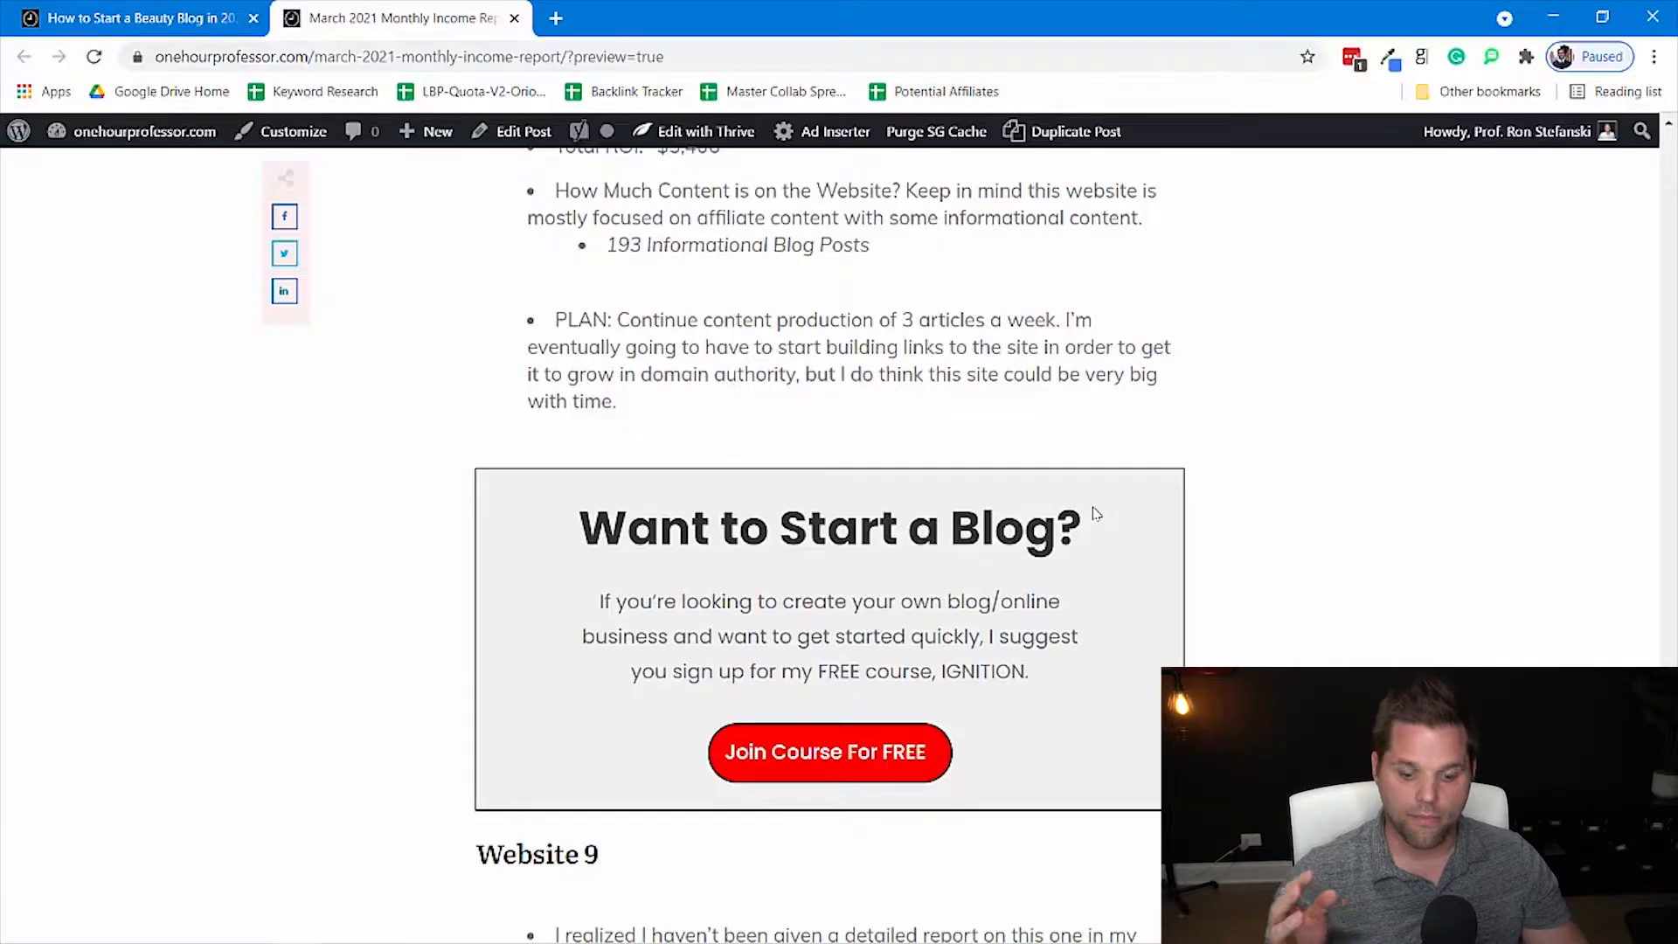
pyautogui.scroll(-3)
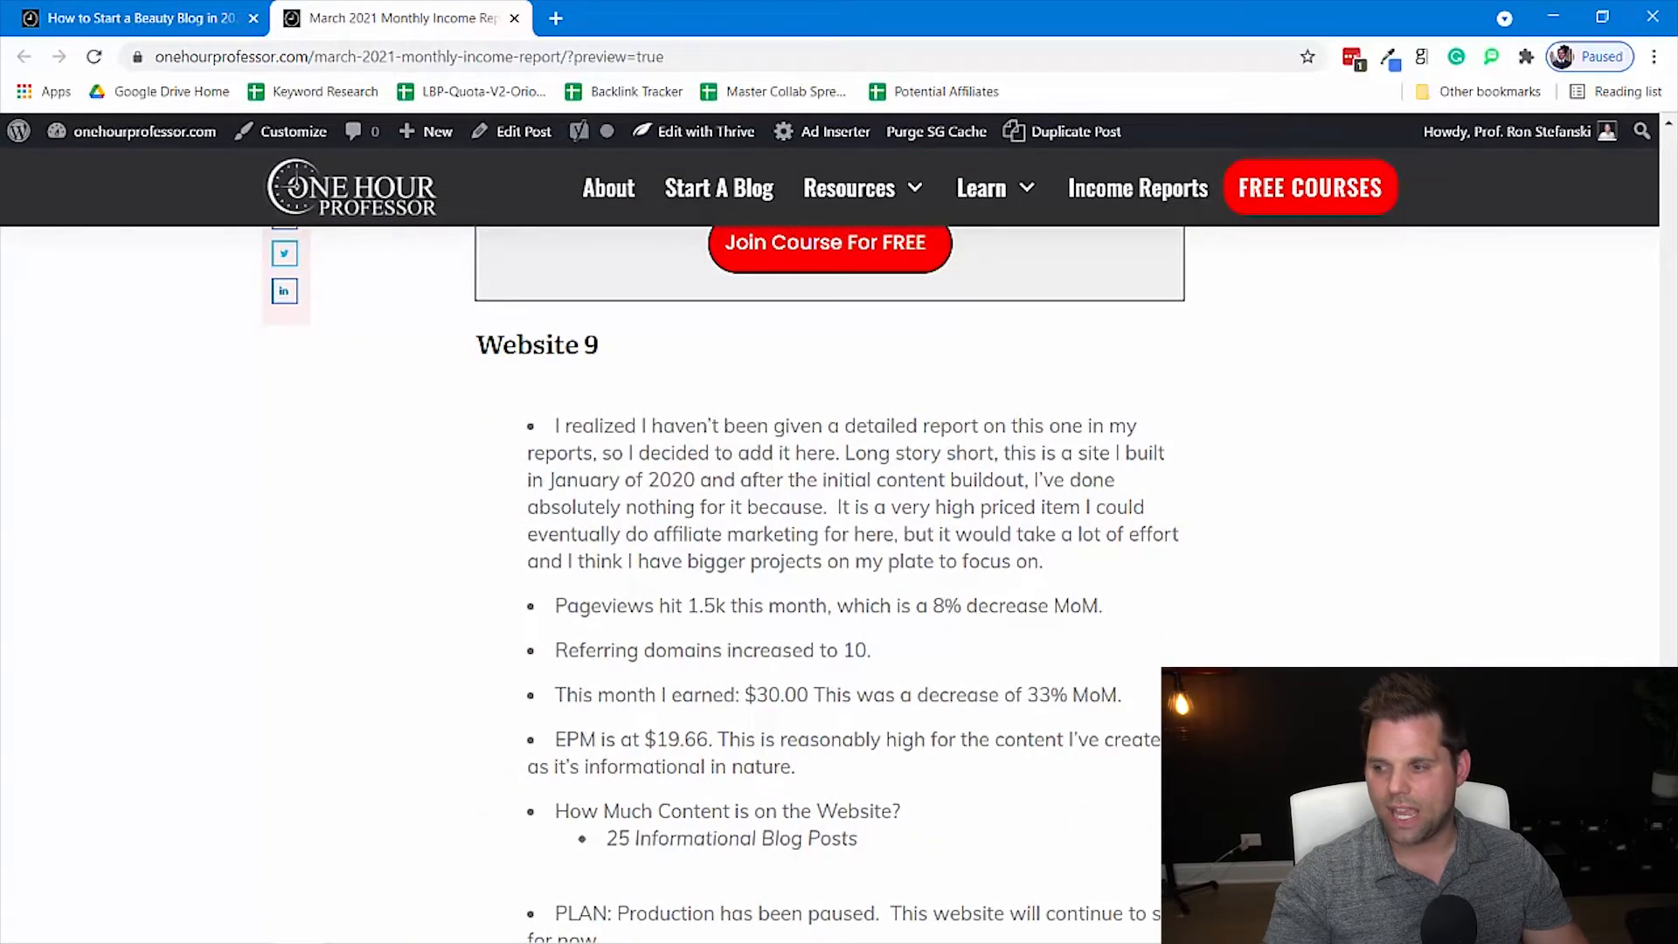
pyautogui.scroll(-3)
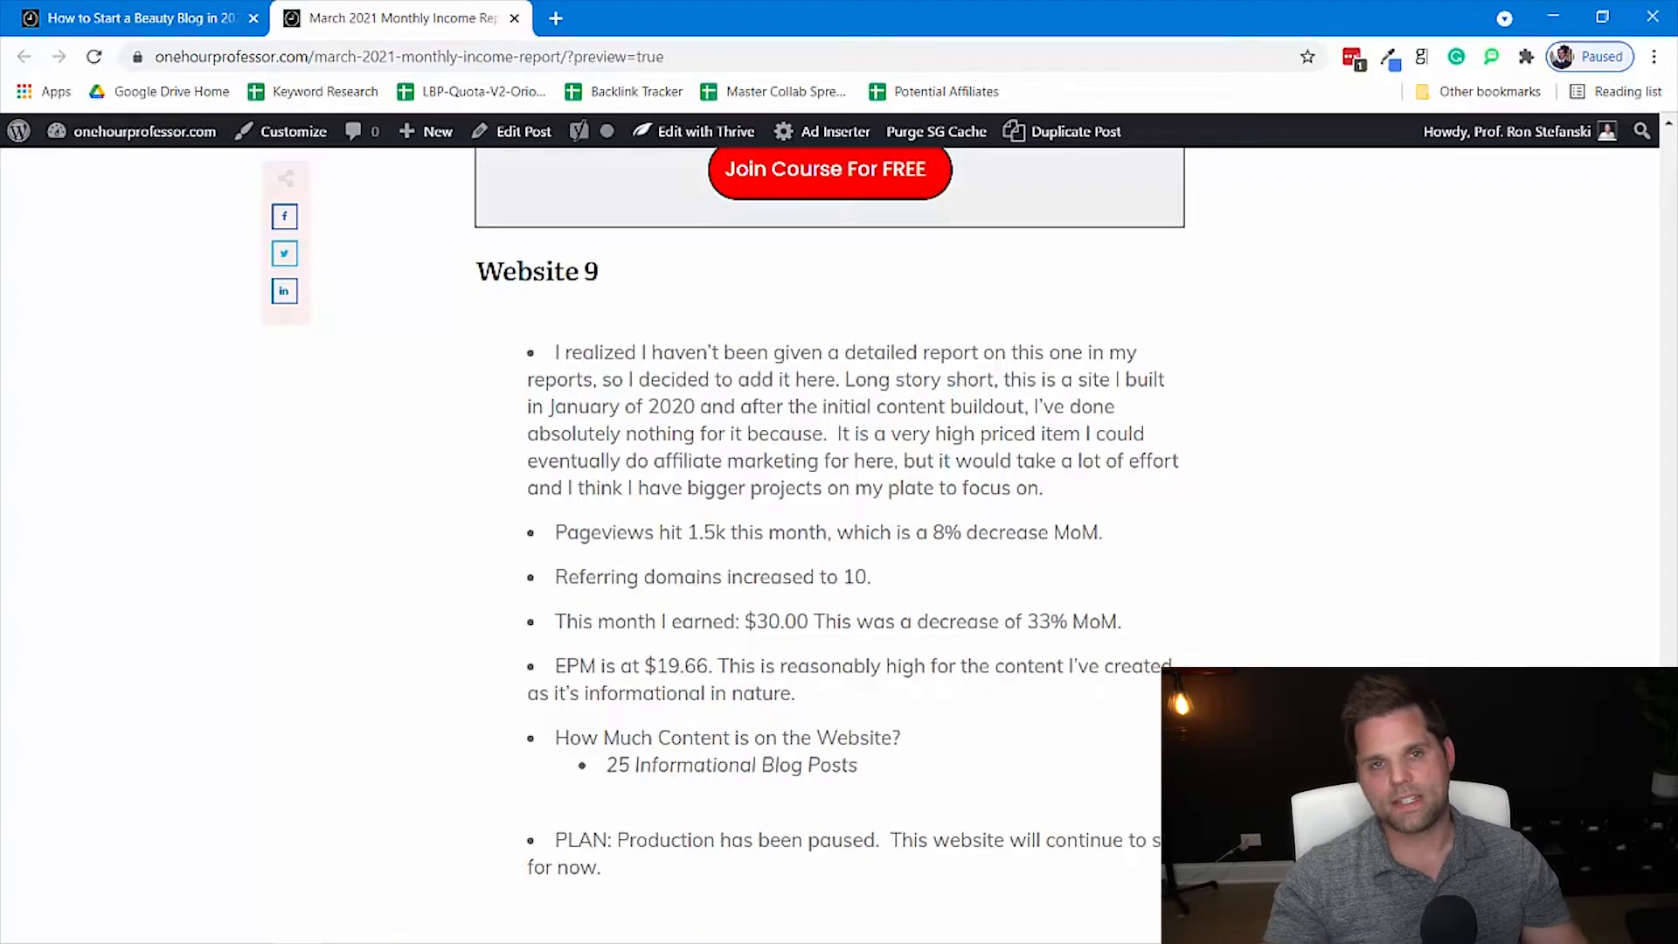
pyautogui.scroll(-3)
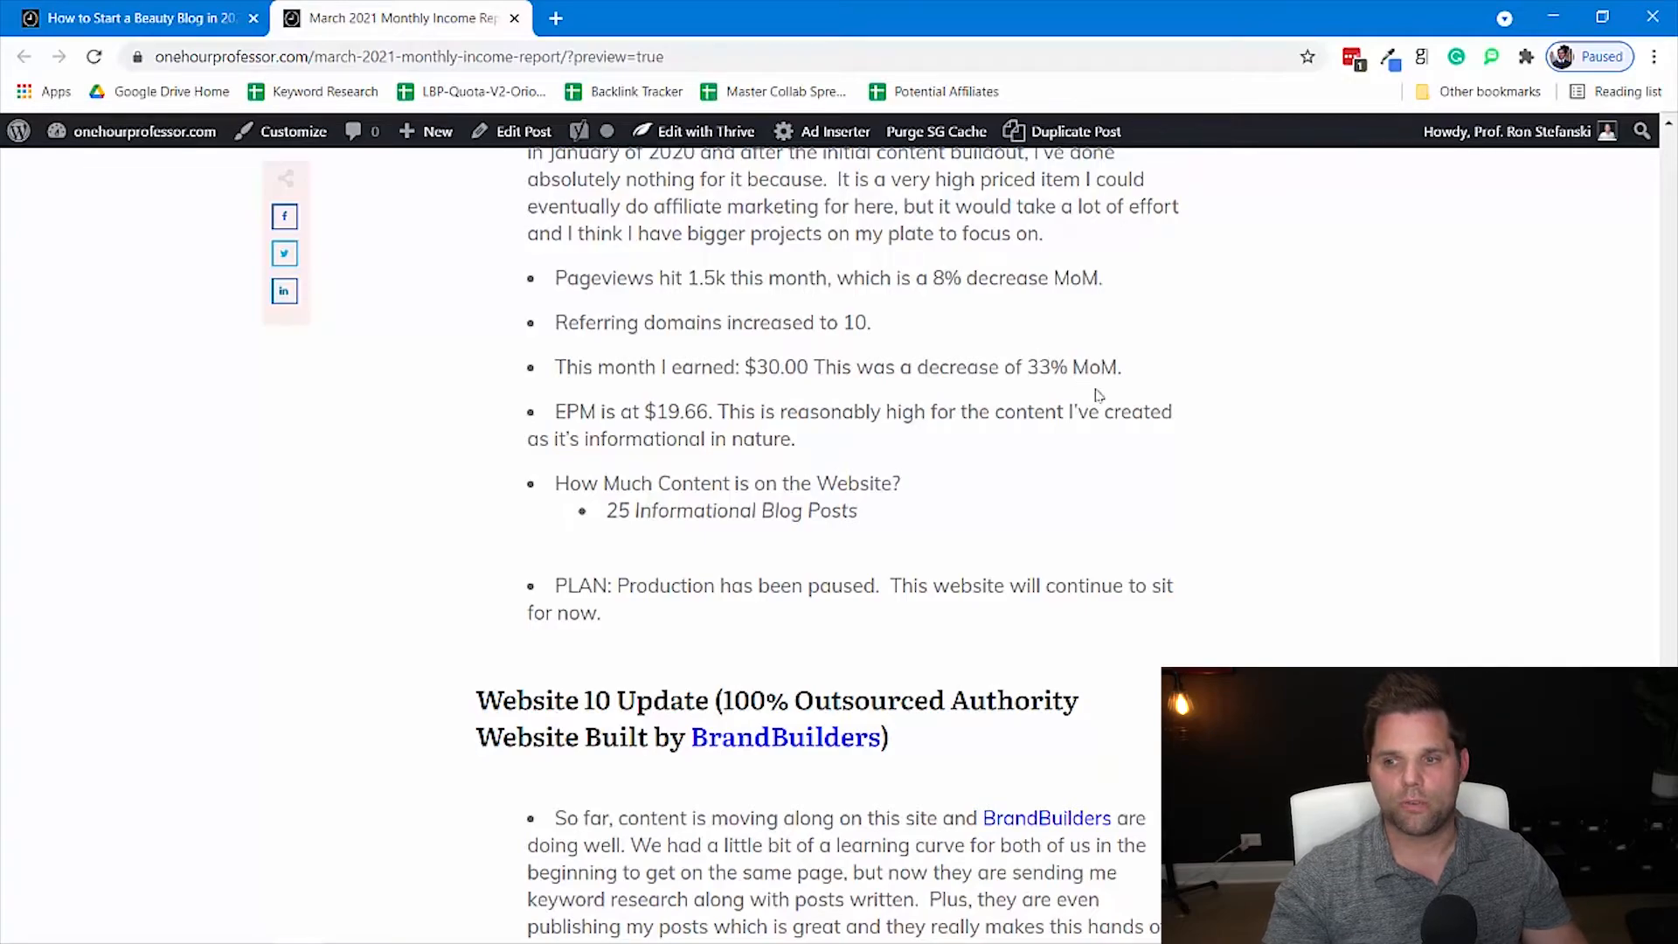
pyautogui.moveTo(1289, 610)
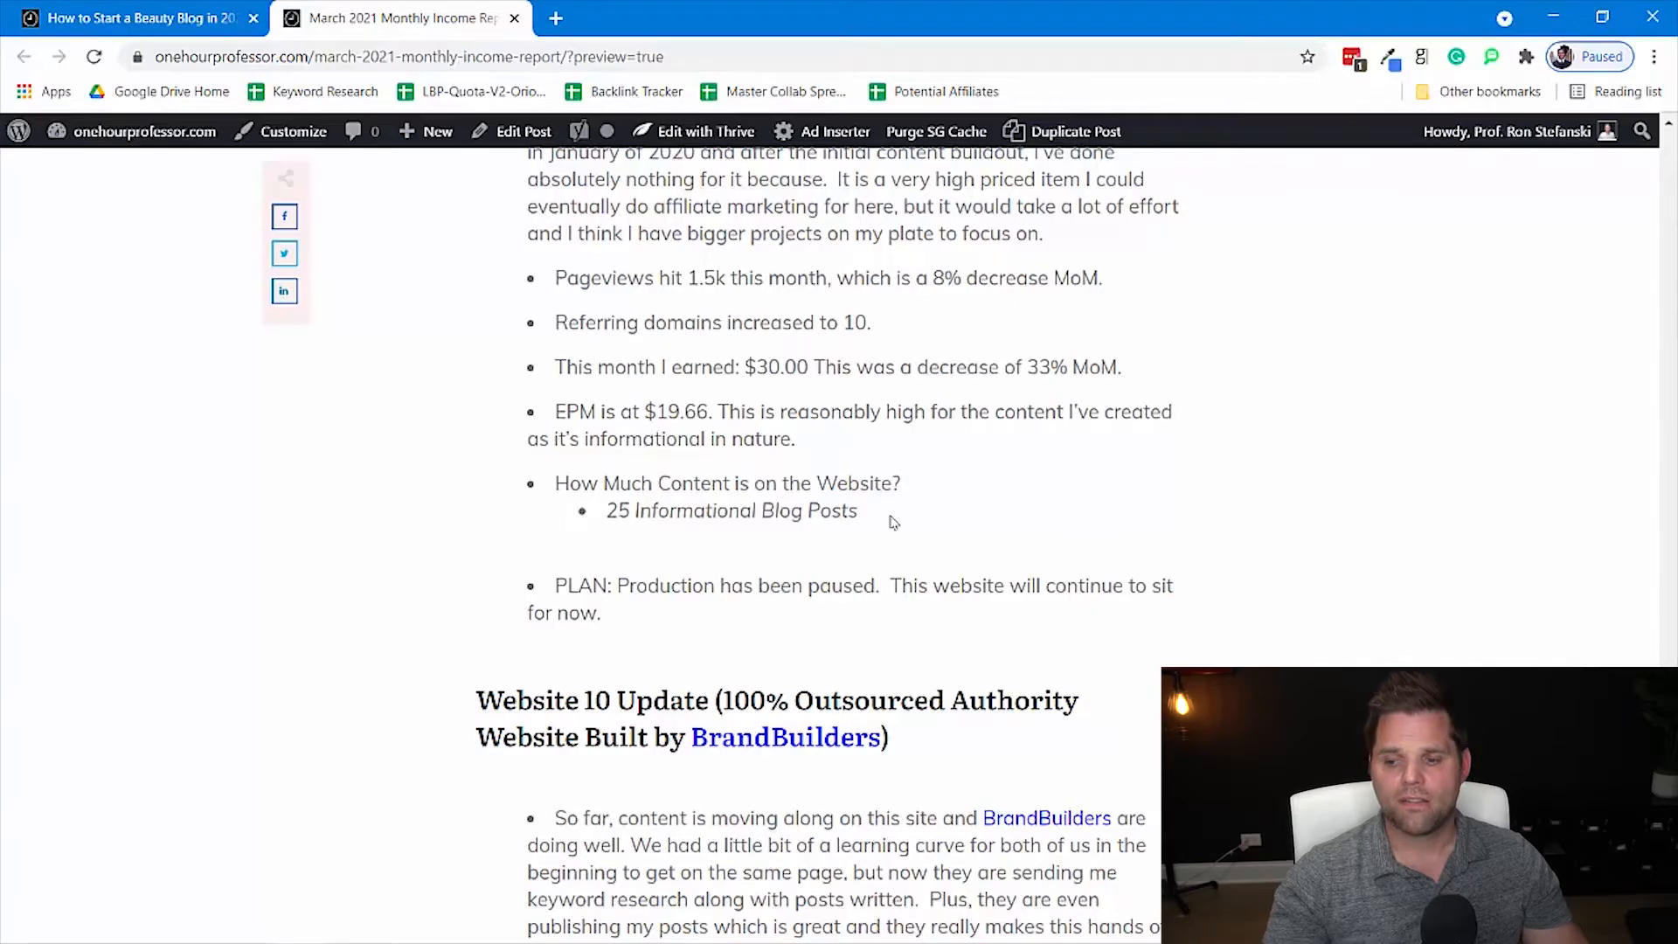
# - Scroll to Website 10's notes: zero pageviews, referring domains and earnings, $0 EPM, 5 posts
pyautogui.scroll(-3)
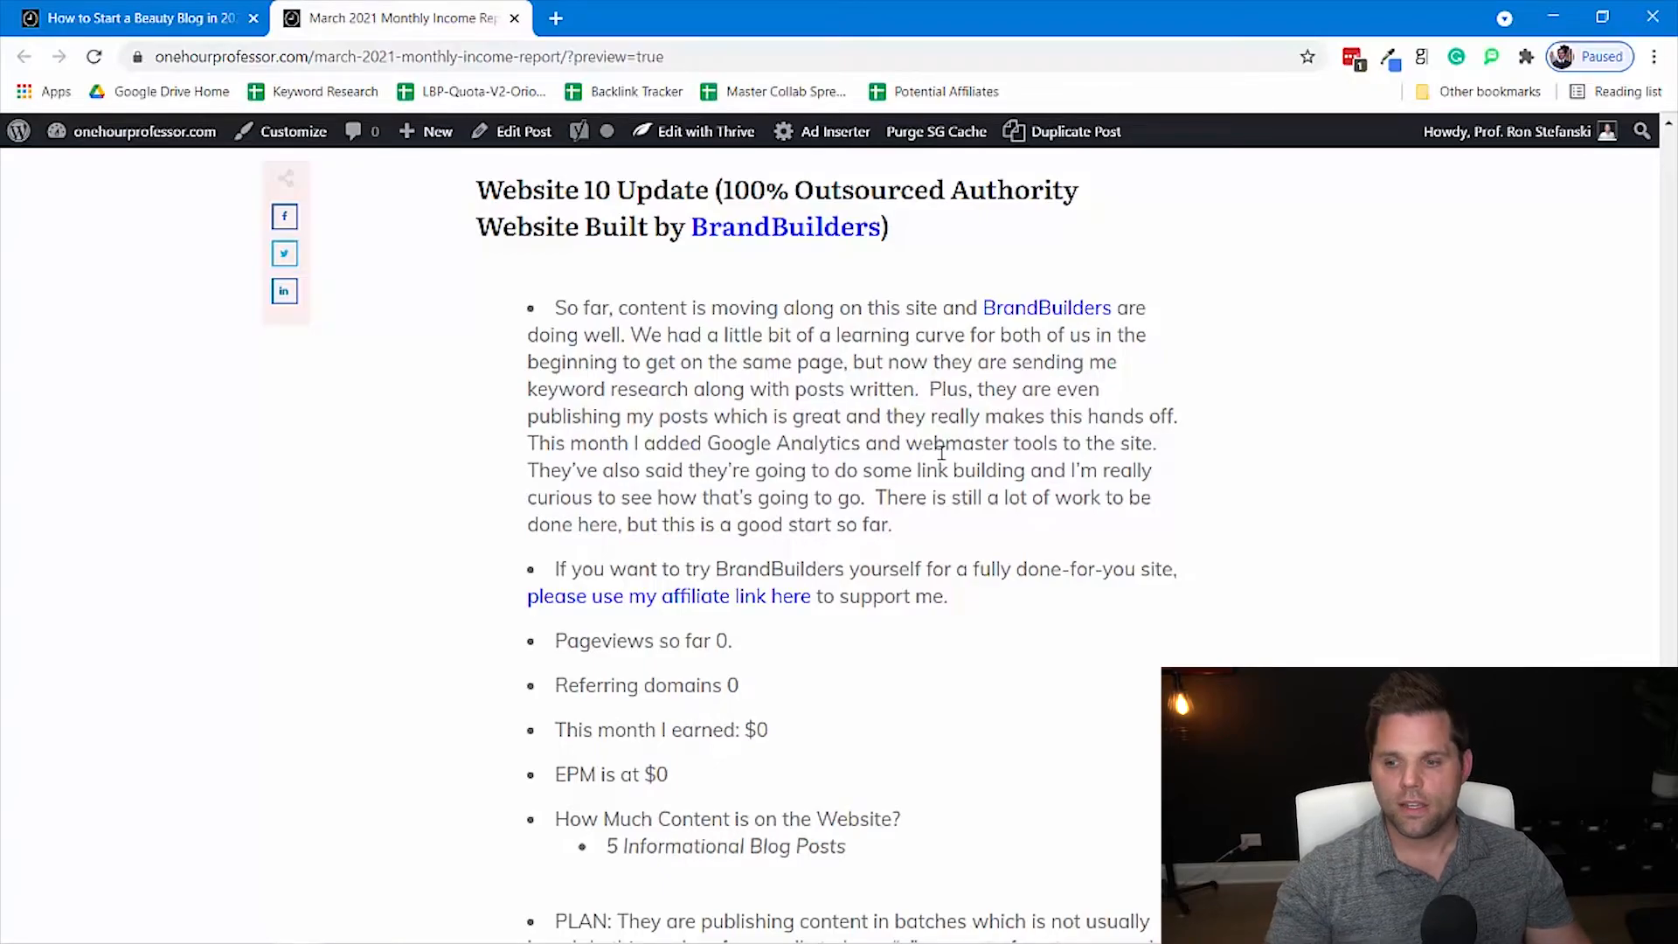
# - Scroll past Website 10's batch-publishing plan to the Website 8 YouTube Channel earnings-and-views chart
pyautogui.scroll(-3)
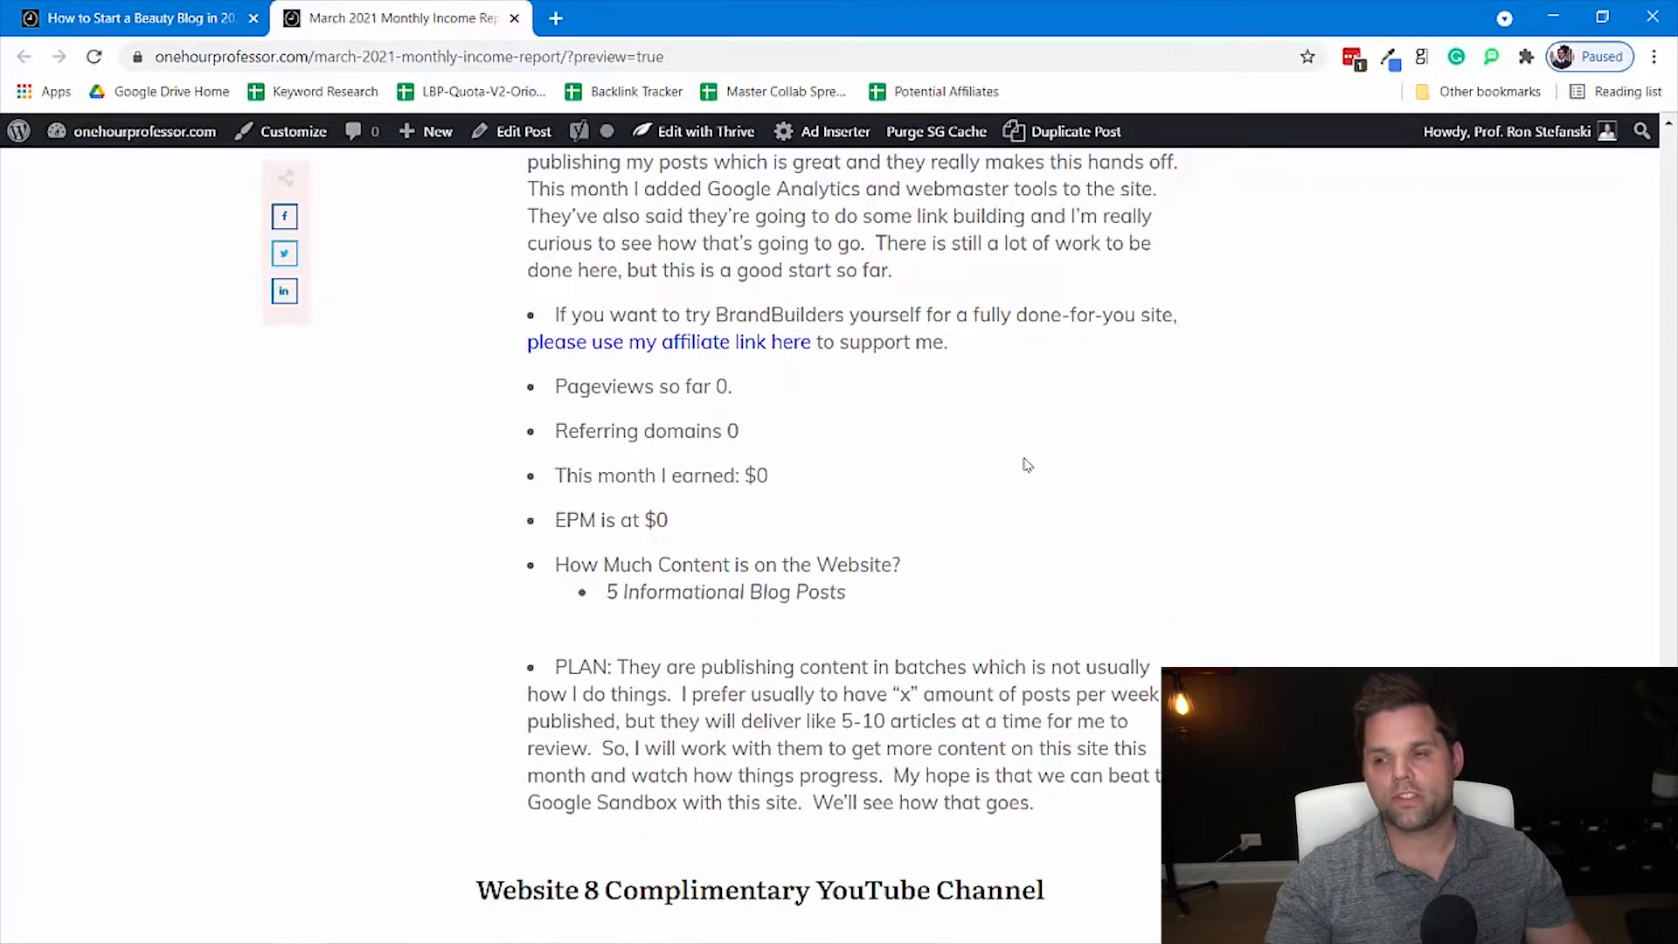
pyautogui.moveTo(670, 341)
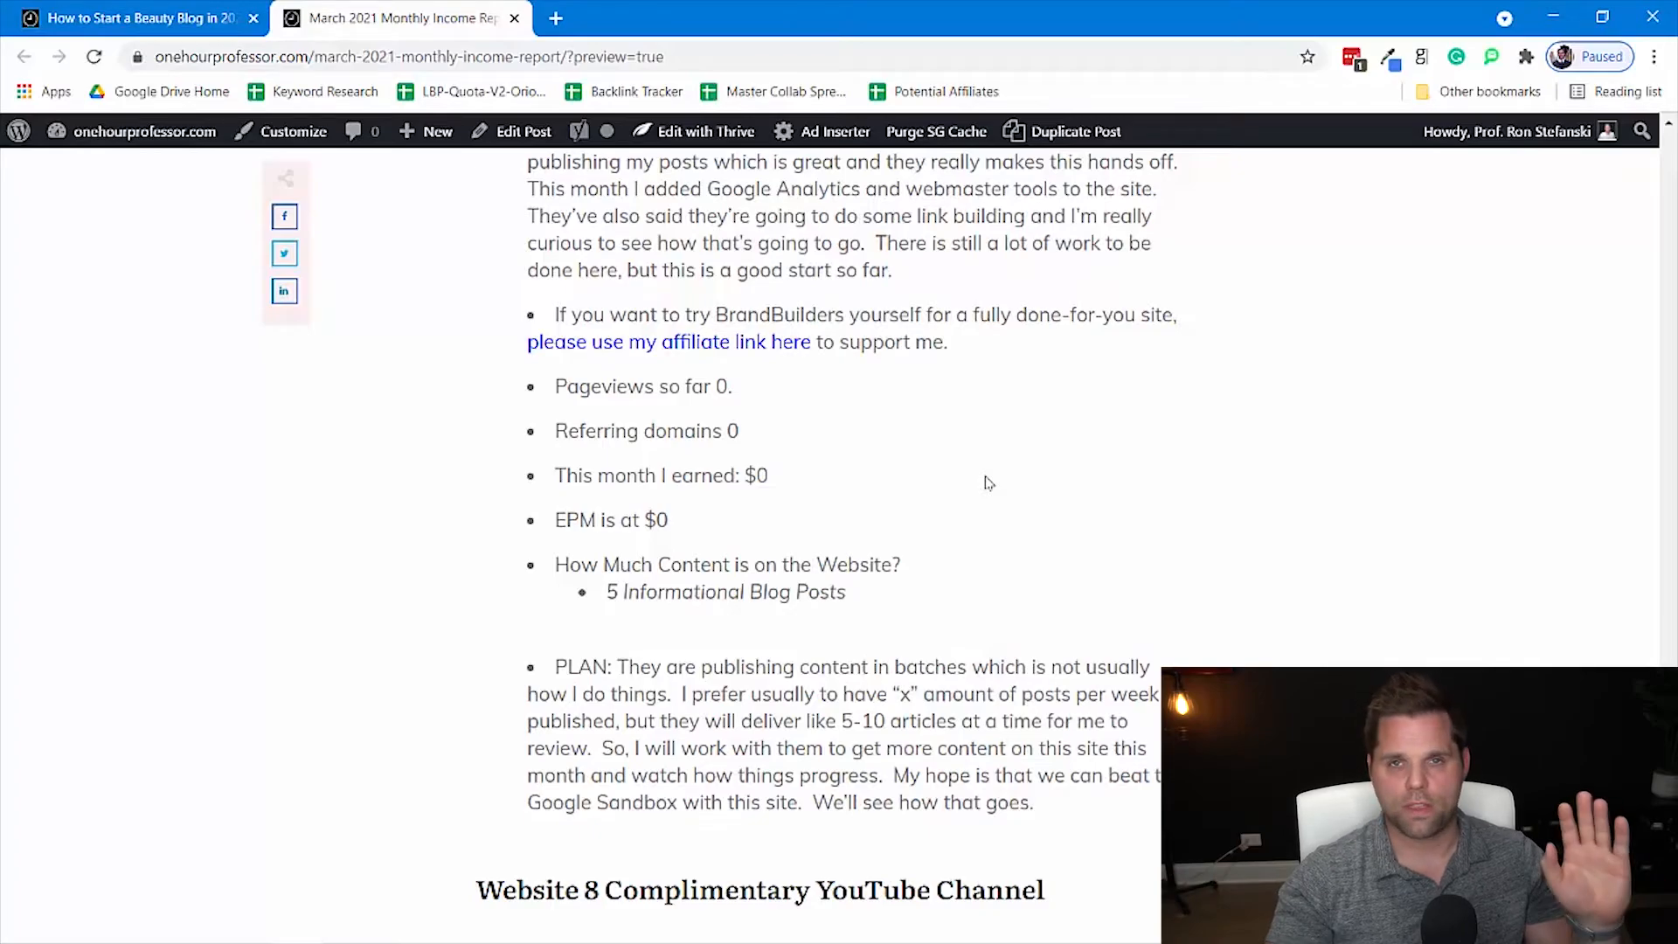
pyautogui.moveTo(1021, 468)
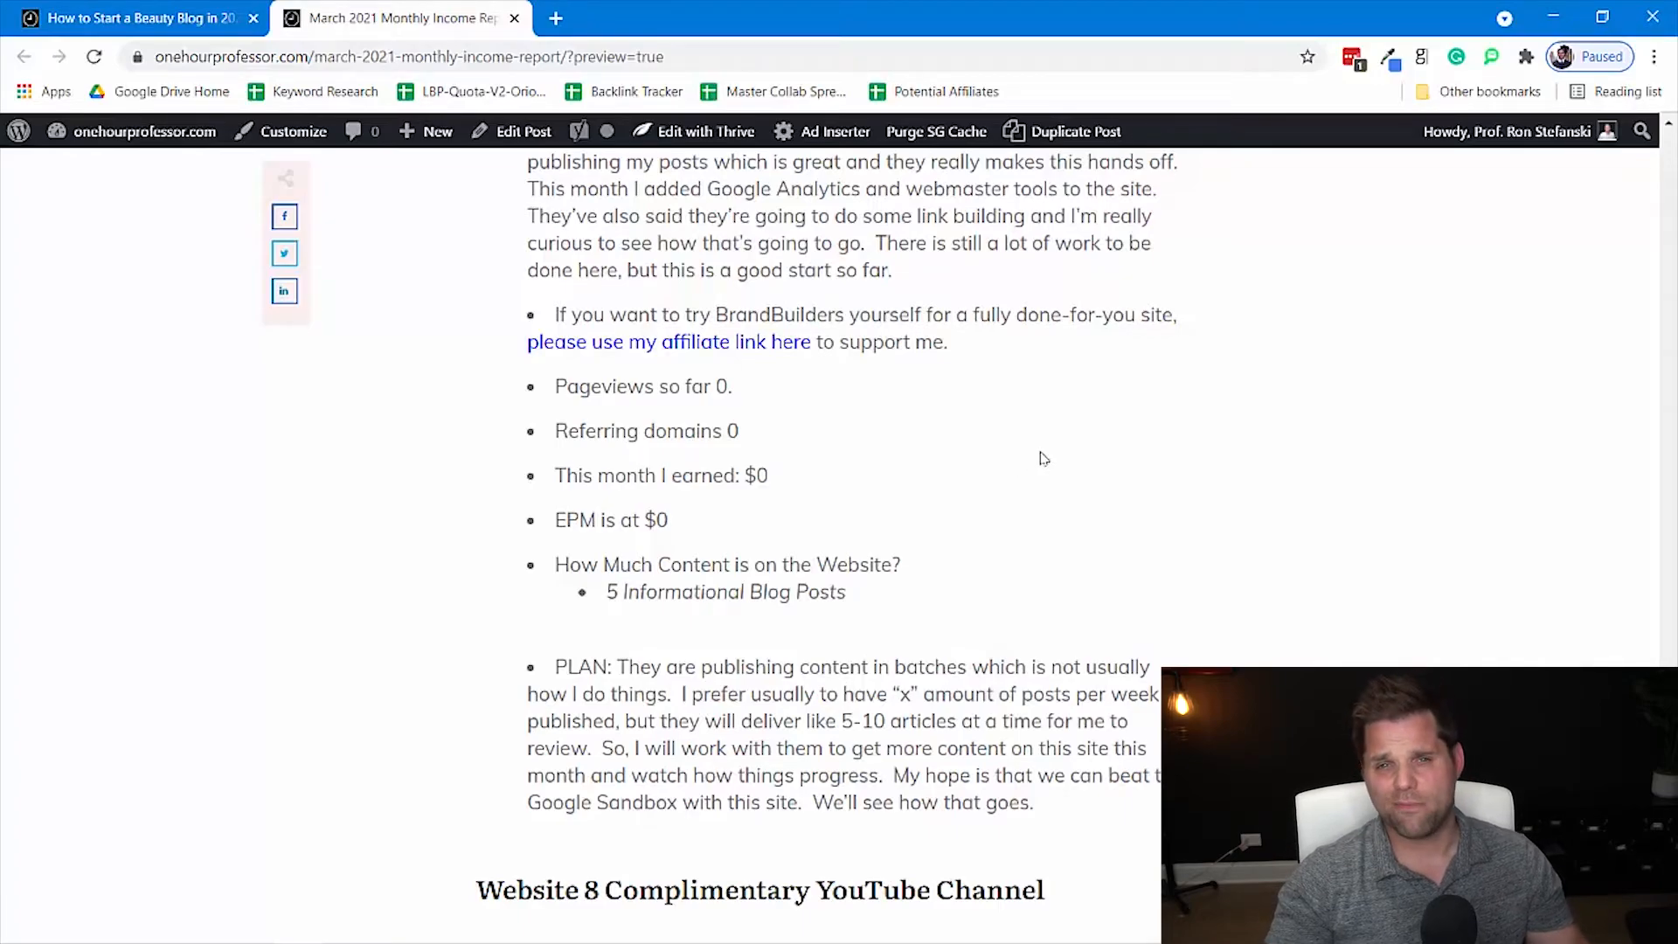
pyautogui.moveTo(752, 524)
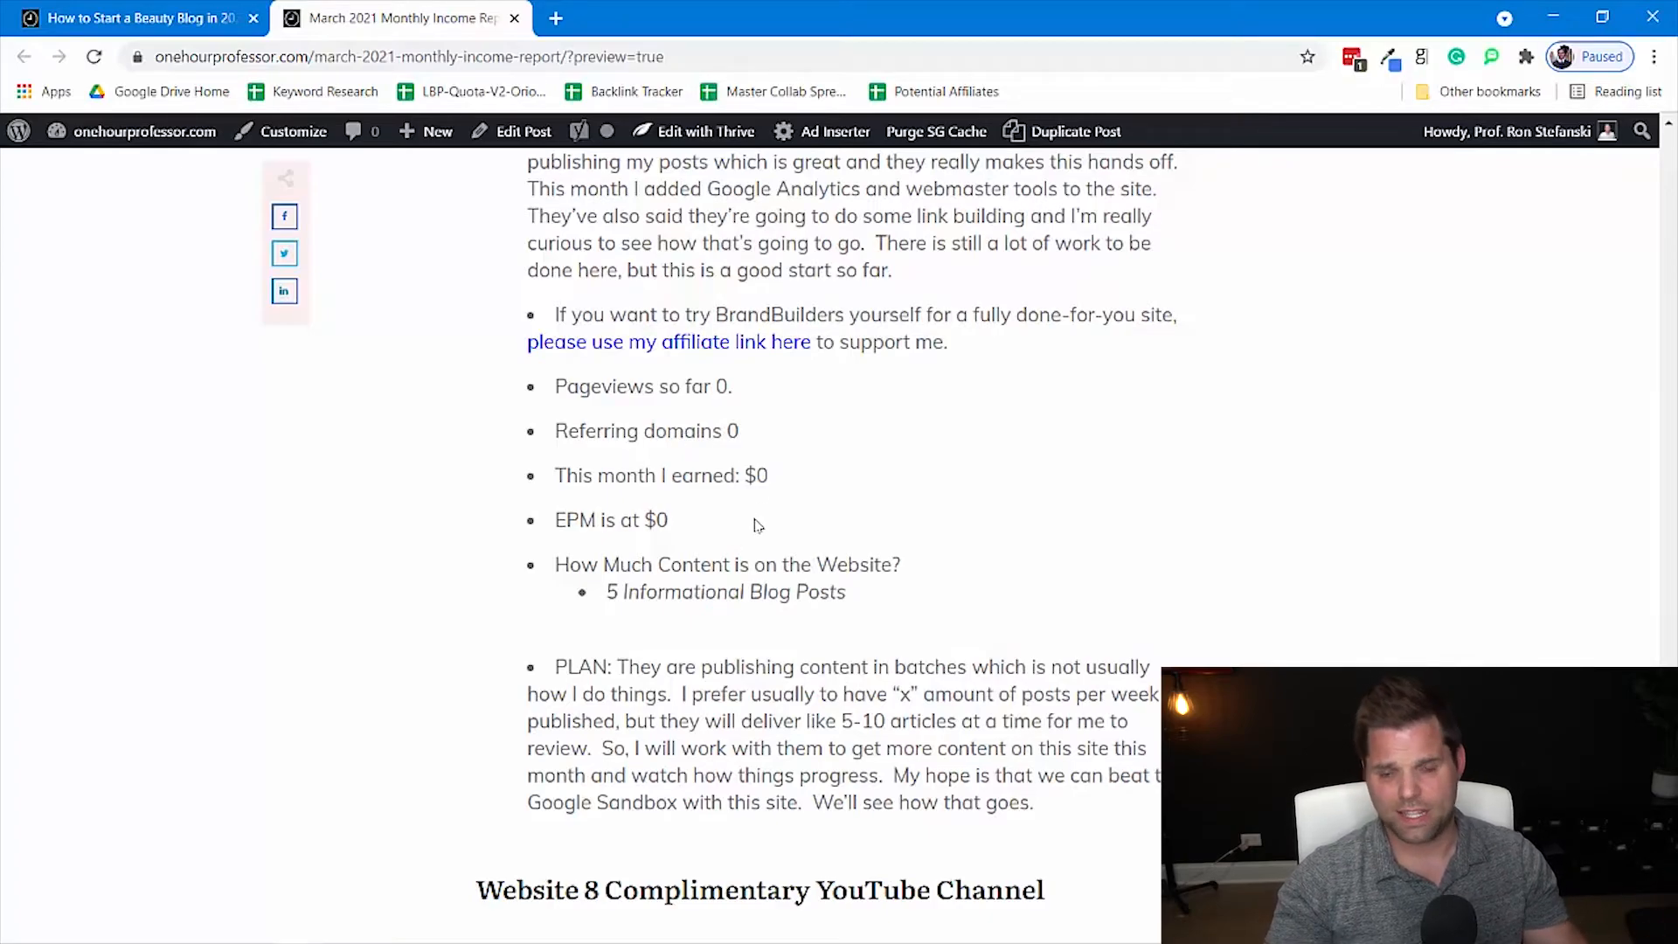
pyautogui.scroll(-3)
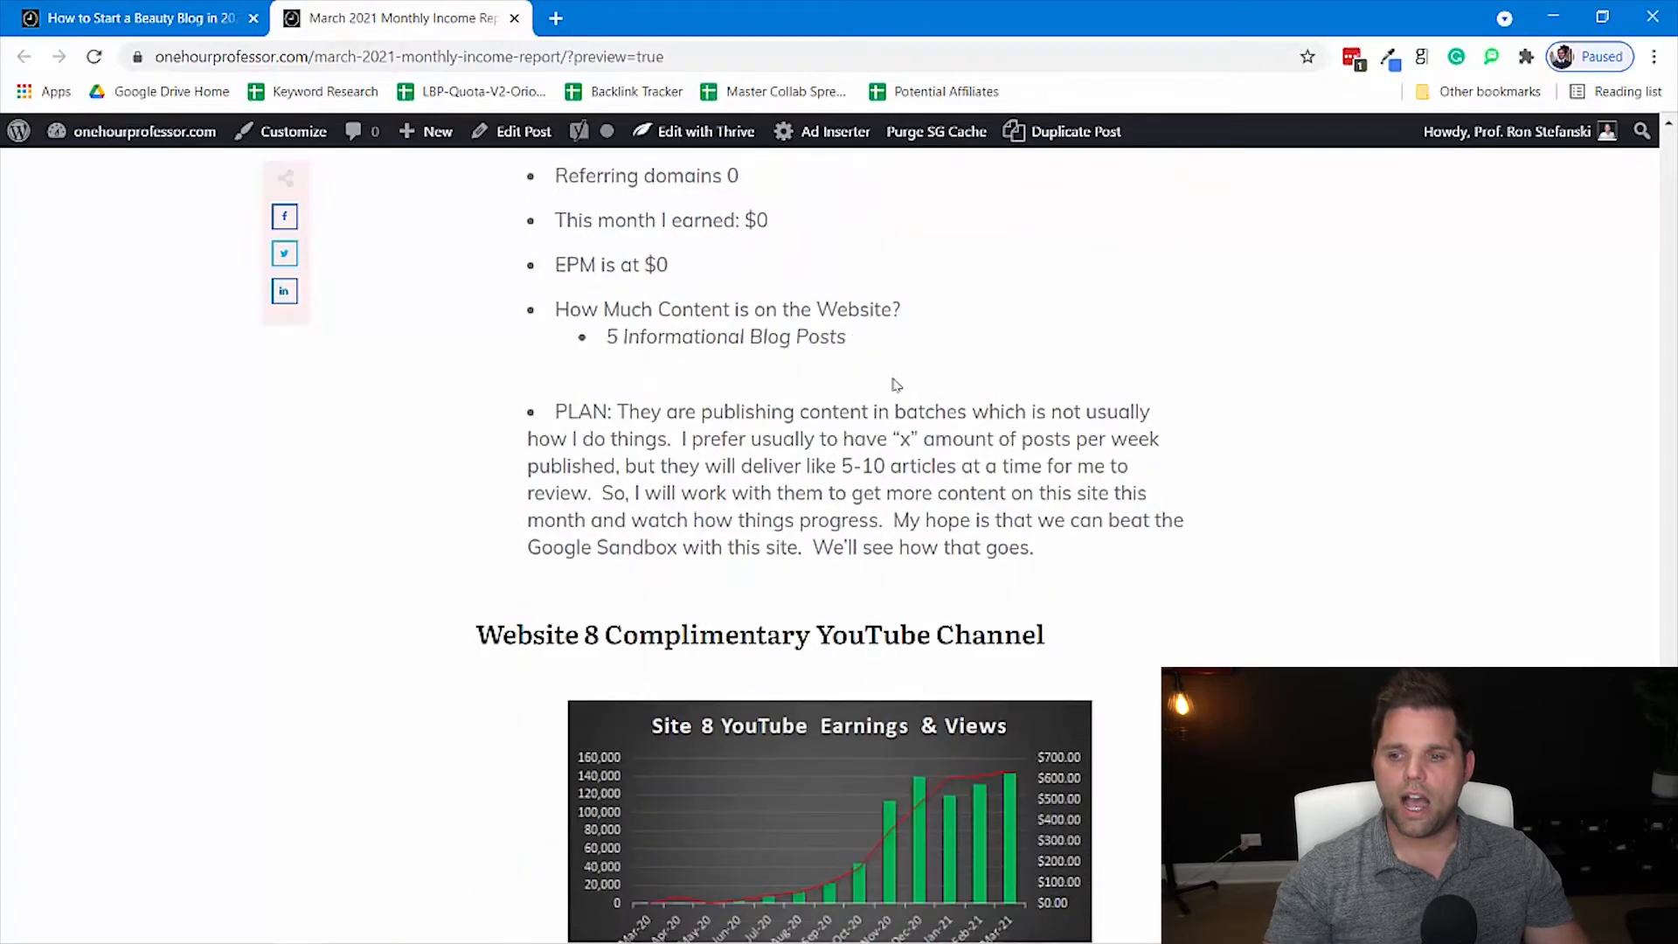
pyautogui.moveTo(888, 341)
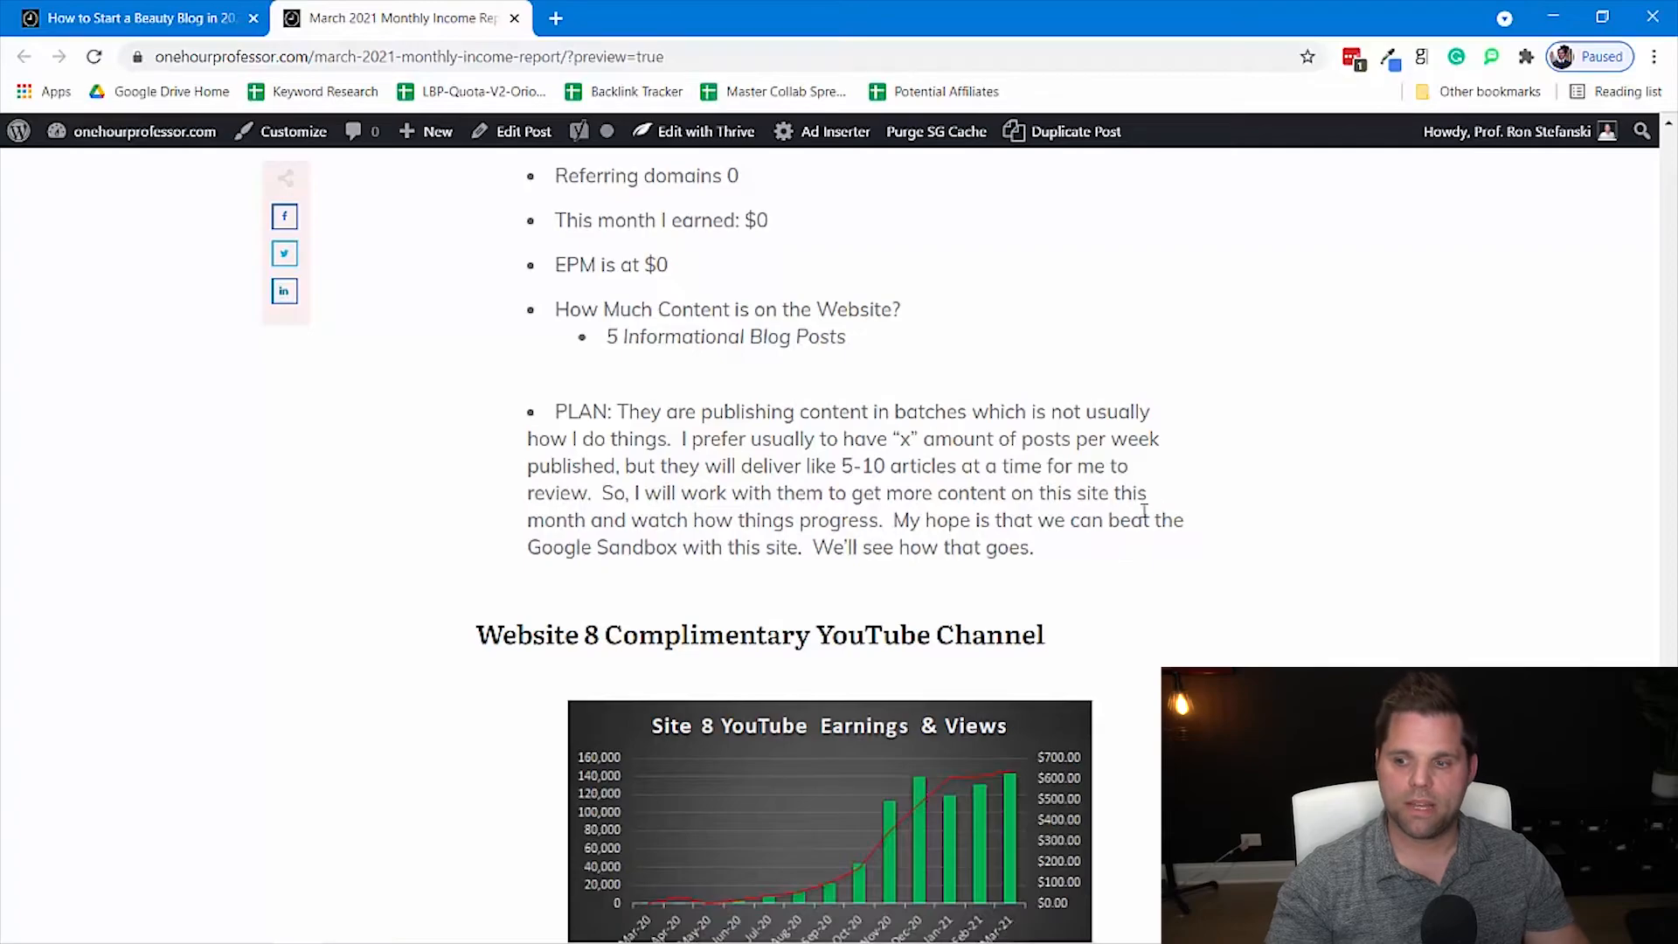
# - Scroll past the Site 8 YouTube chart to its notes: 146k views, 570 subscribers, $628 earned, $2,463 ROI
pyautogui.scroll(-3)
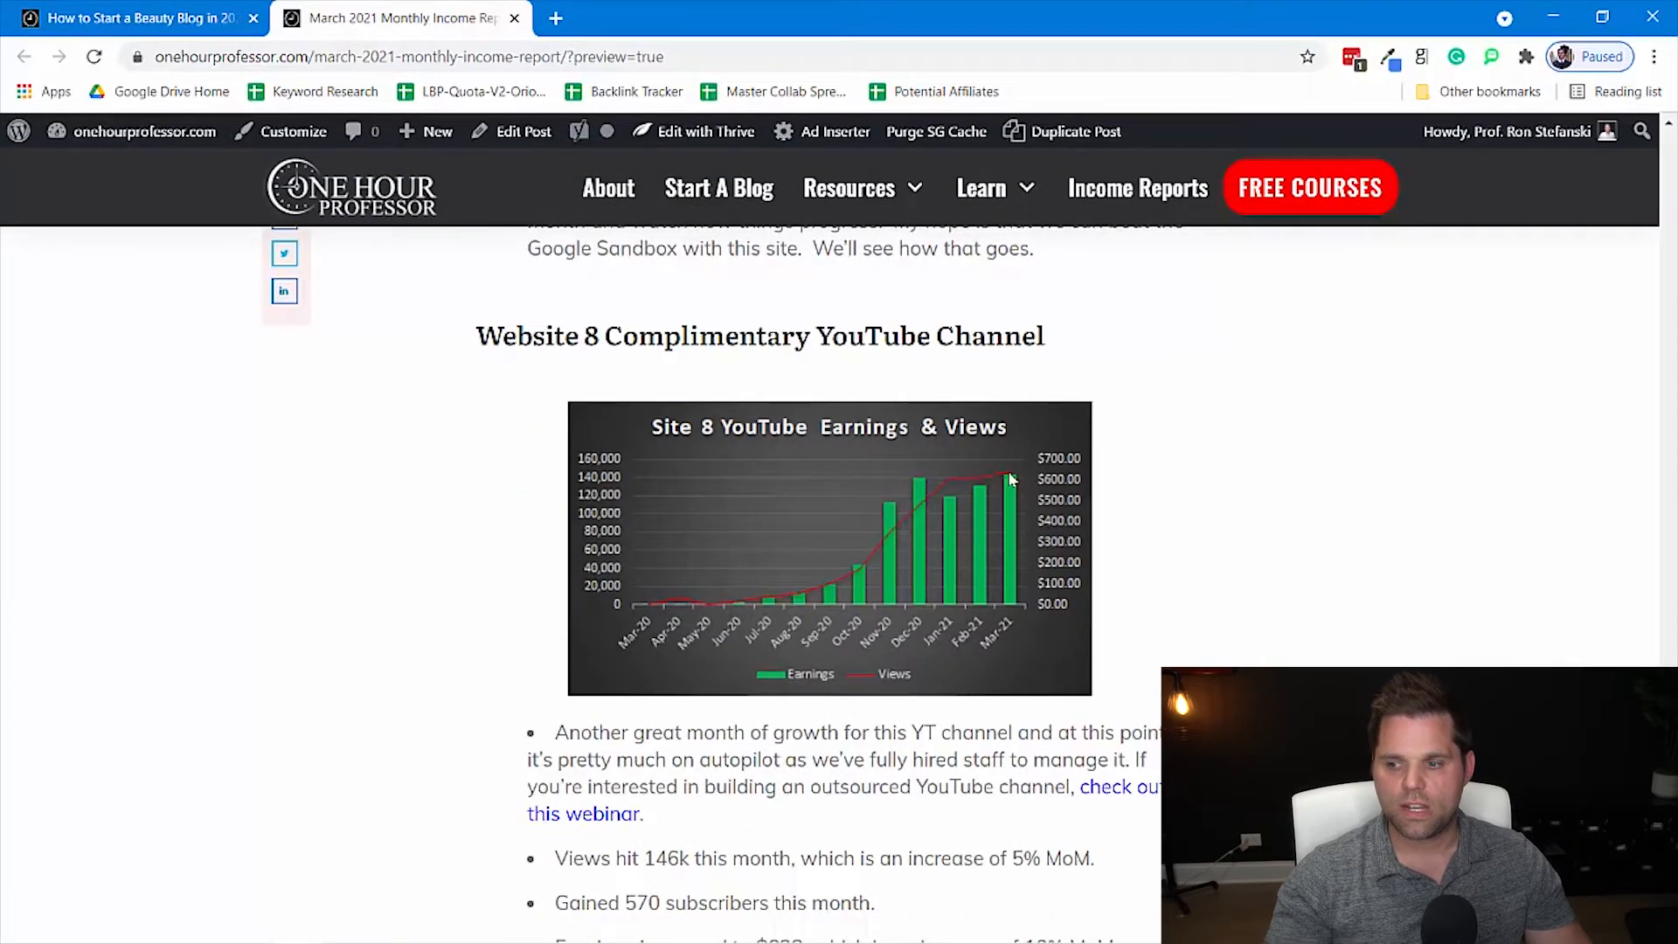
pyautogui.moveTo(1018, 574)
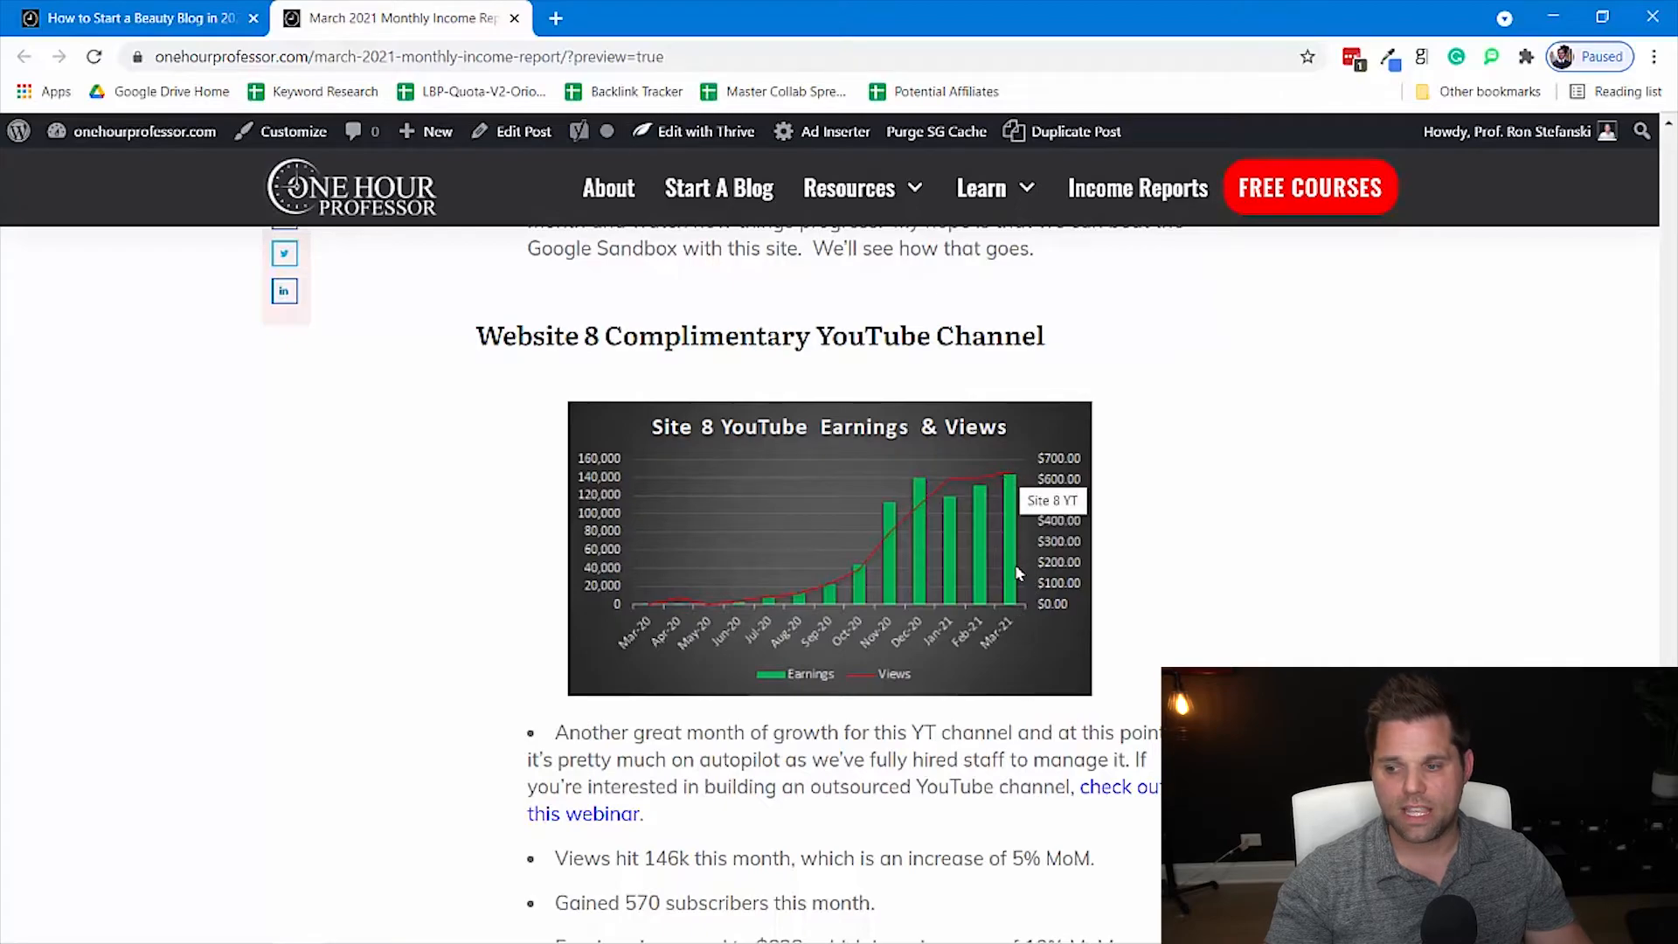
pyautogui.scroll(-3)
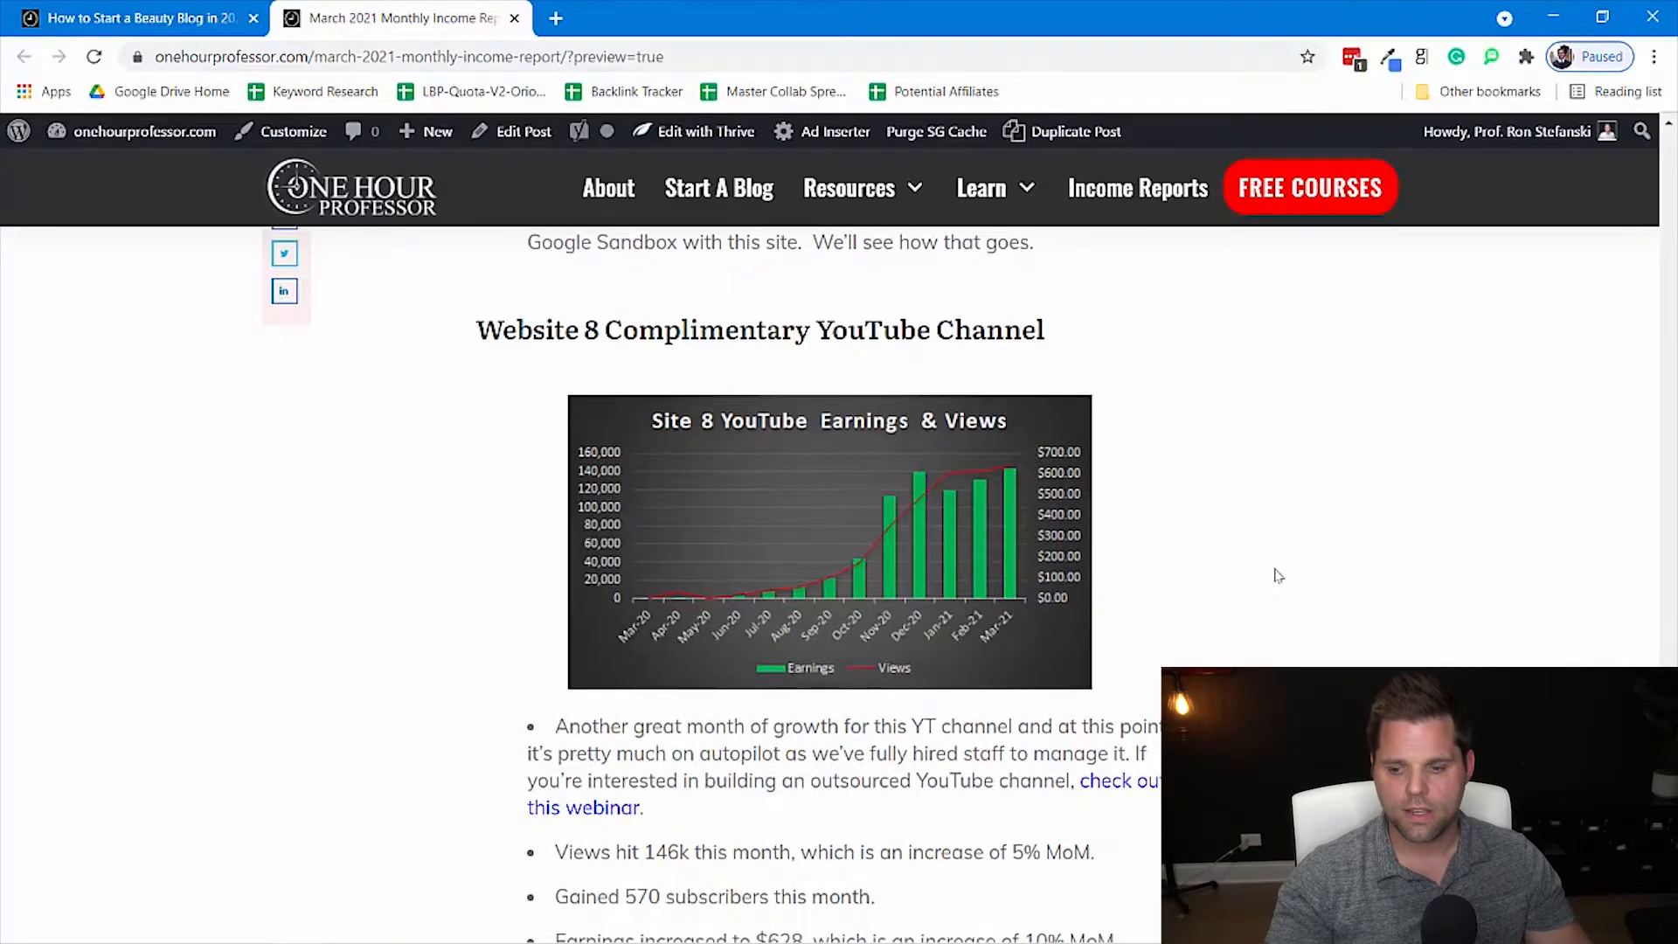
pyautogui.scroll(-3)
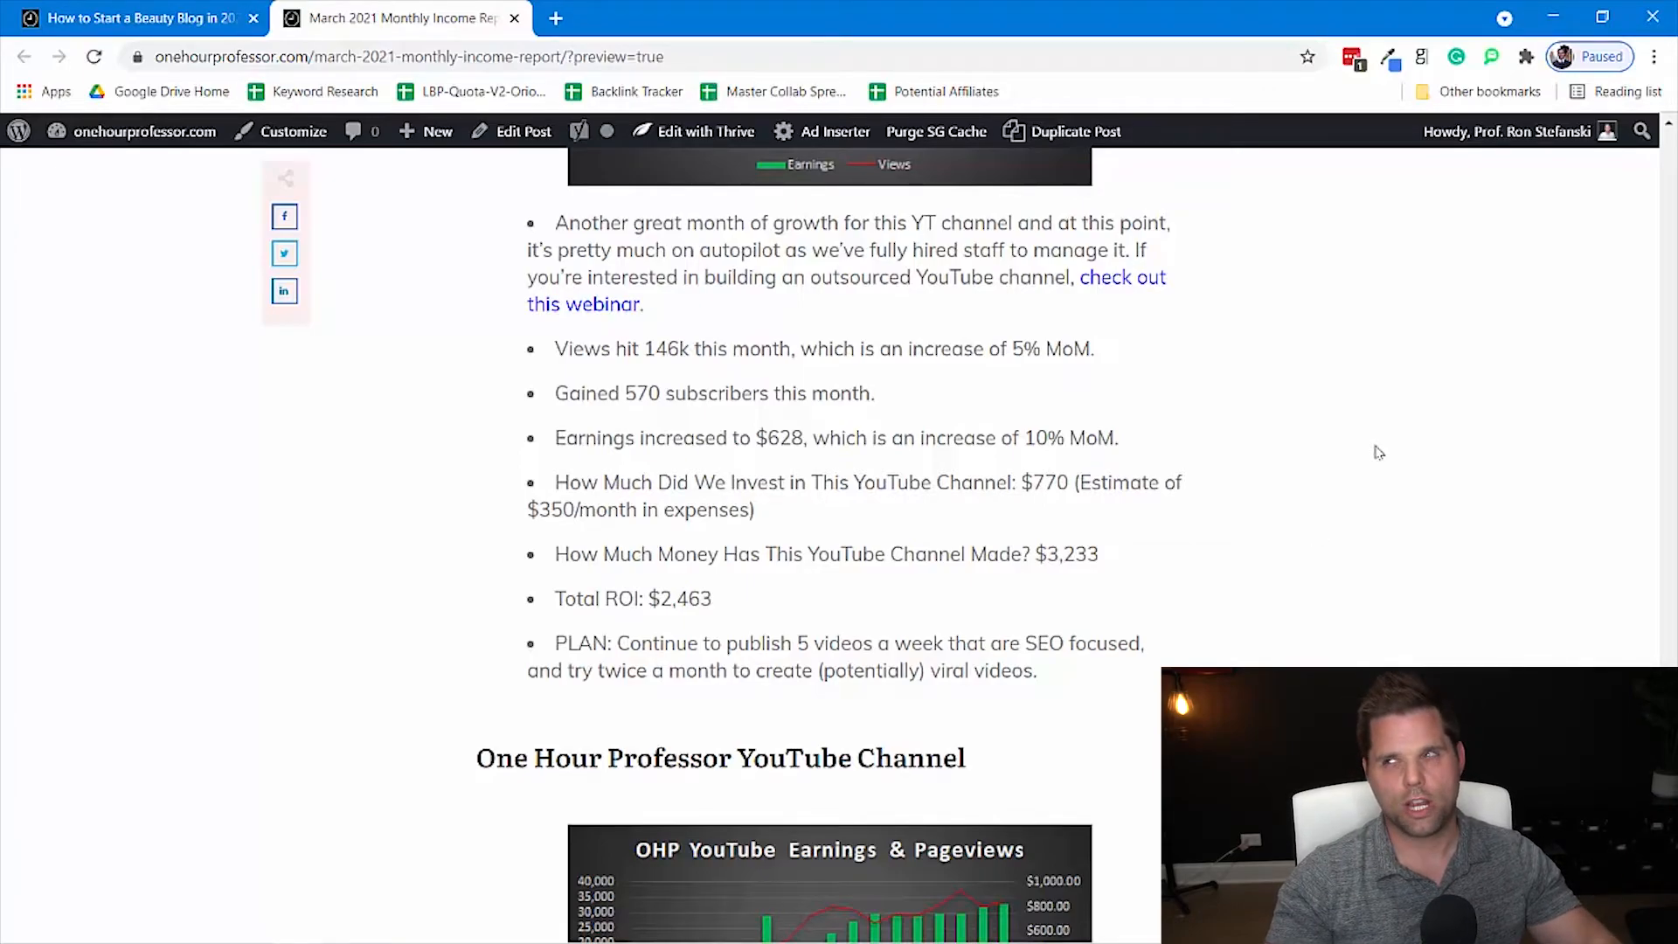
pyautogui.moveTo(1355, 556)
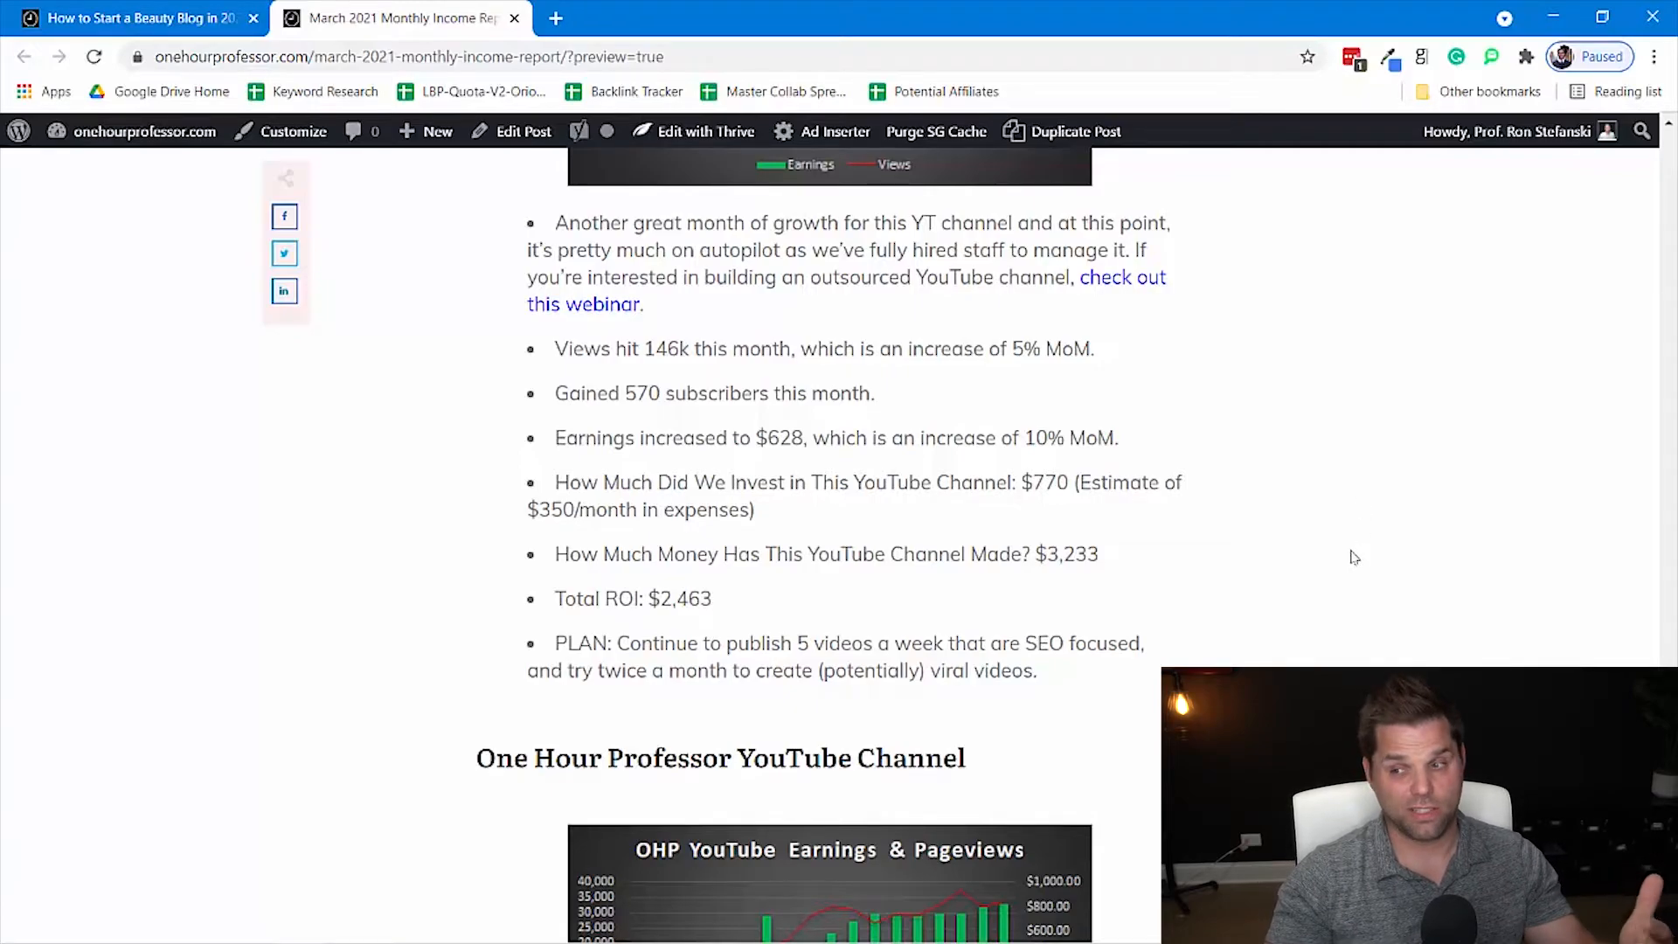
pyautogui.moveTo(1123, 278)
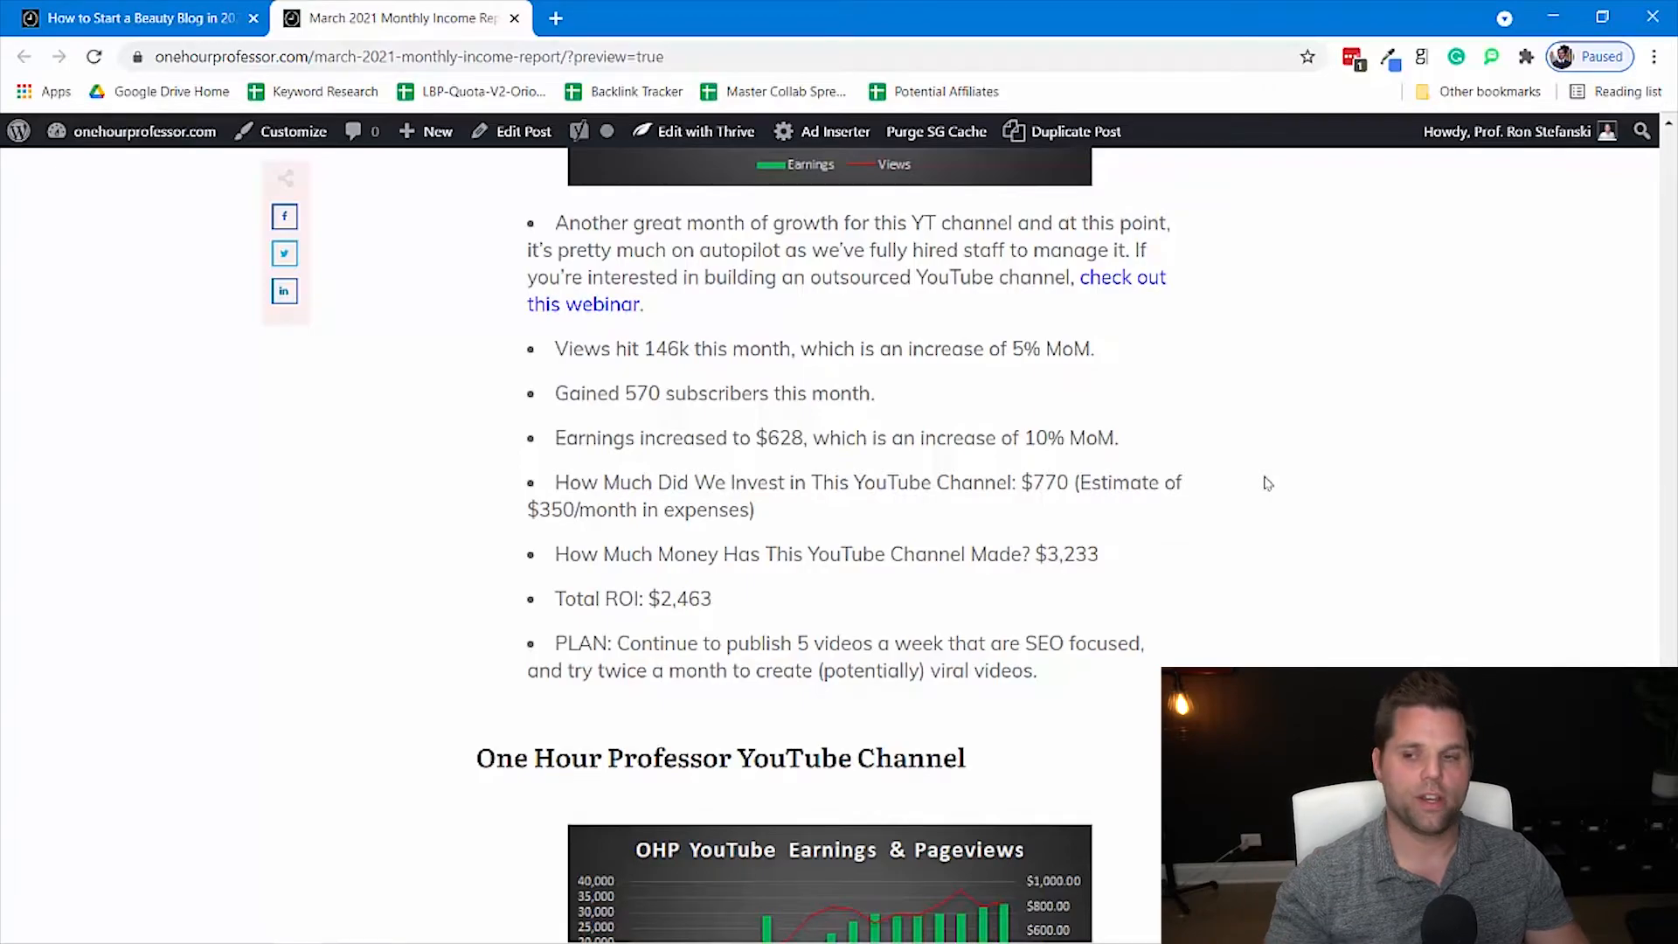
pyautogui.moveTo(1112, 479)
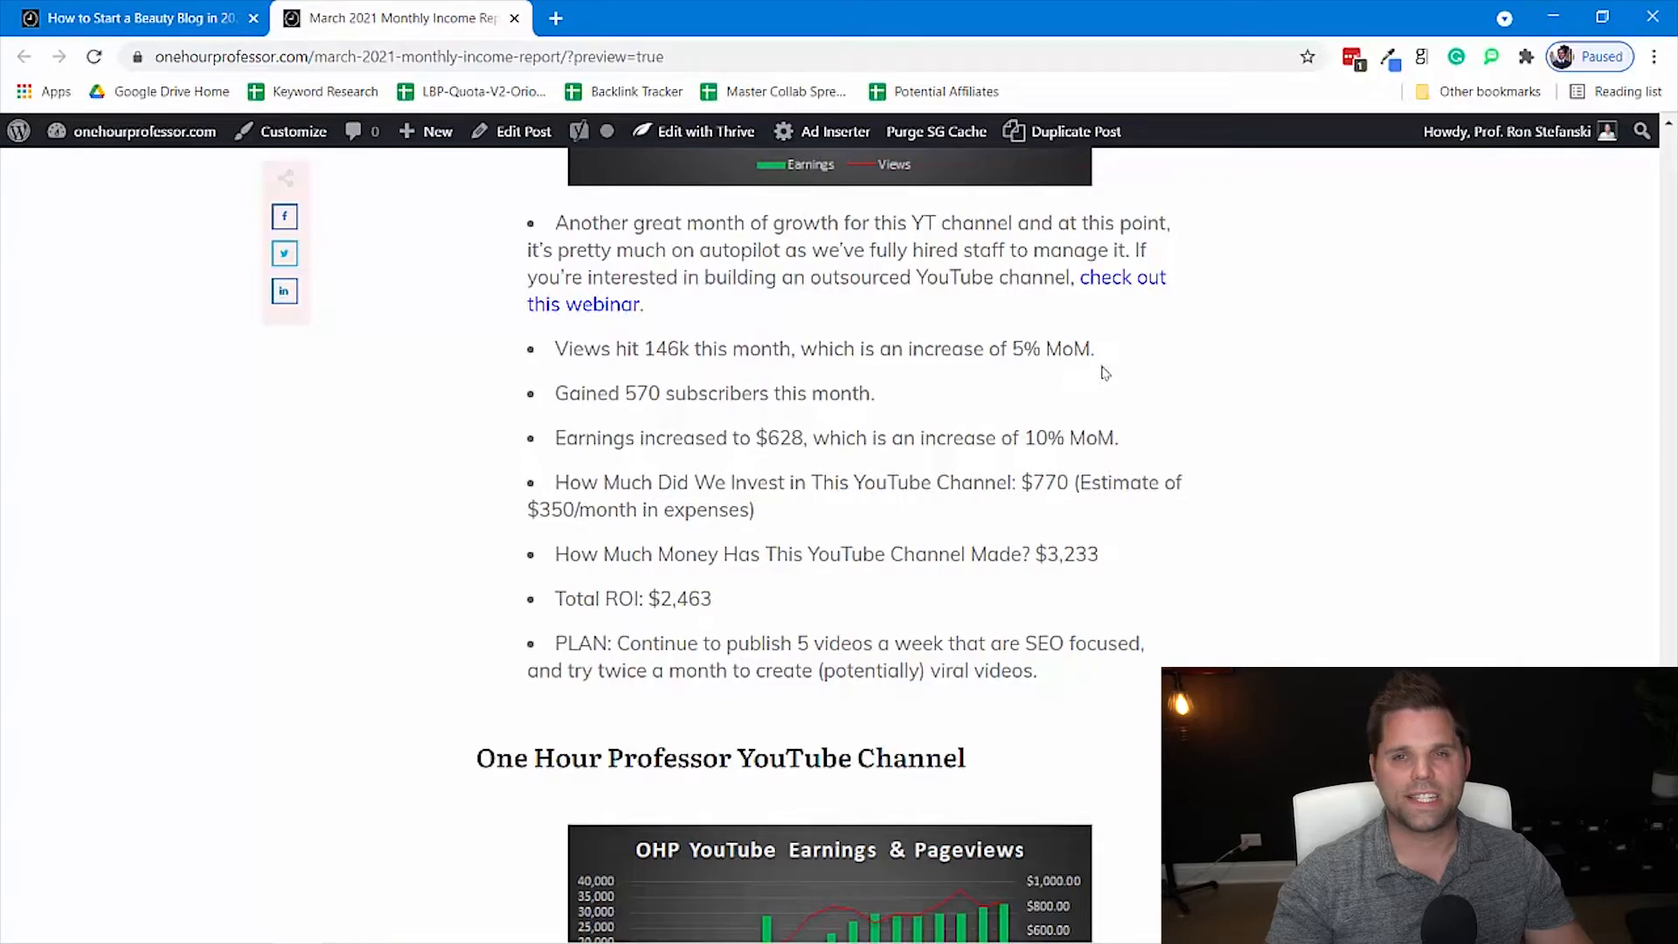
pyautogui.moveTo(1130, 360)
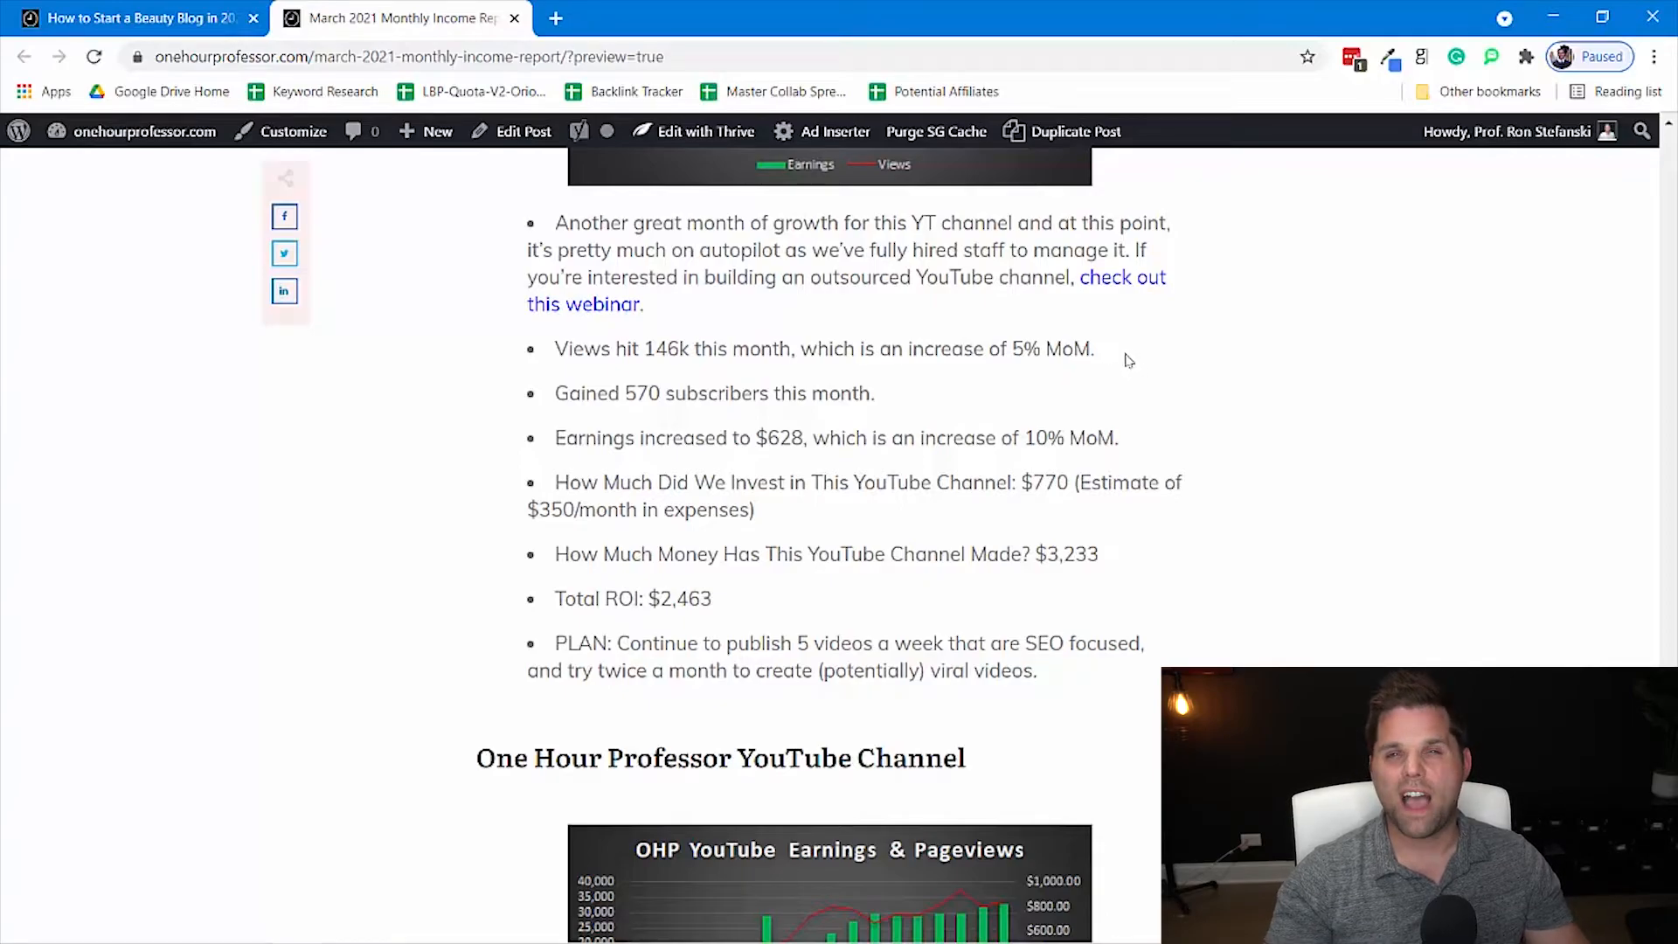
pyautogui.moveTo(780, 417)
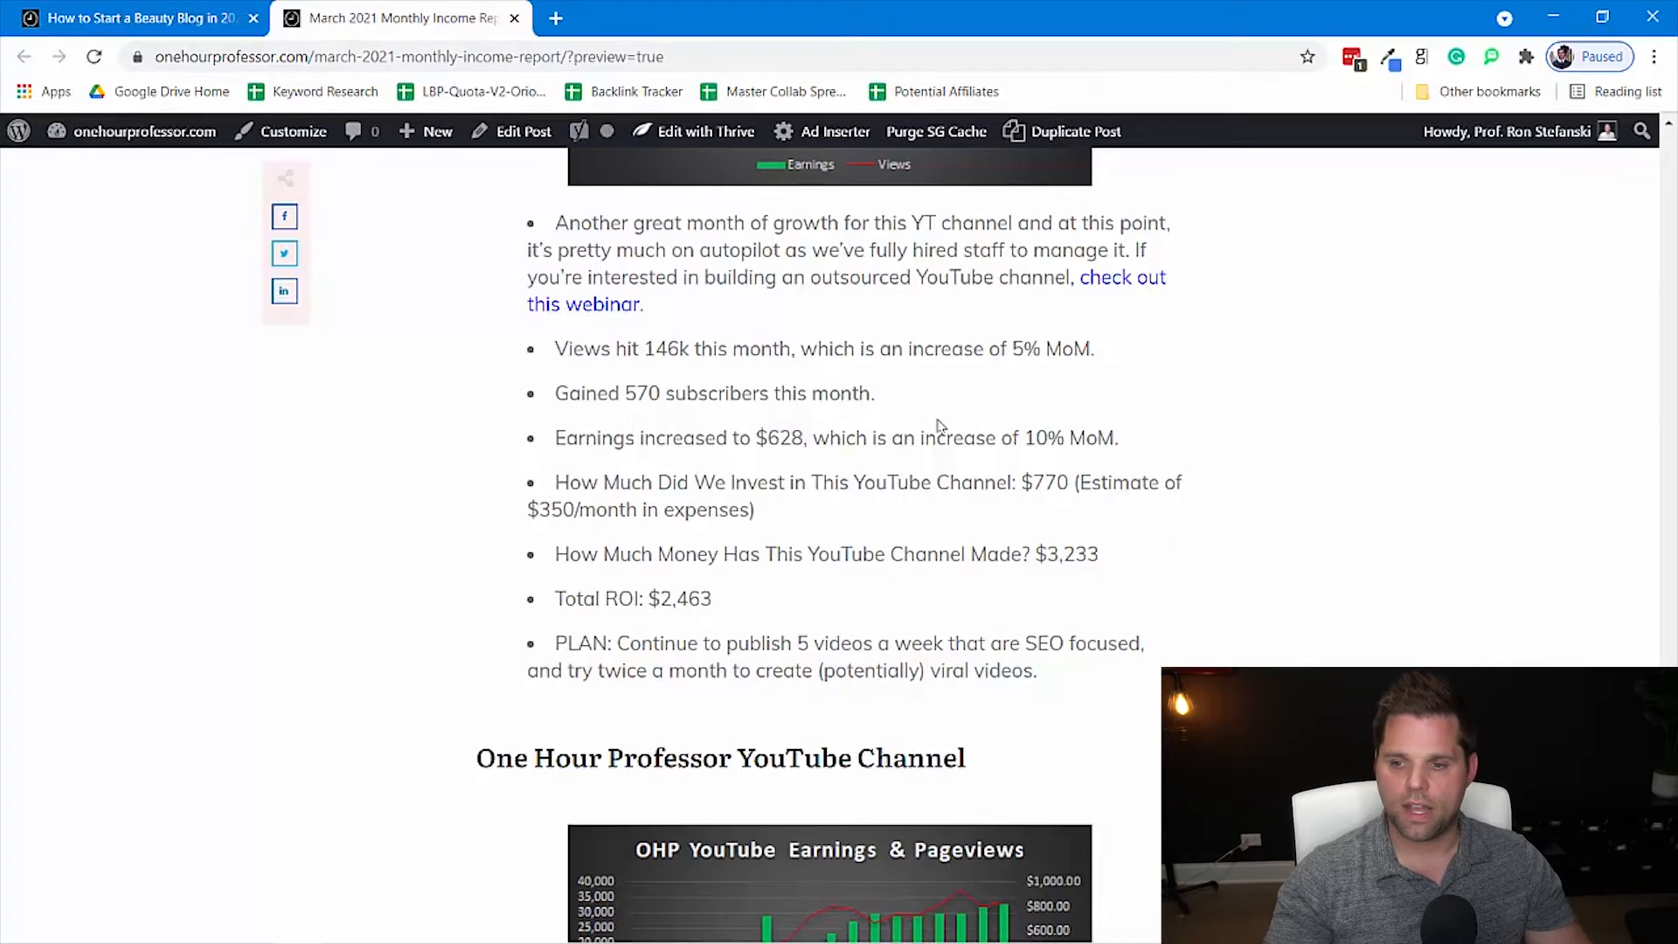
pyautogui.moveTo(1042, 474)
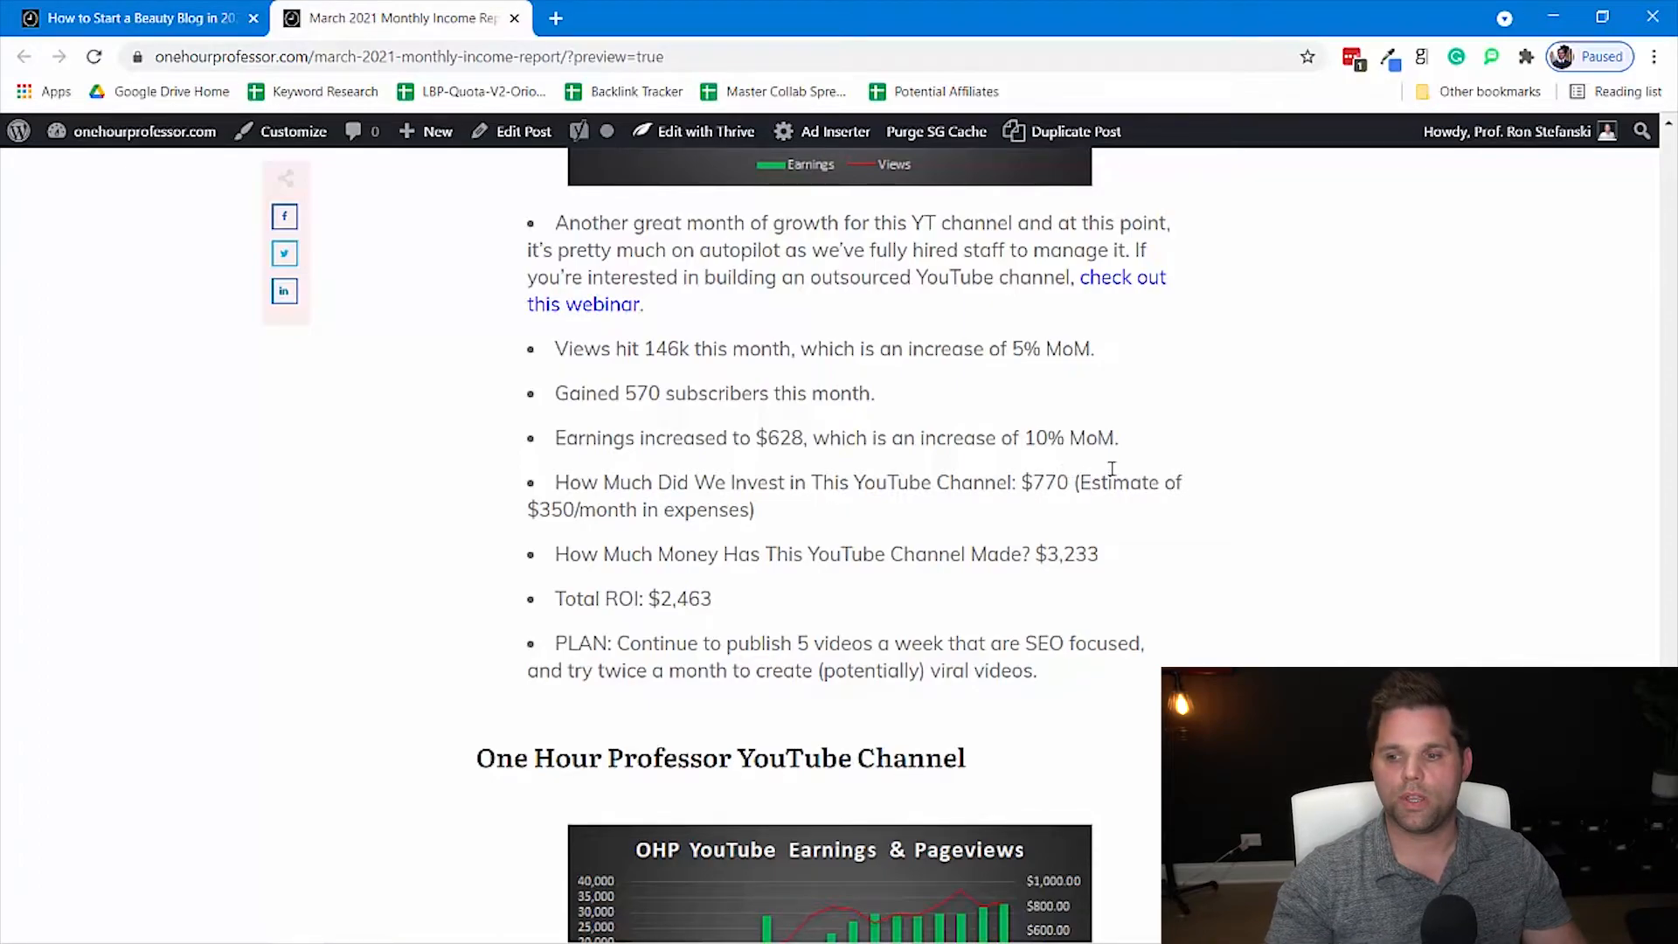
# - Highlight the channel's $3,233 total earnings and then its $2,463 total ROI figure
pyautogui.scroll(-3)
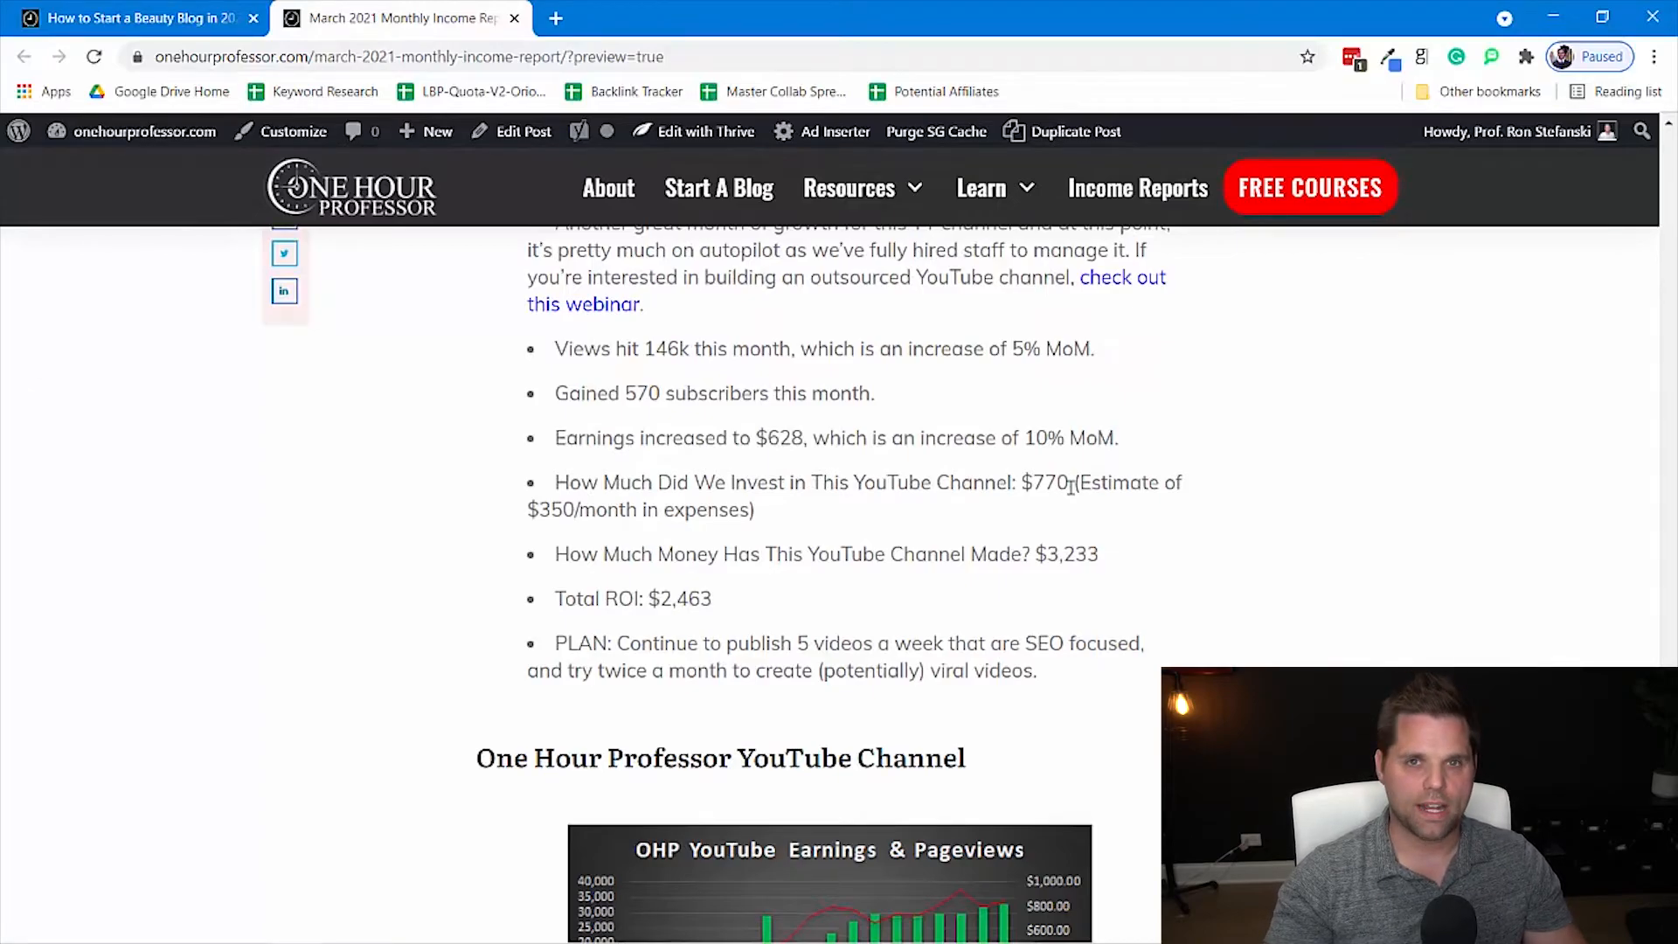
pyautogui.doubleClick(1047, 482)
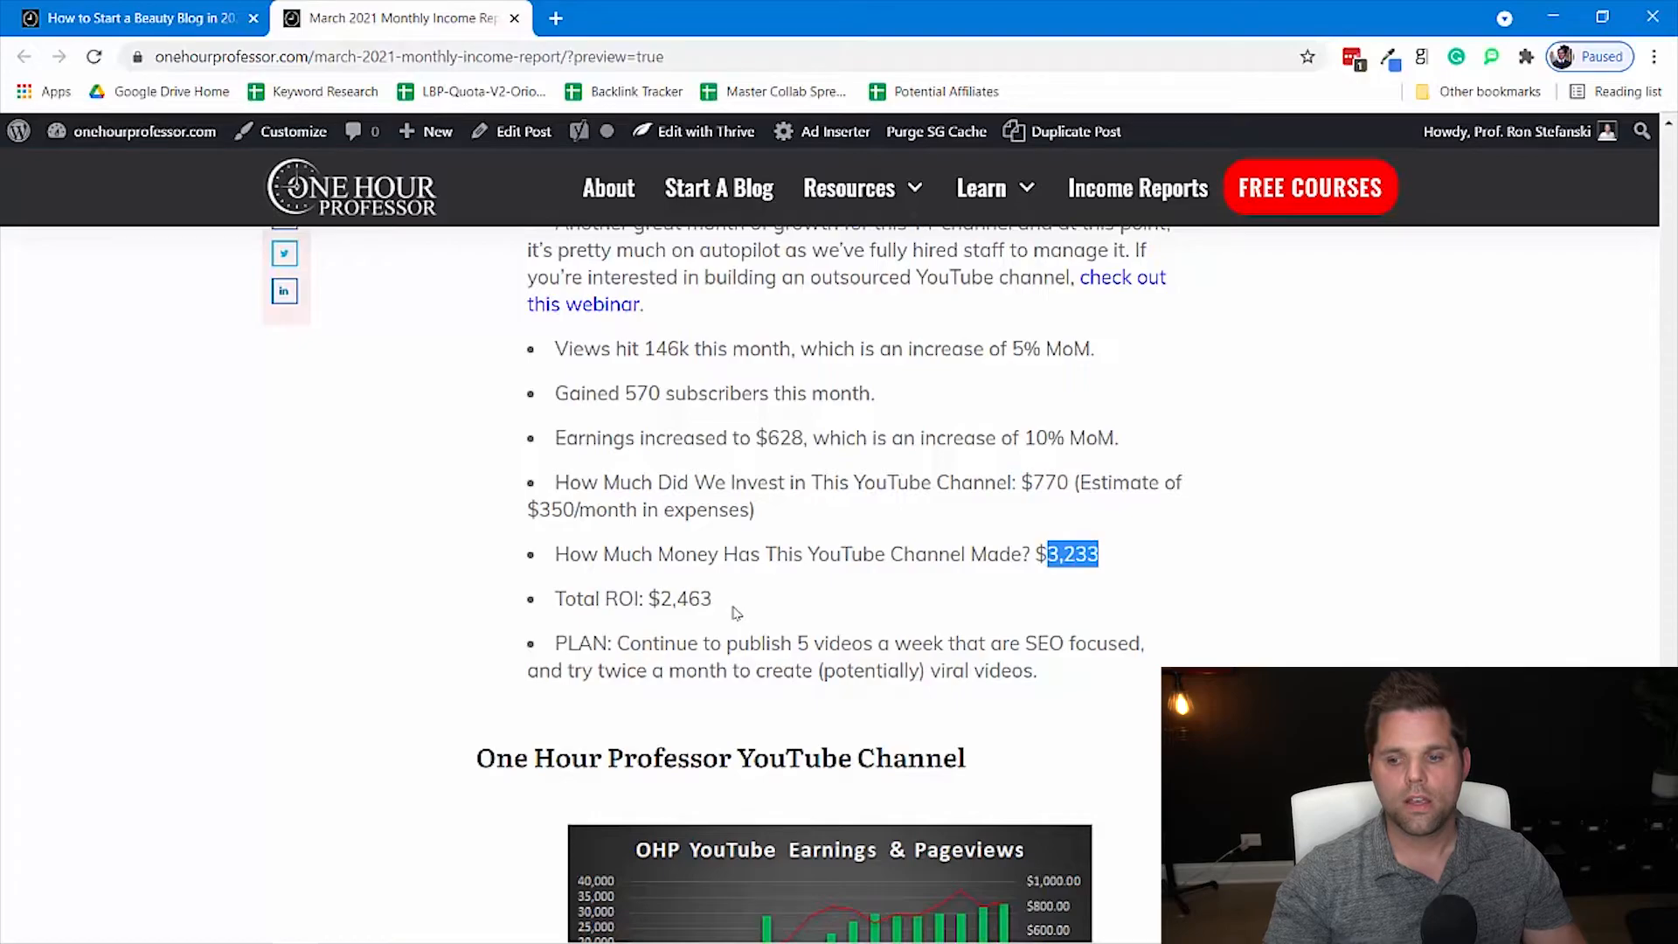
pyautogui.doubleClick(685, 598)
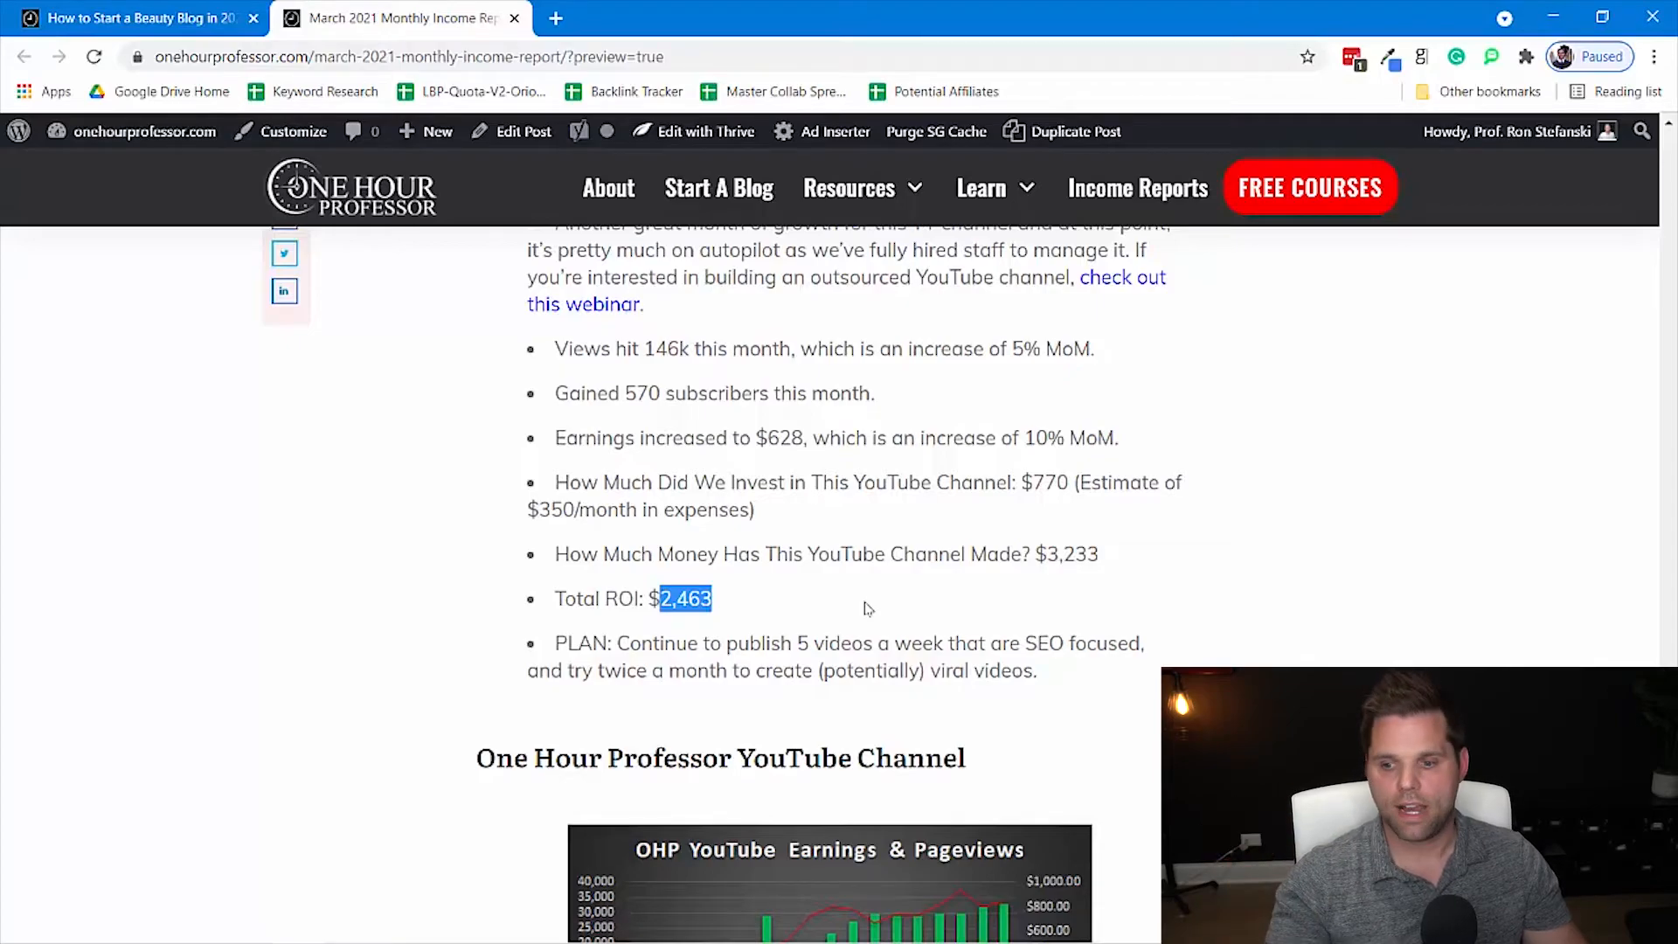
# - Scroll through the OHP YouTube Channel bullets showing the $3,657 investment
pyautogui.scroll(-3)
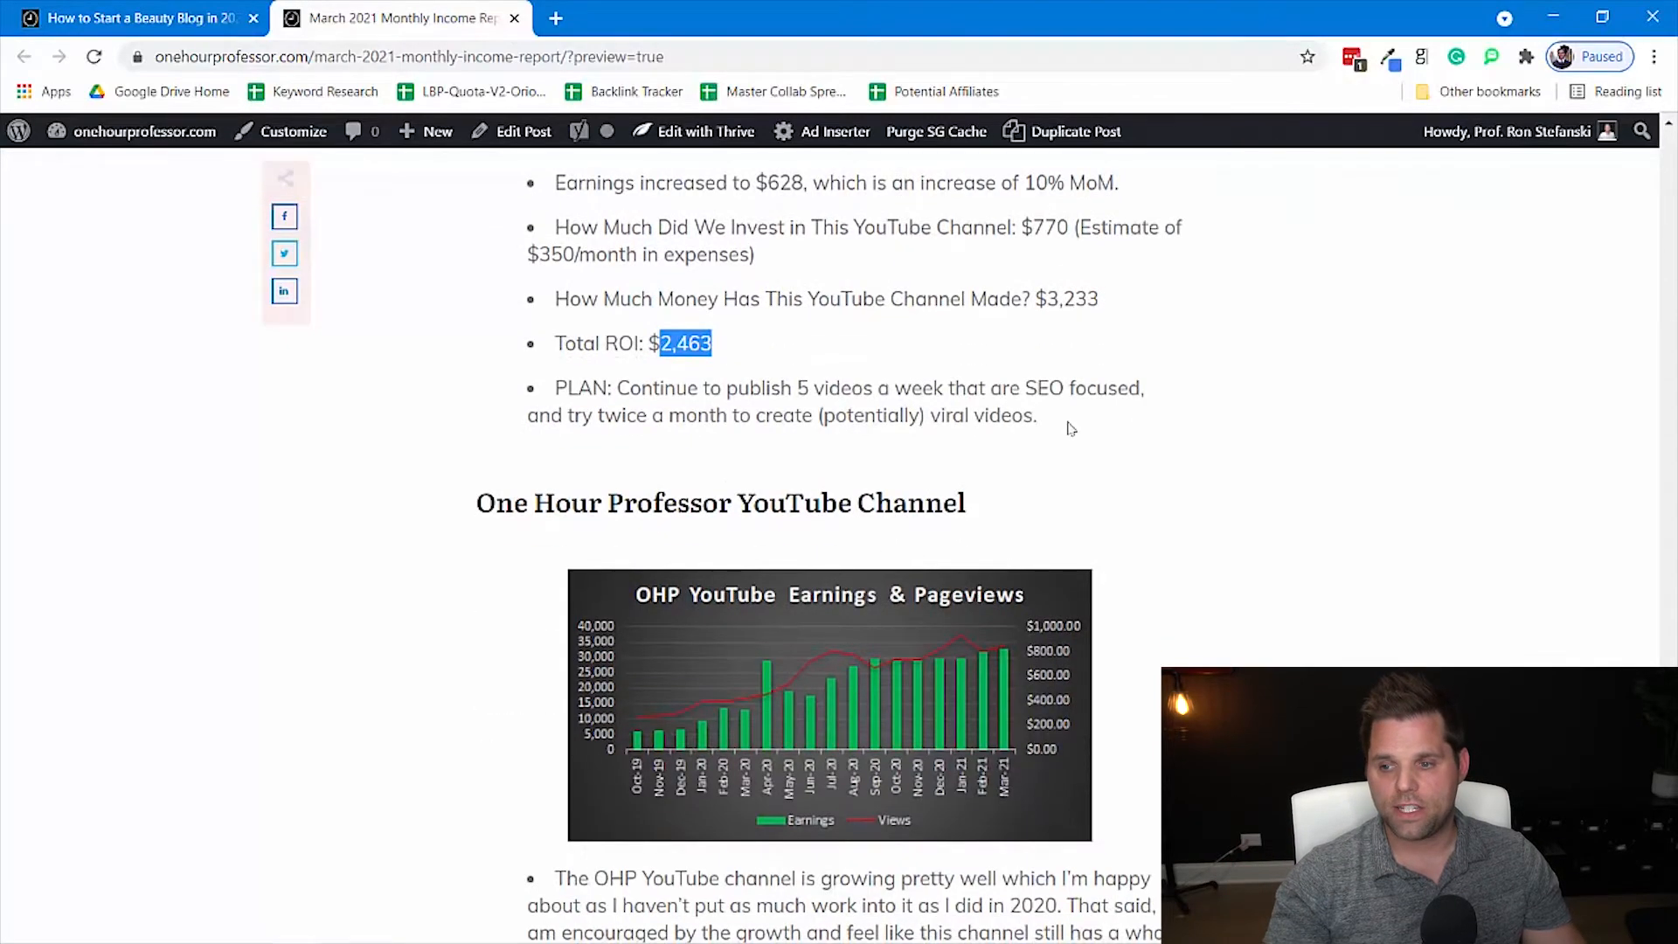
pyautogui.moveTo(1080, 425)
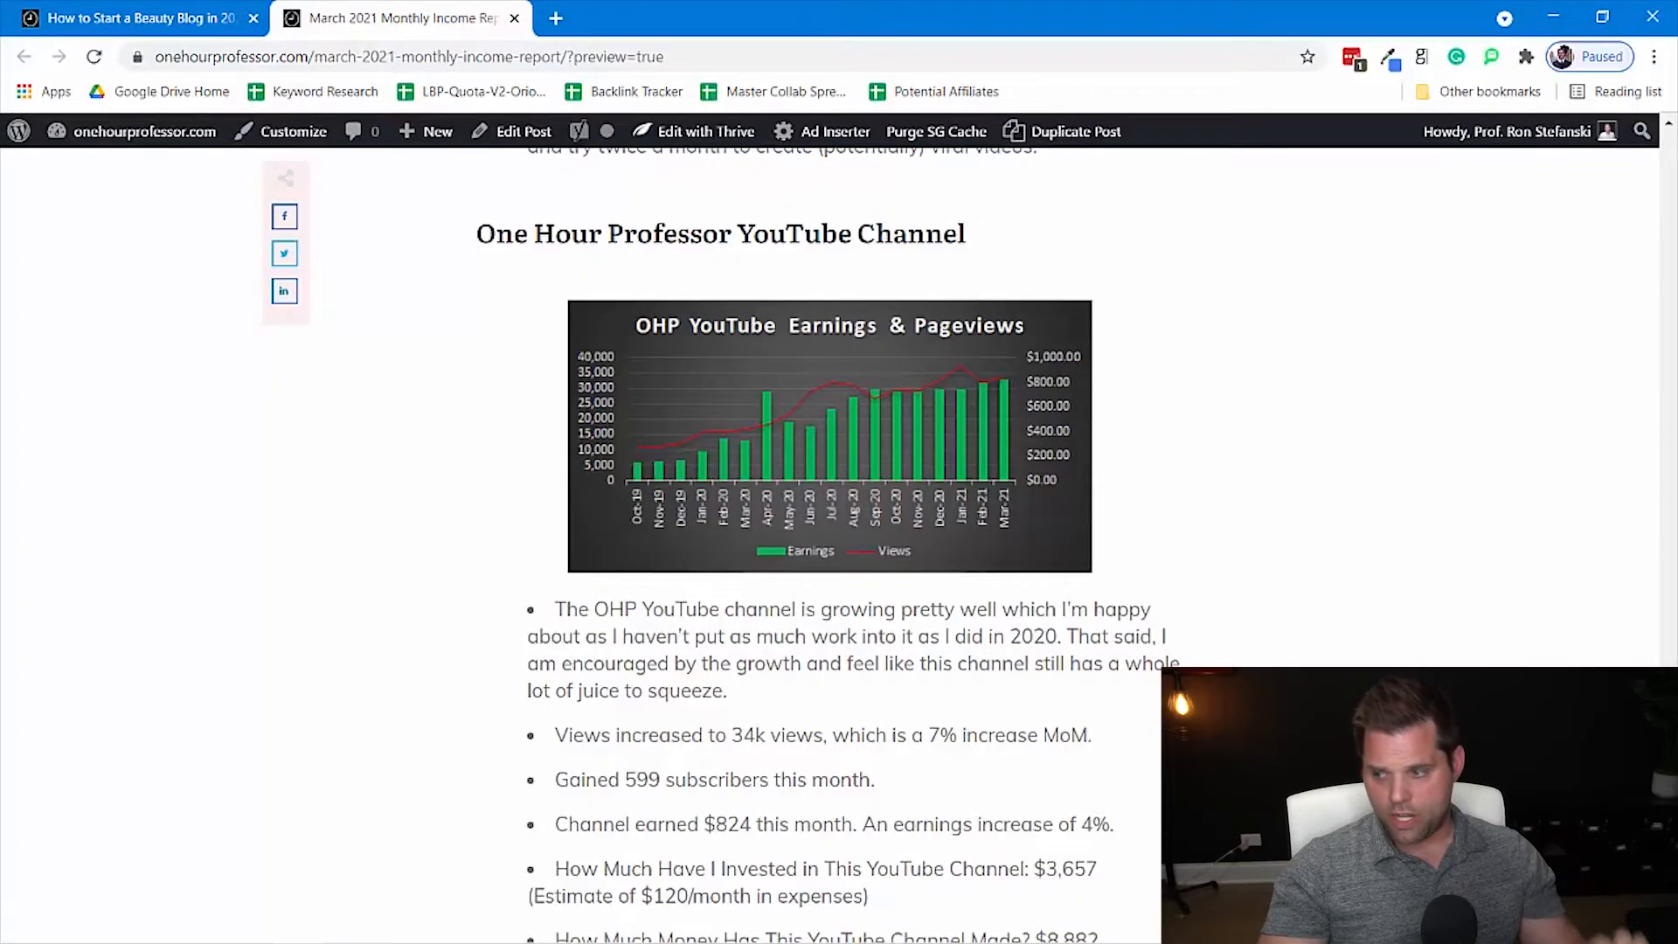
pyautogui.scroll(-3)
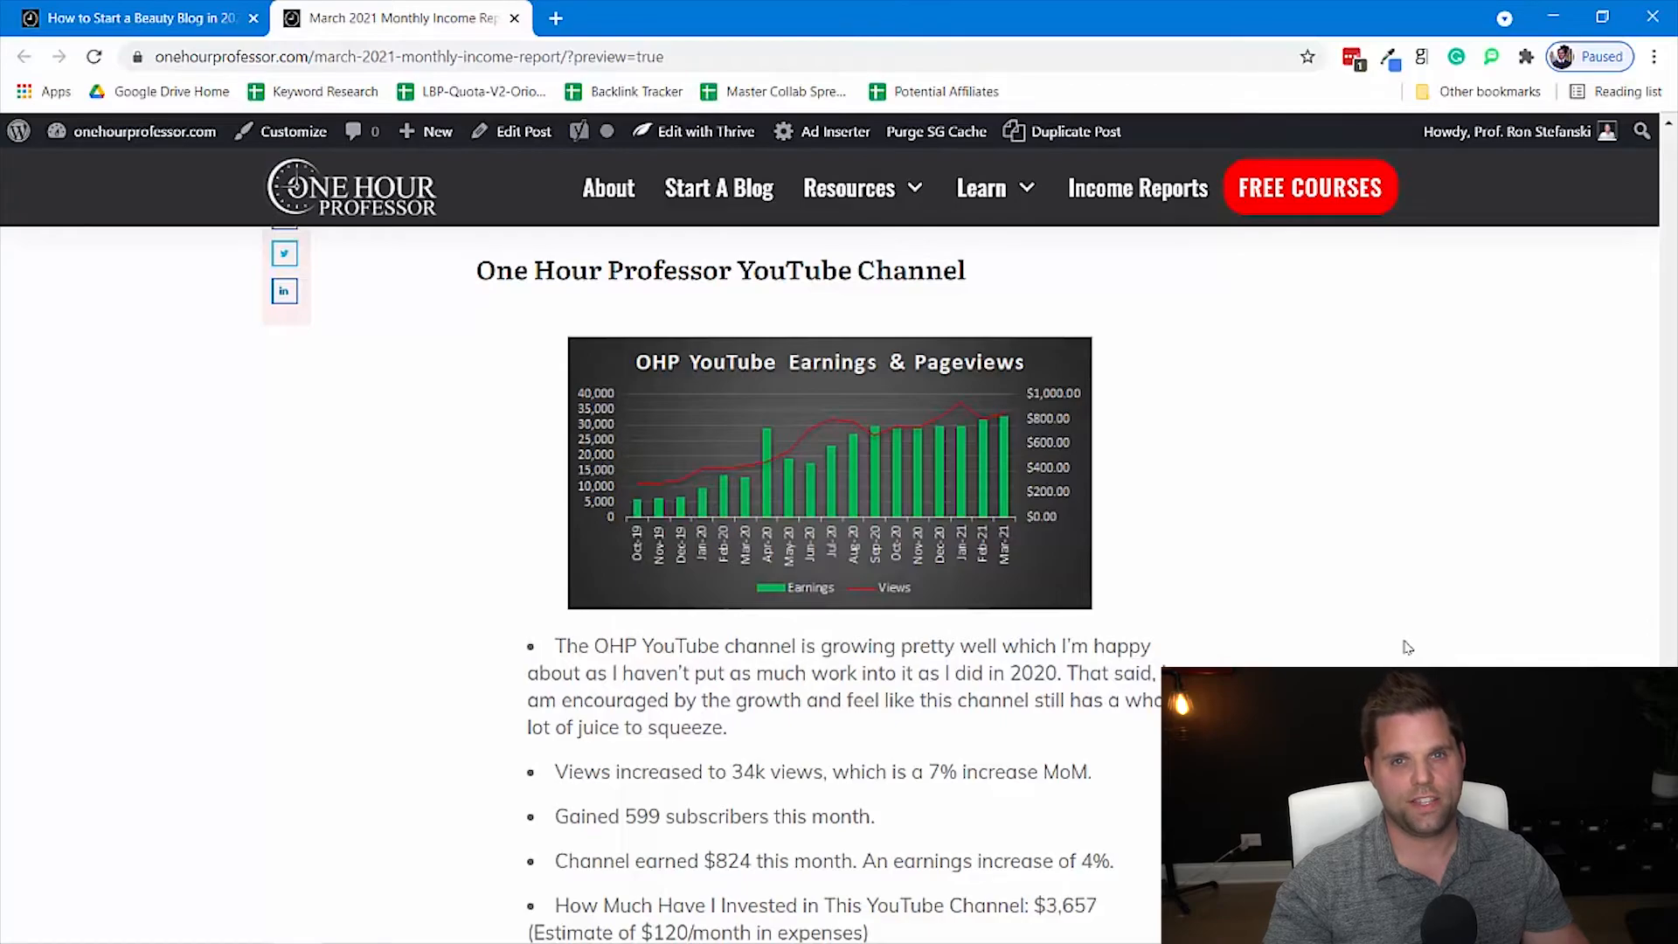
pyautogui.moveTo(985, 464)
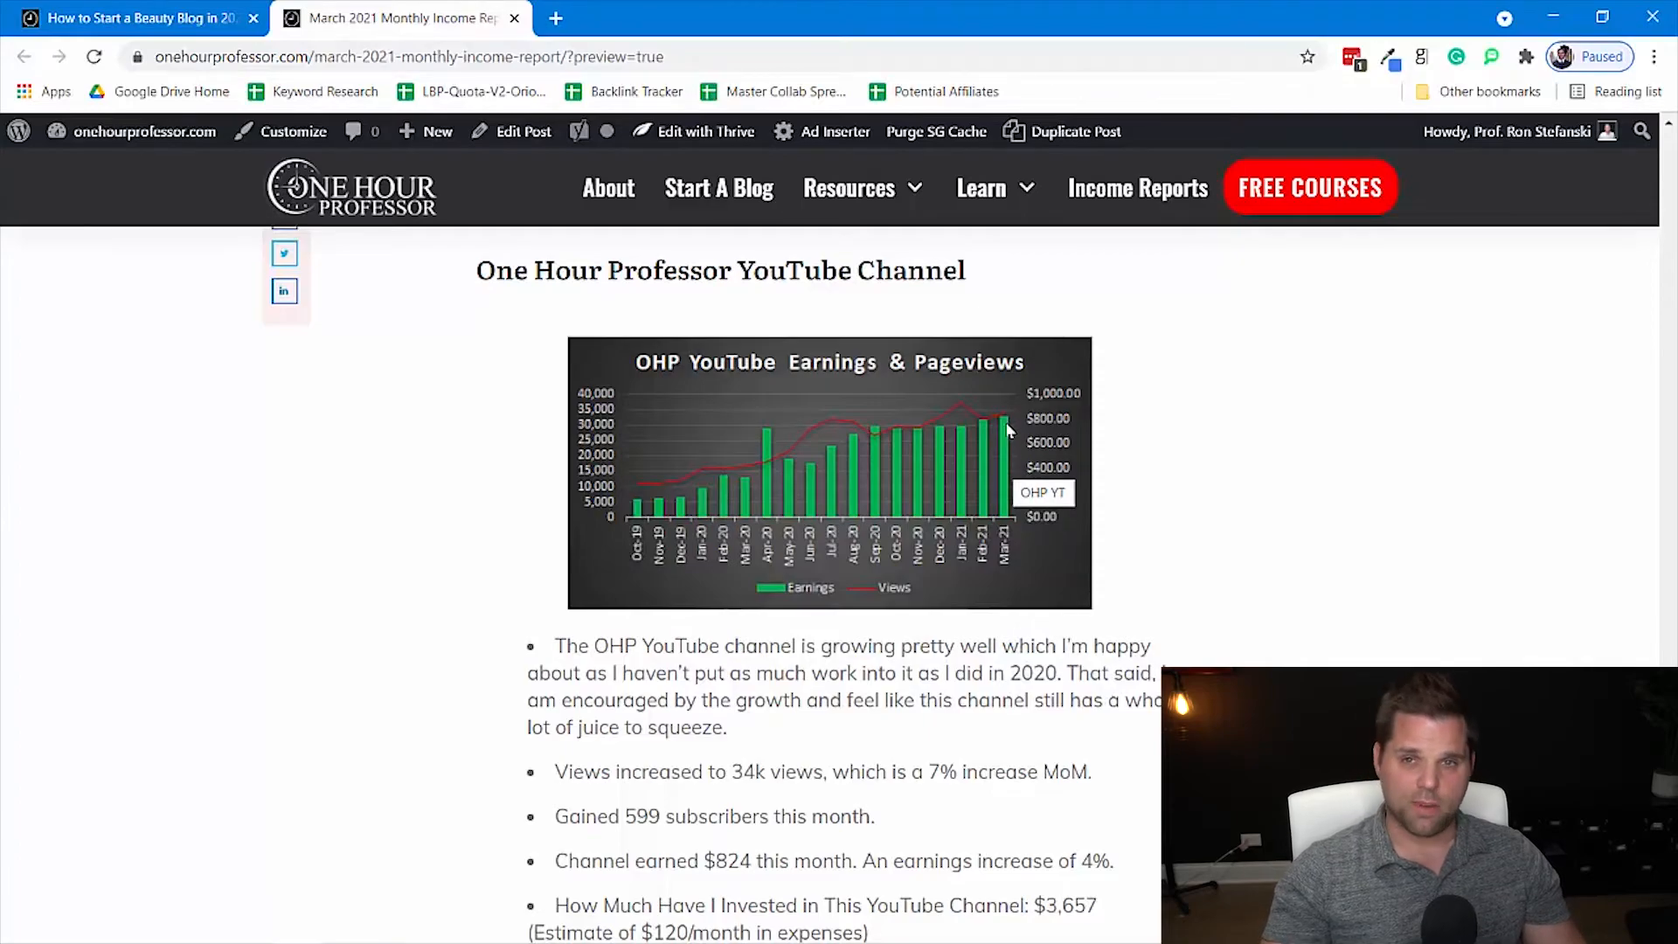
pyautogui.scroll(-3)
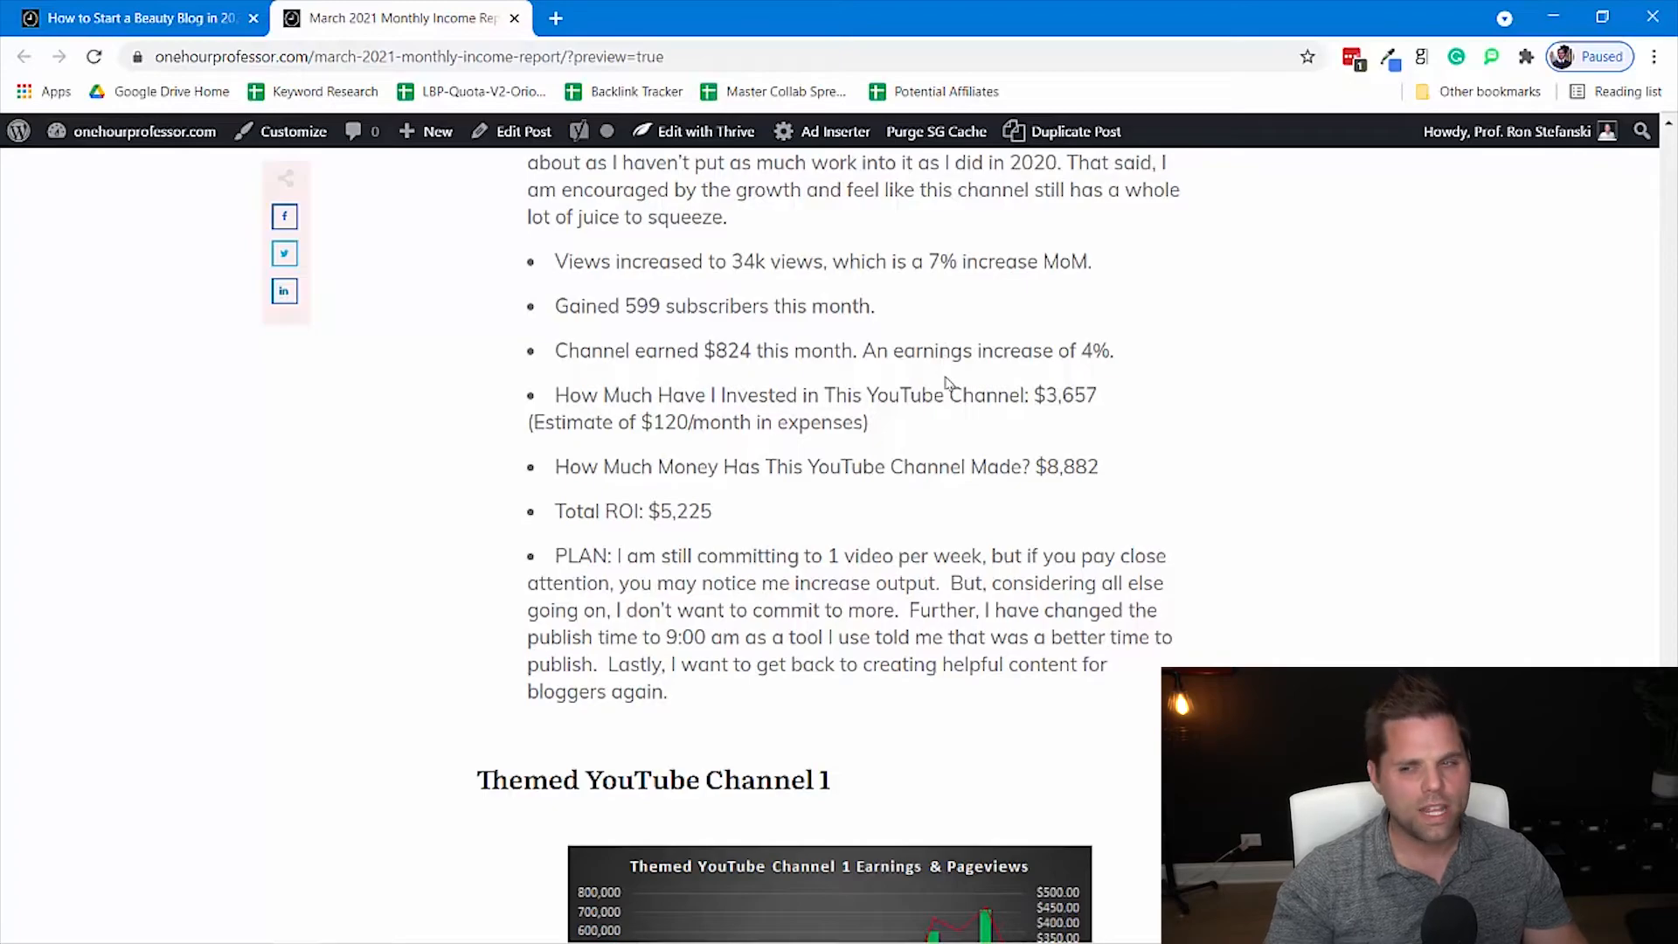
# - Review the $5,225 total ROI and continue down to the Themed YouTube Channel 1 chart
pyautogui.scroll(3)
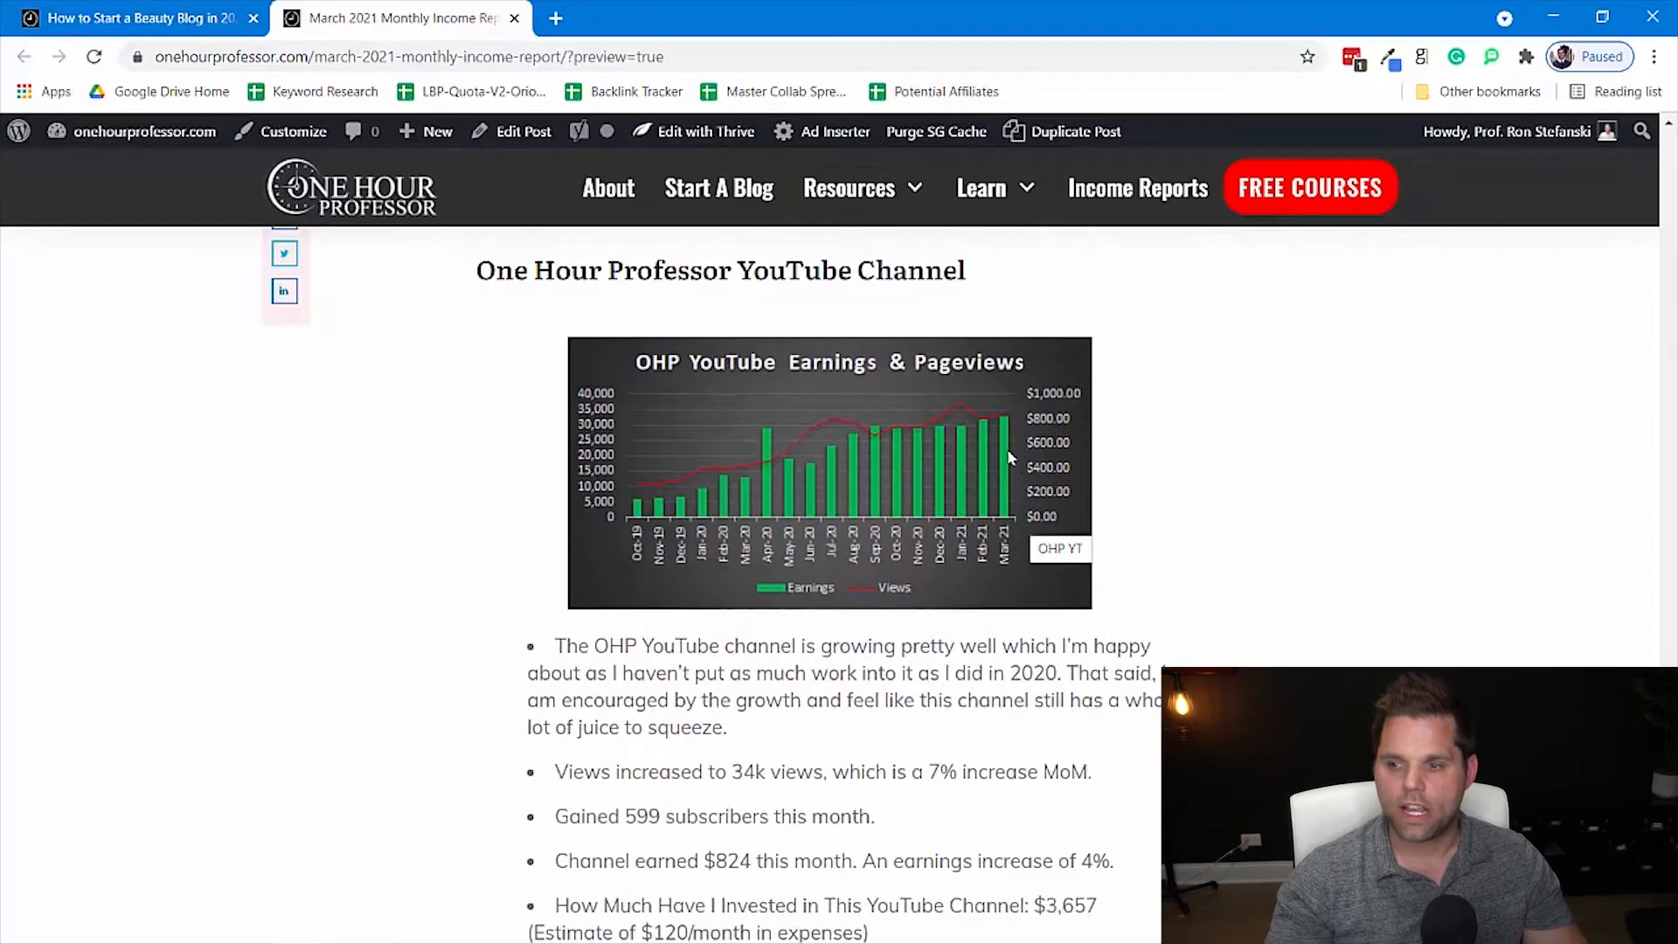
pyautogui.moveTo(1336, 502)
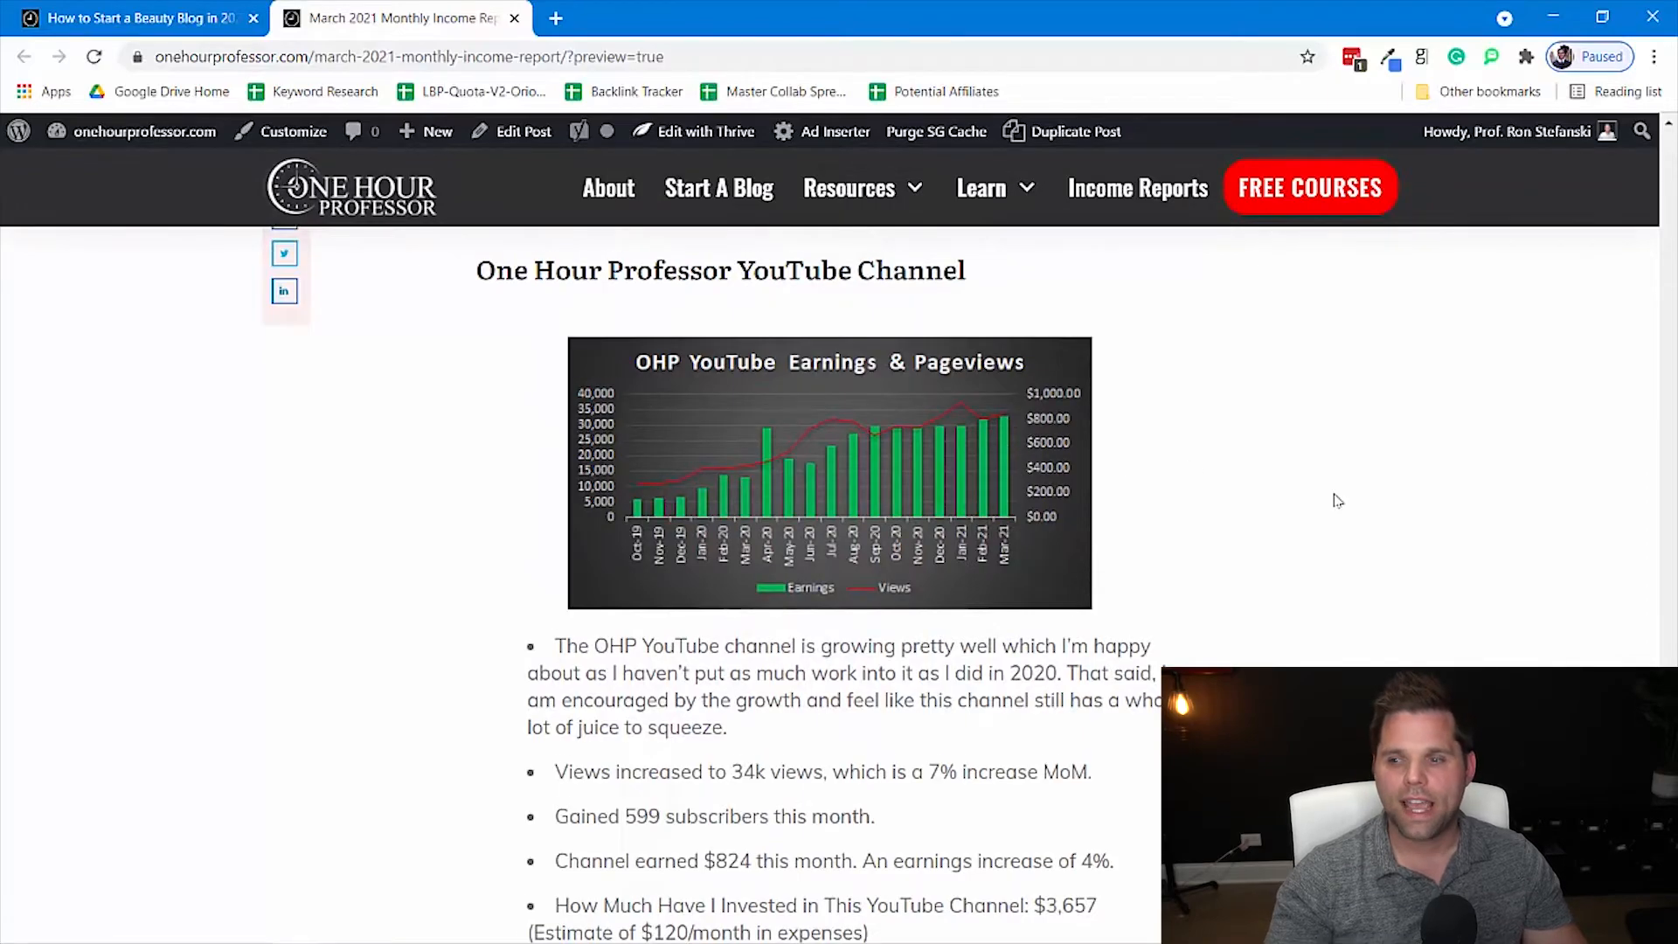
pyautogui.scroll(-3)
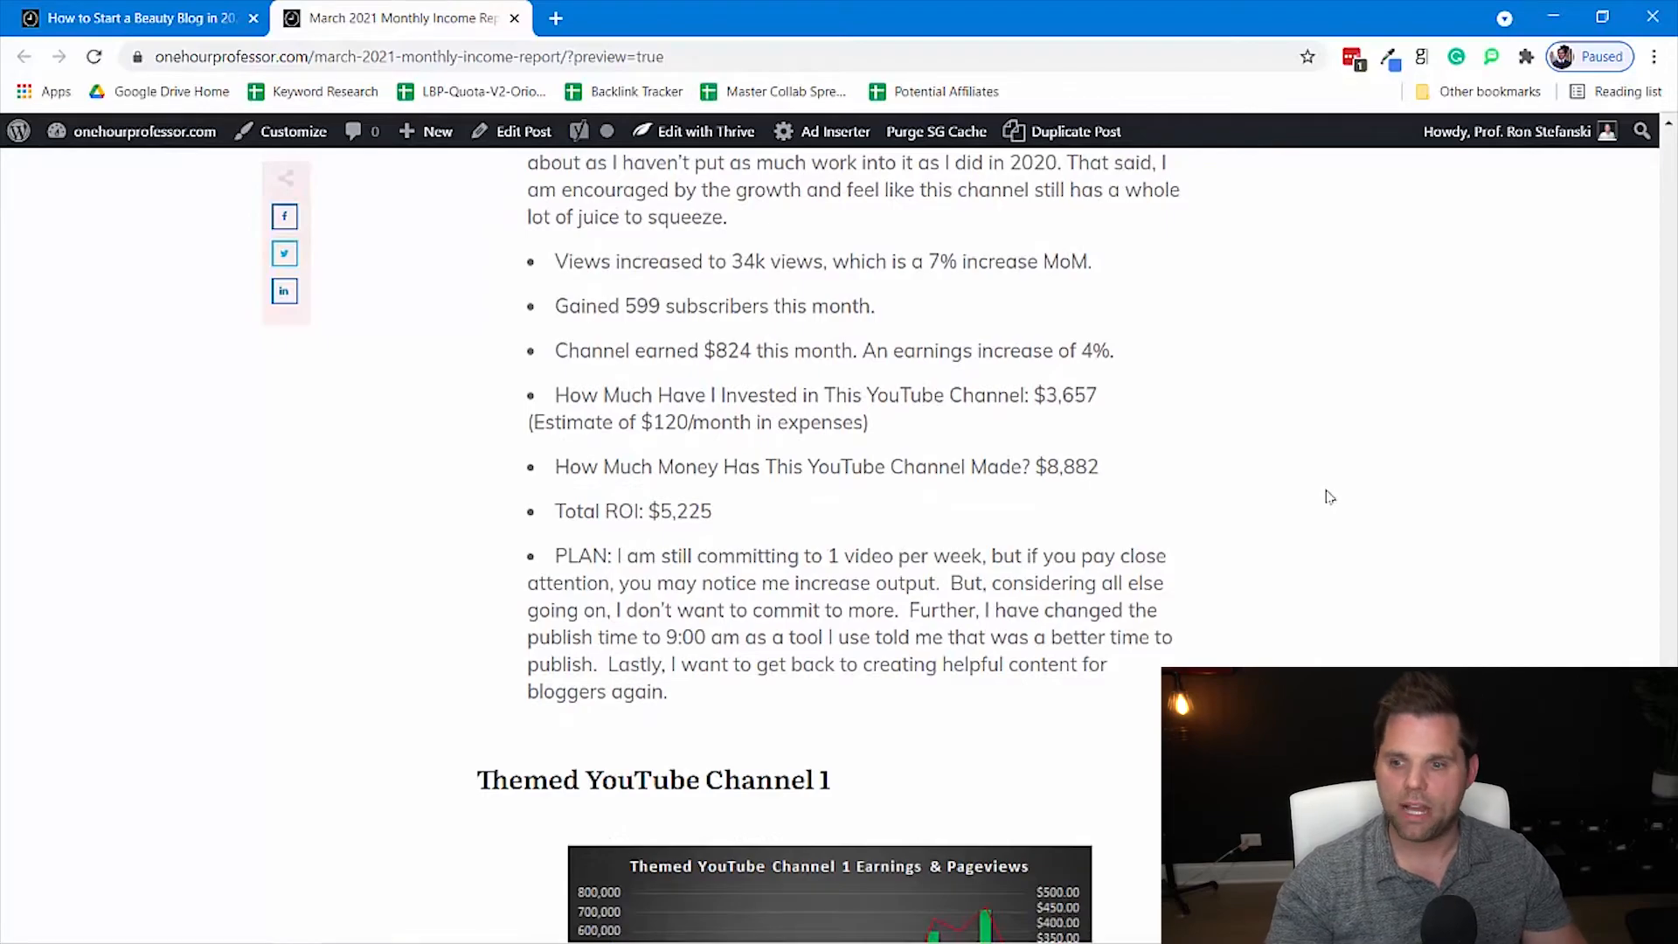
pyautogui.moveTo(1065, 418)
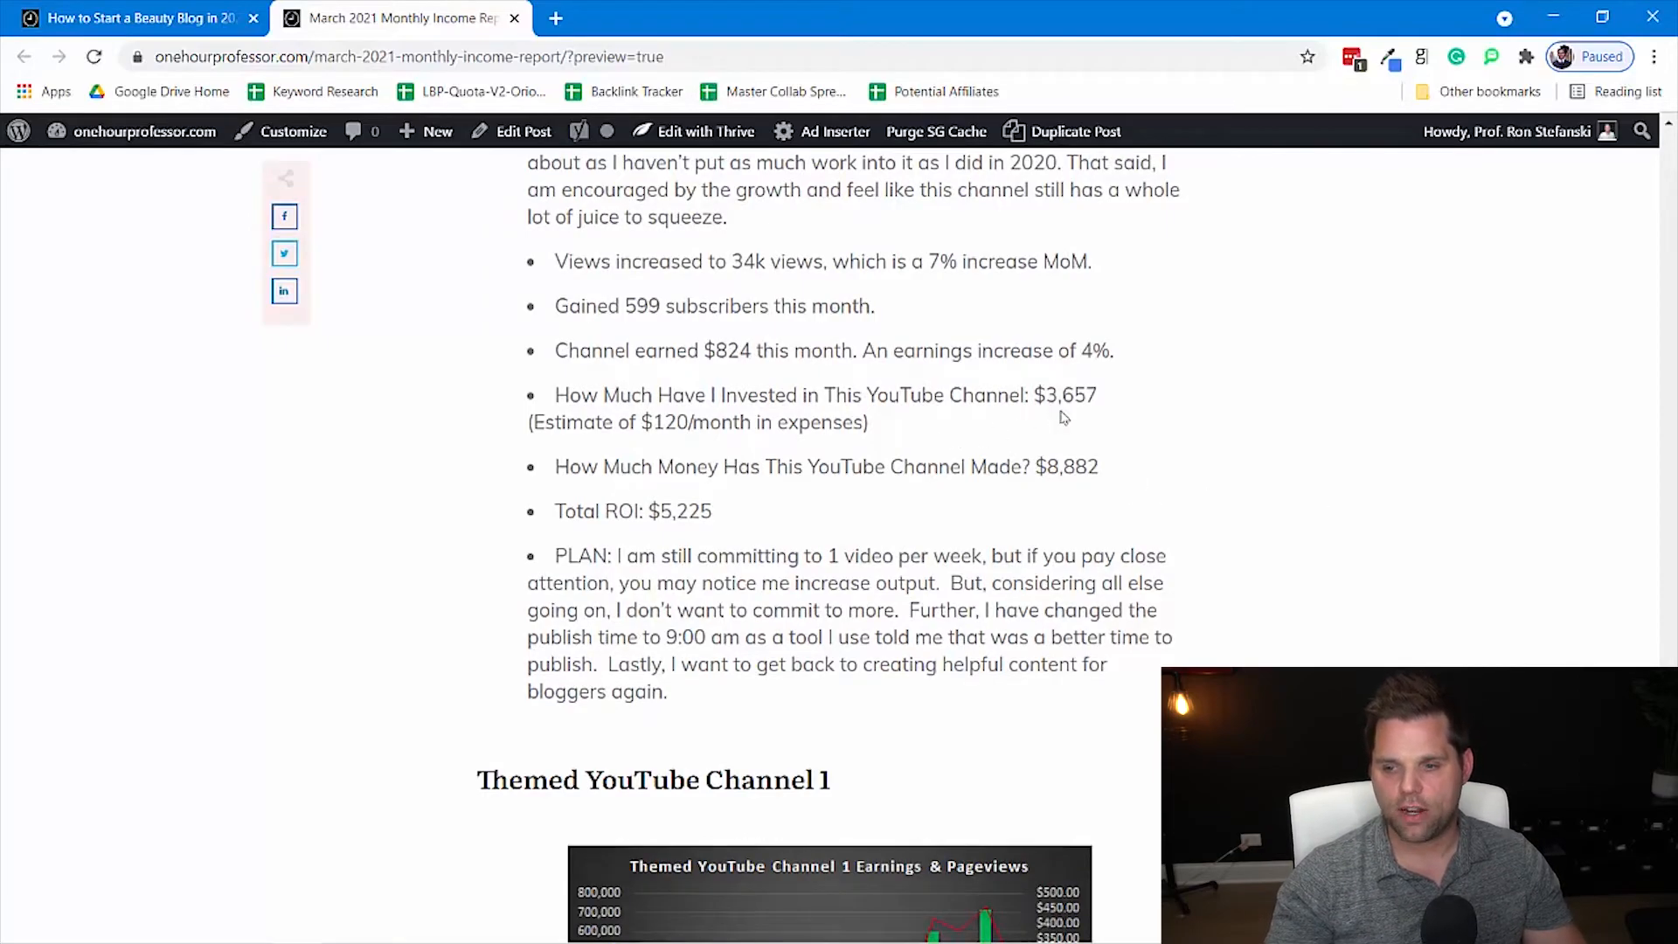
pyautogui.moveTo(899, 428)
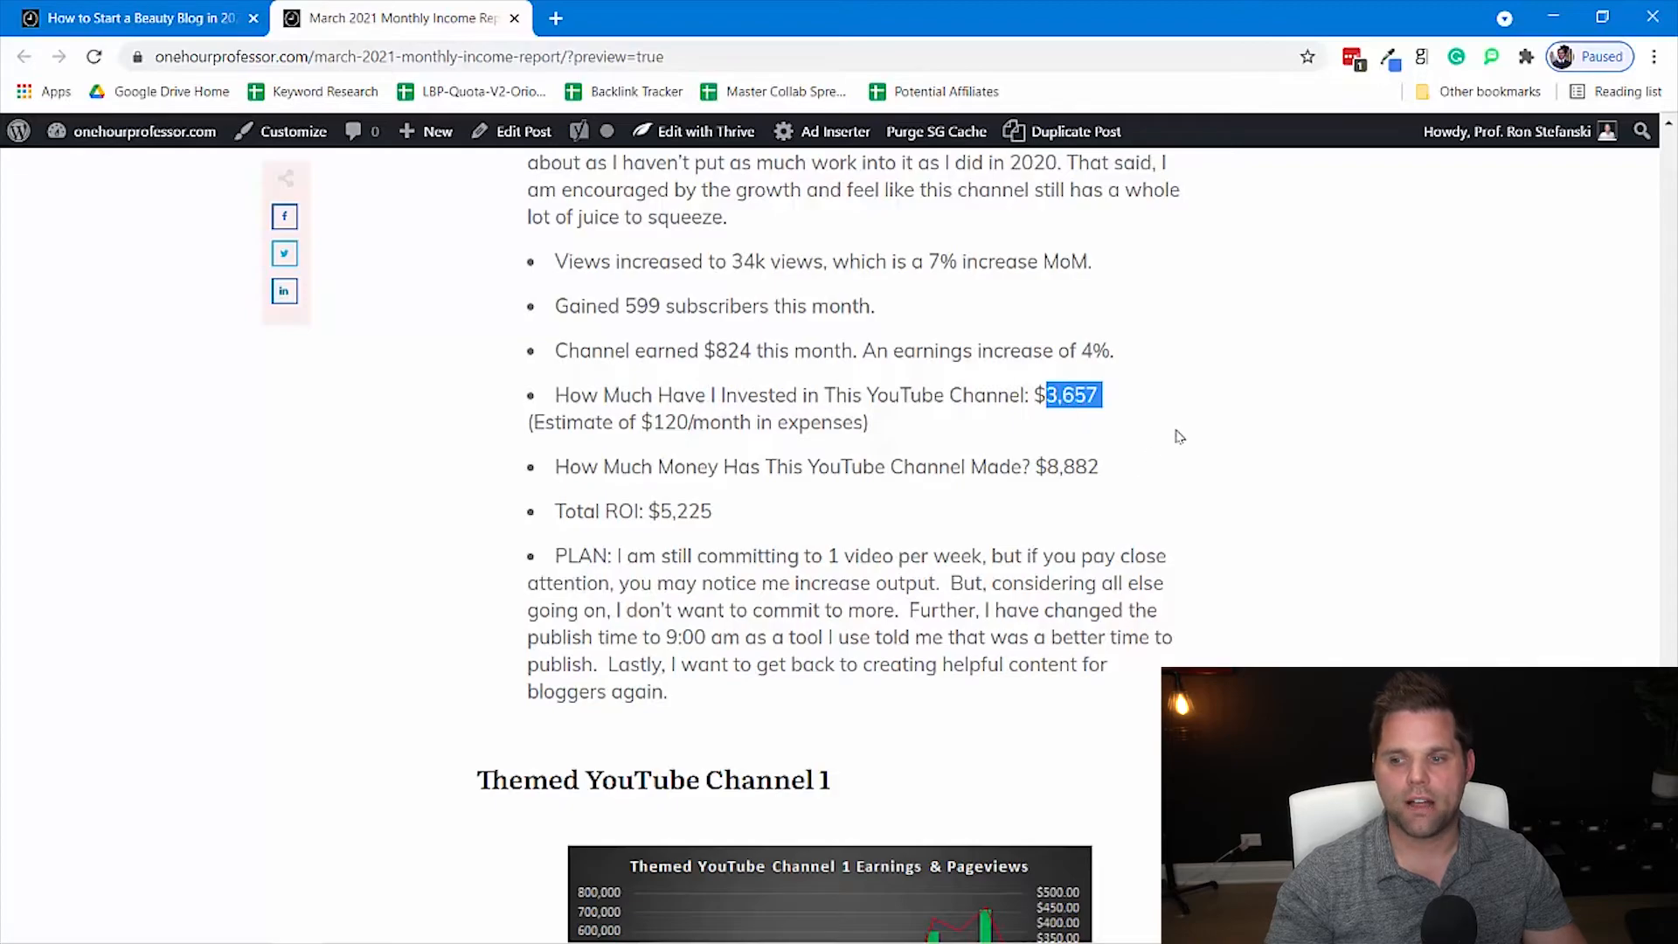
pyautogui.moveTo(1119, 473)
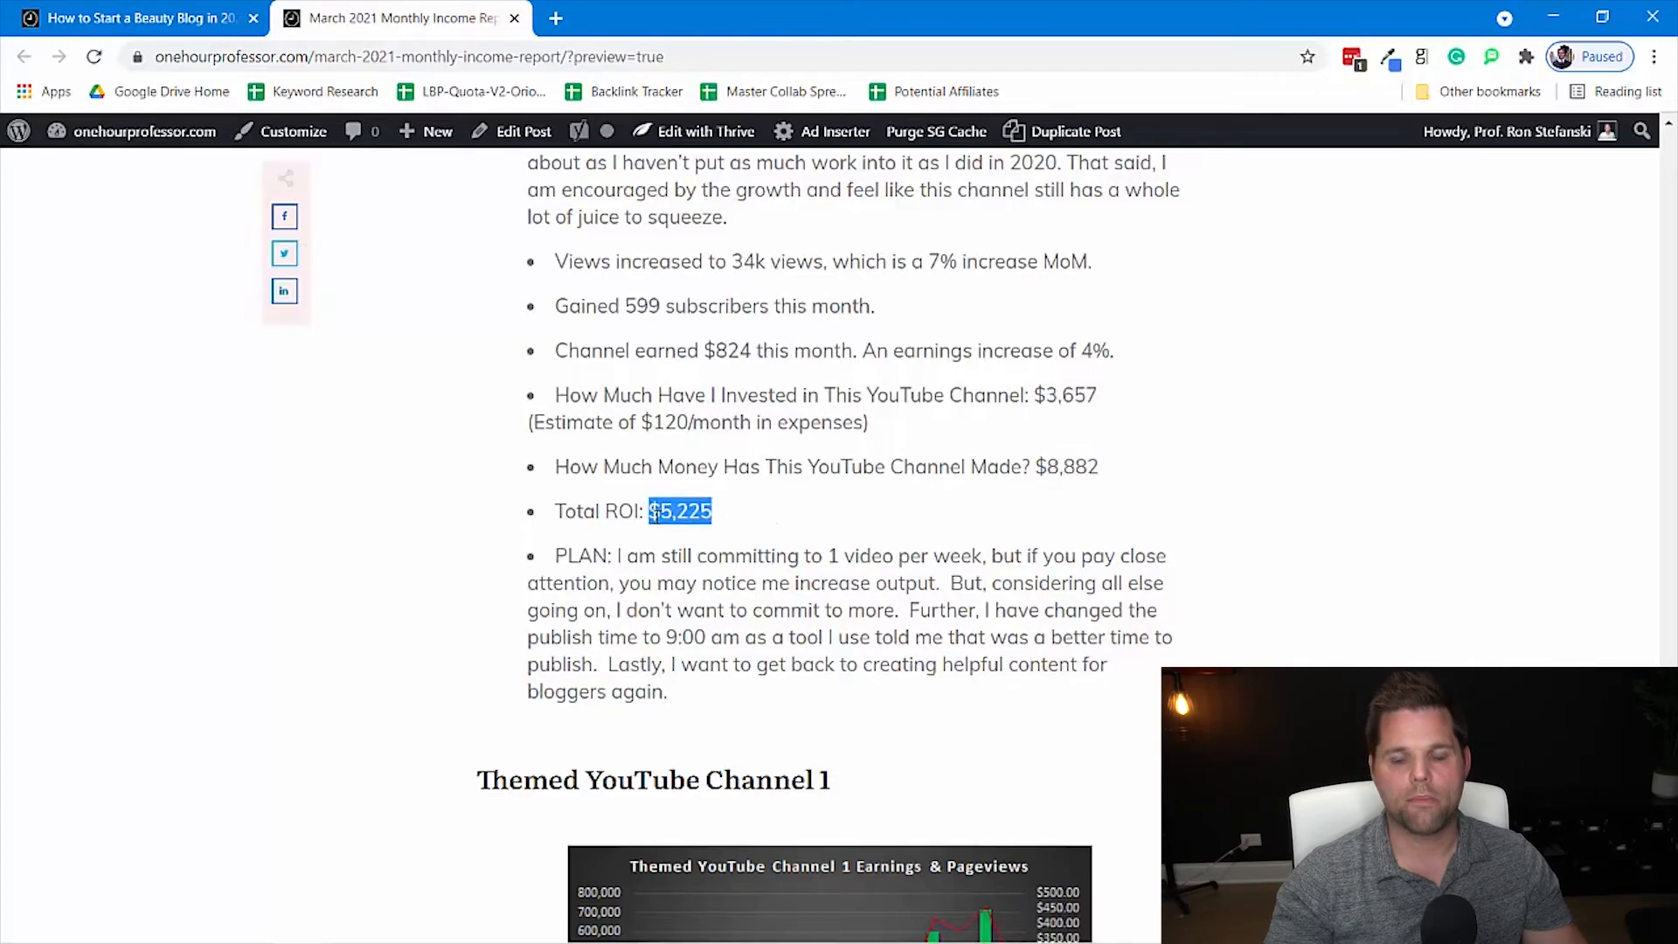
pyautogui.moveTo(1184, 441)
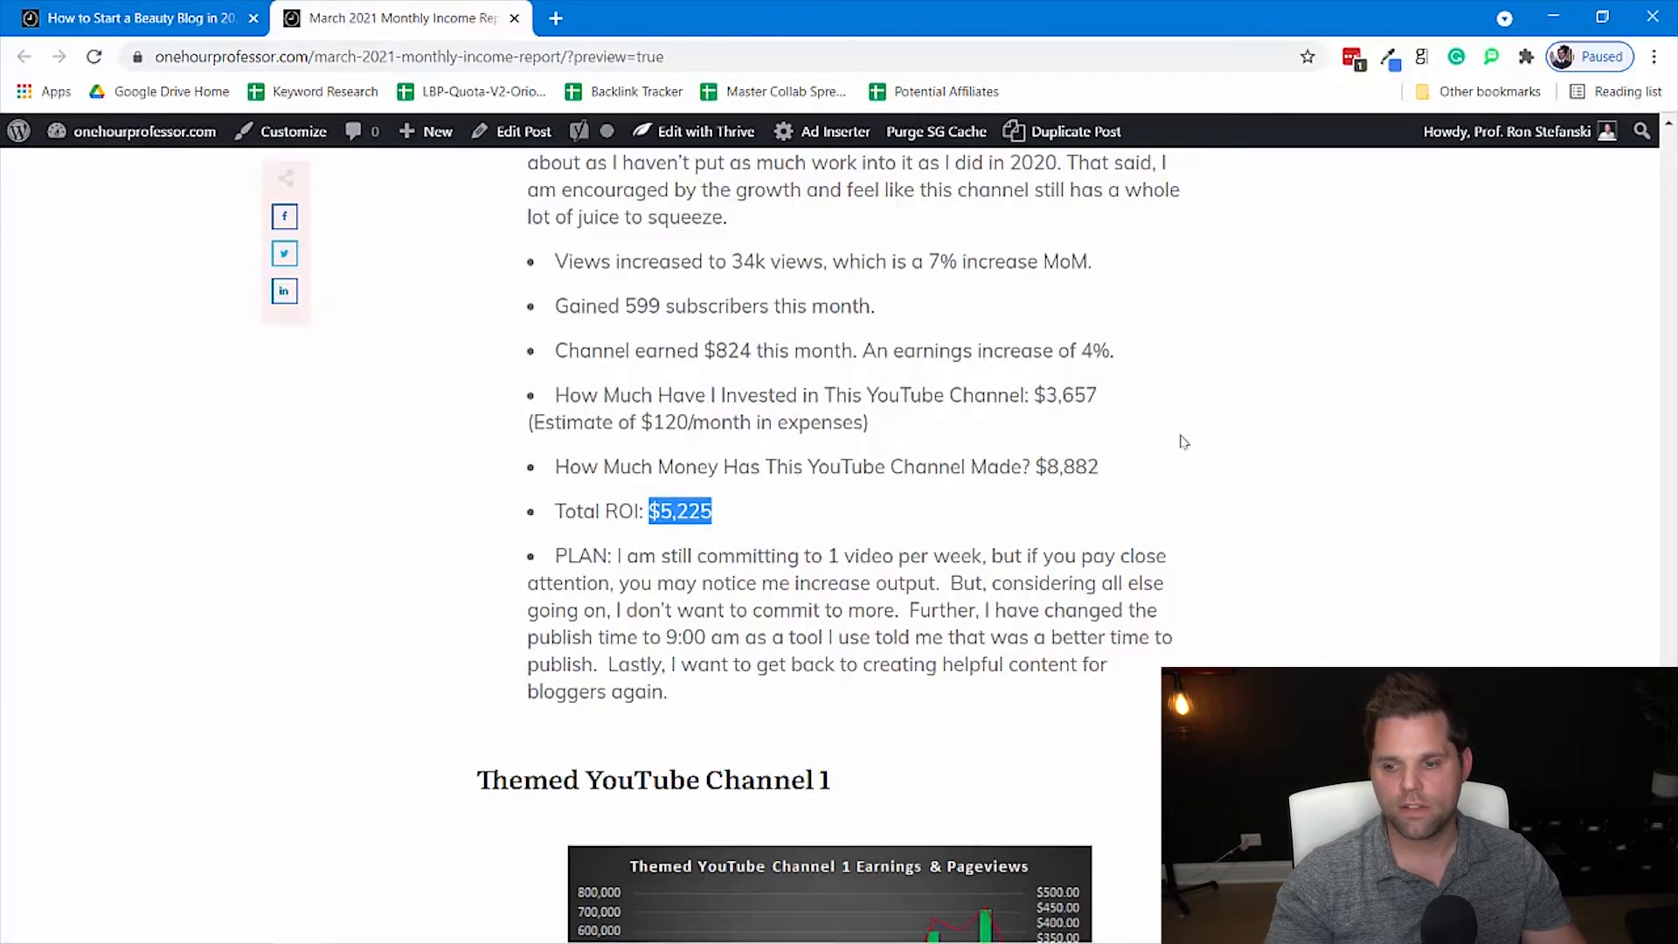
pyautogui.scroll(-3)
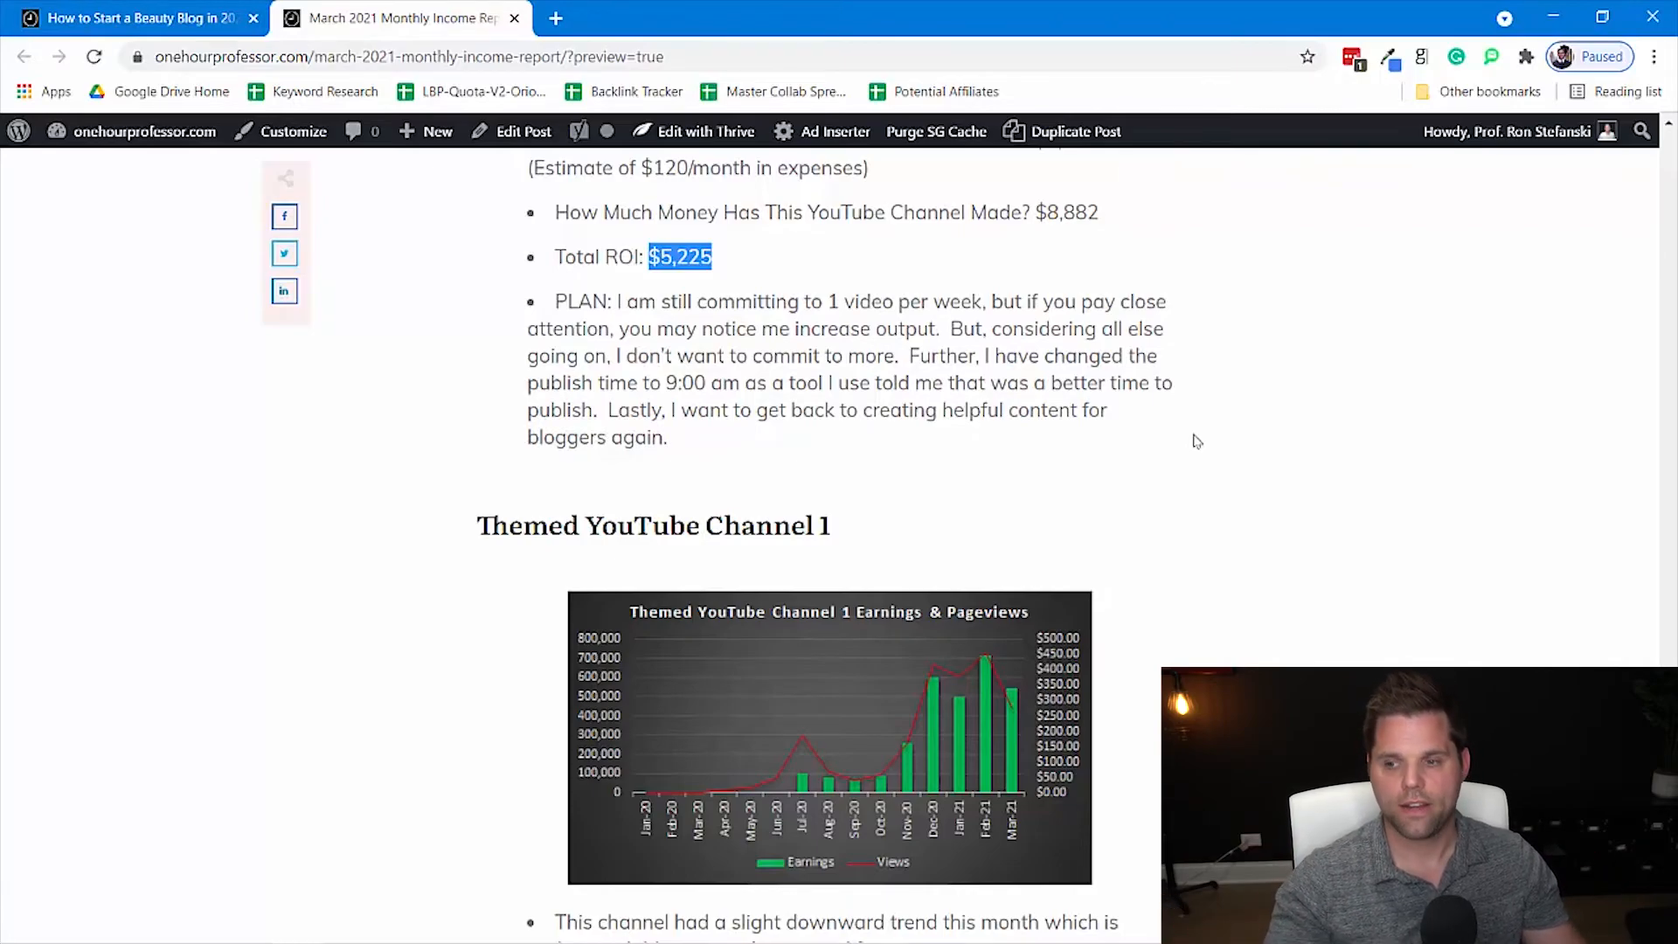
pyautogui.moveTo(1153, 485)
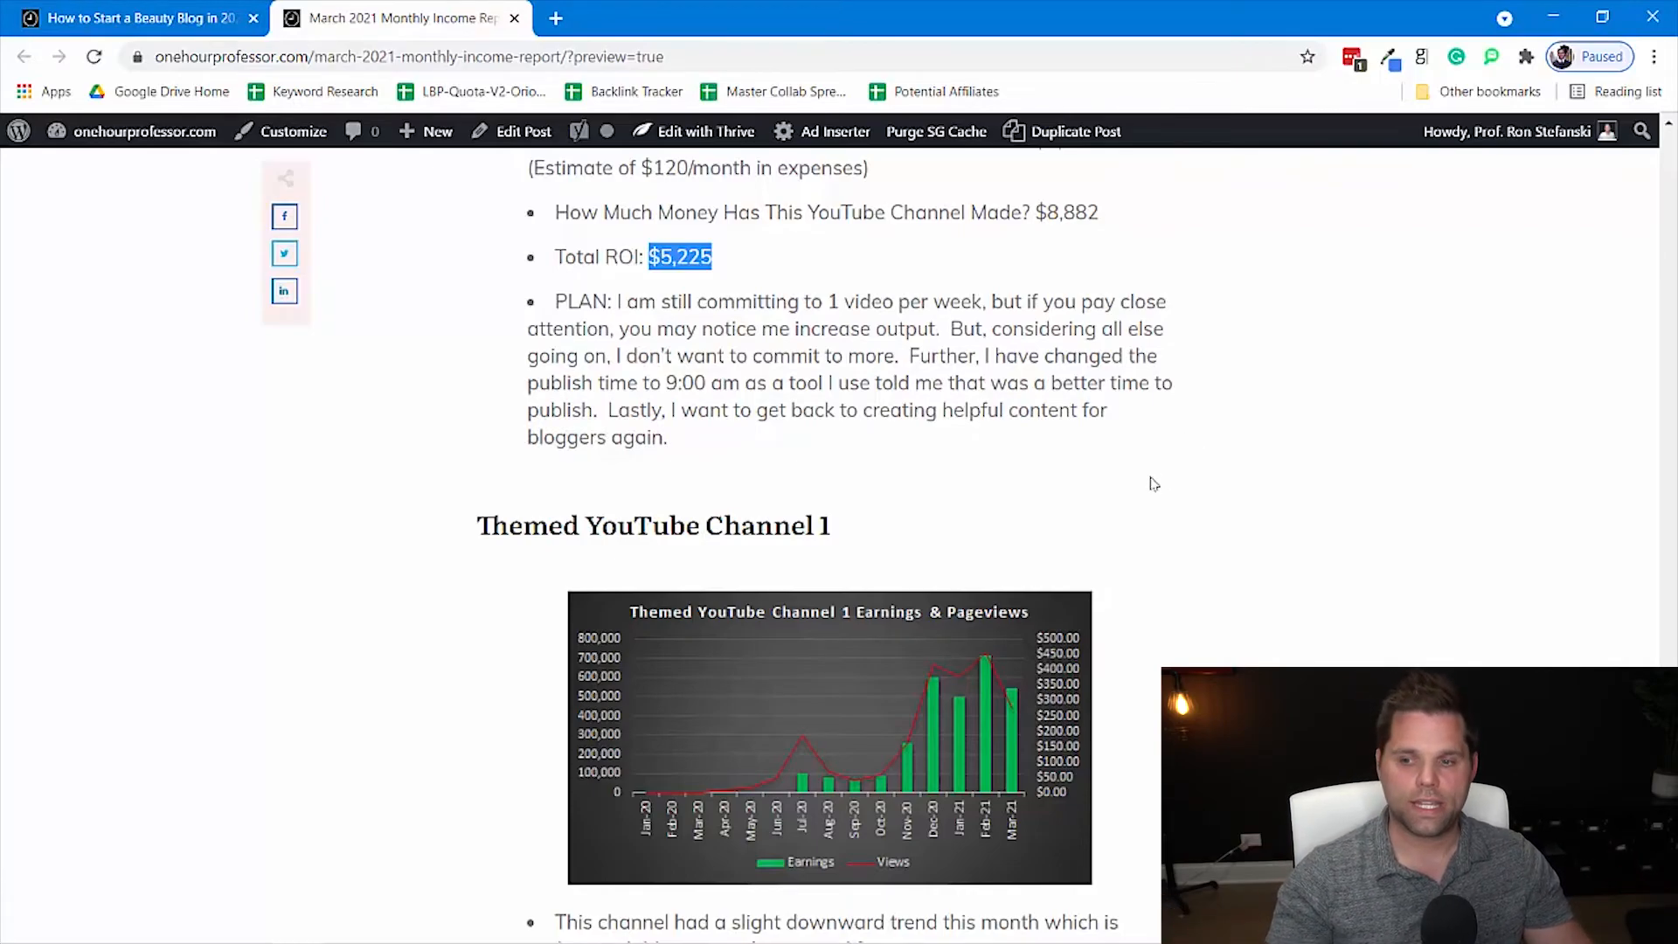
pyautogui.moveTo(827, 442)
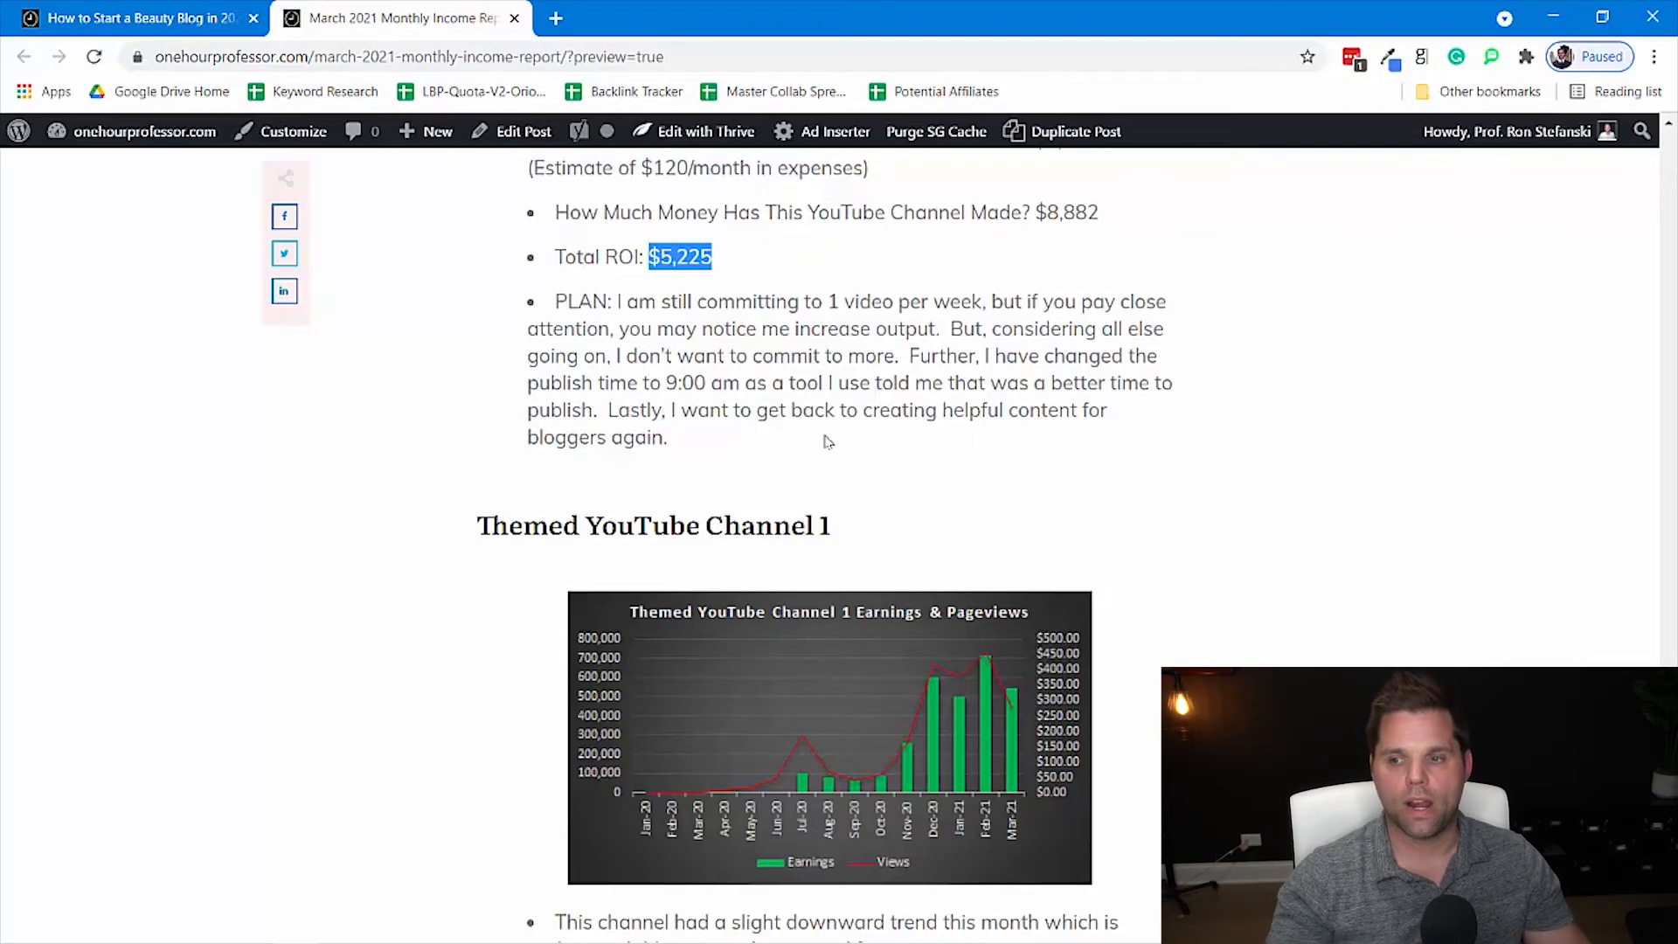
# - Scroll to Themed YouTube Channel 1's chart and notes: 439k views, 39% drop, 1,943 subscribers
pyautogui.scroll(-3)
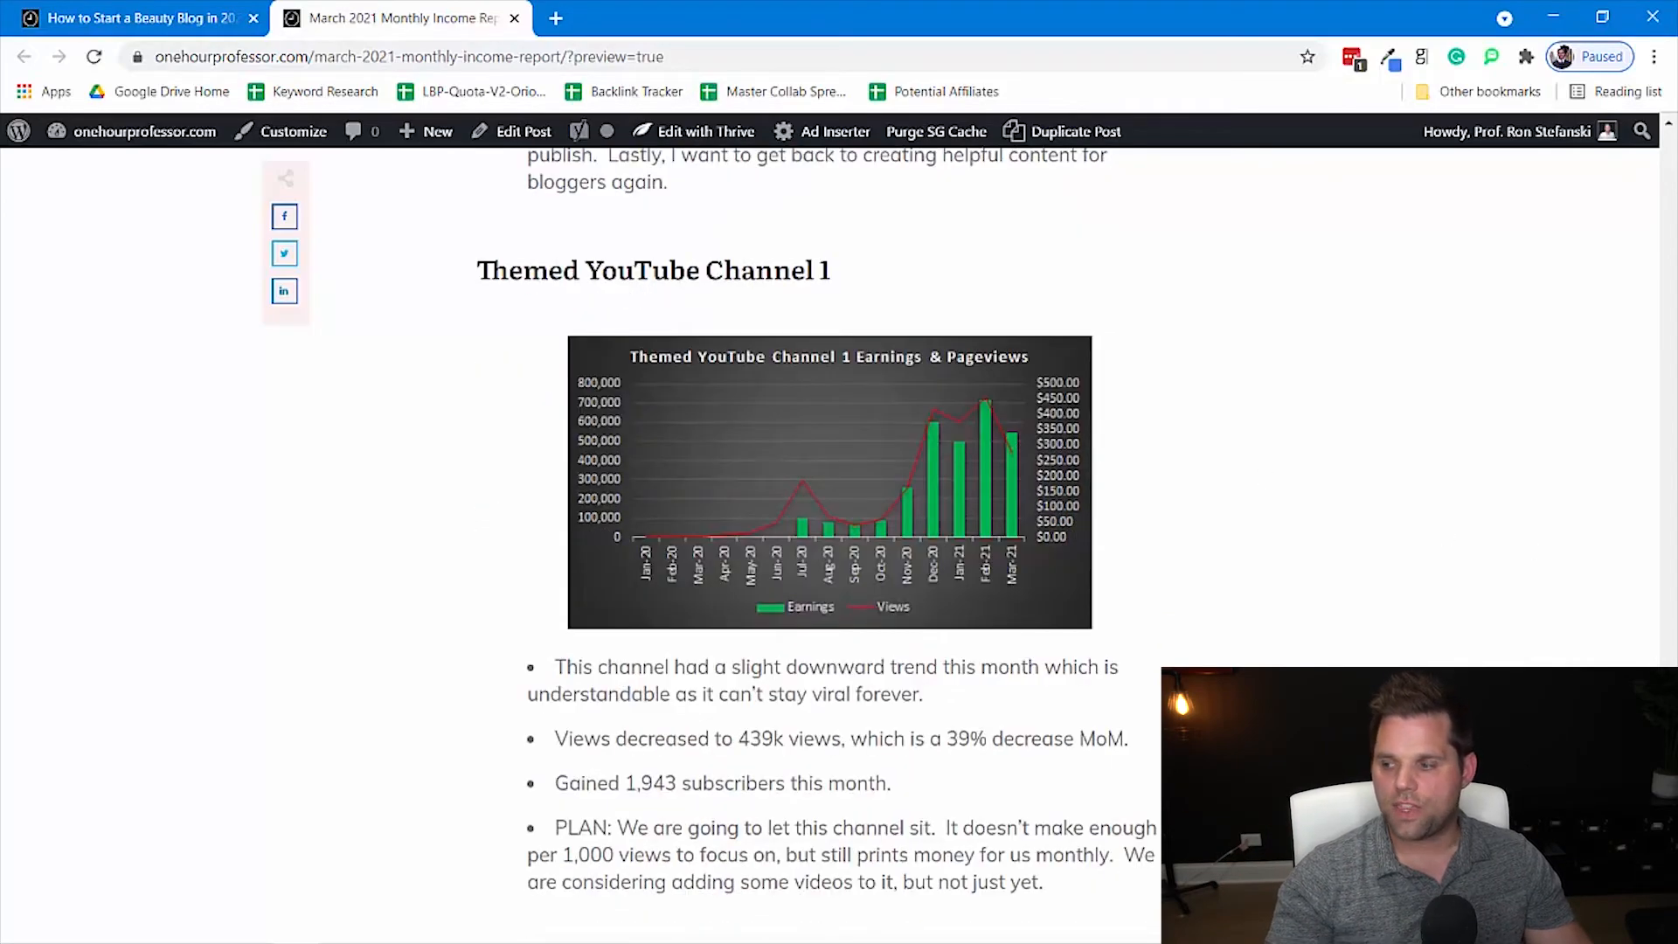
pyautogui.scroll(-3)
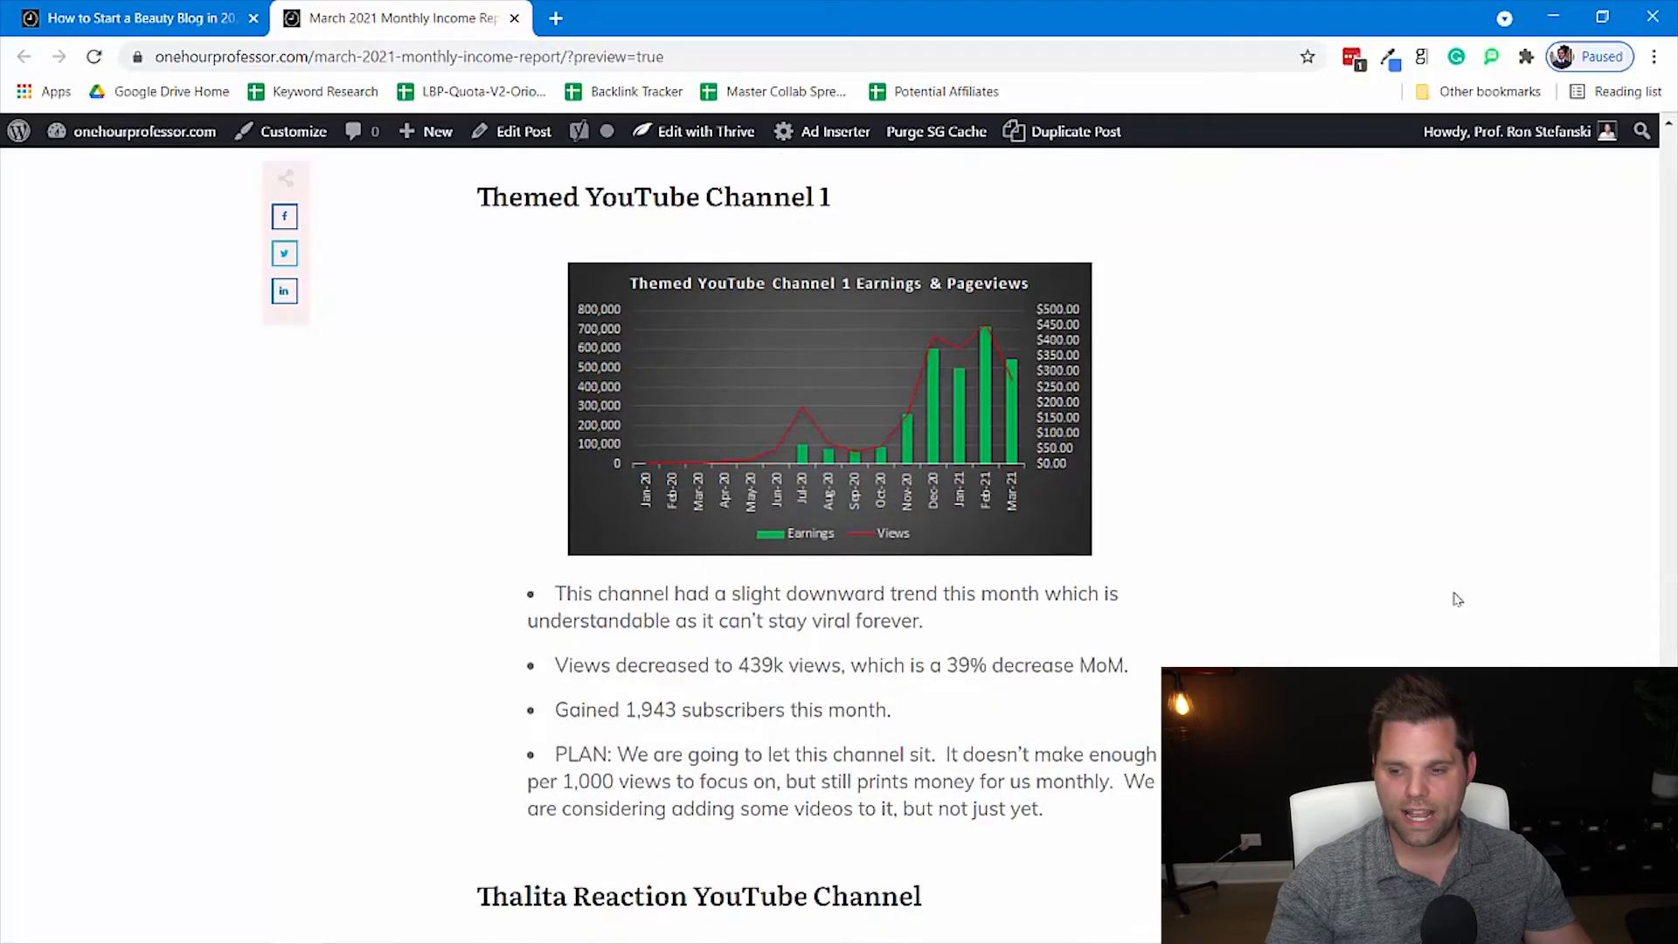
pyautogui.moveTo(984, 617)
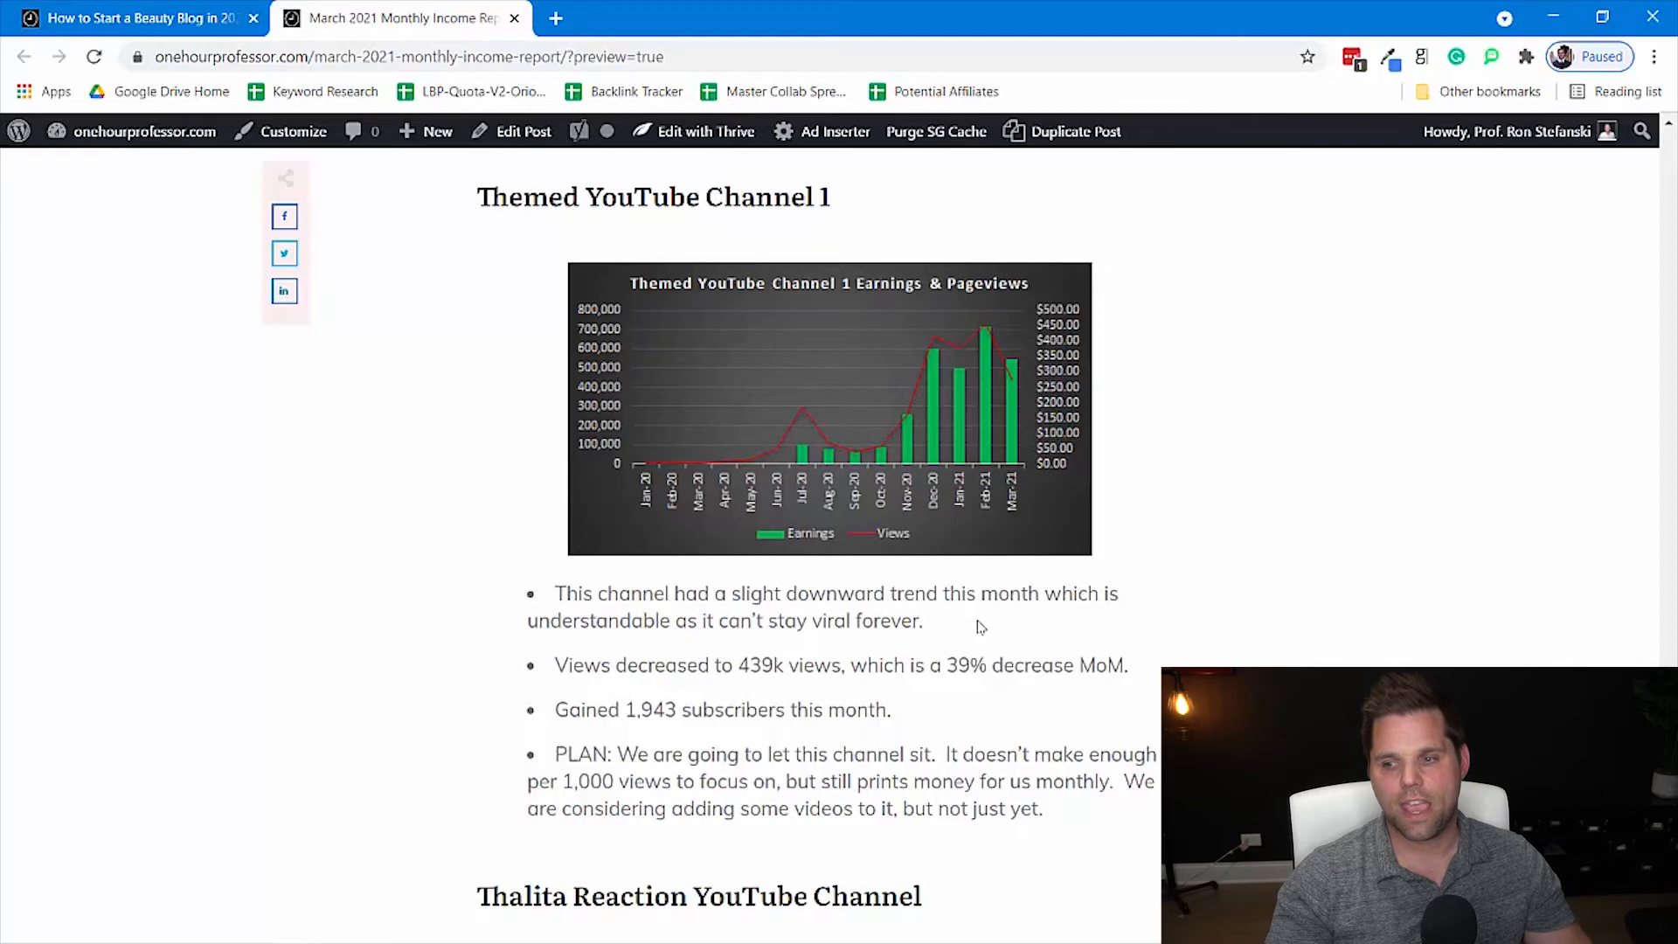
pyautogui.moveTo(982, 341)
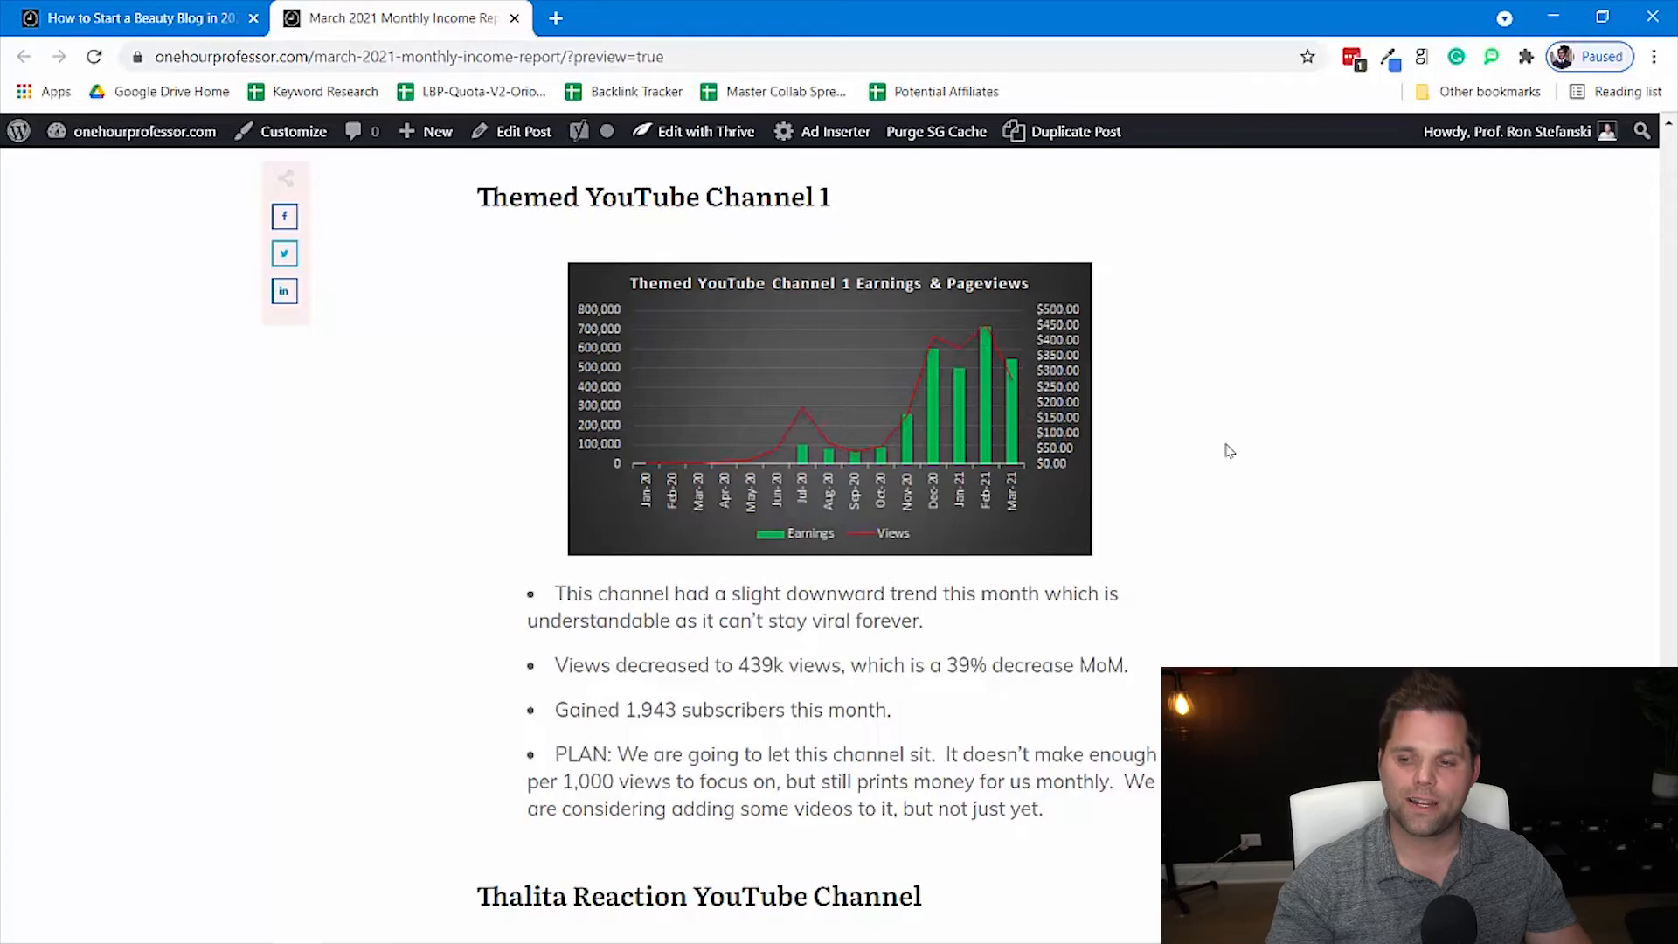
pyautogui.scroll(-3)
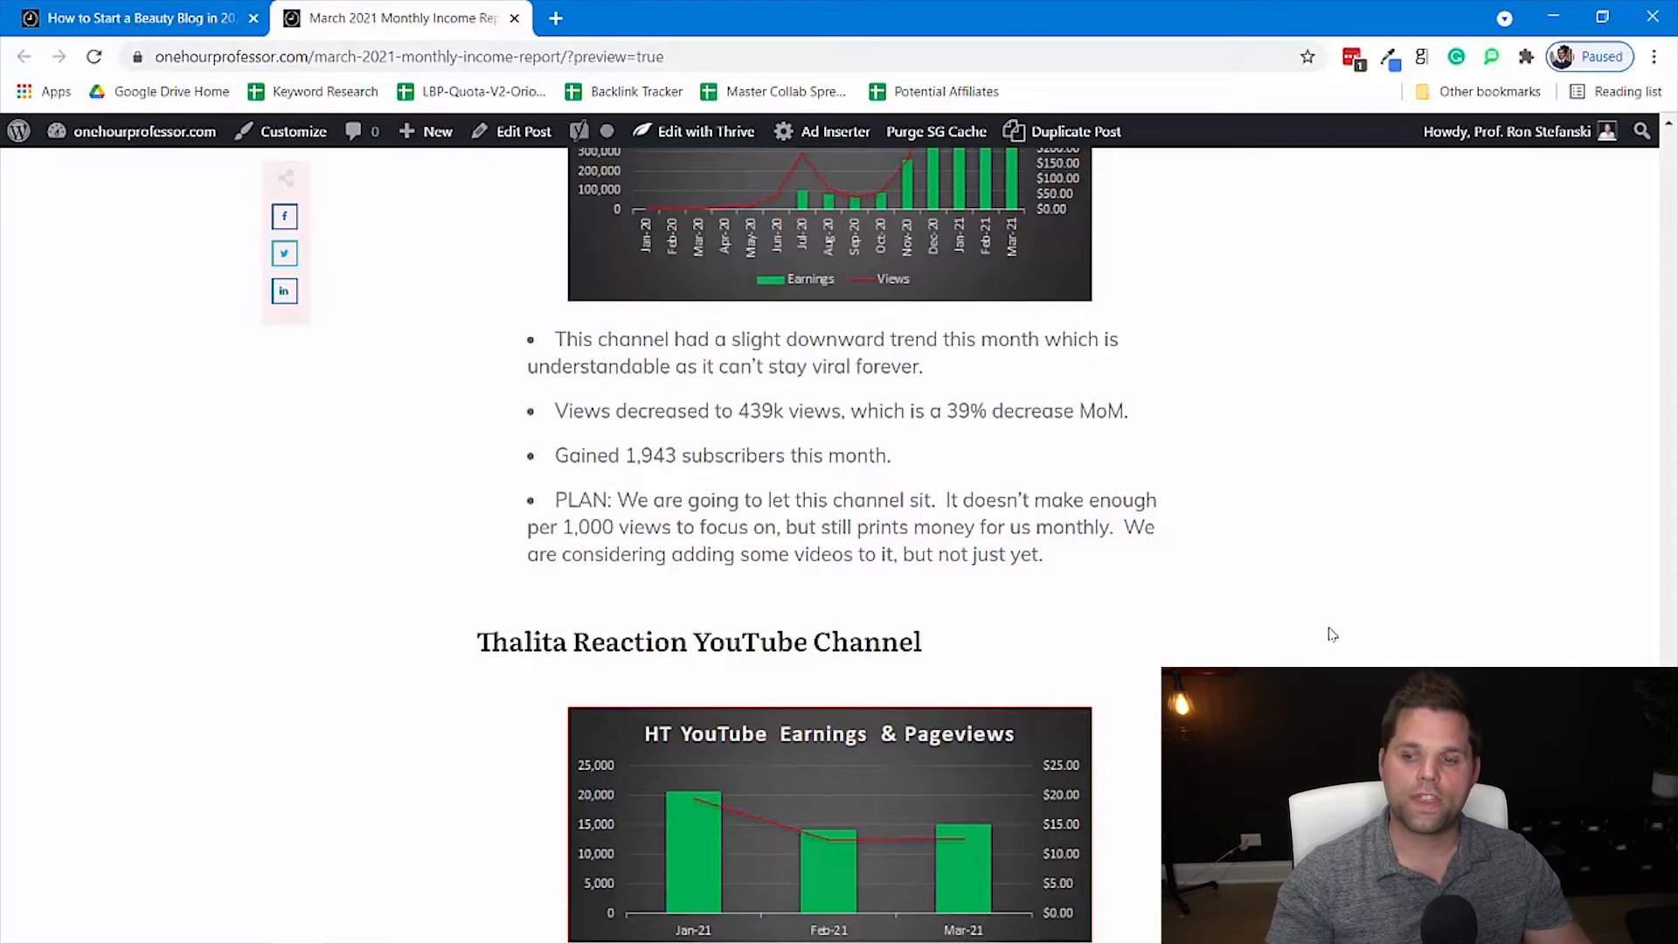
pyautogui.moveTo(1296, 642)
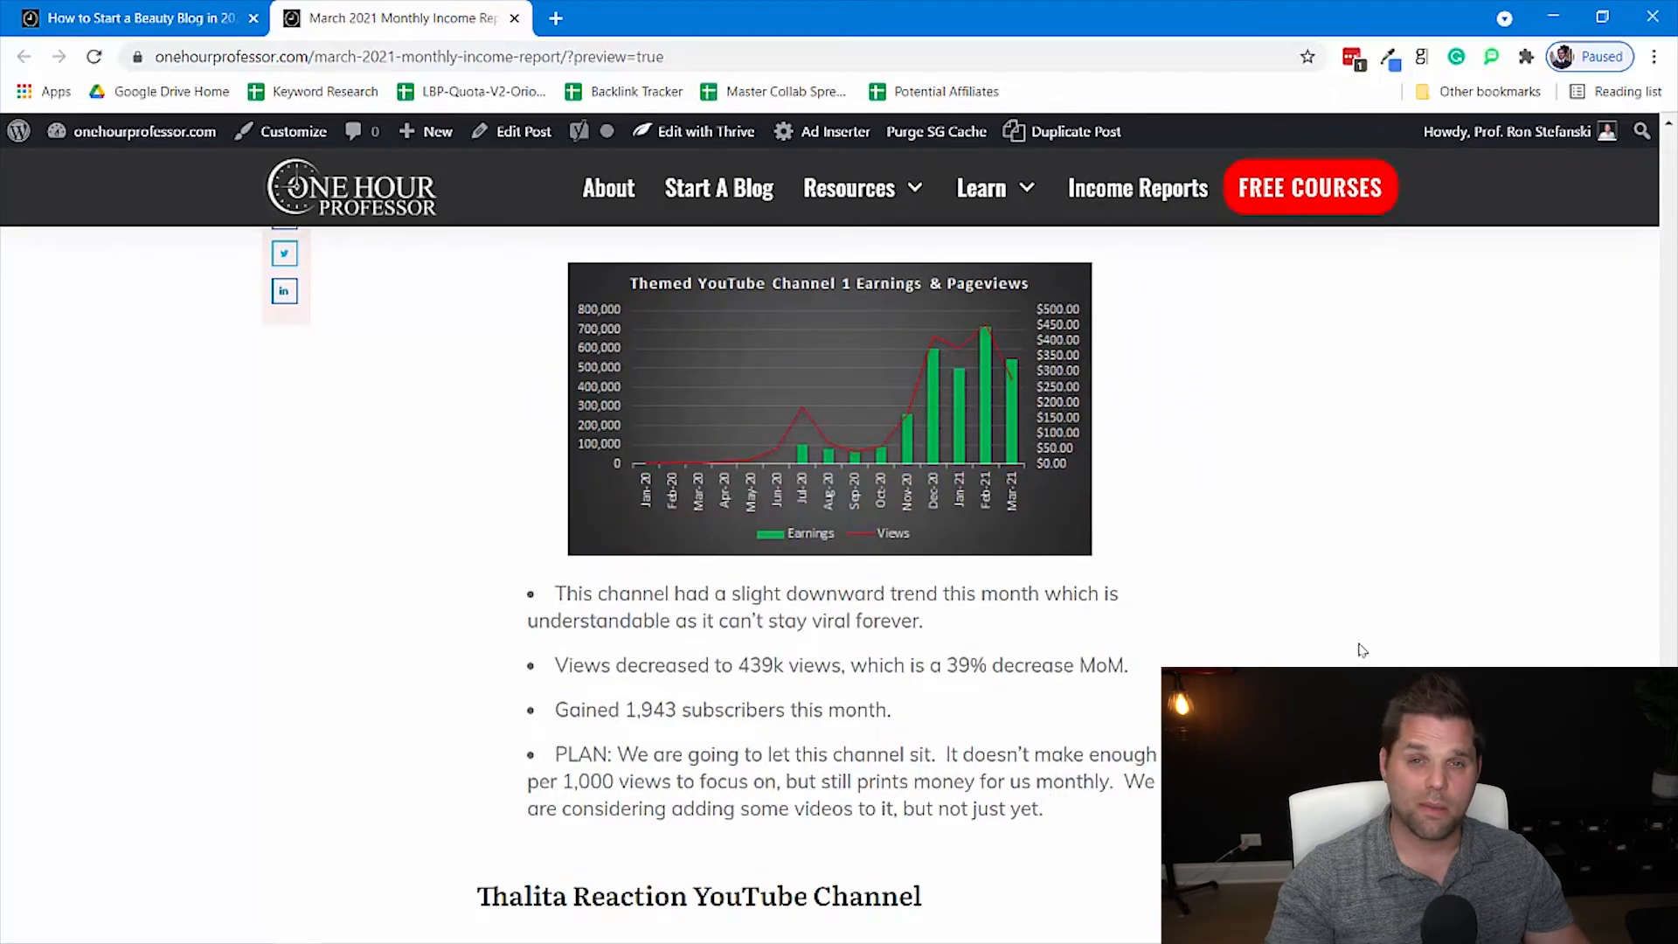
# - Scroll through the Thalita Reaction channel notes (13k views, 44 subscribers lost, $15 earned) to the Lessons Learned heading
pyautogui.scroll(-3)
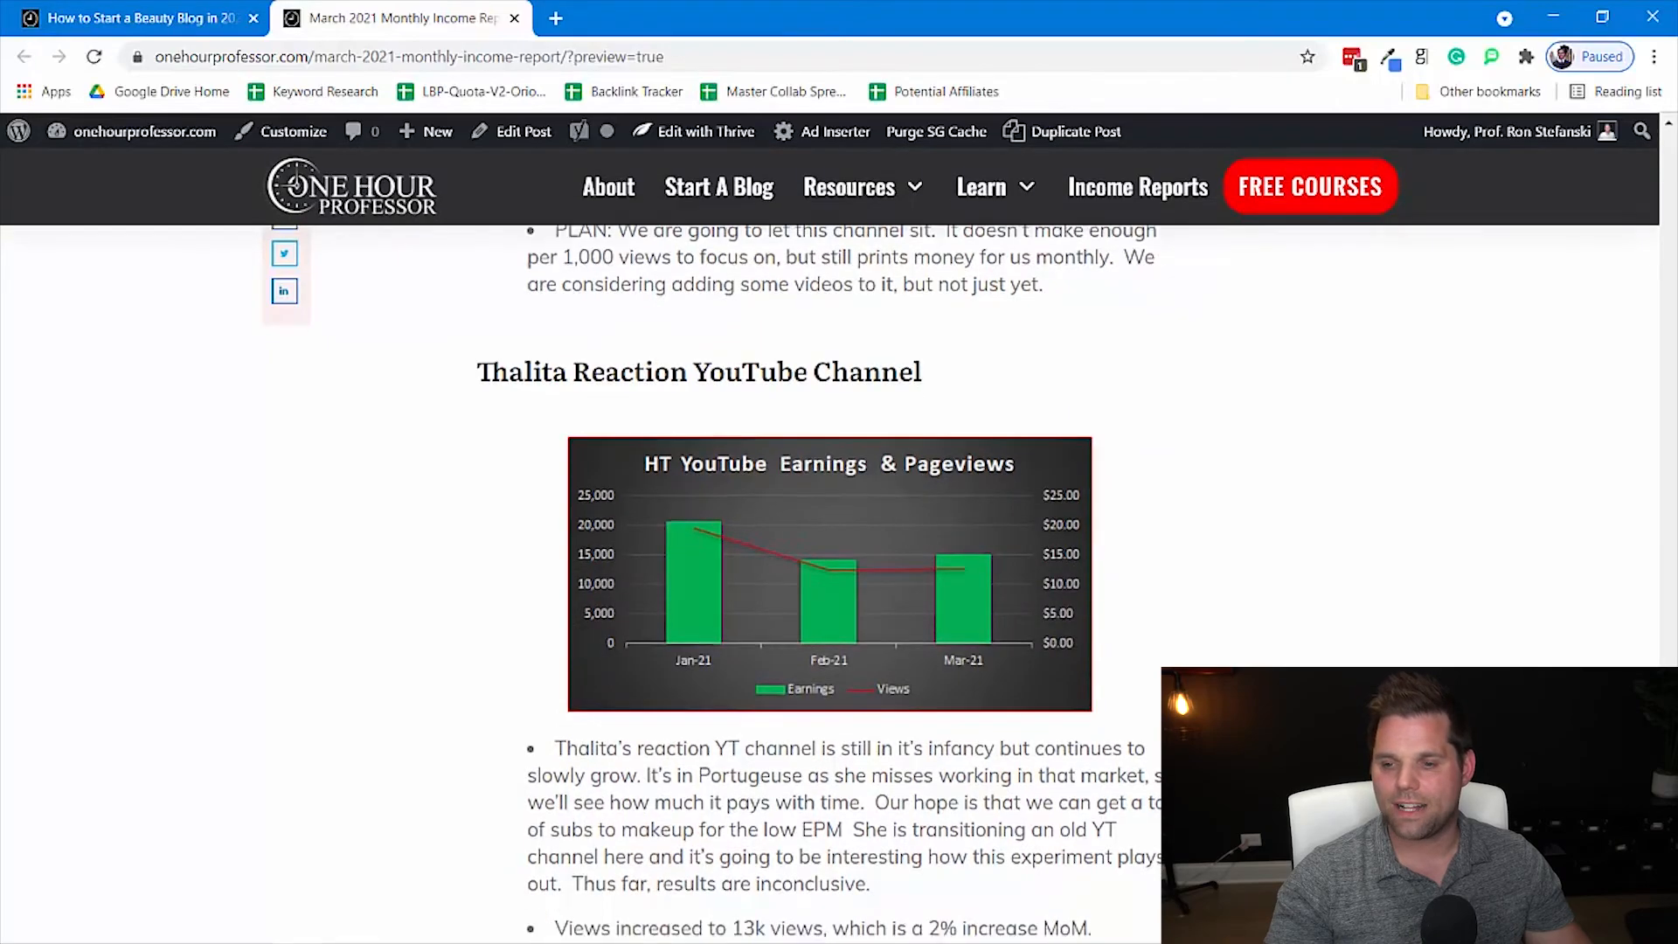
pyautogui.scroll(-3)
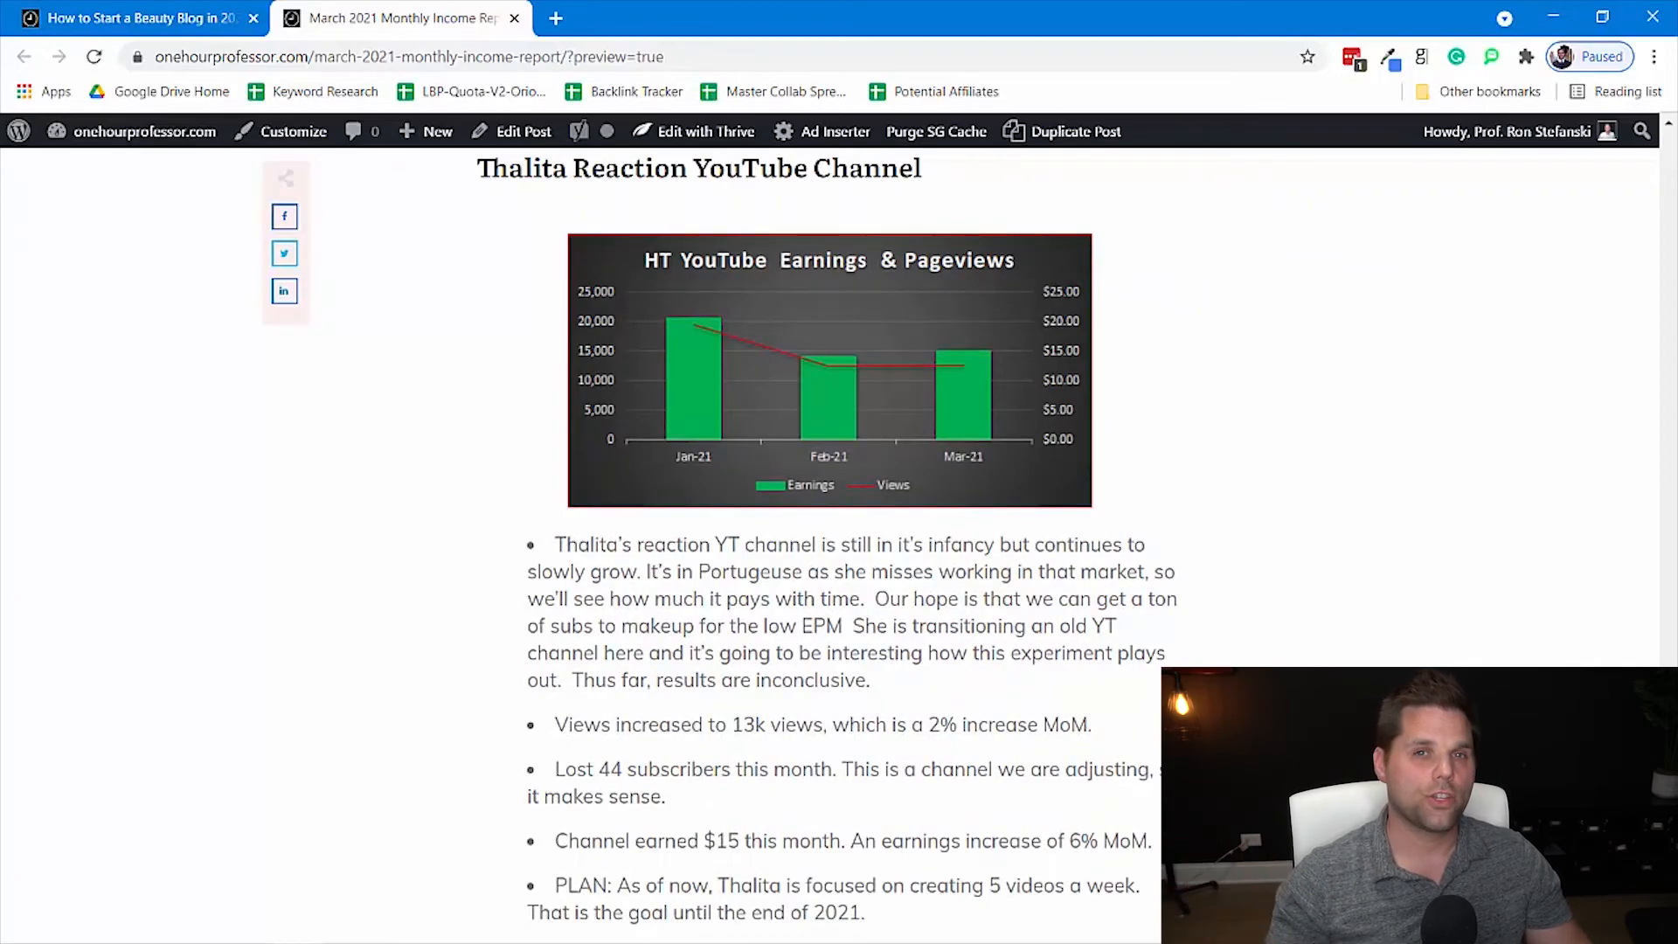
pyautogui.moveTo(1206, 474)
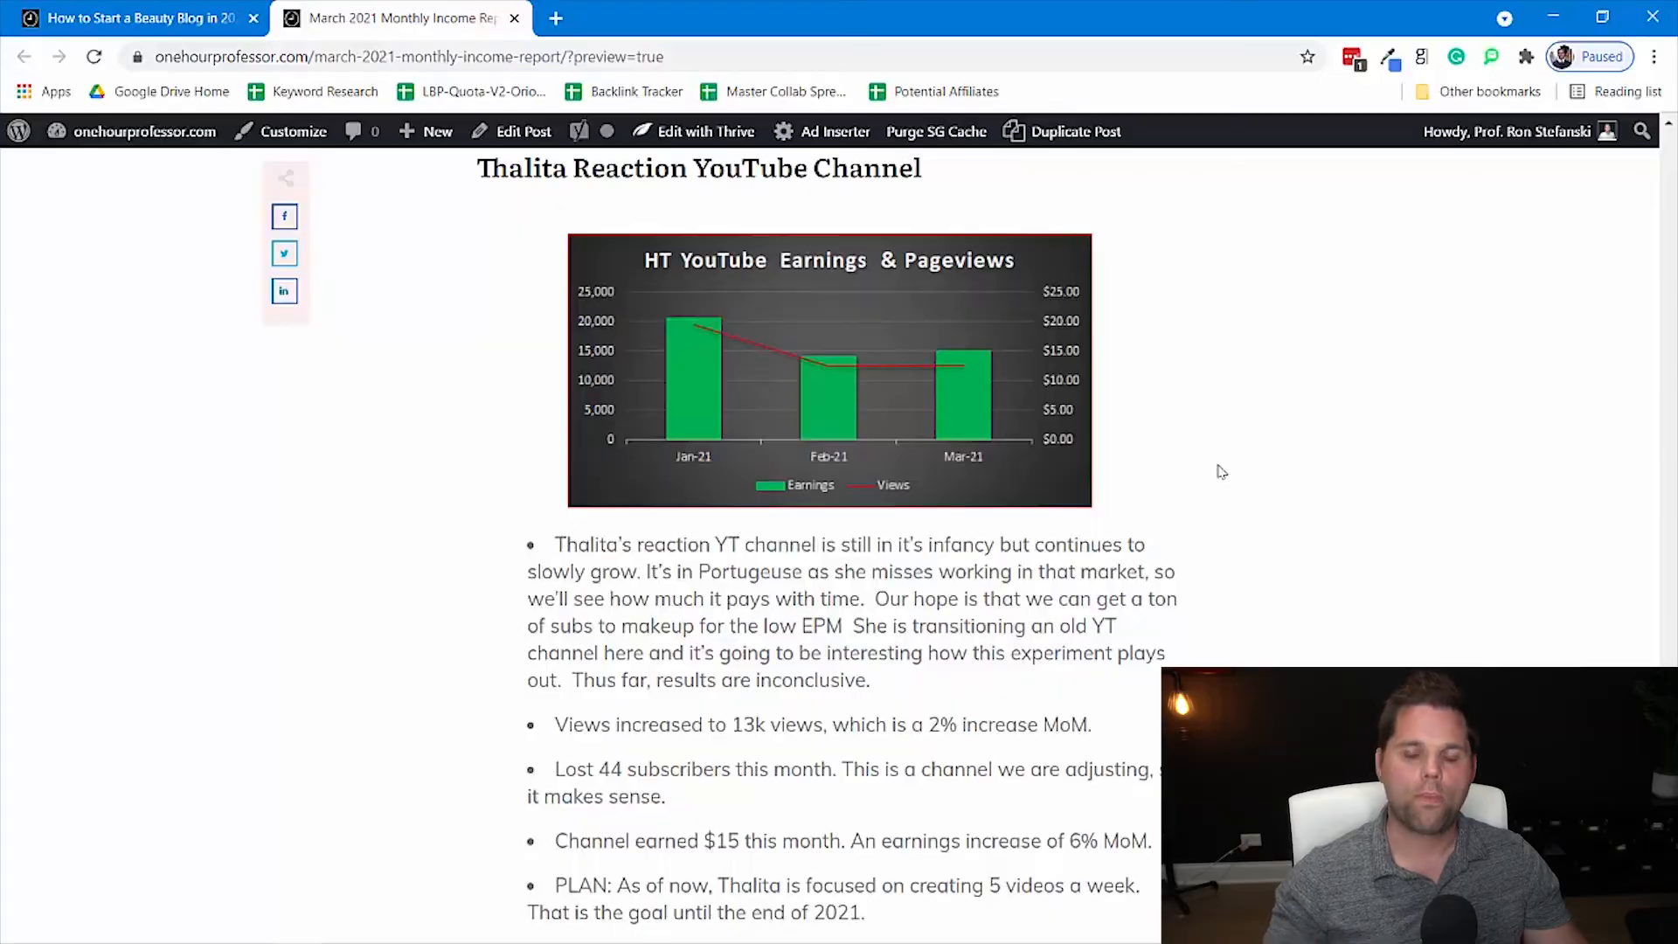
pyautogui.scroll(-3)
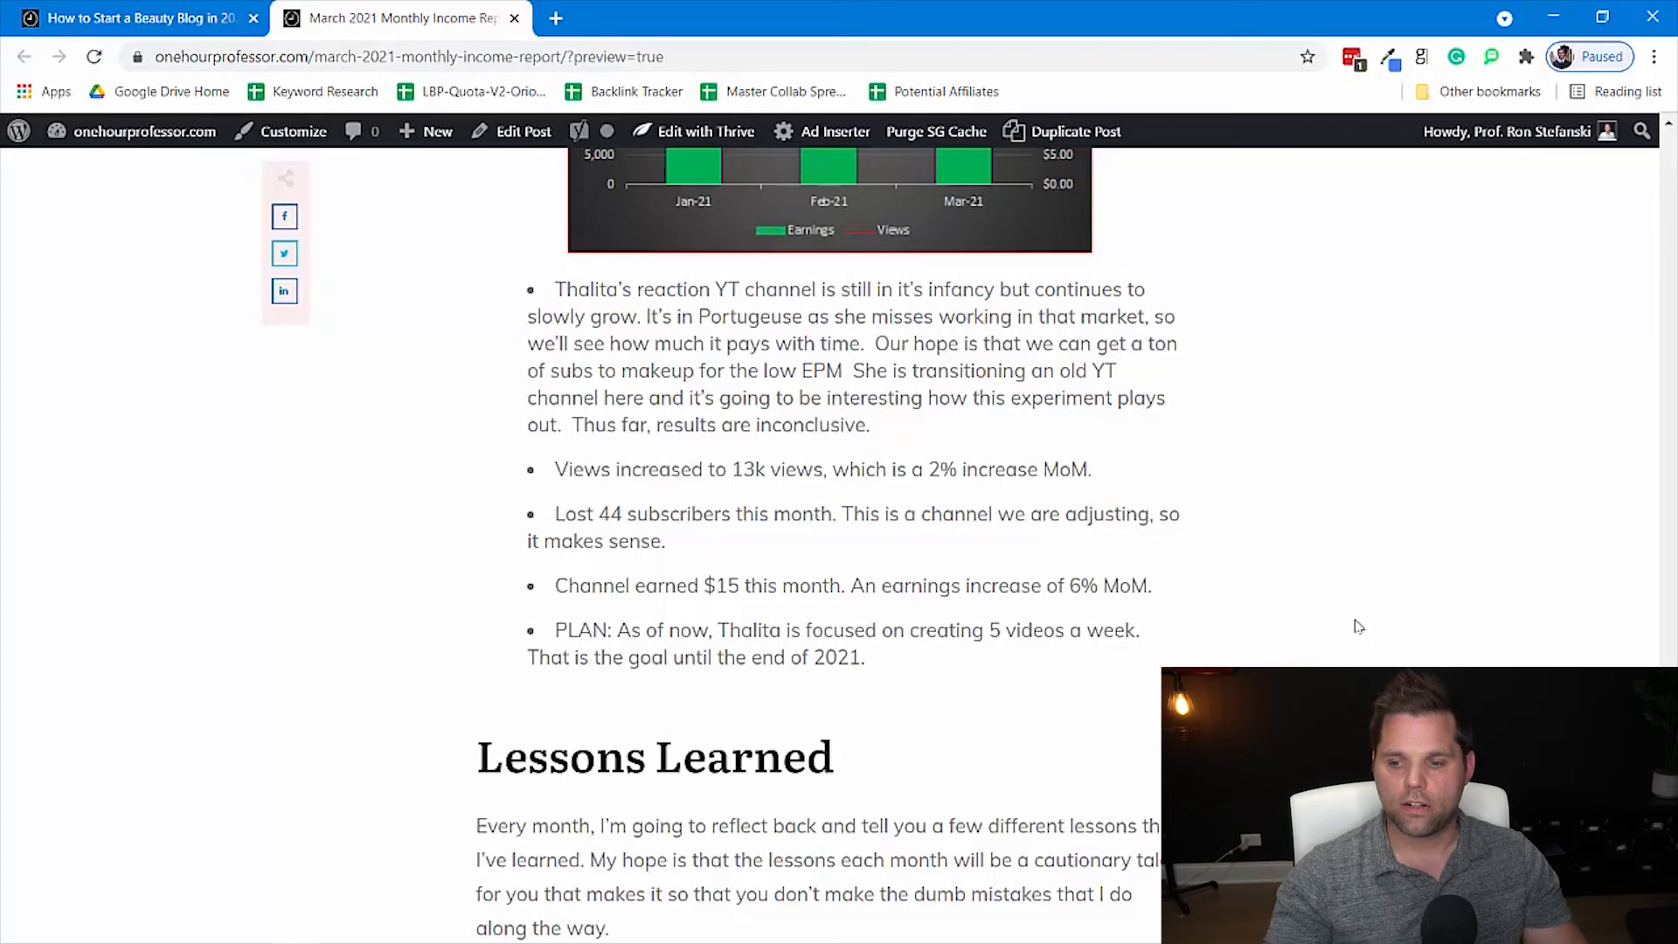
pyautogui.moveTo(1343, 614)
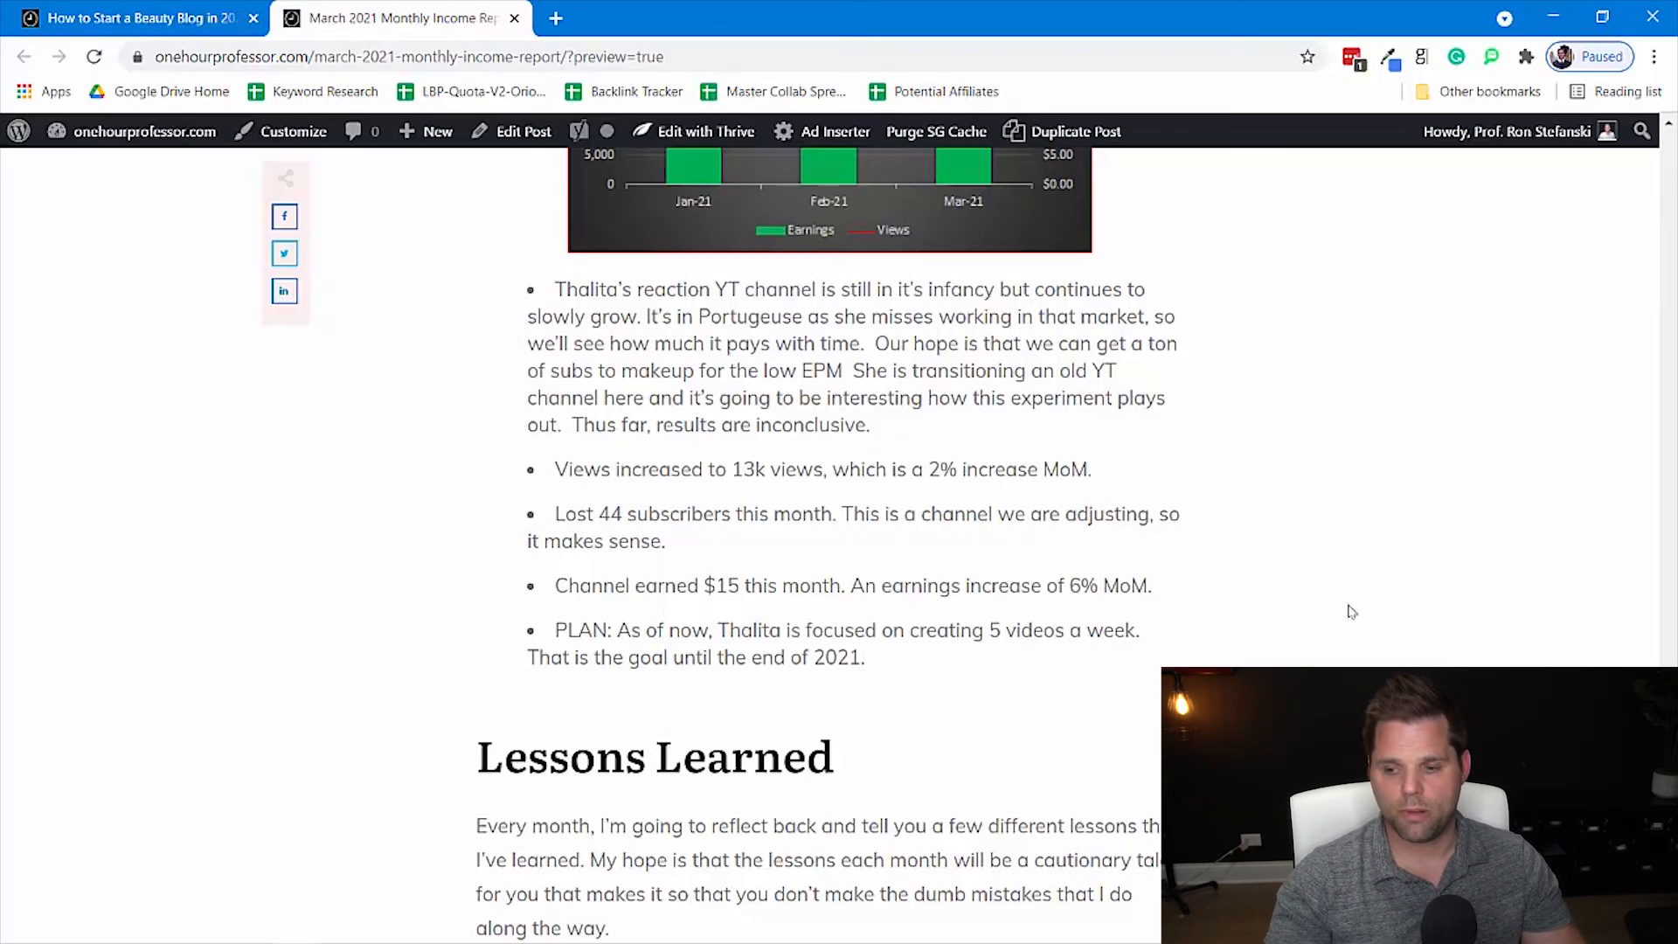
# - Scroll down to the Lessons Learned opportunity-cost bullet and the Want to Start a Blog? Join Course For FREE box
pyautogui.scroll(-3)
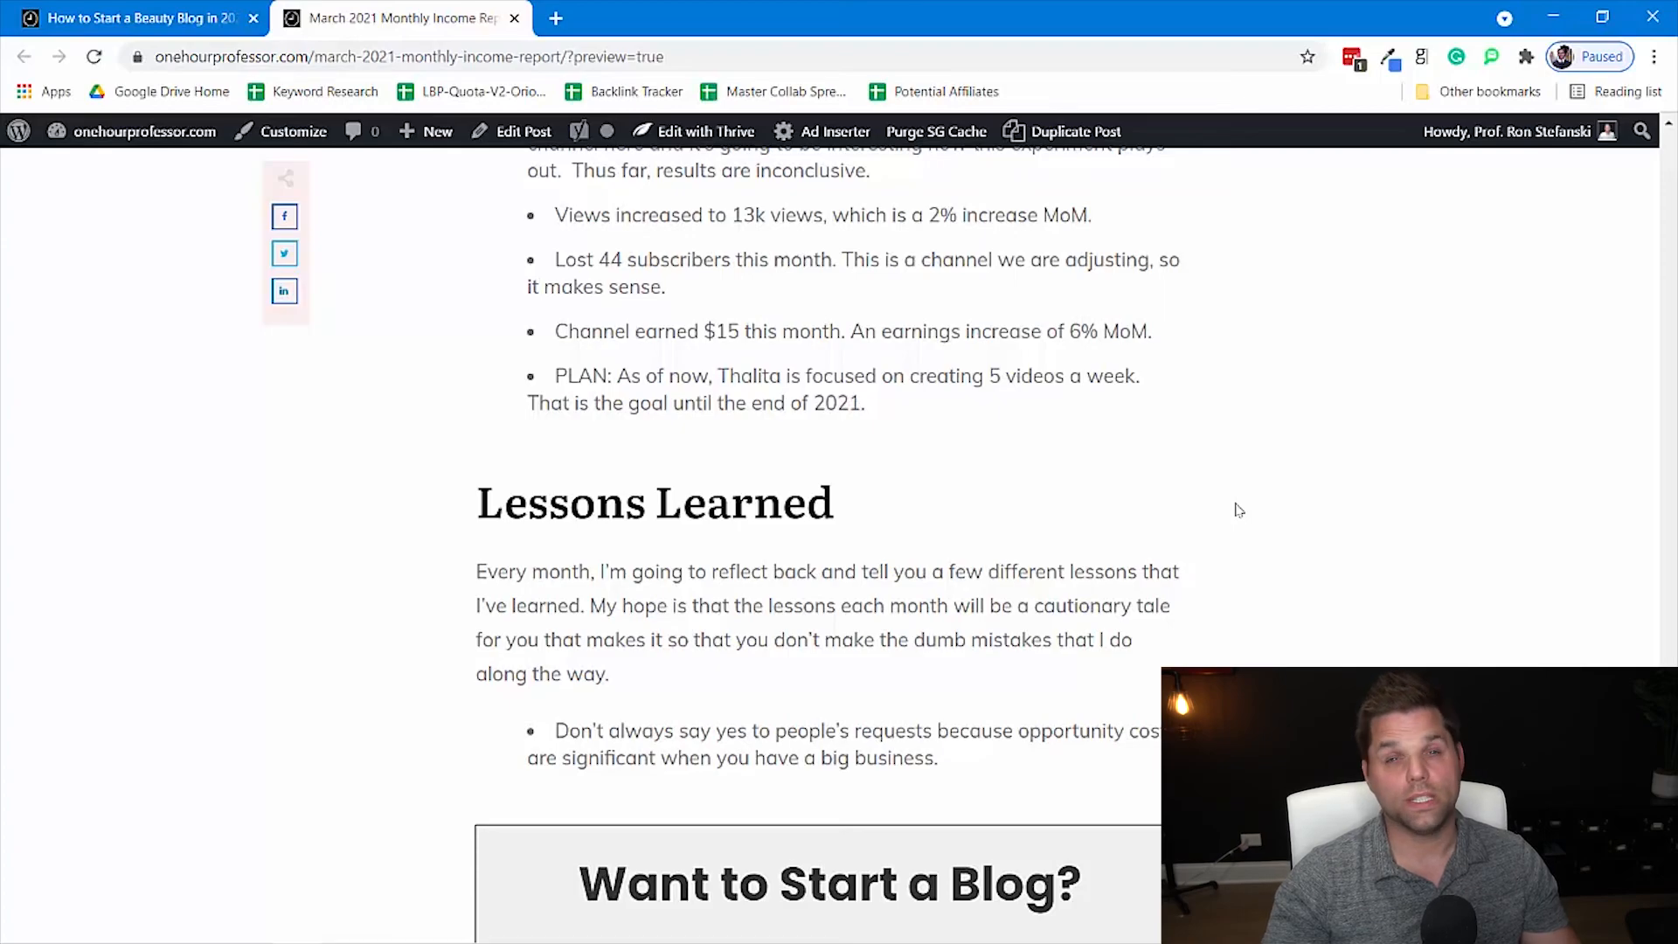
pyautogui.scroll(-3)
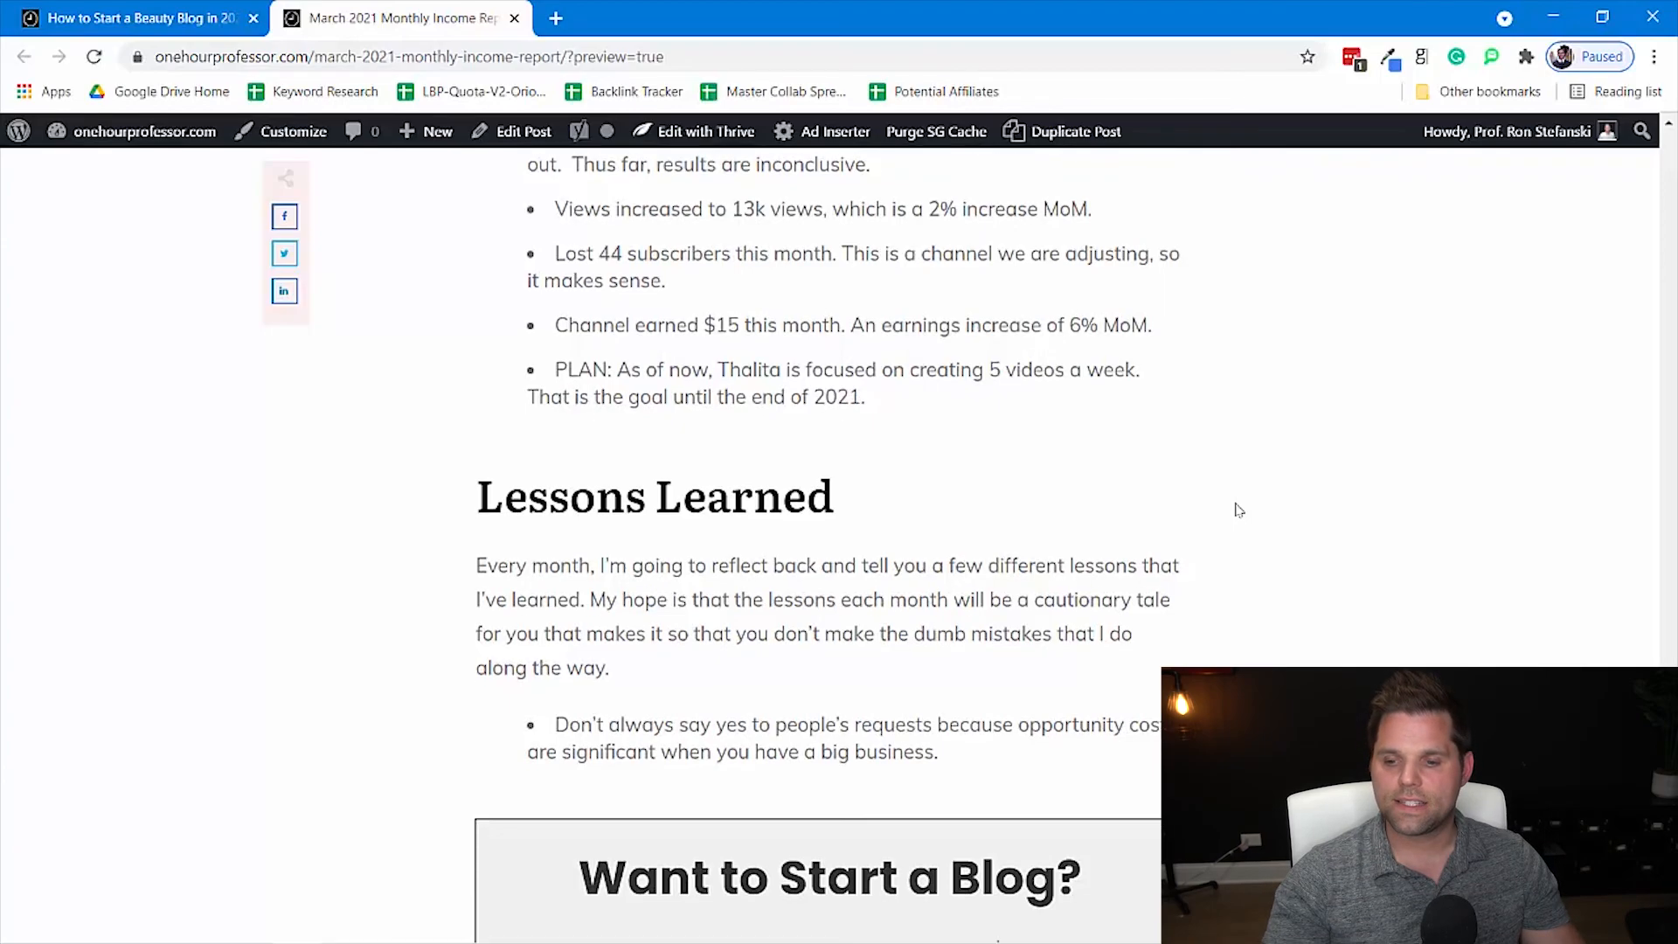
pyautogui.scroll(-3)
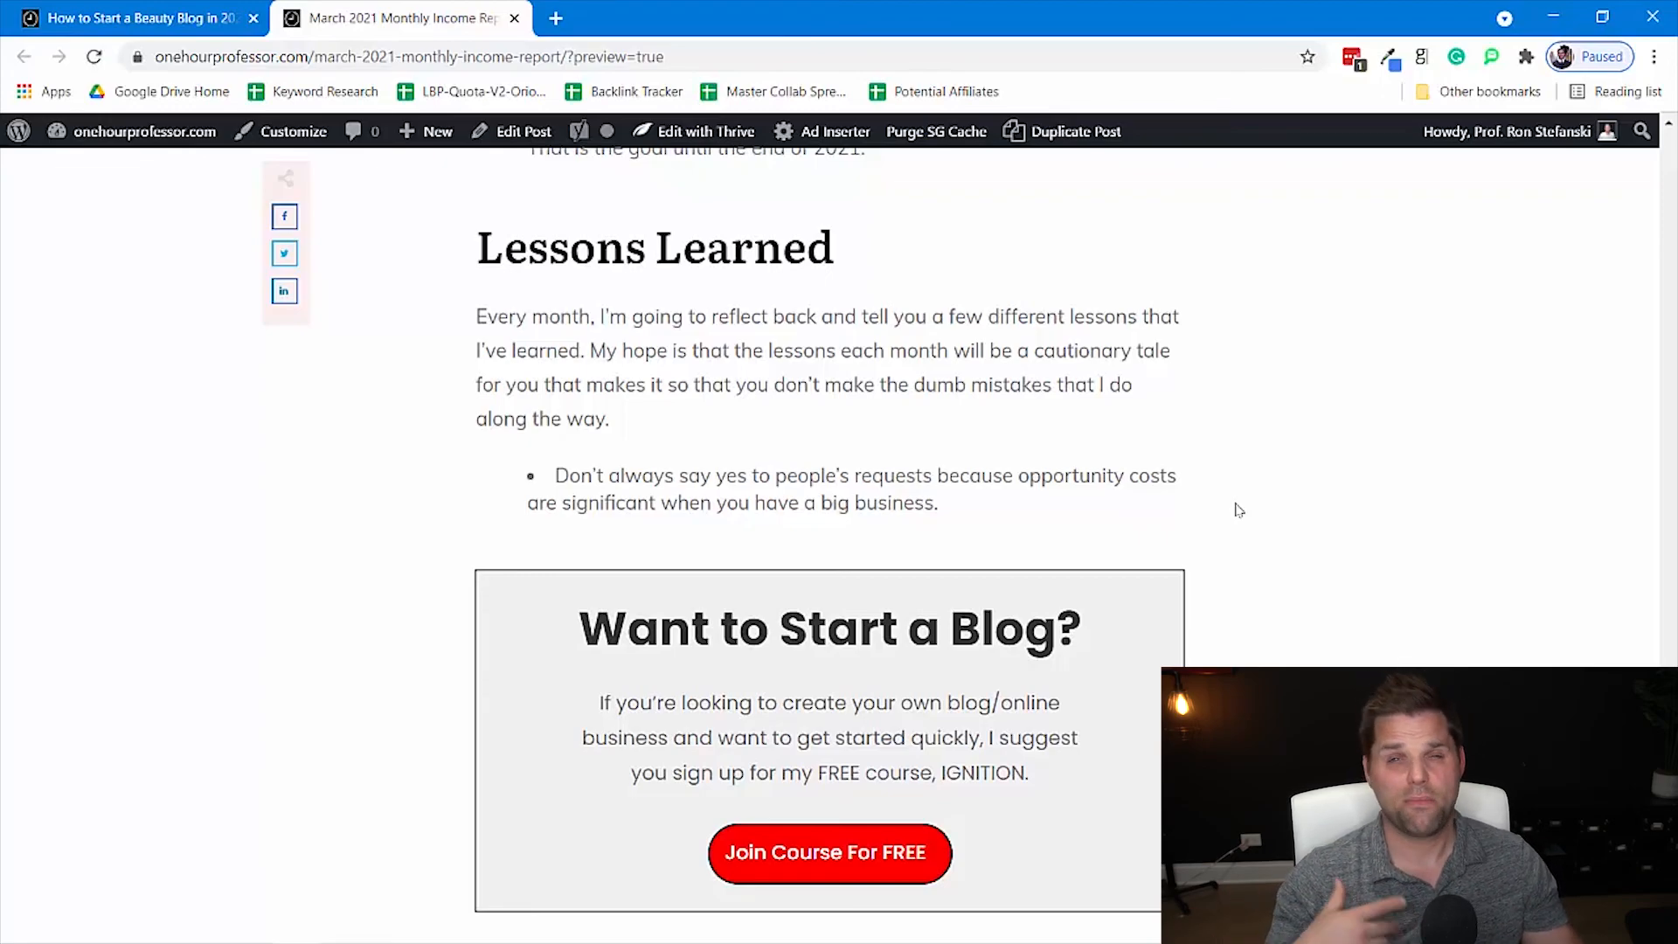
pyautogui.moveTo(1282, 526)
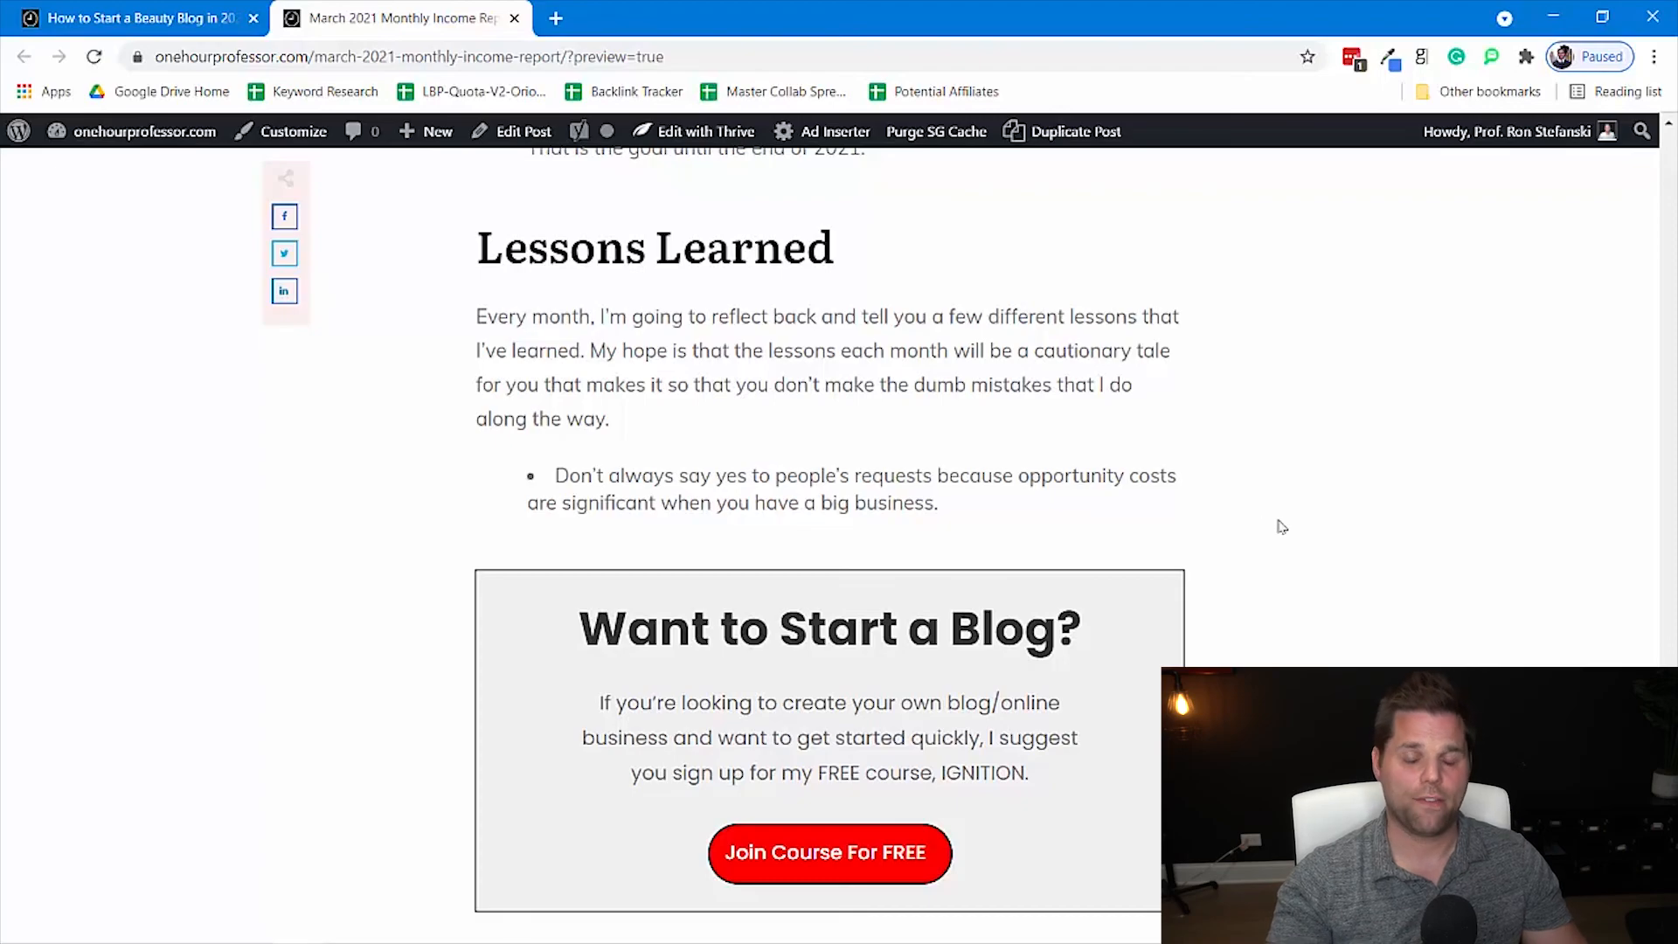
pyautogui.scroll(-3)
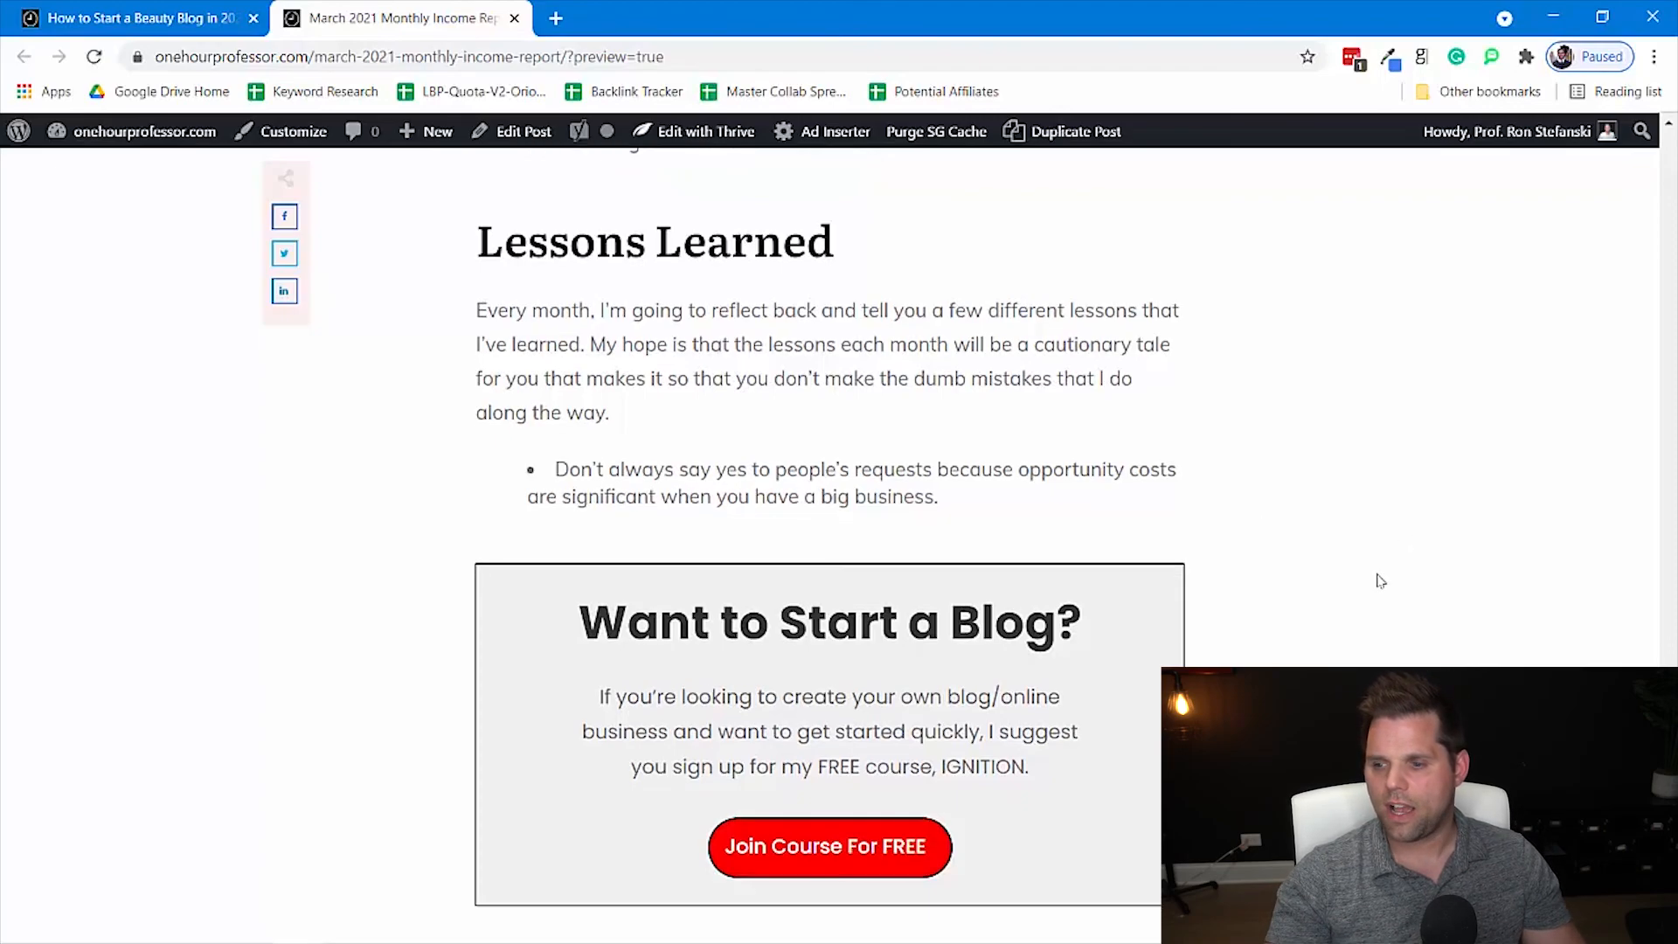